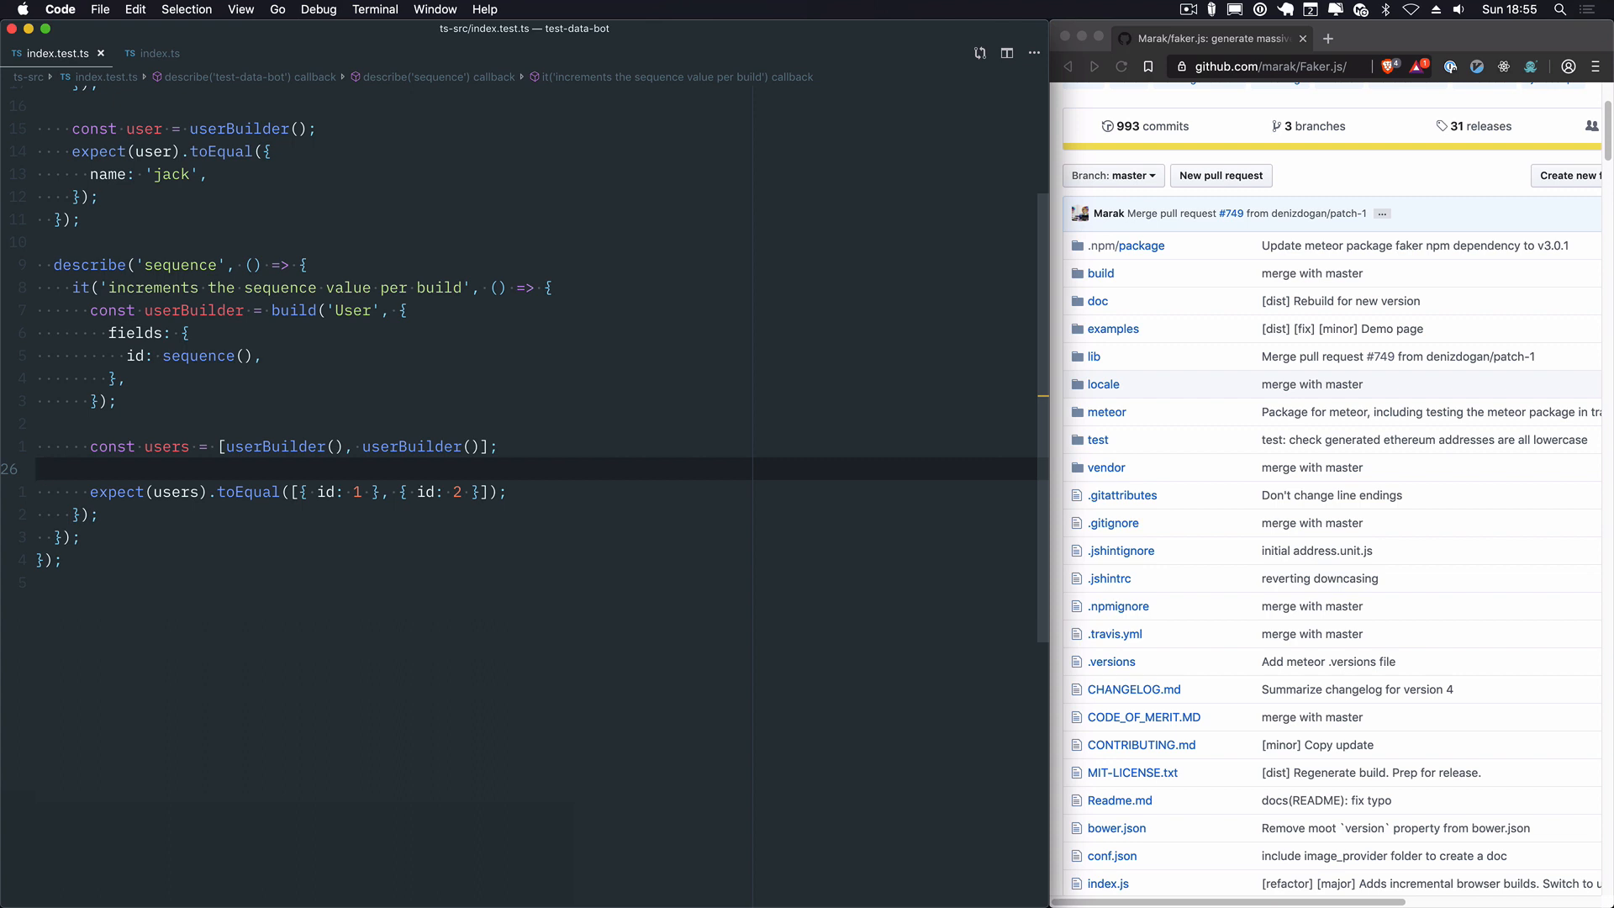
Step: Run yarn jest ts-src in the terminal to start the test runner
type("c")
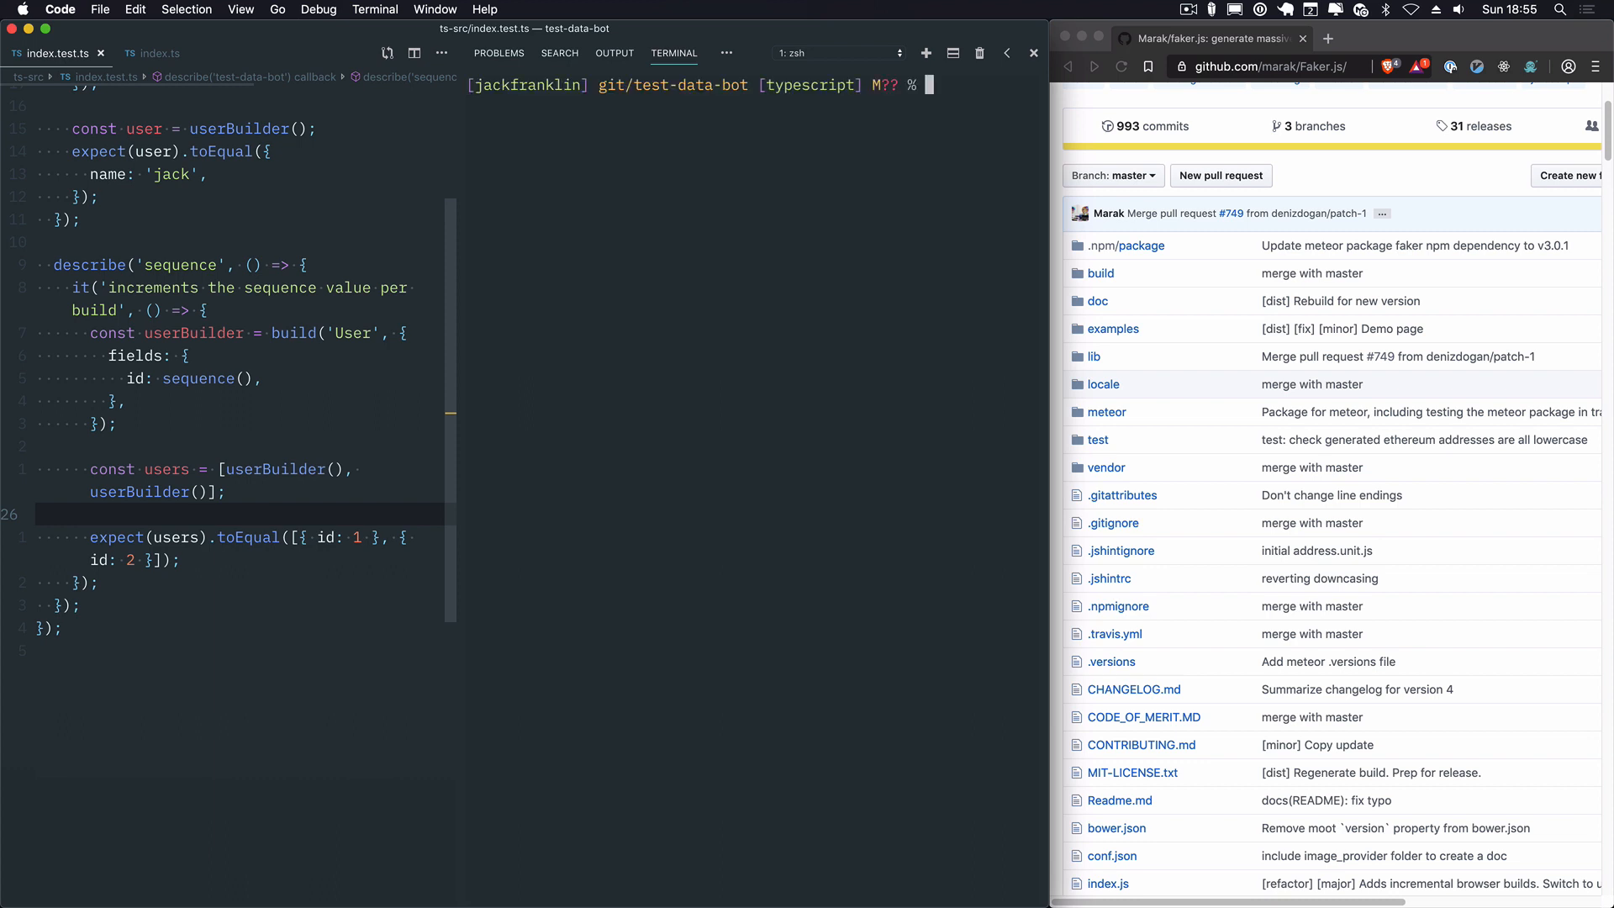
type("yarn jest ts-src")
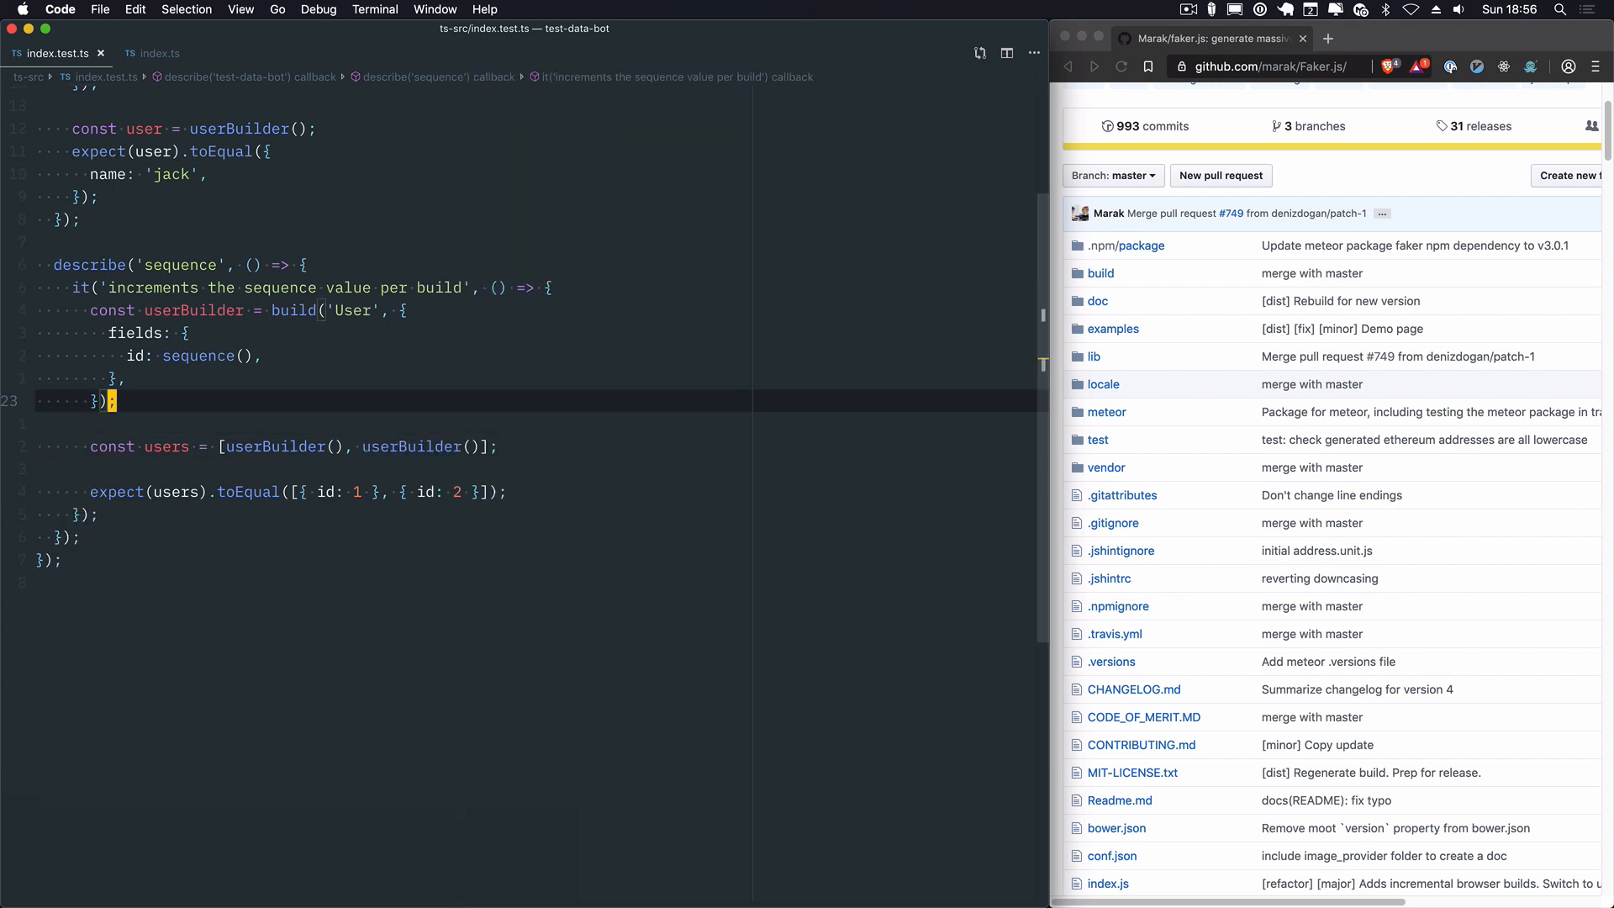
scroll("down", 3)
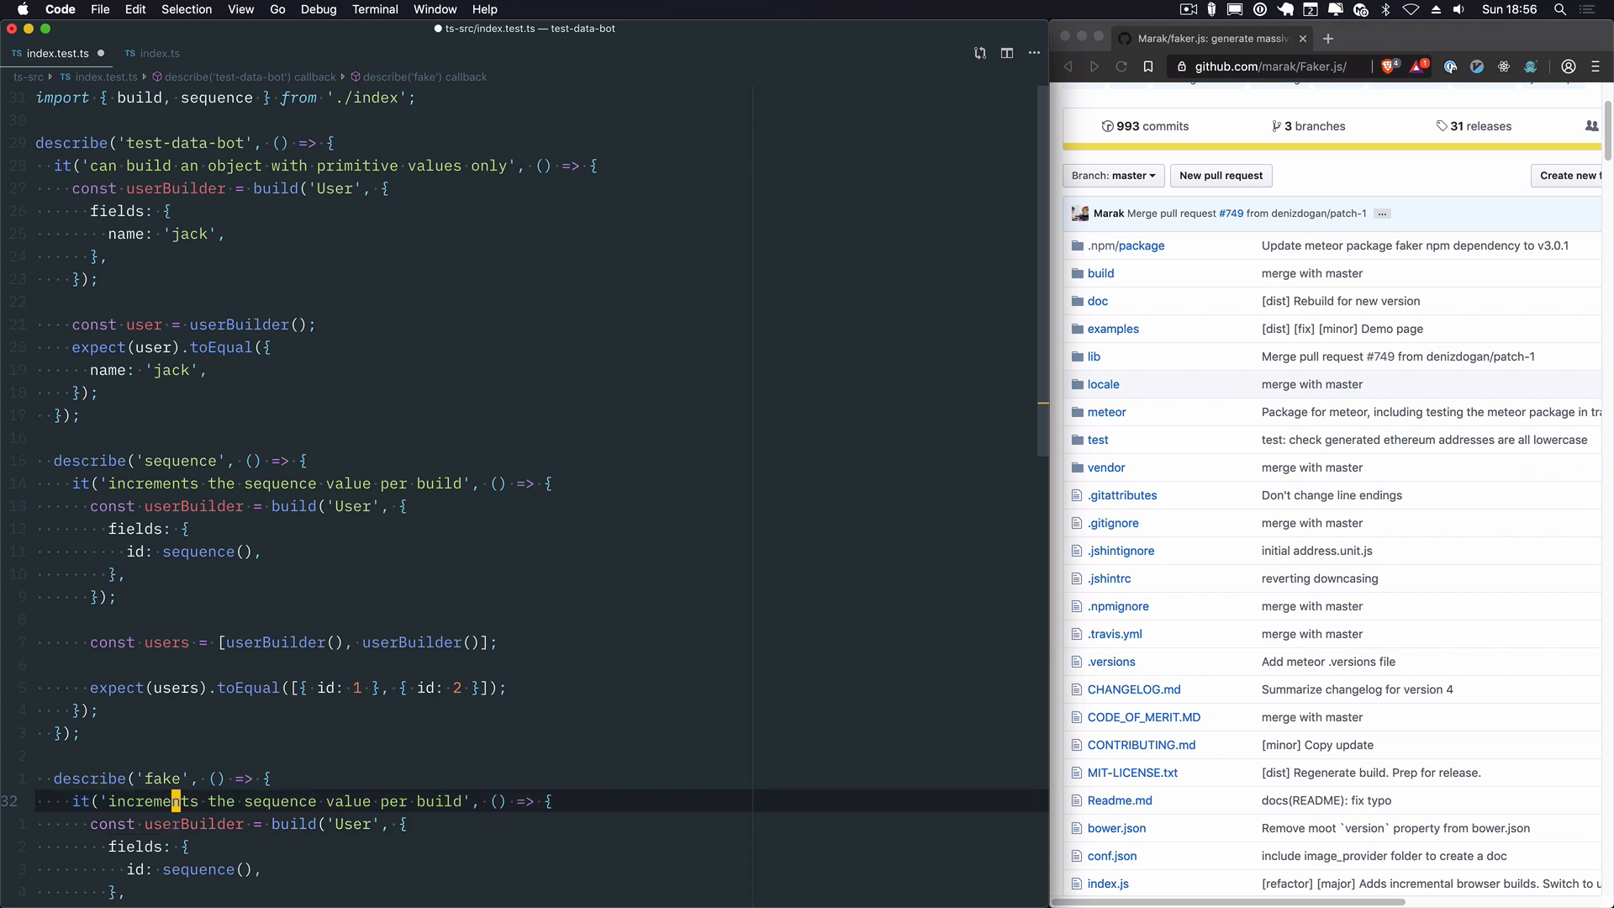
Step: Add a describe('fake') test 'generates some fake data' whose name field is fake(f => f.name.)
type("geneart")
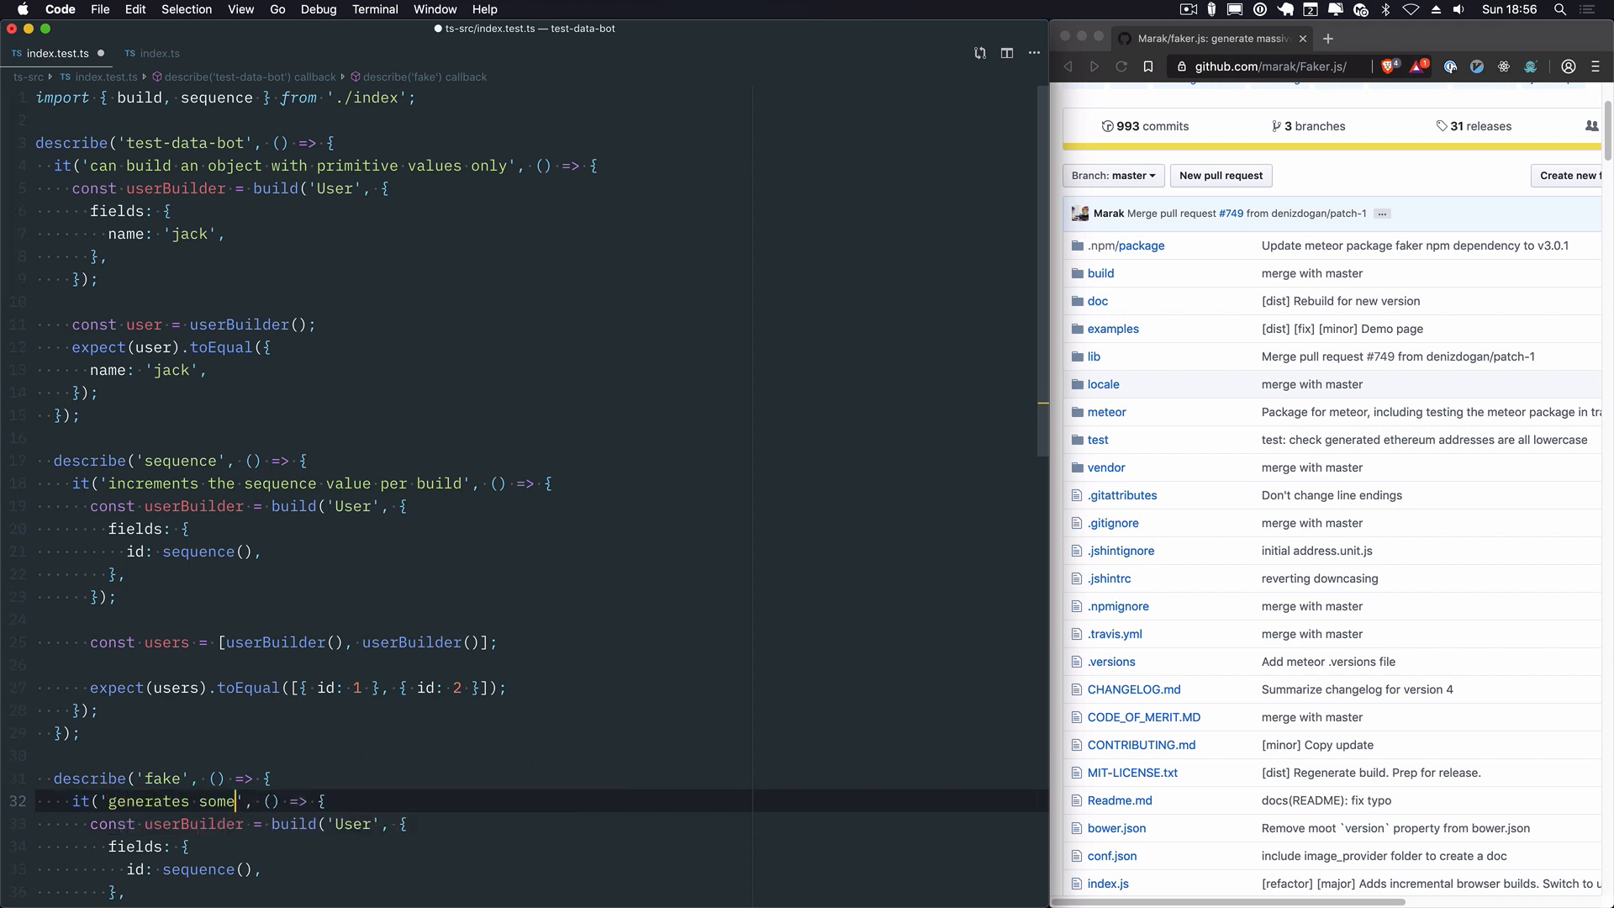
type("fake data")
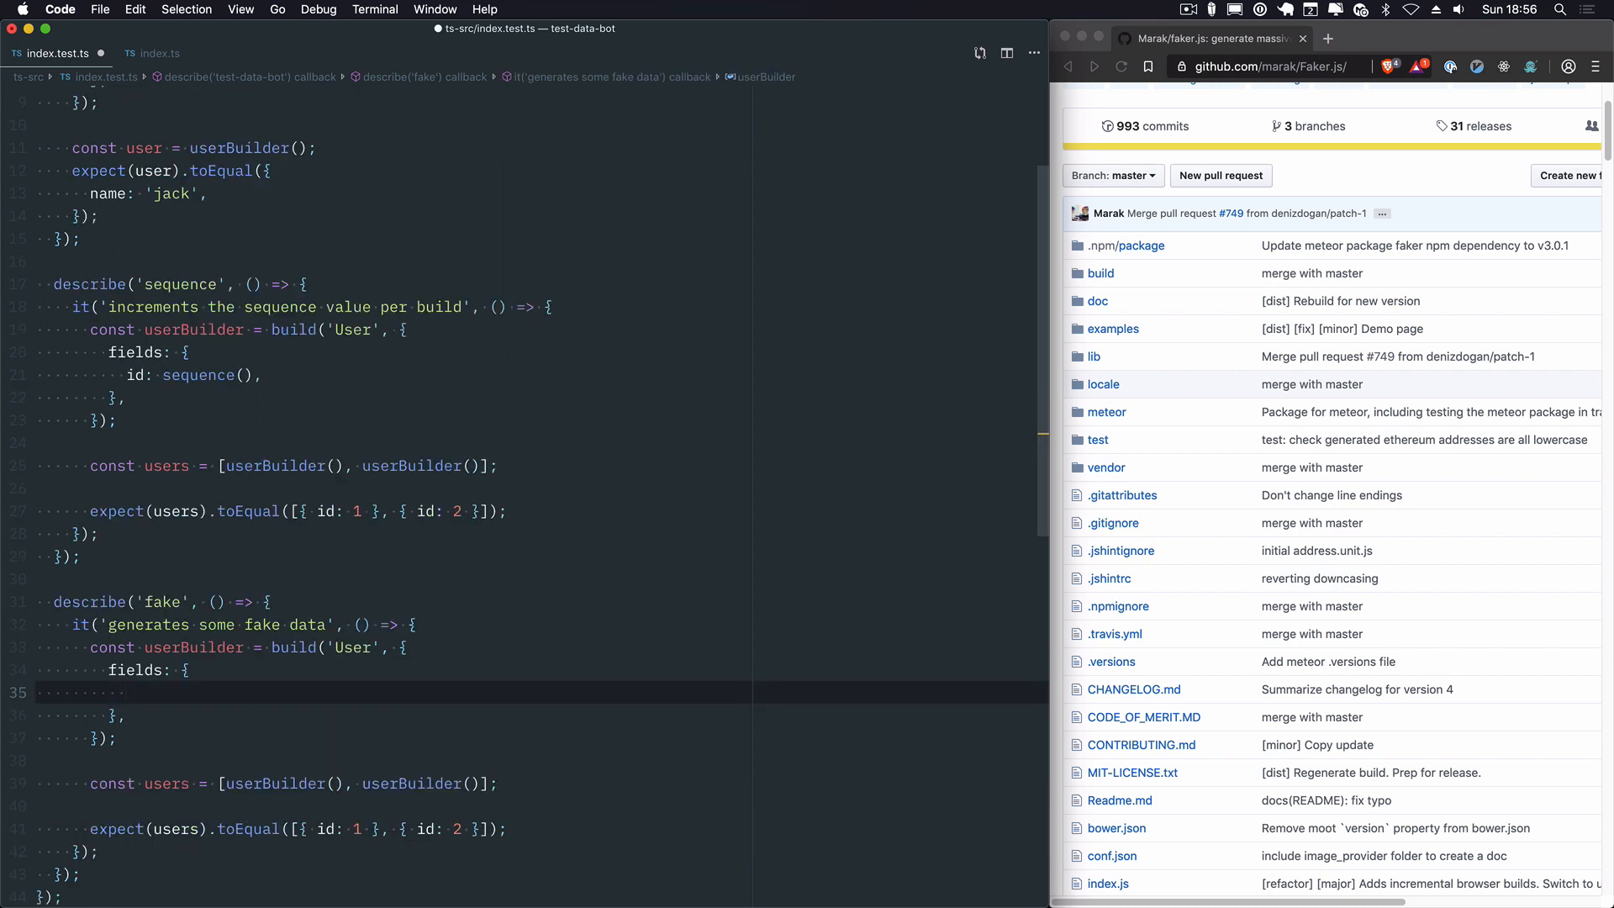
type("name: f")
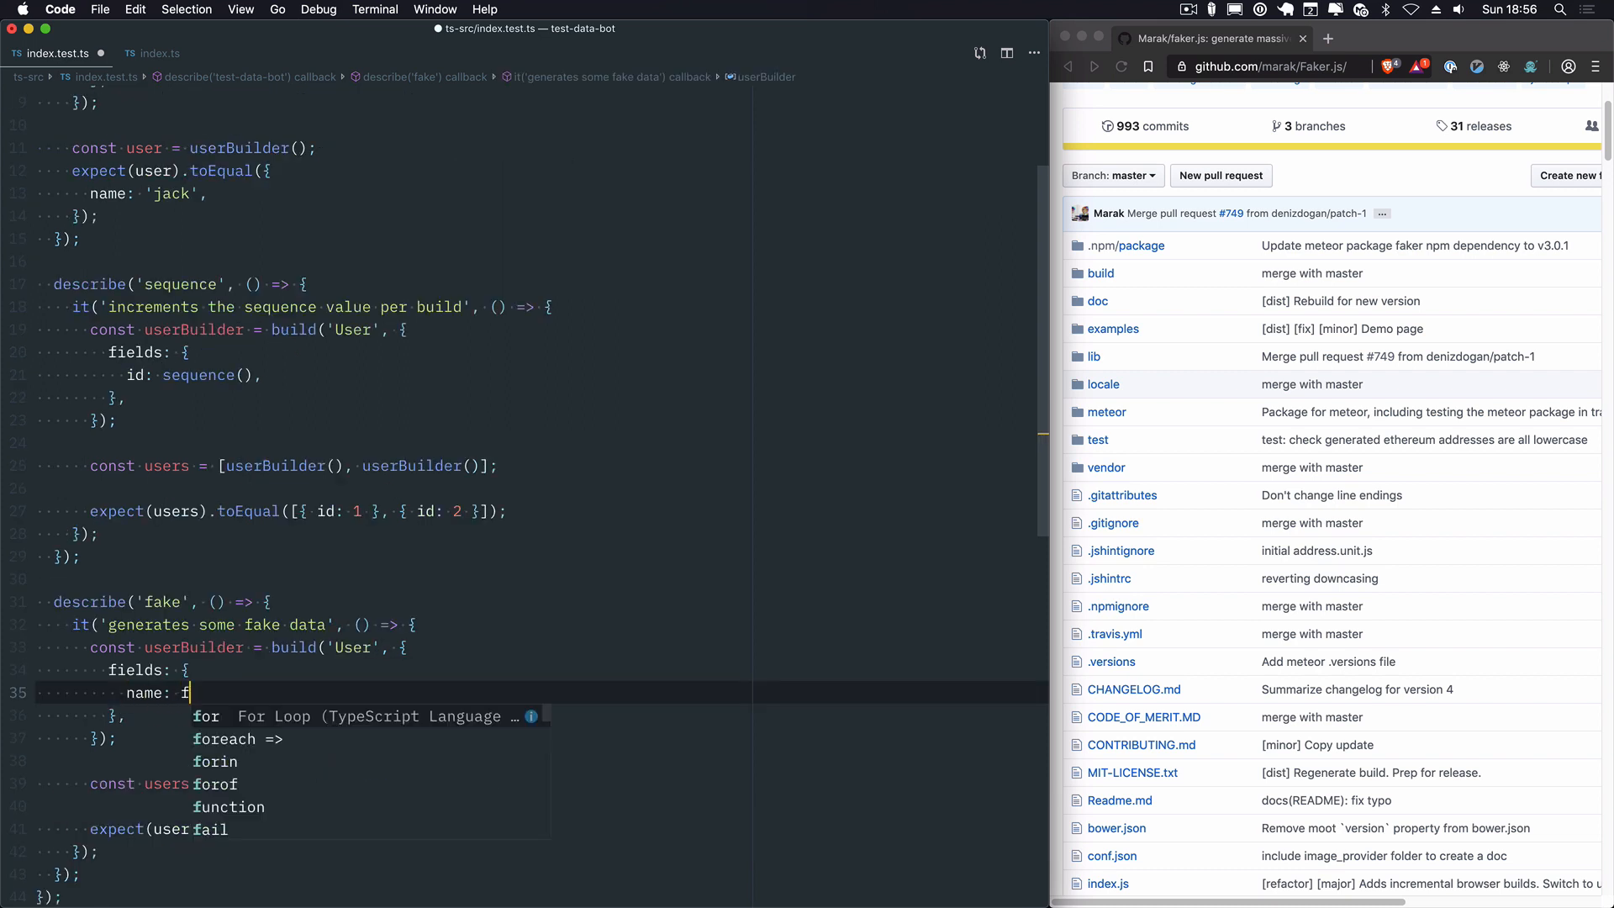
type("ake()")
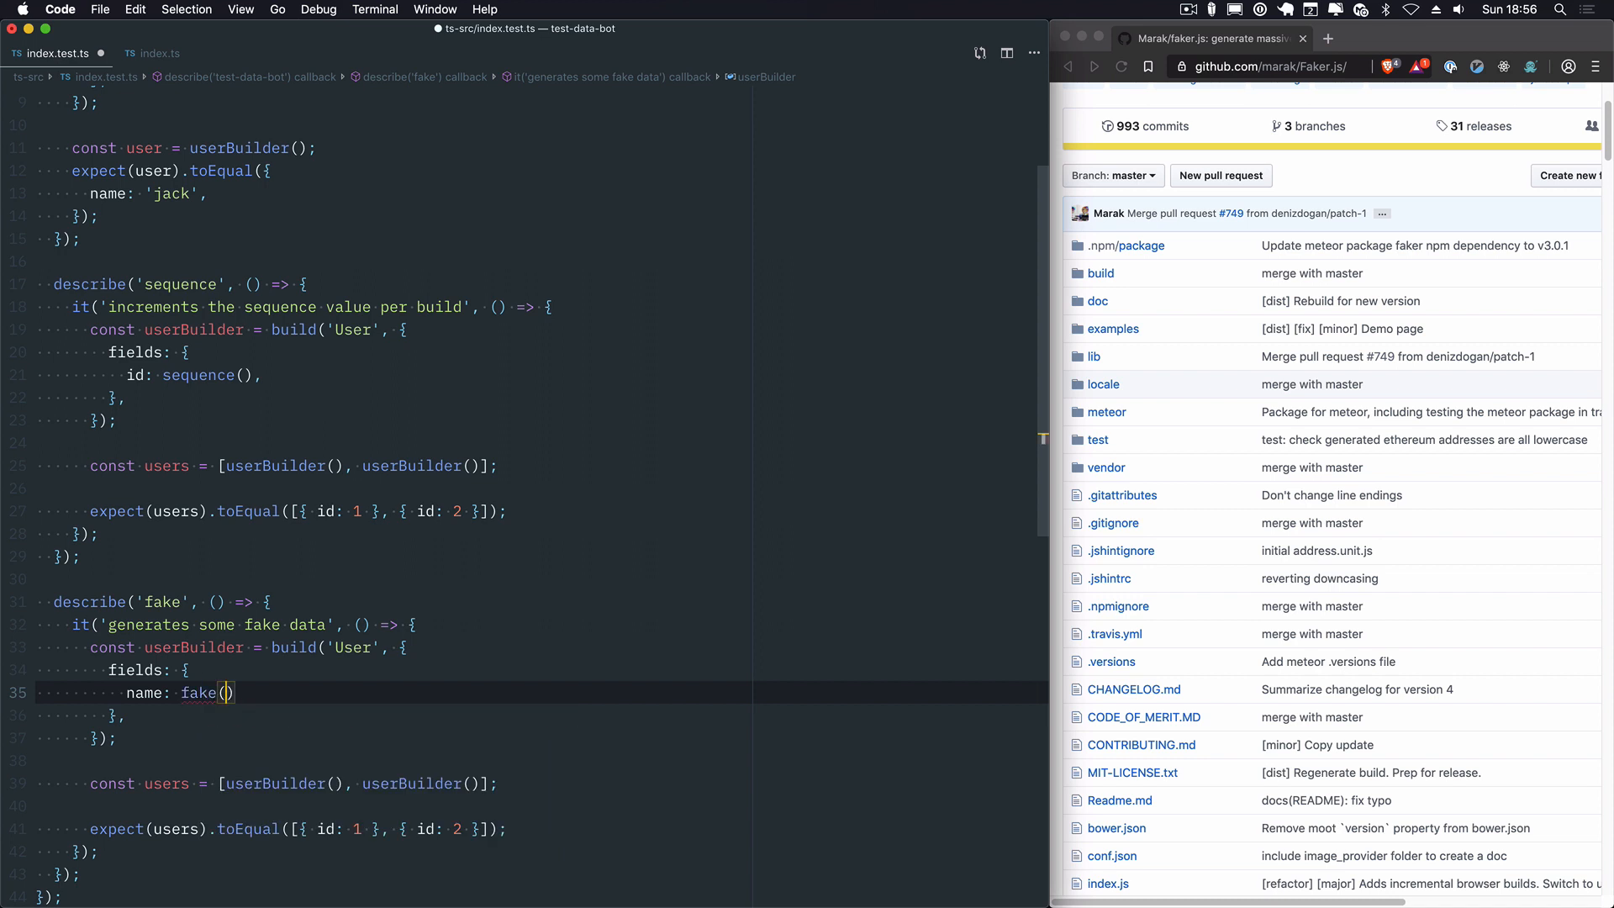
type("f => f.name.")
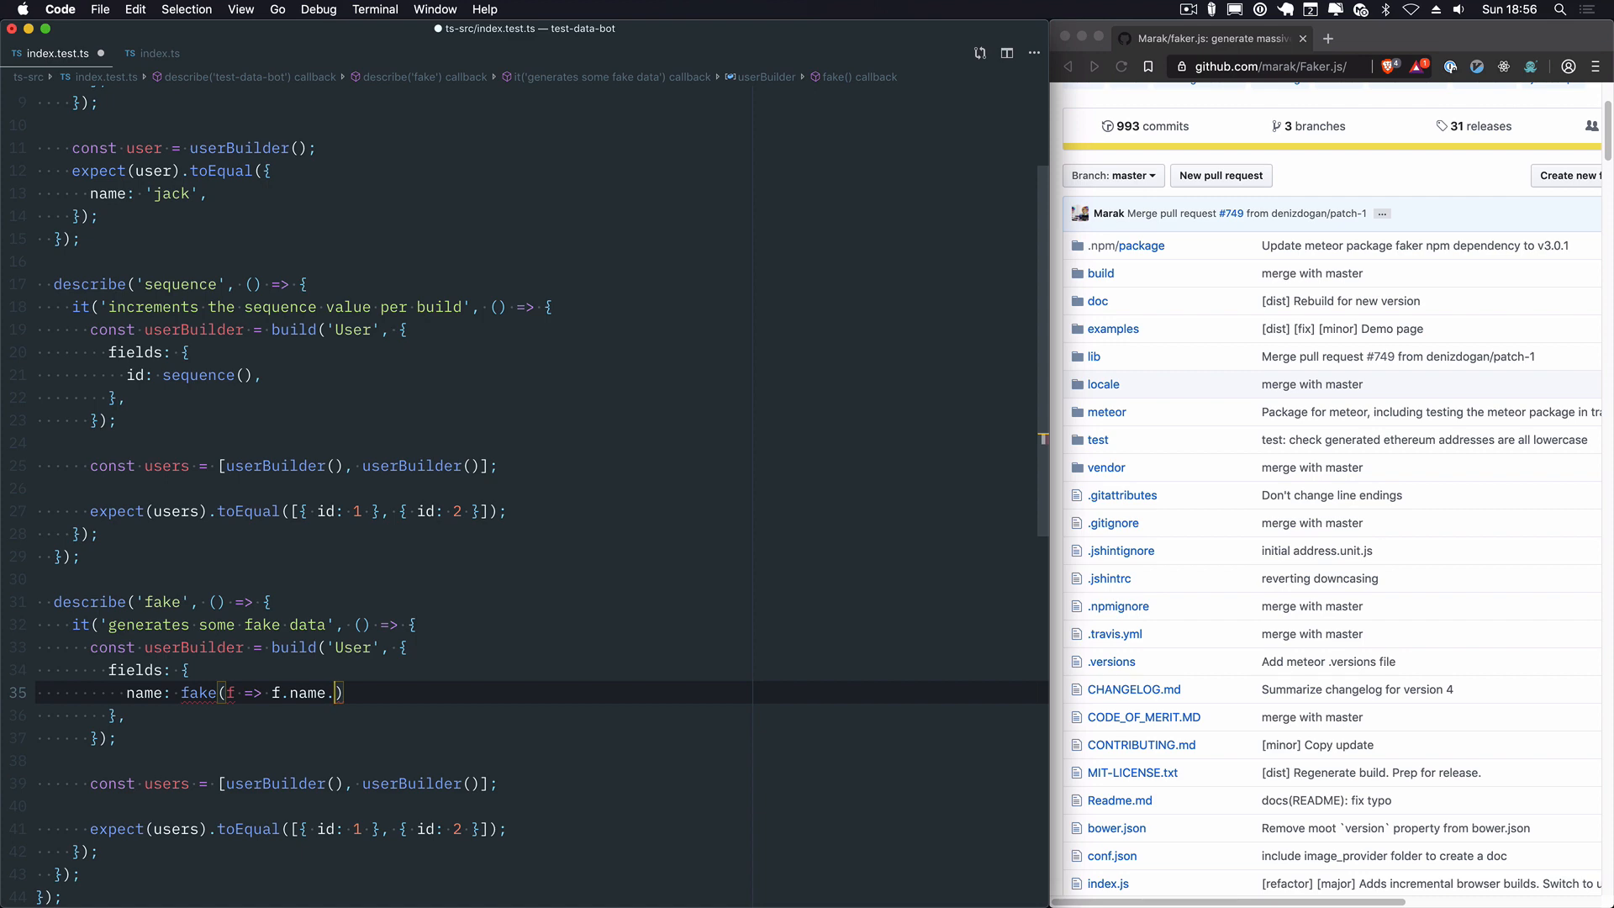
left_click(160, 52)
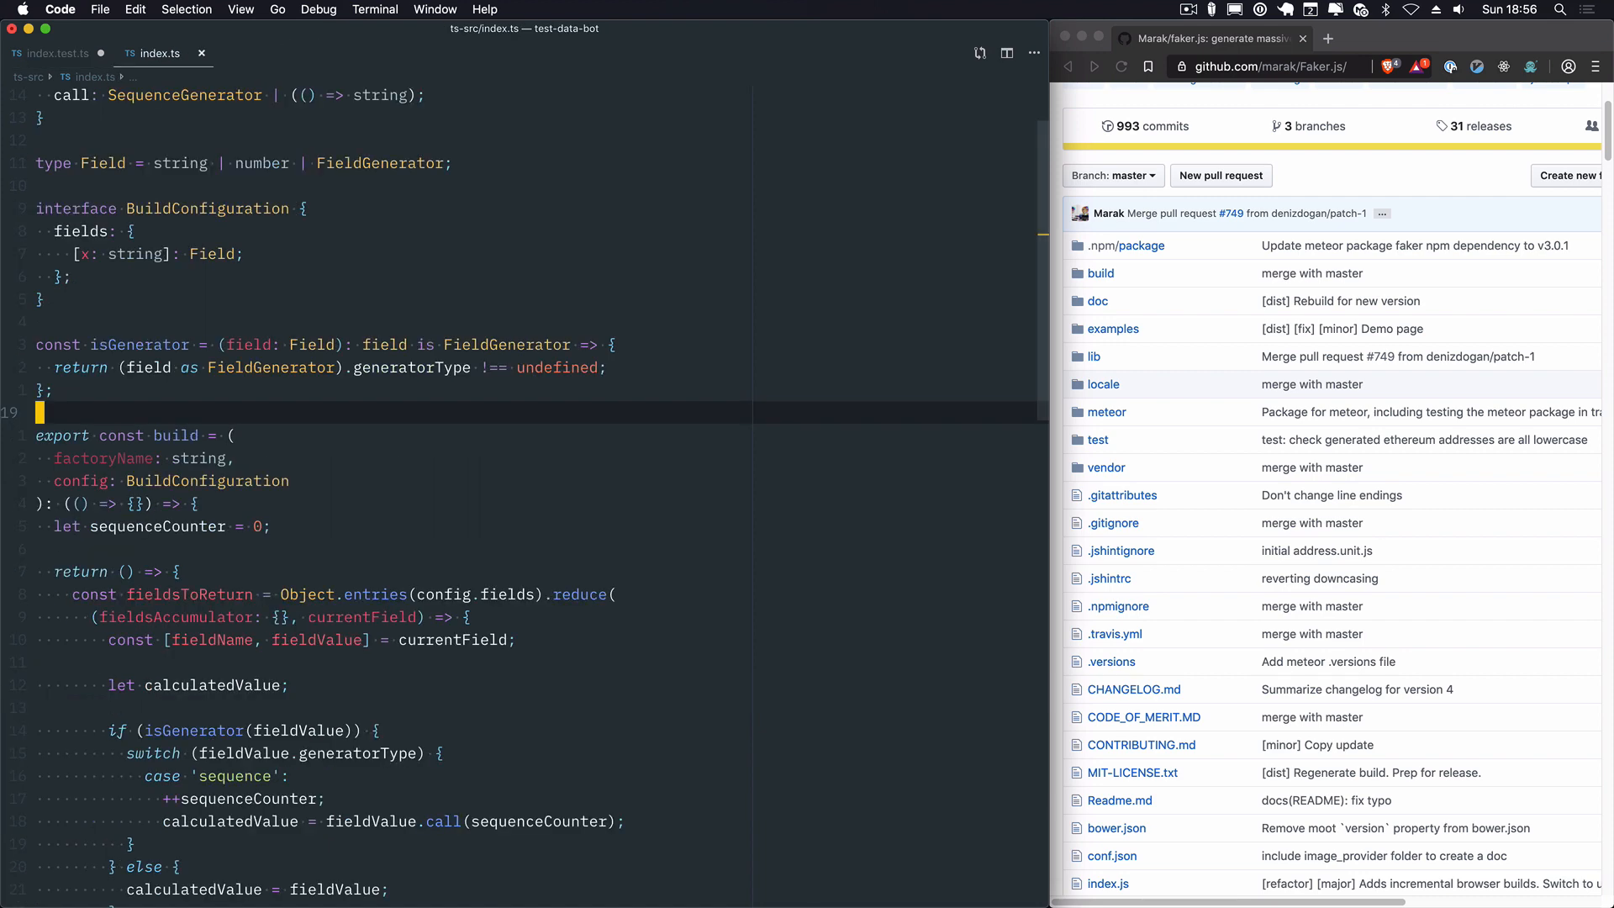
Step: Check src/index.test.js in a split and complete name as fake(f => f.name.findName())
left_click(59, 52)
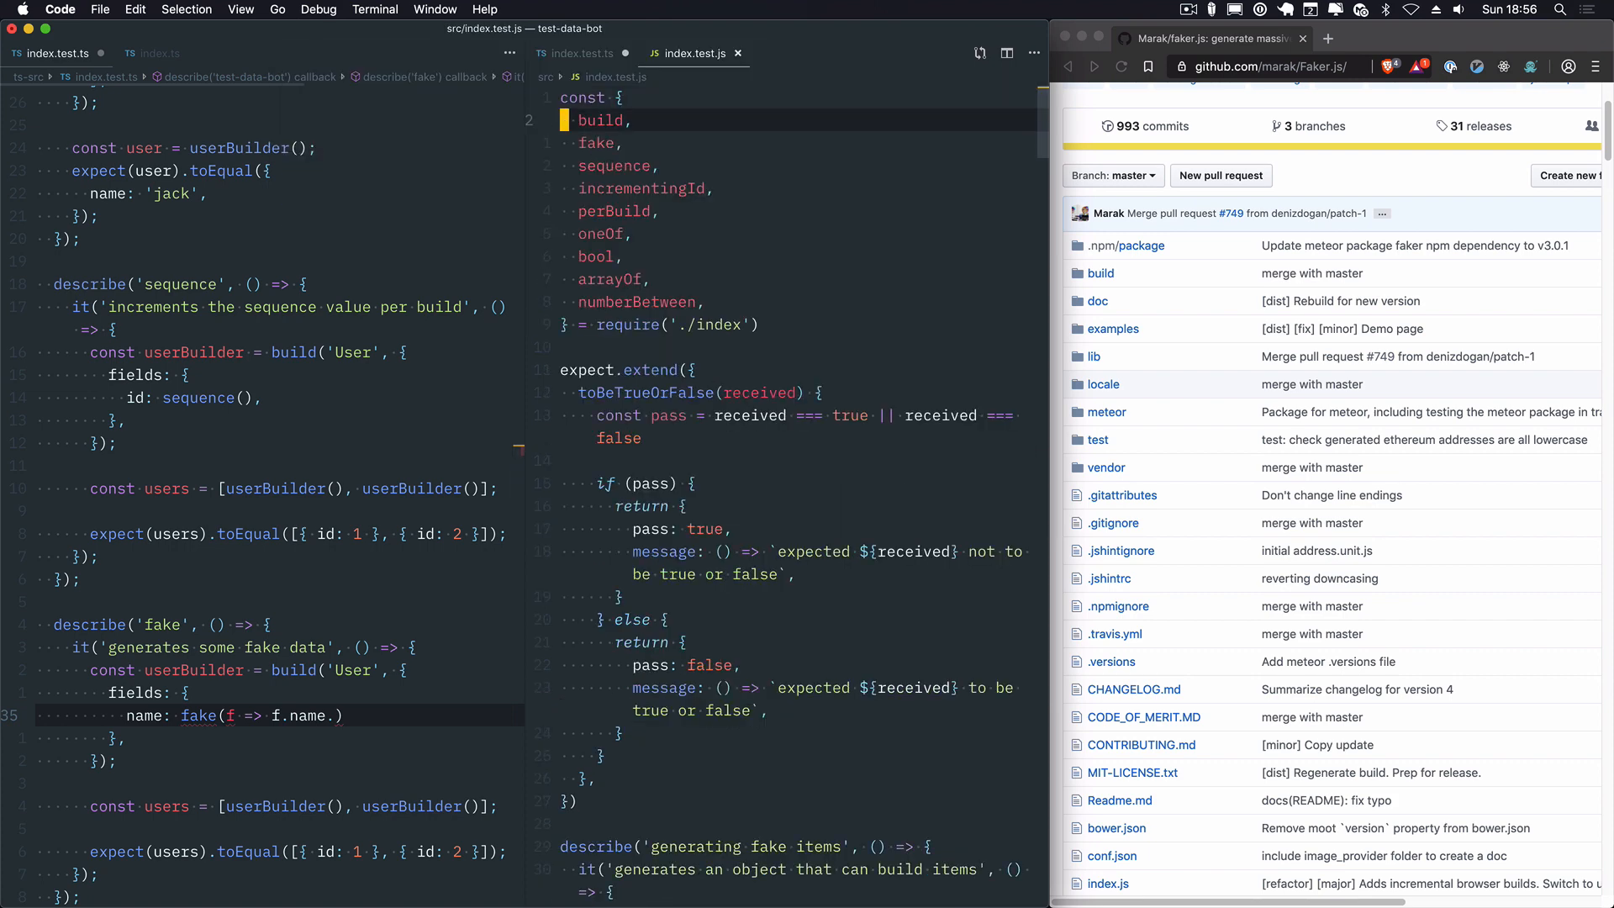
scroll("down", 3)
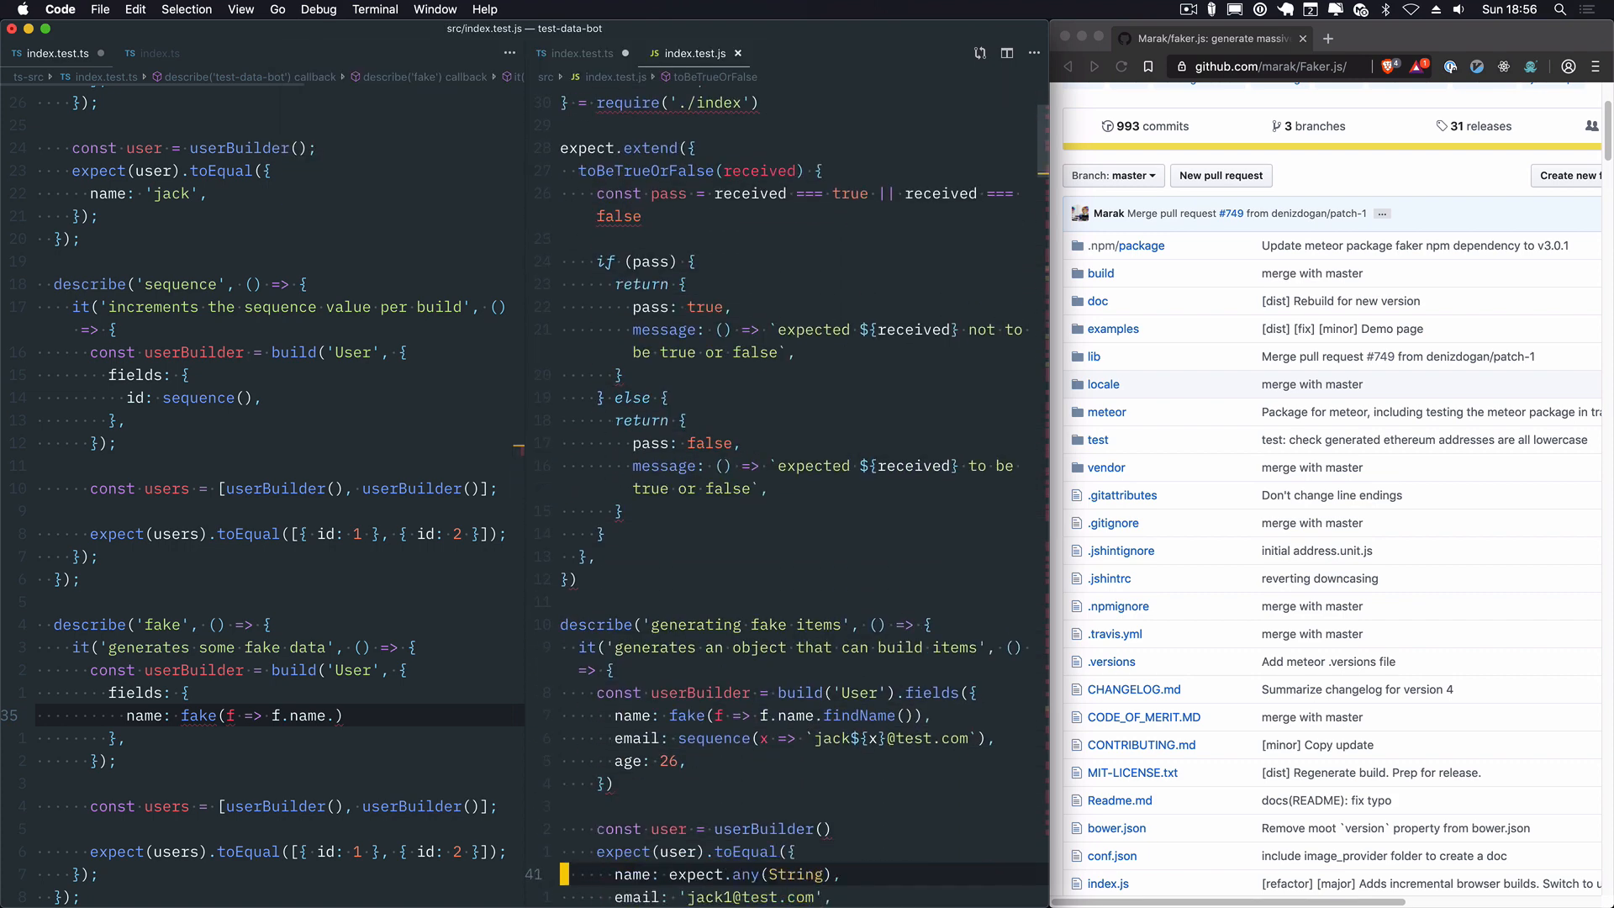
type("findName(")
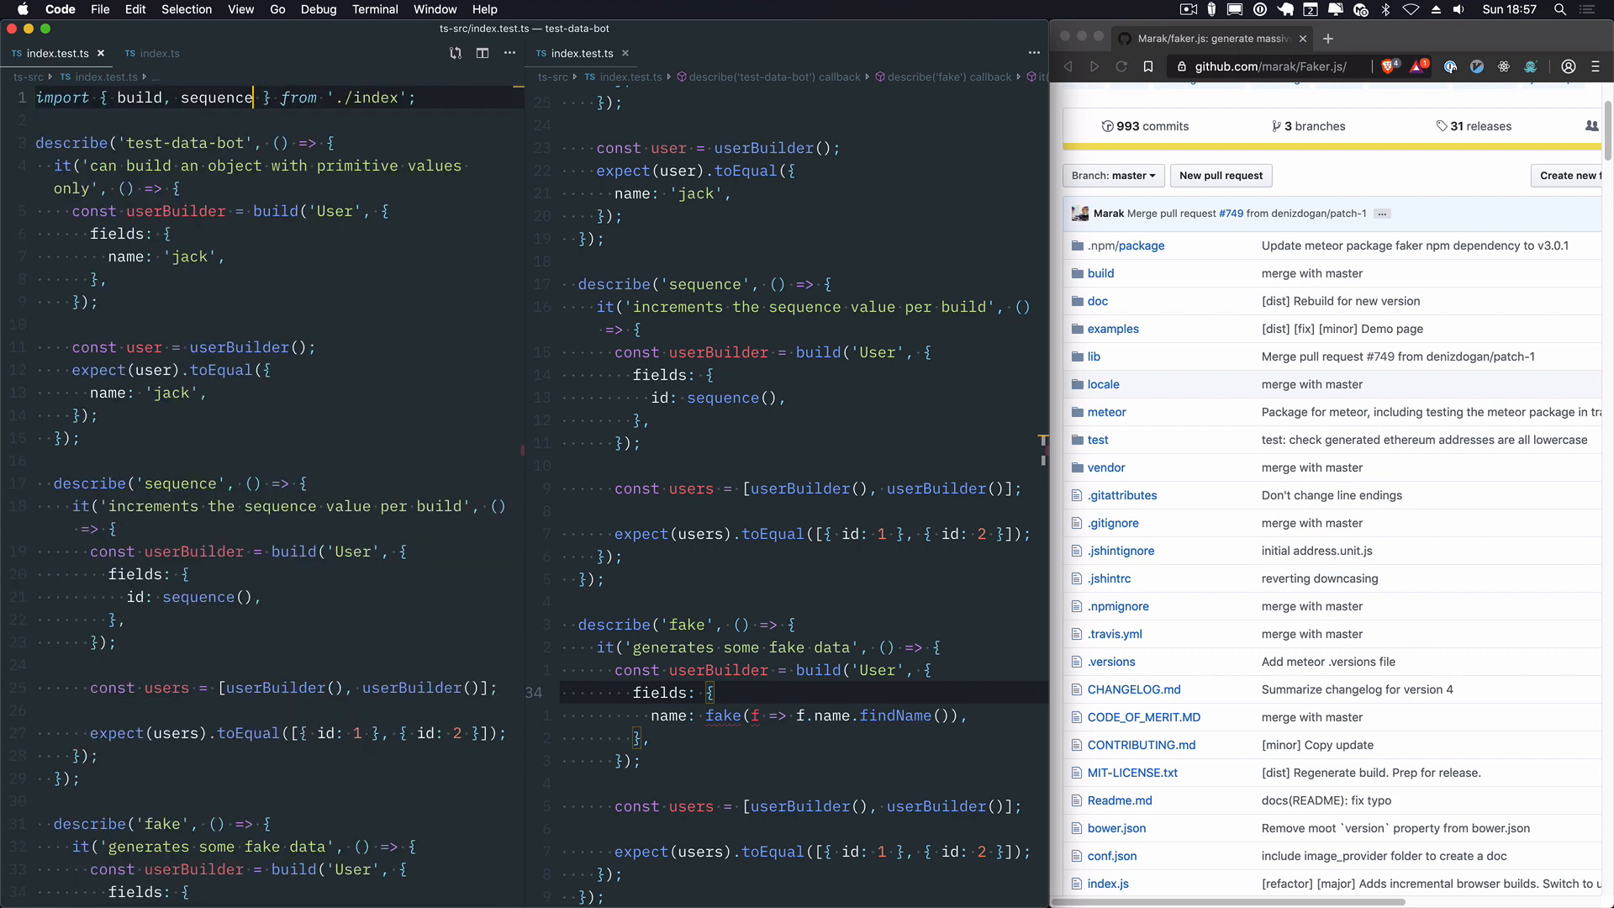
left_click(160, 52)
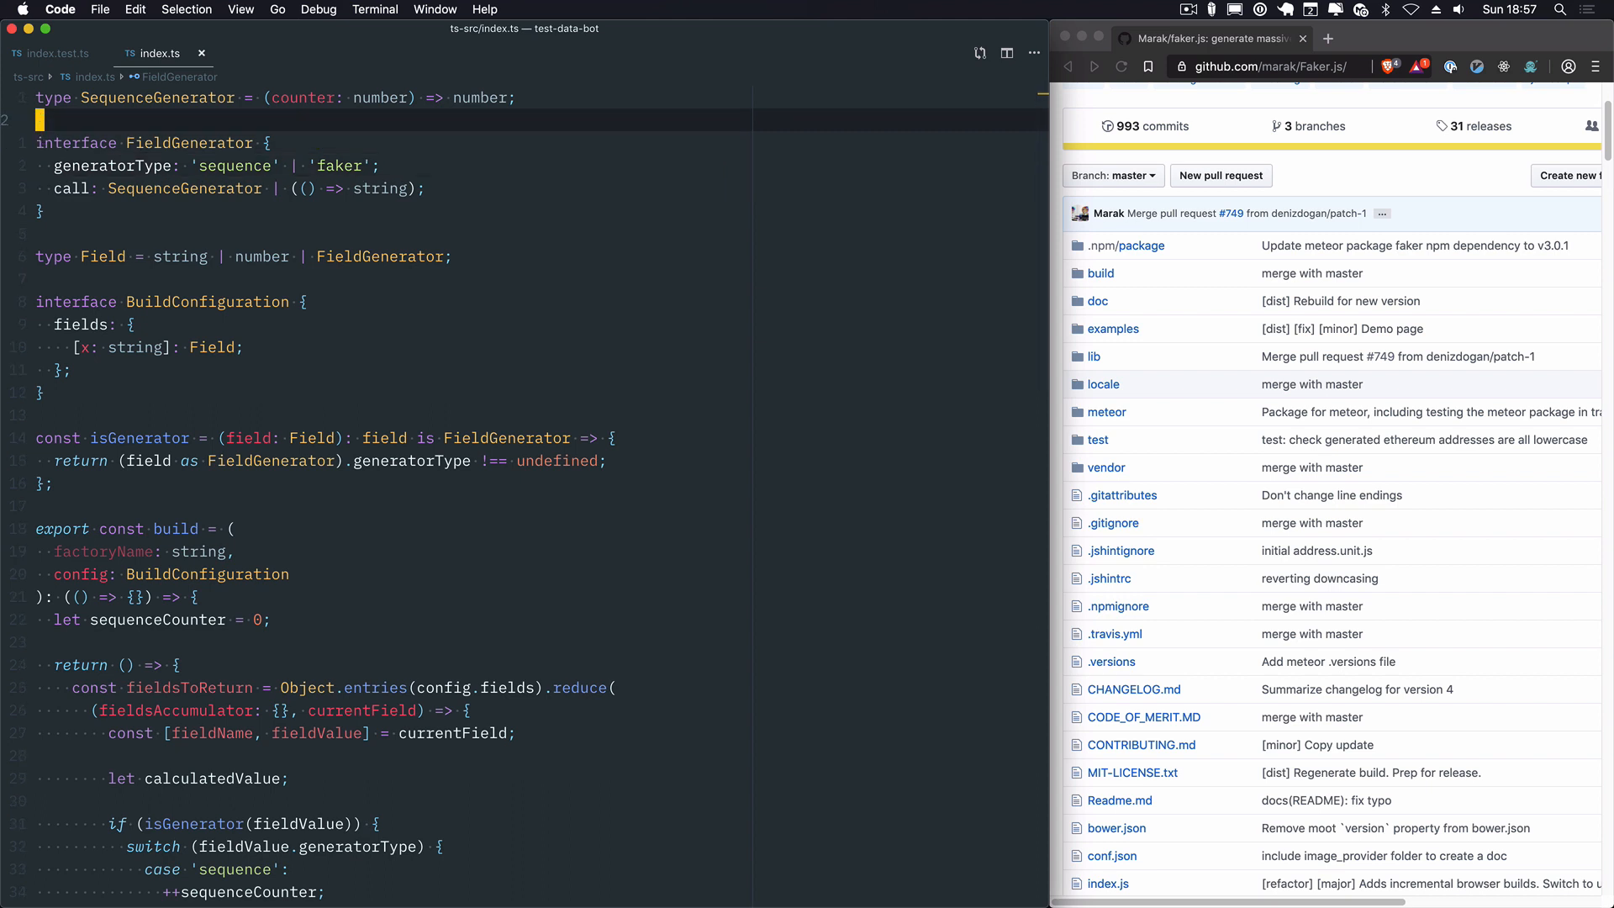
Step: Declare type FakerGenerator = (fake: Faker) => any above FieldGenerator in index.ts
type("type Fa")
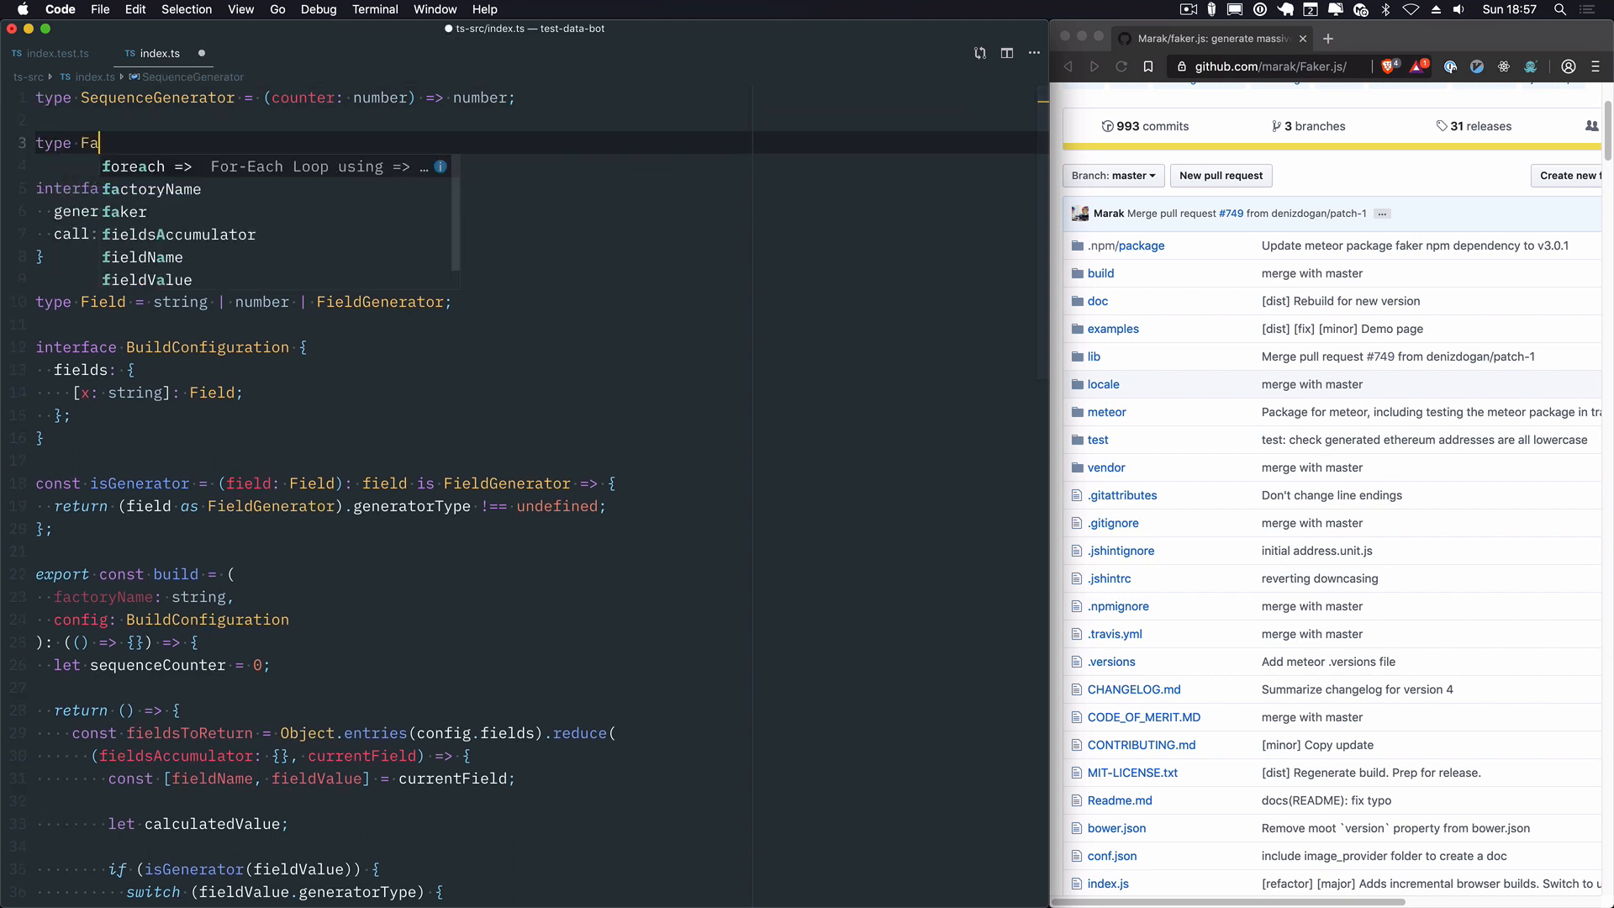
type("ke")
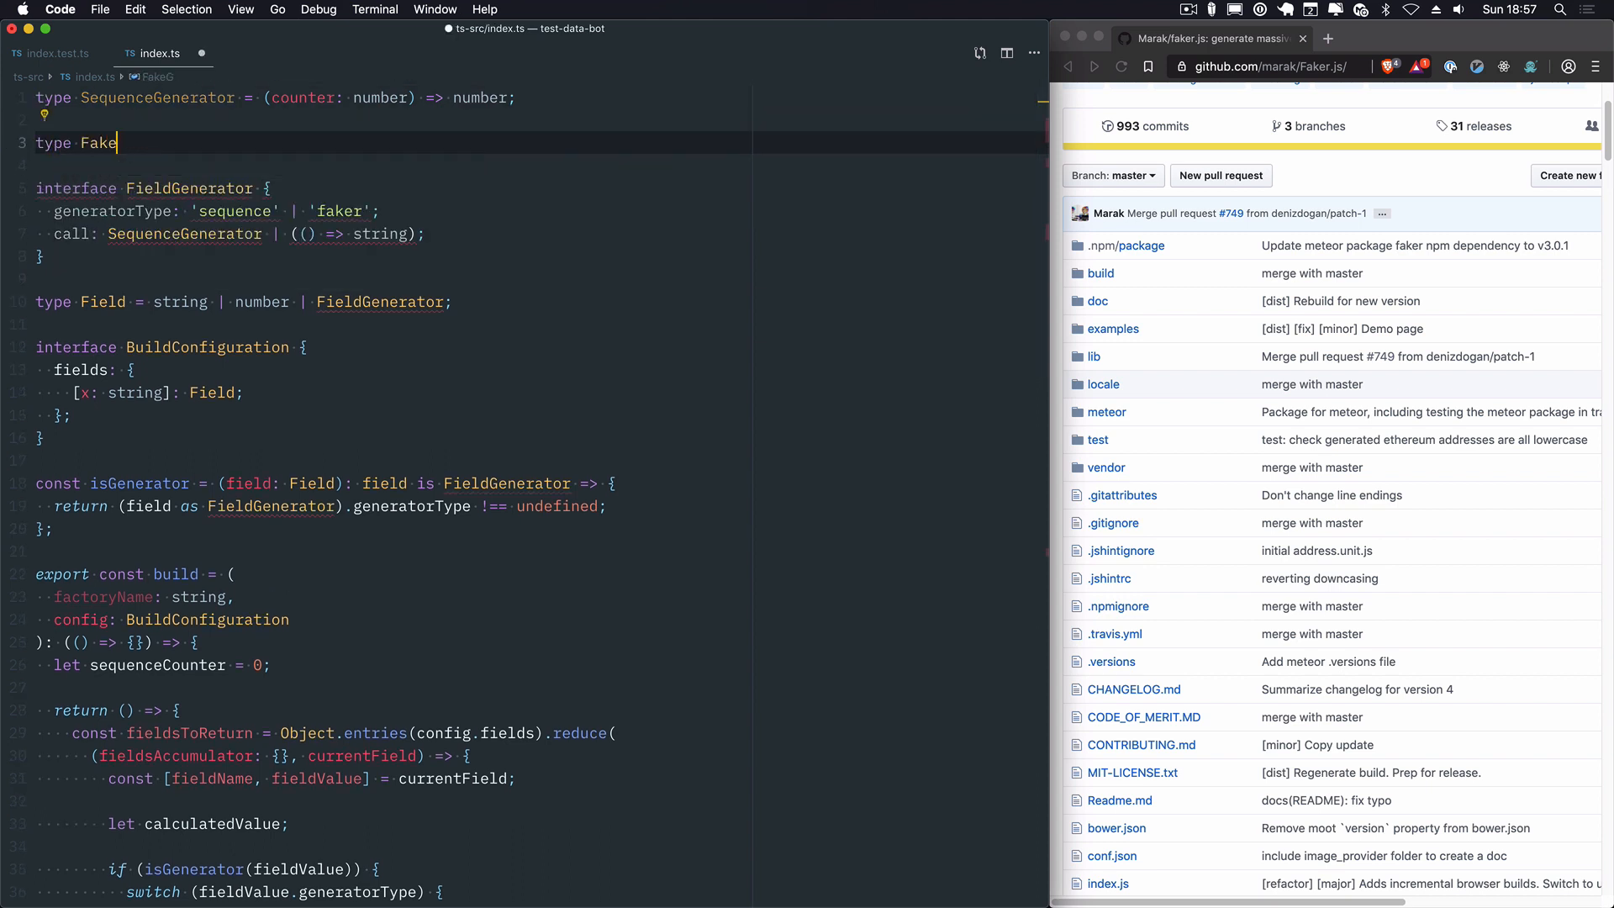
type("rGenerator =")
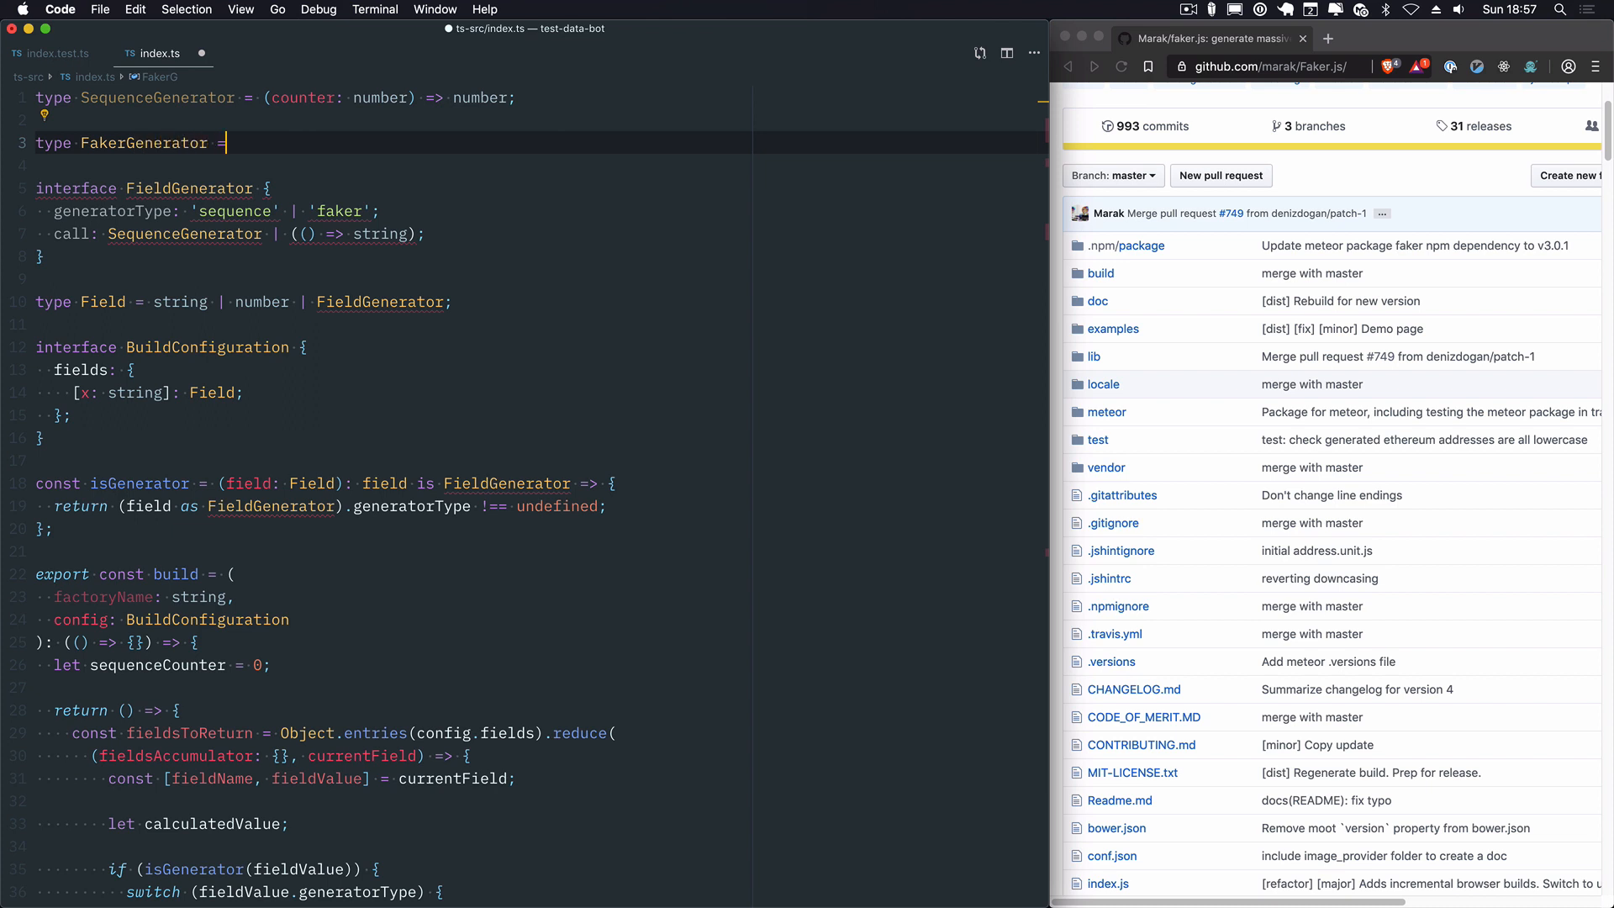
type("(fake: F")
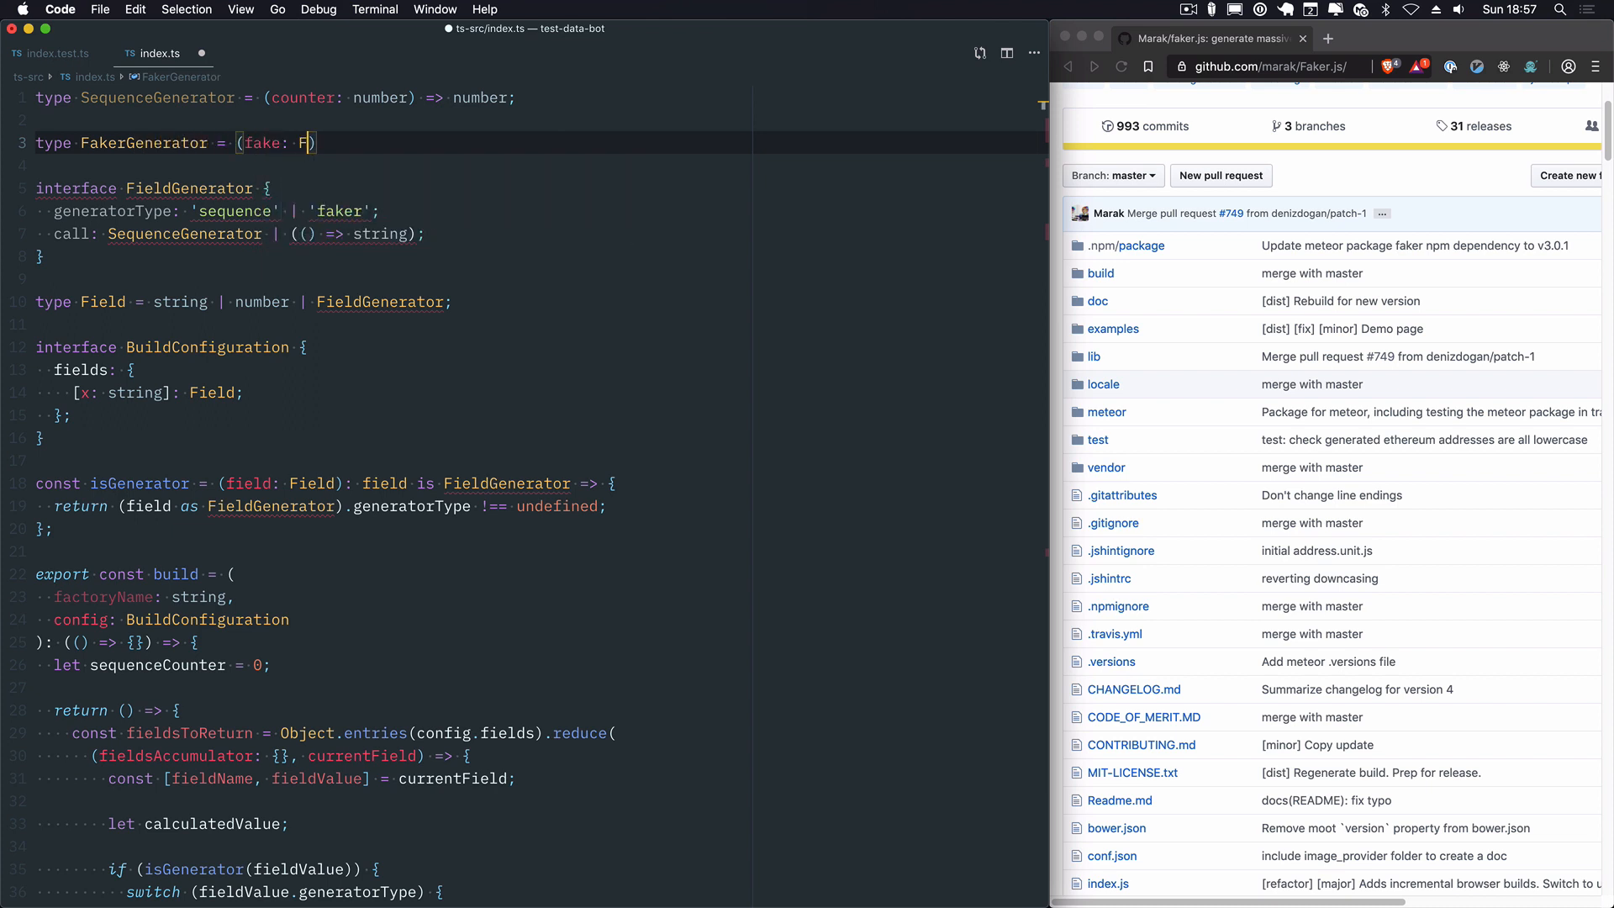
type("aker")
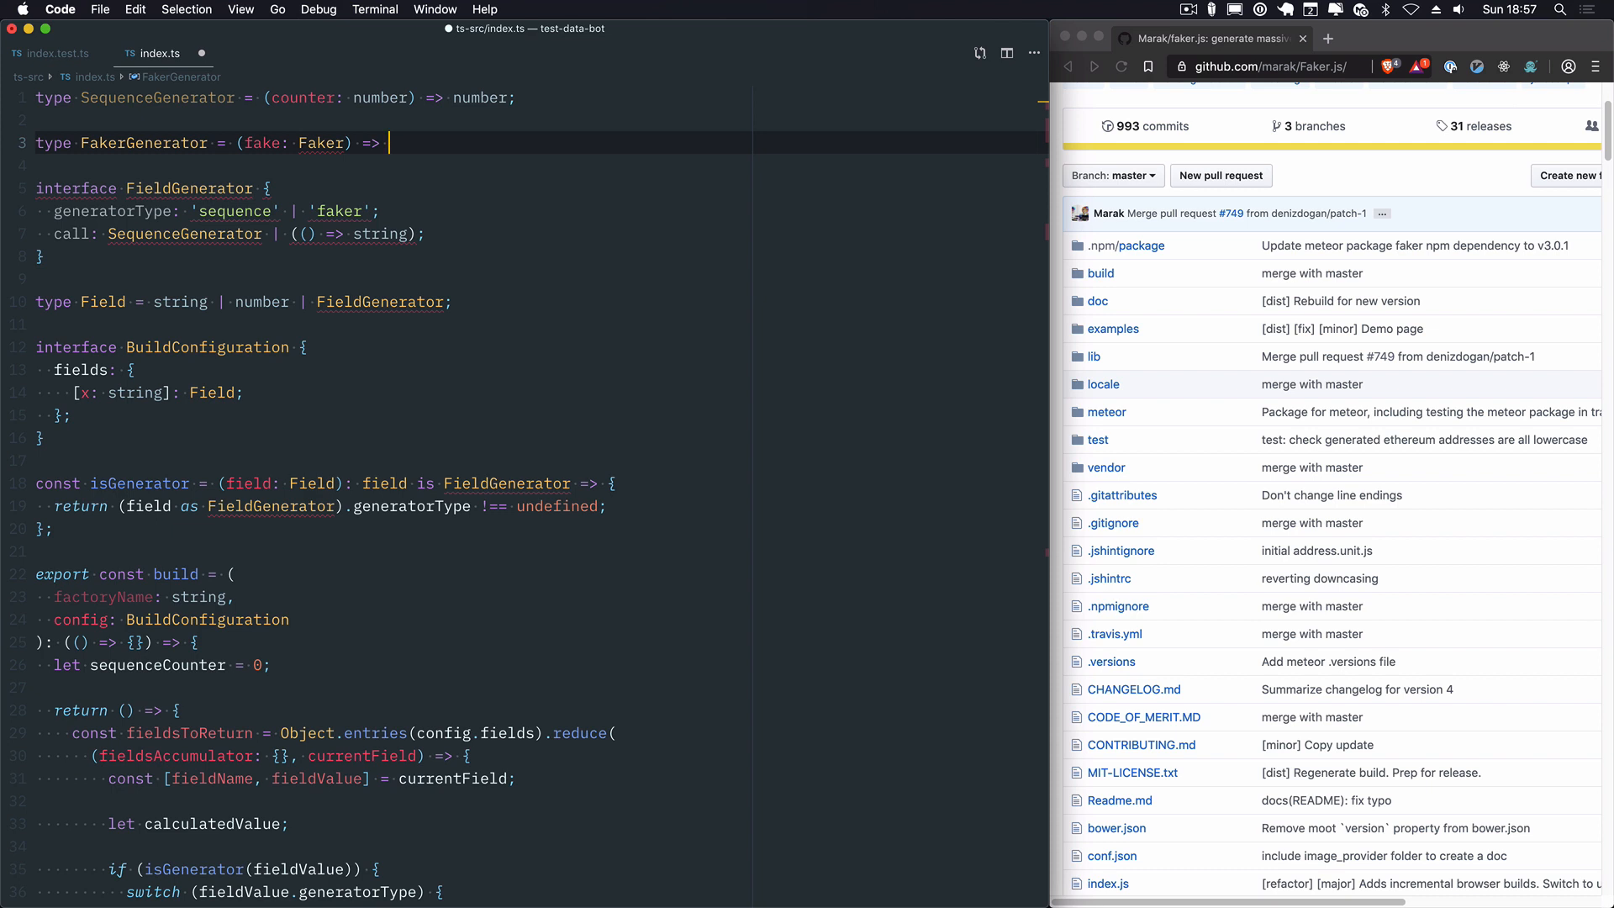
type("any;")
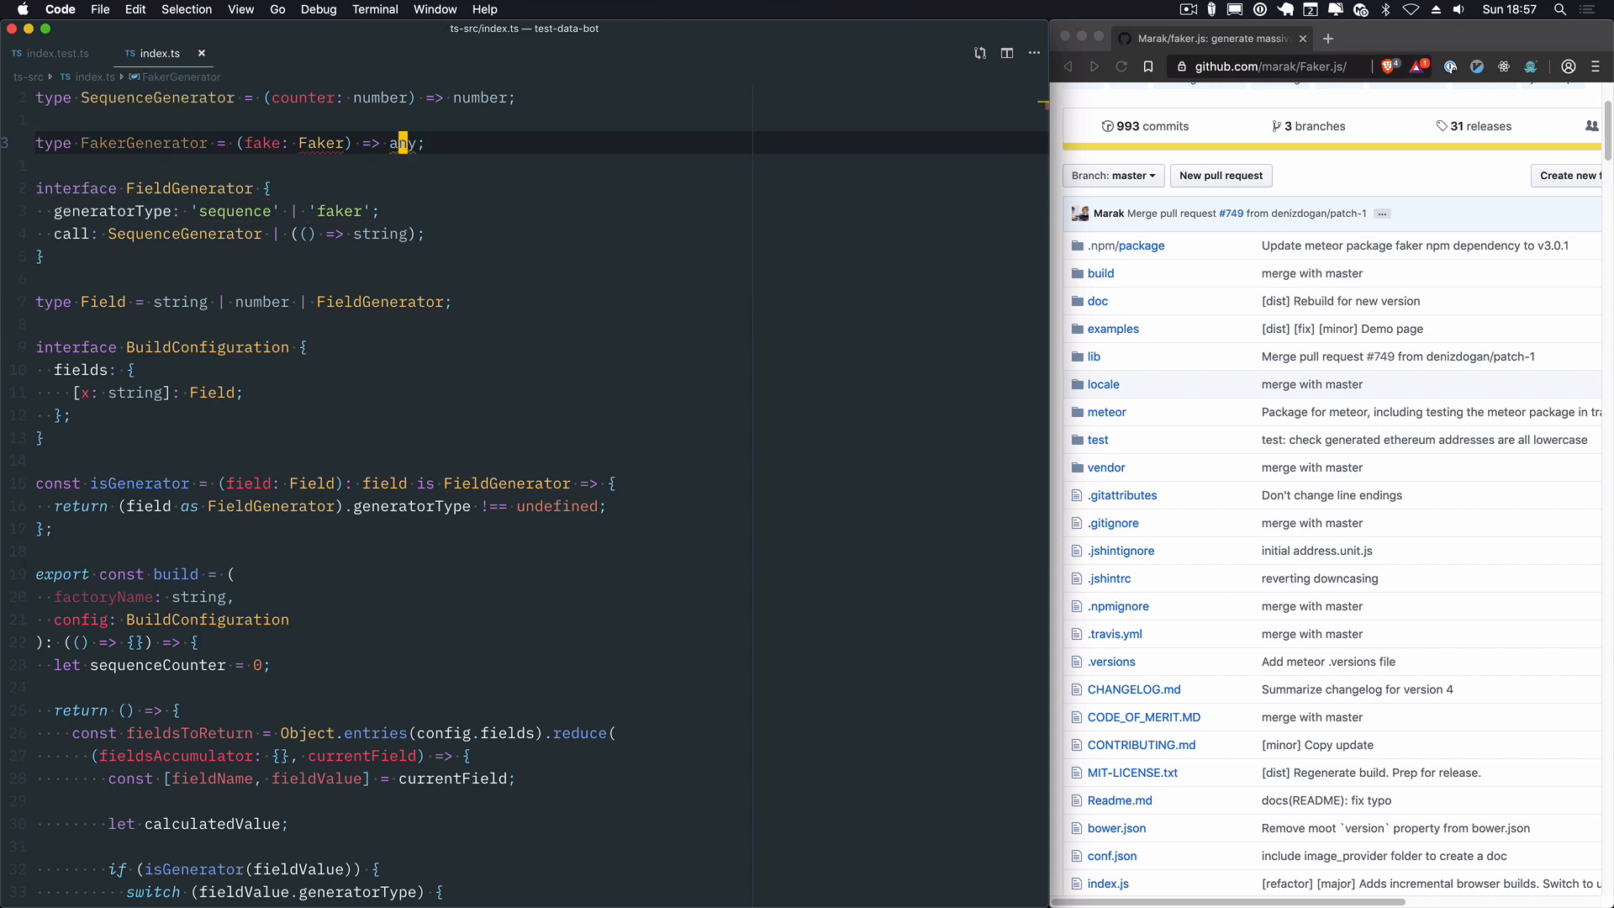
type("mixed")
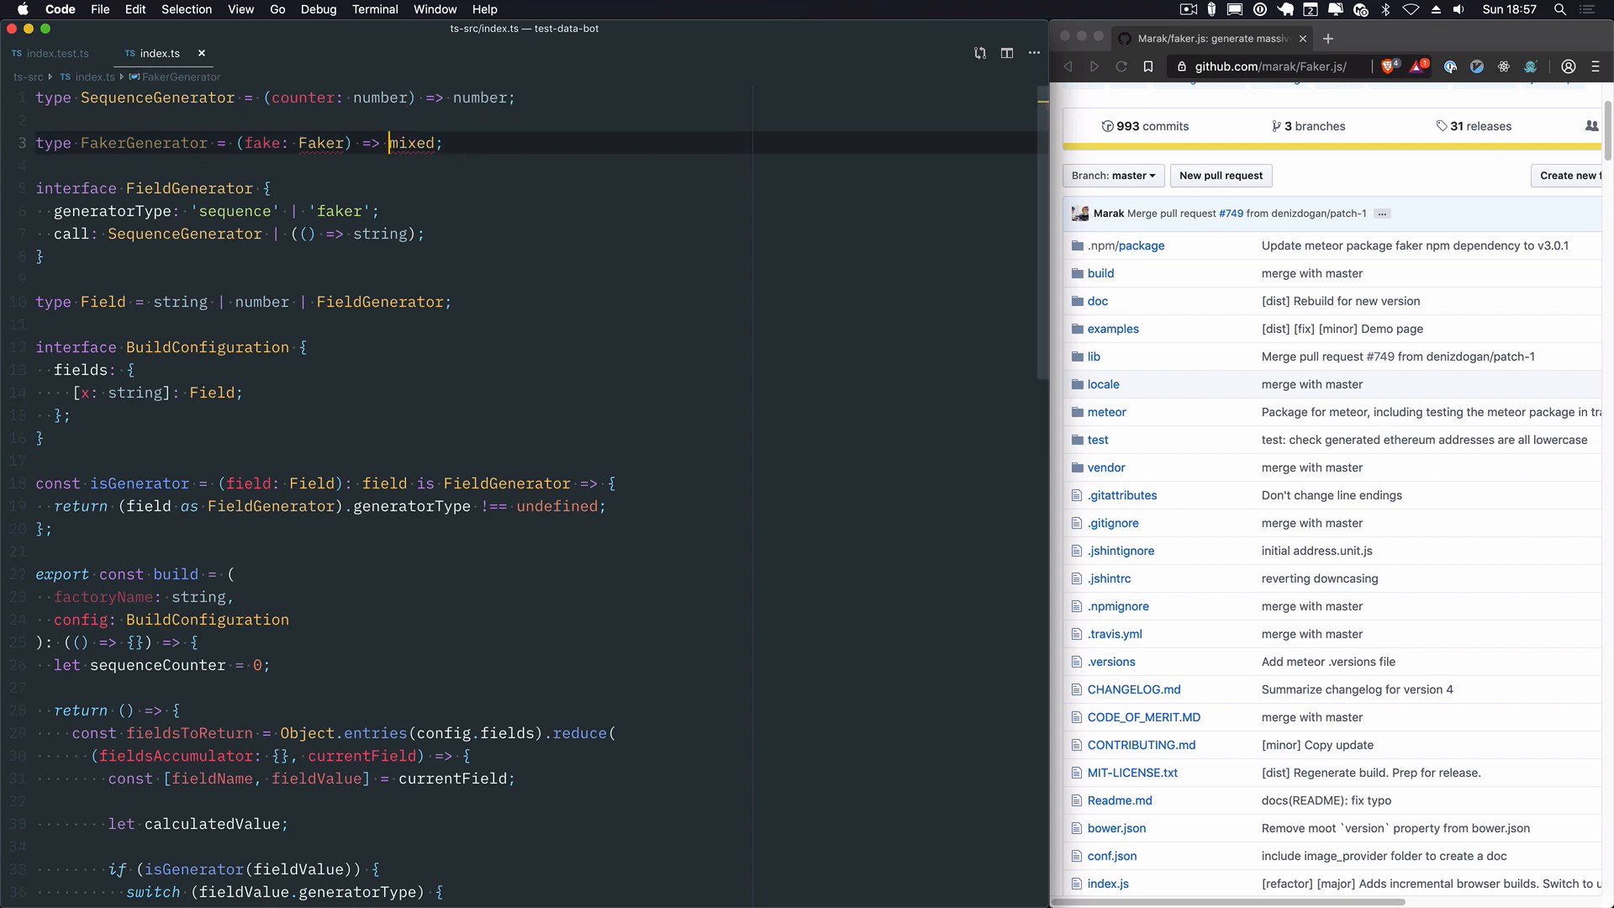
type("any")
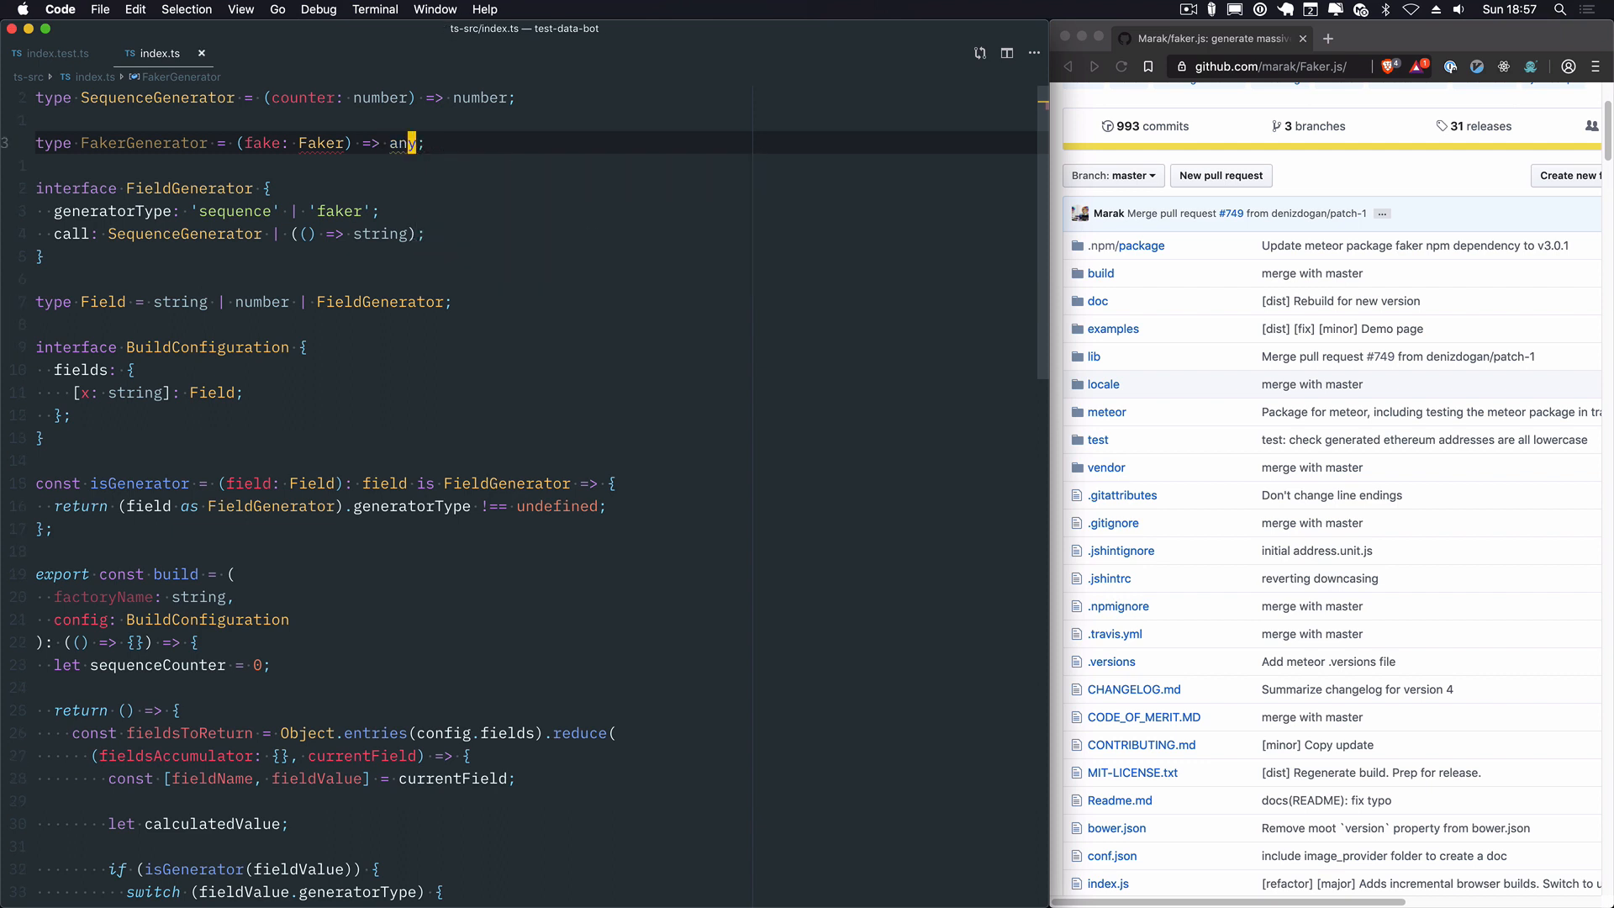
mouse_move(402, 143)
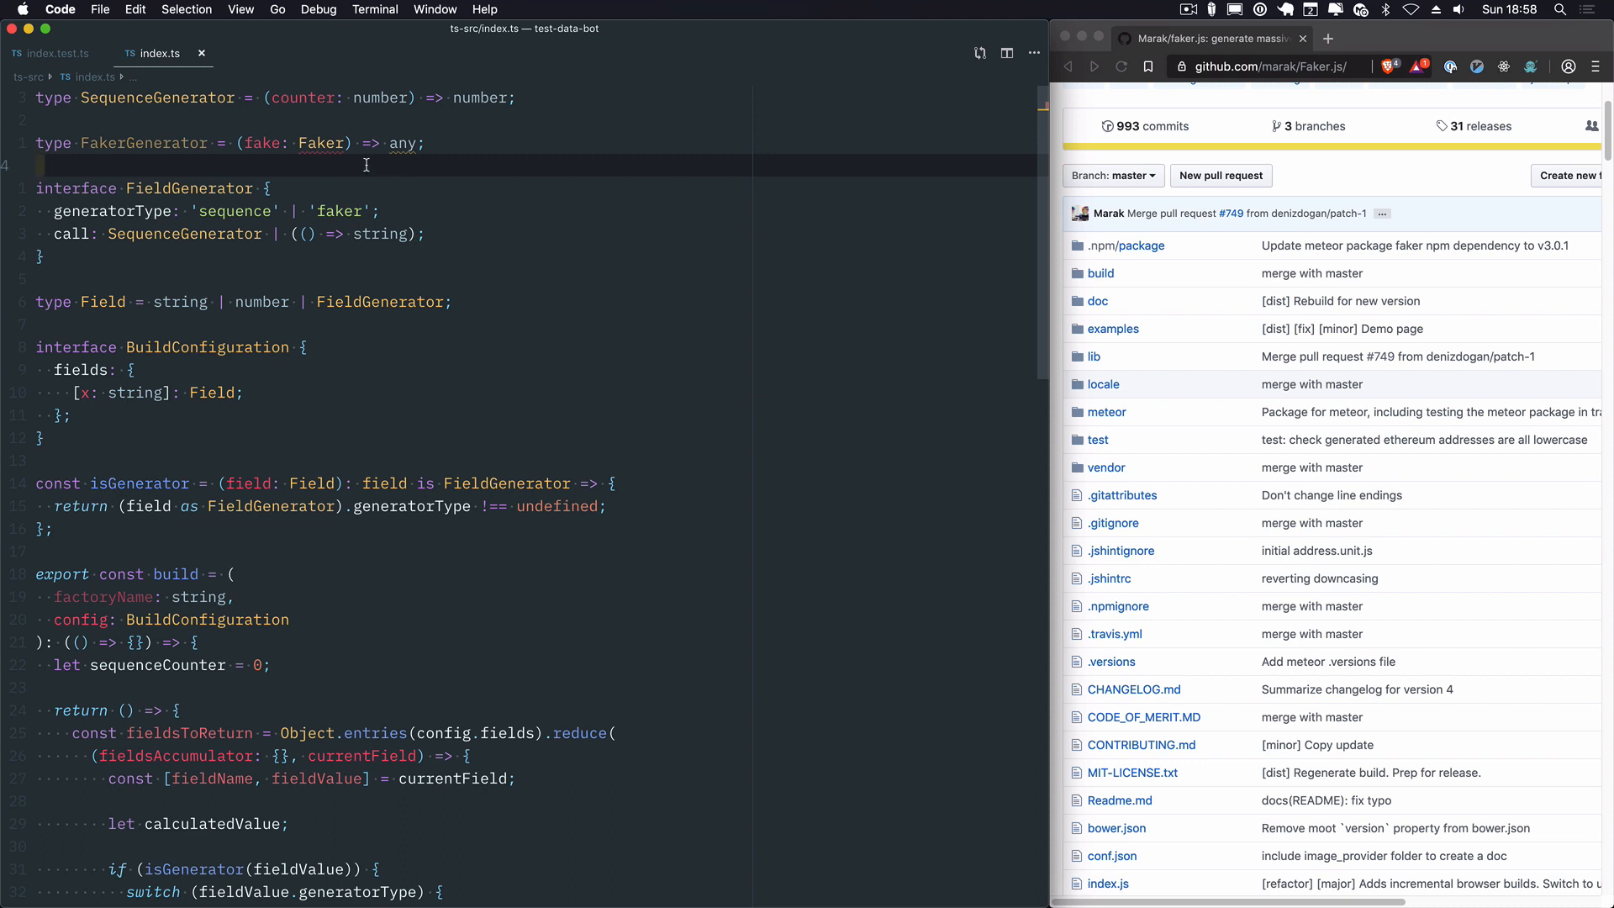
right_click(324, 143)
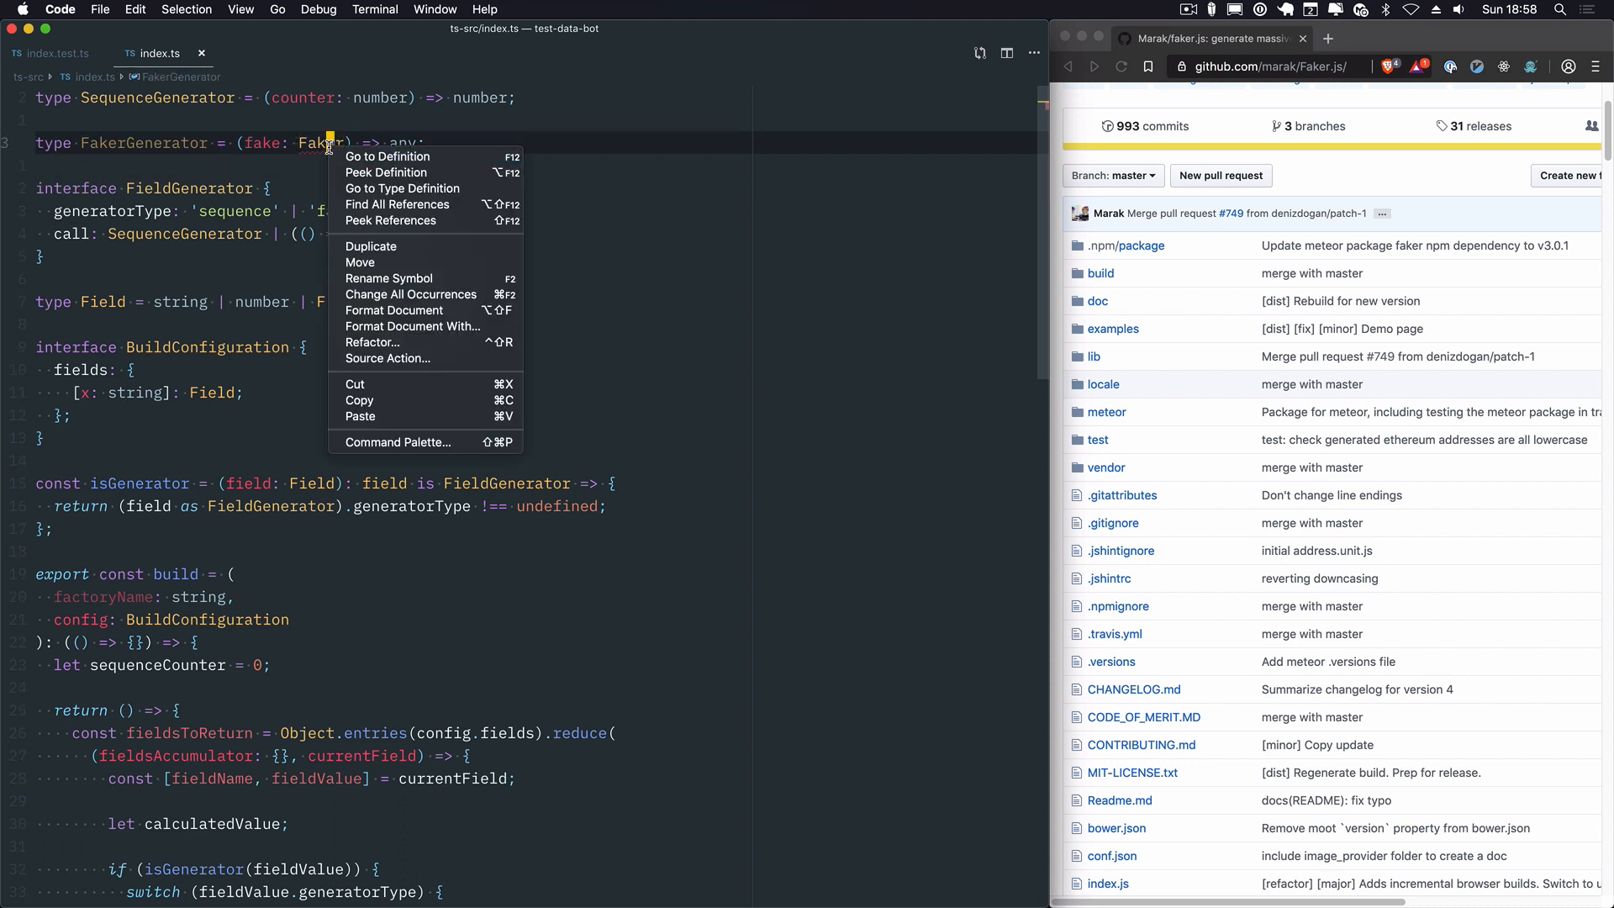
mouse_move(389, 278)
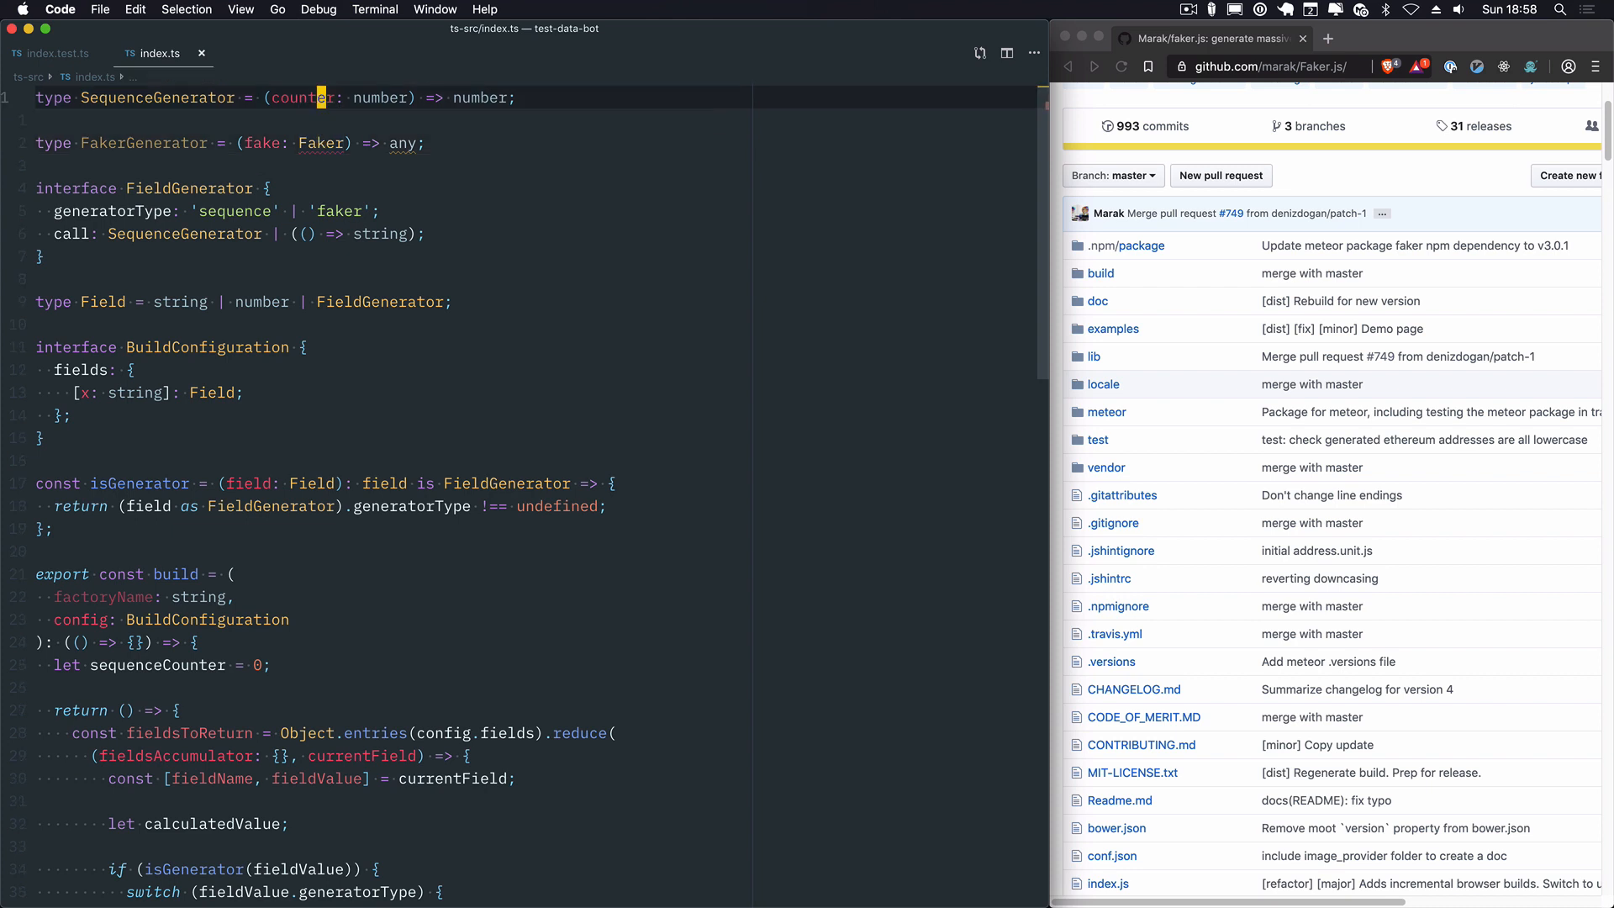
type("import { Faker }")
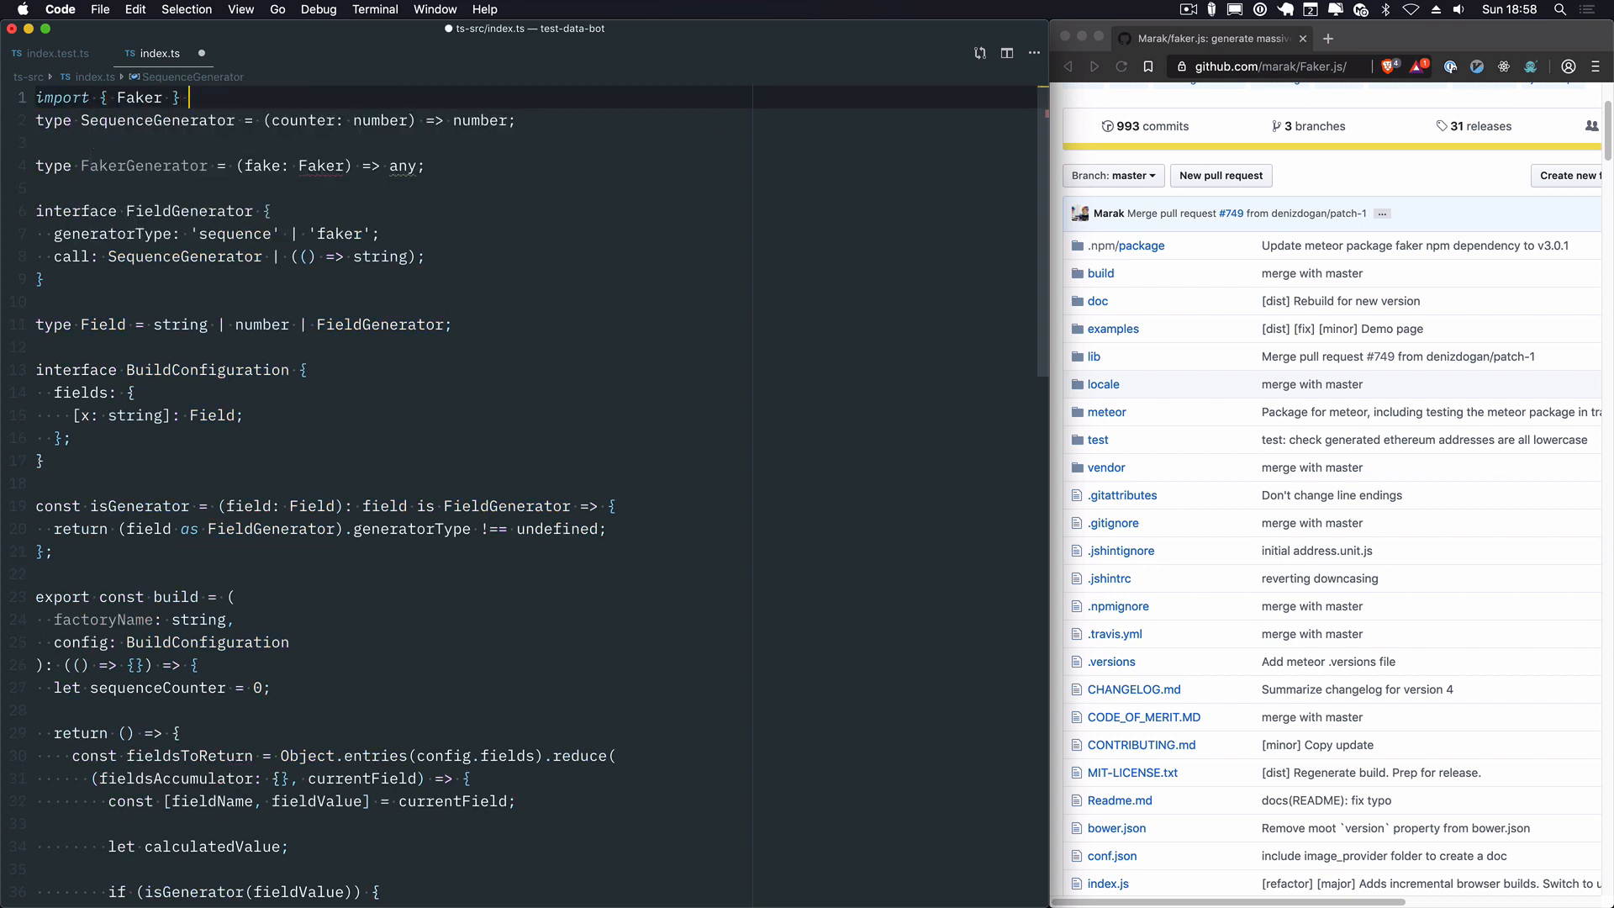
type("from 'faker';")
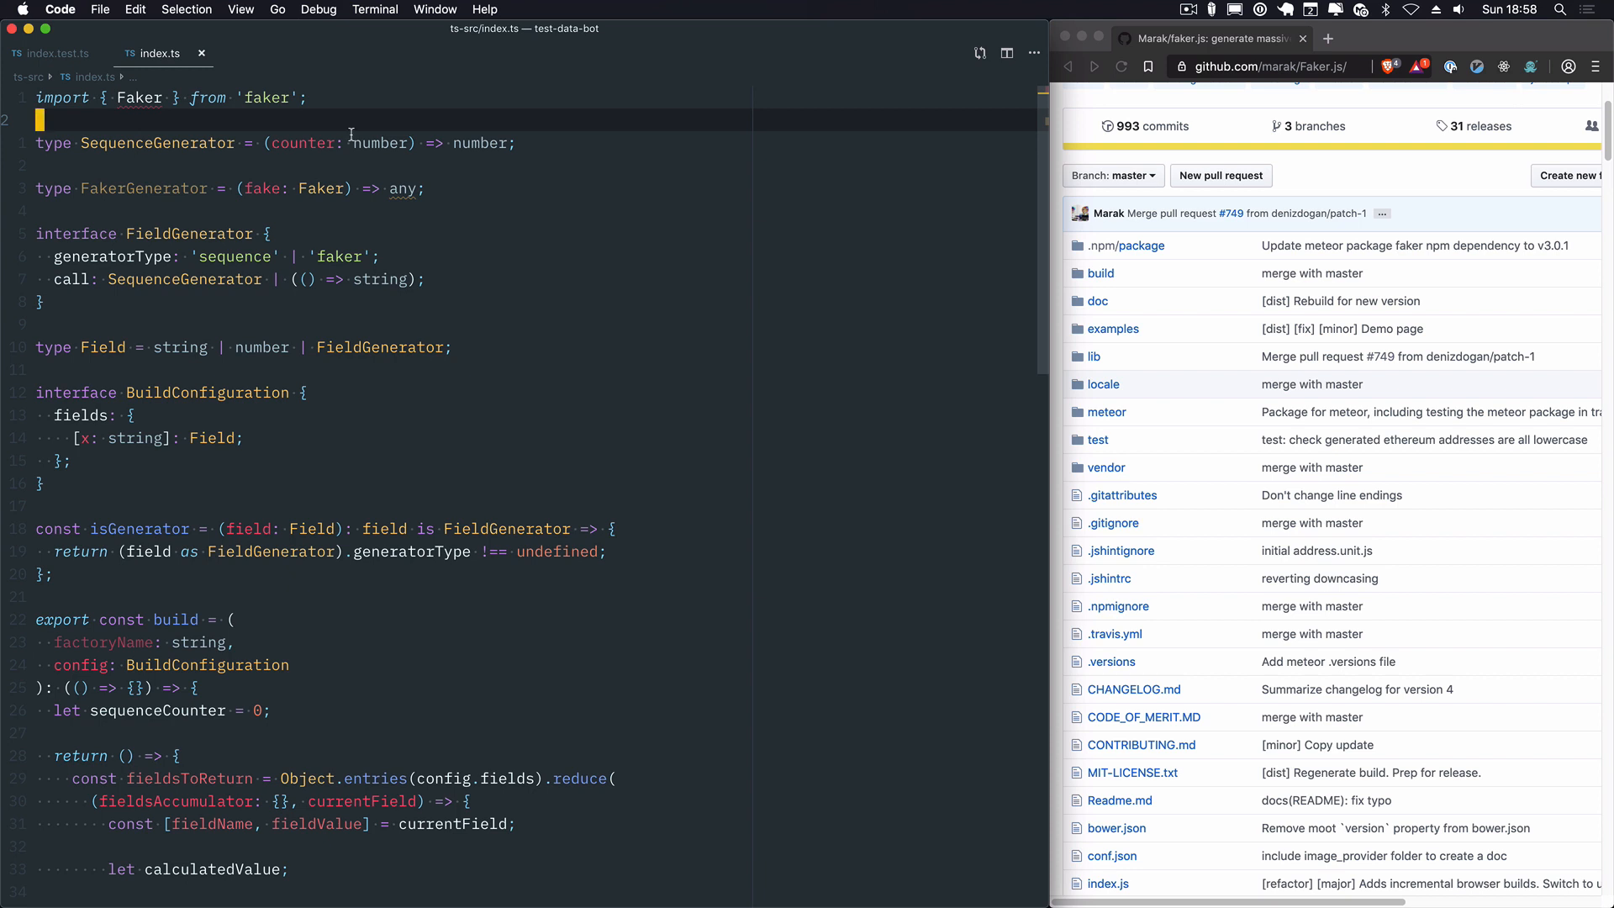
mouse_move(139, 98)
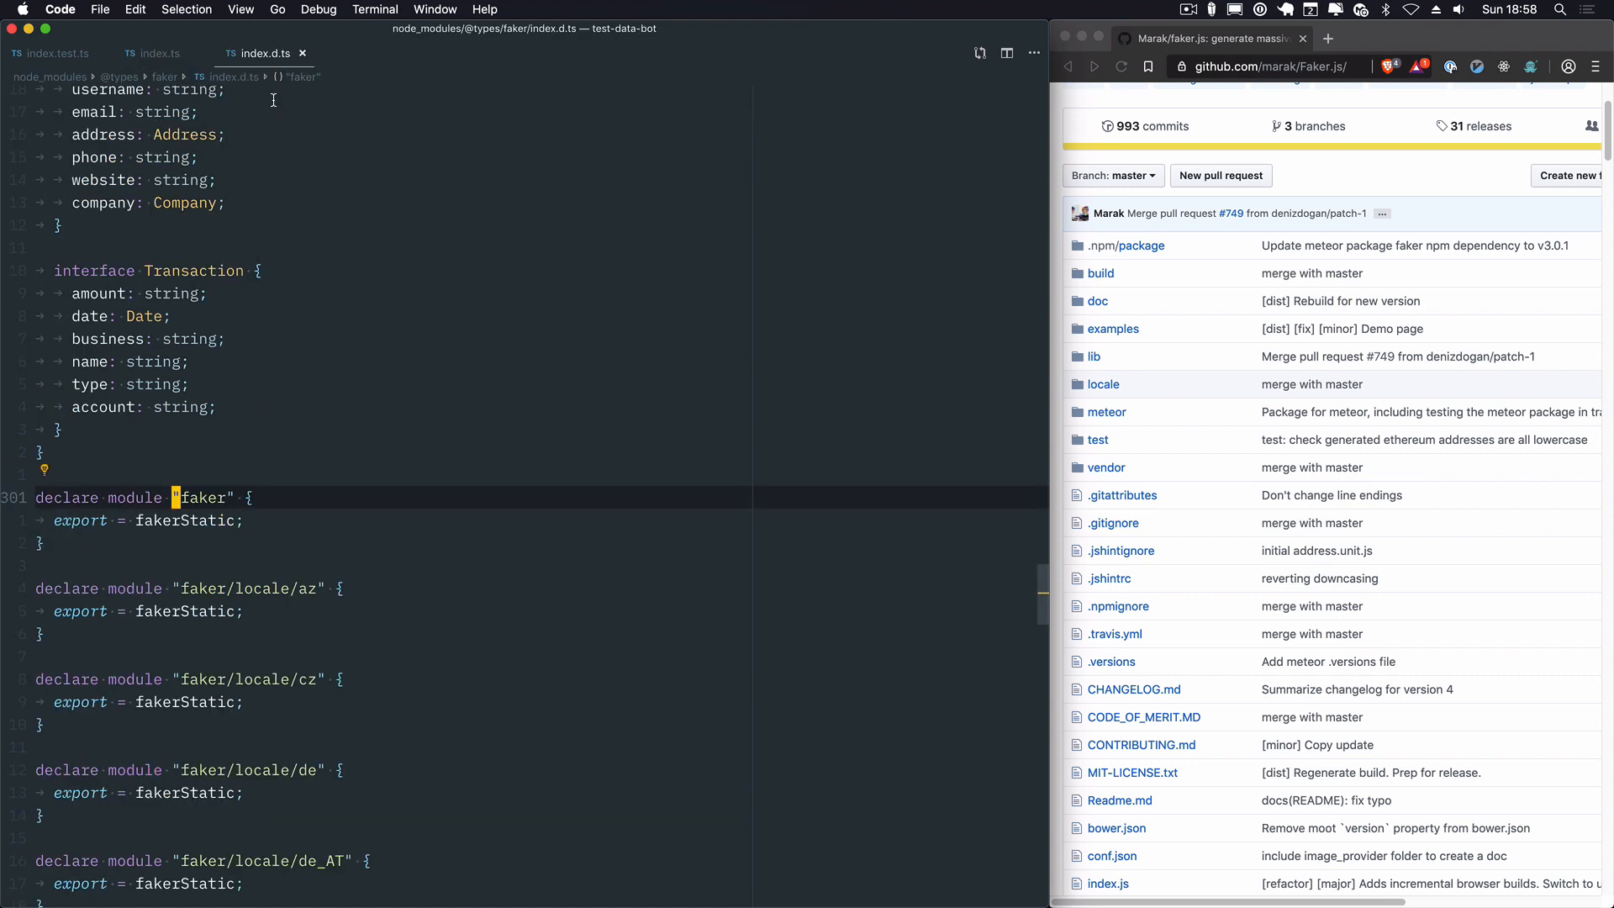
mouse_move(343, 447)
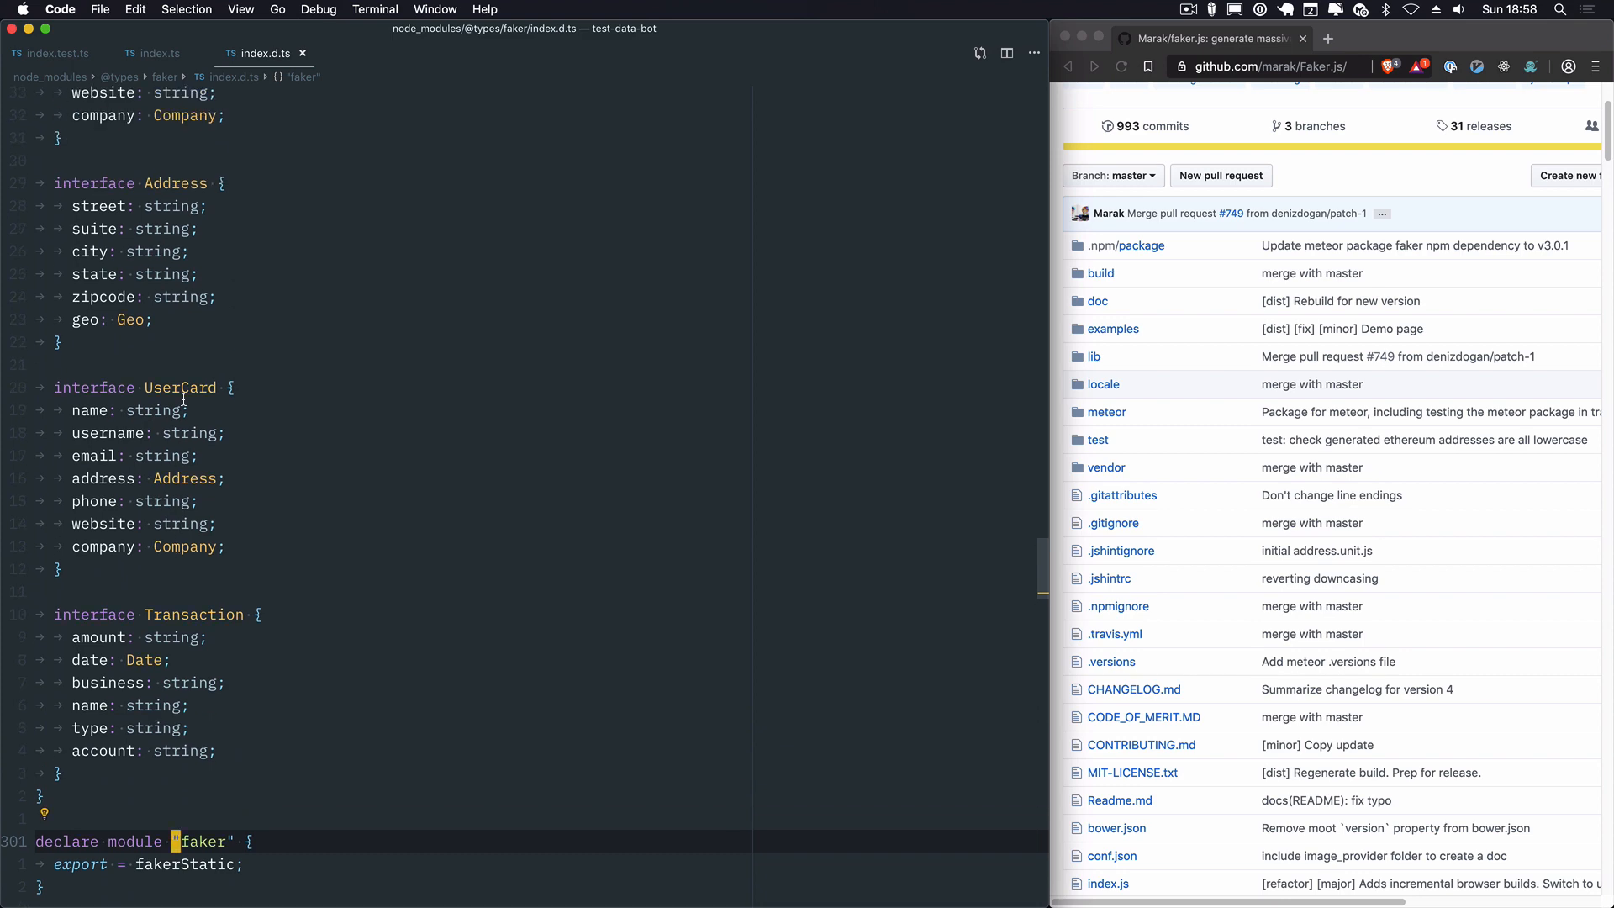
right_click(212, 389)
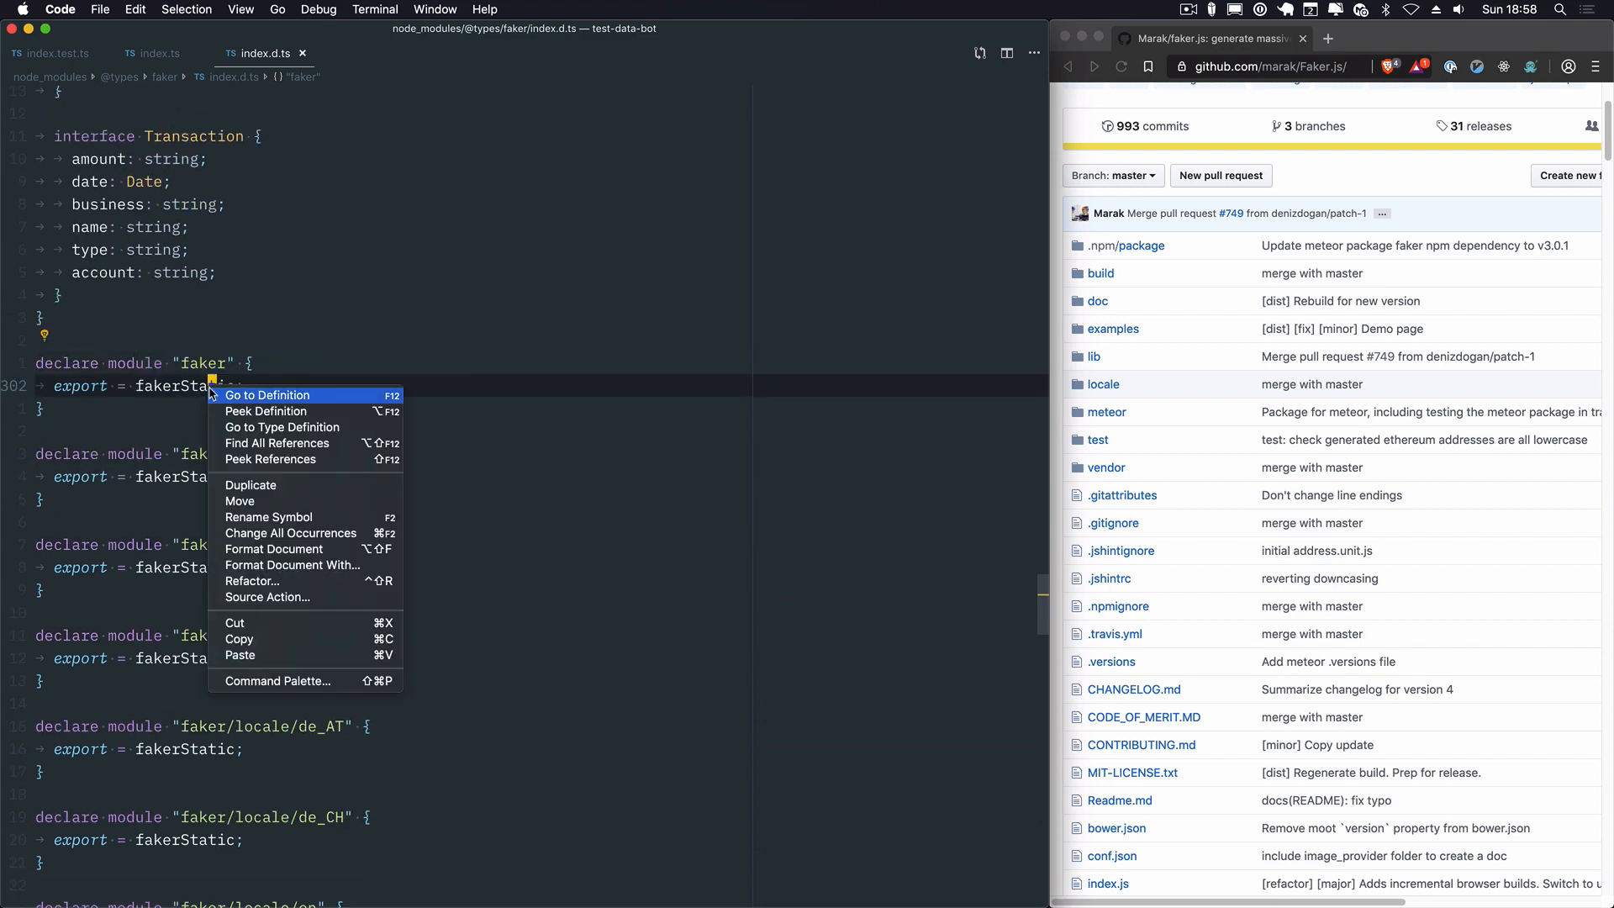
left_click(266, 396)
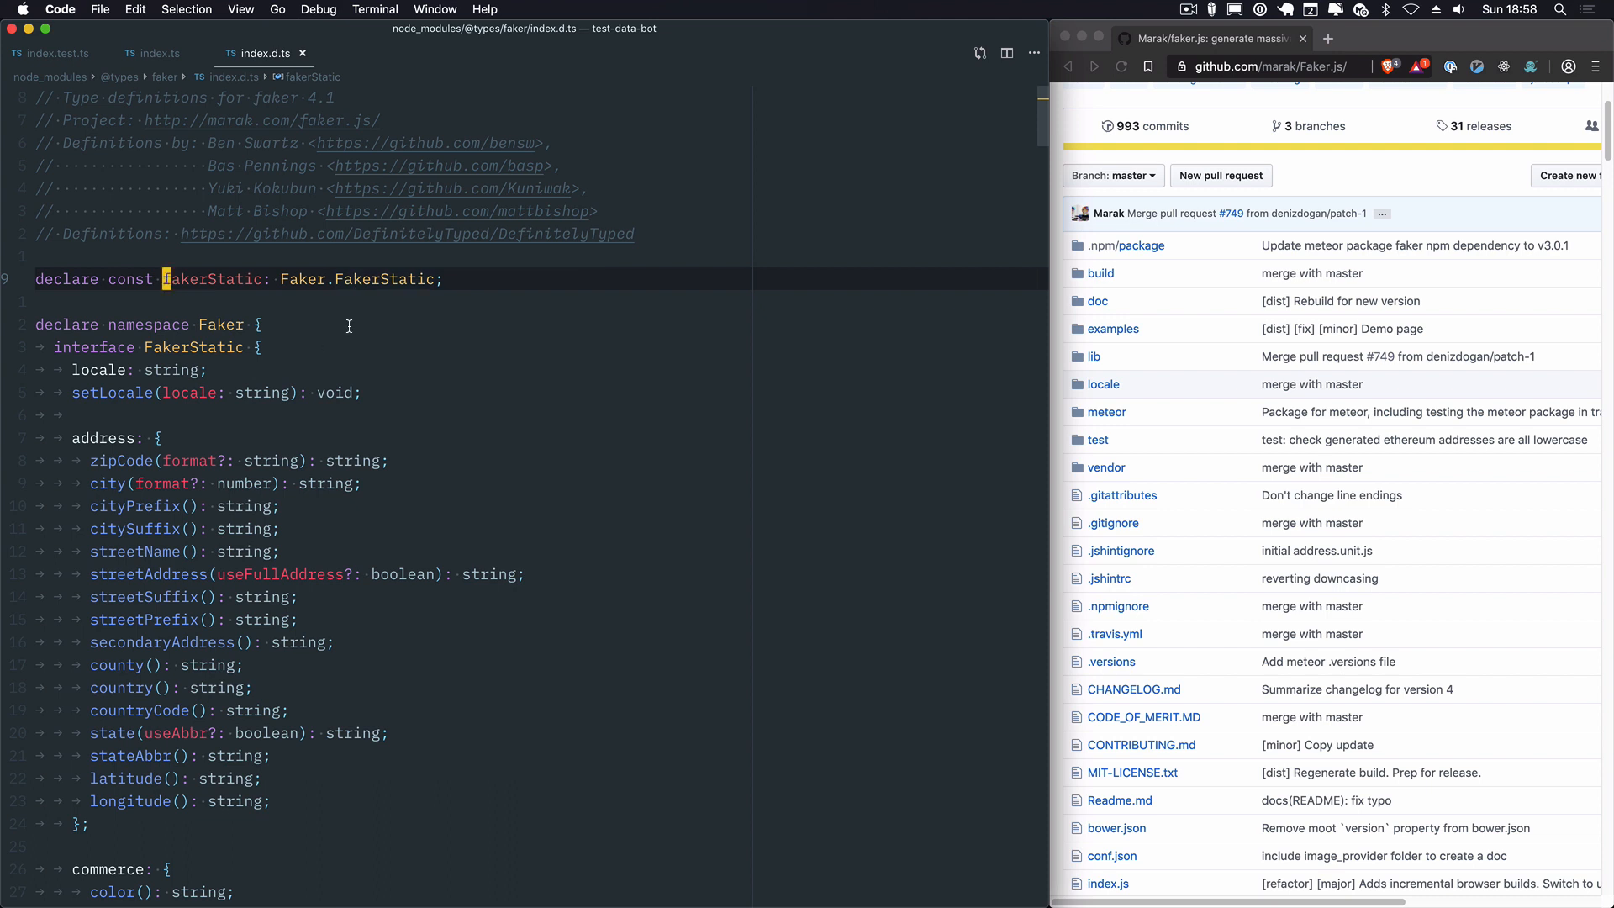
mouse_move(348, 309)
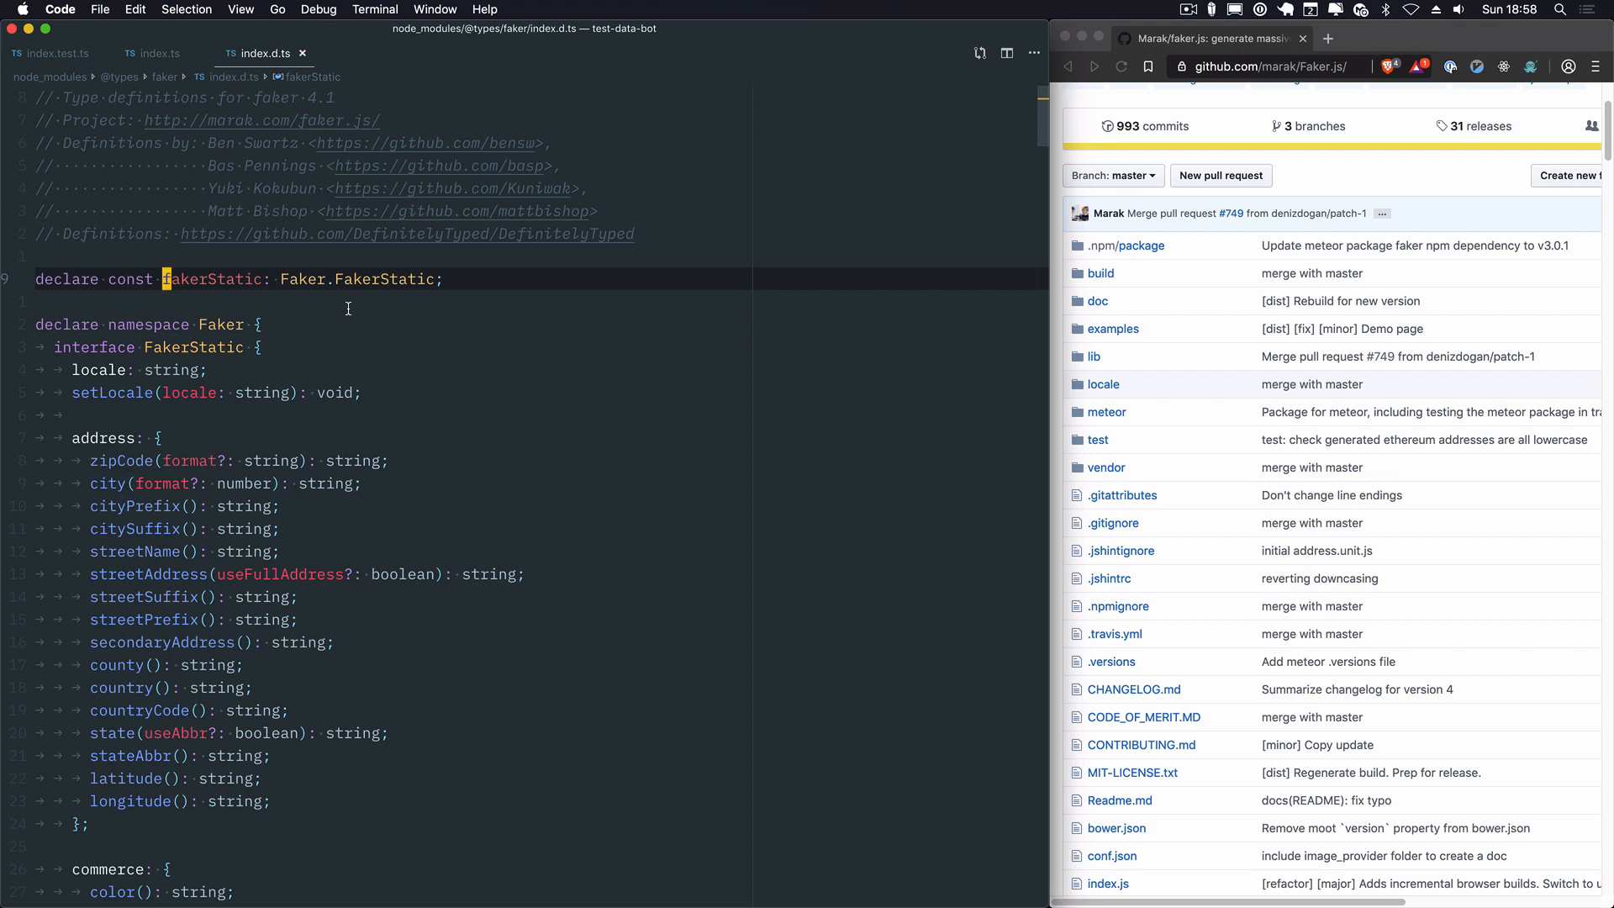
Step: Import { FakerStatic } from 'faker' and type FakerGenerator's fake parameter as FakerStatic
left_click(156, 52)
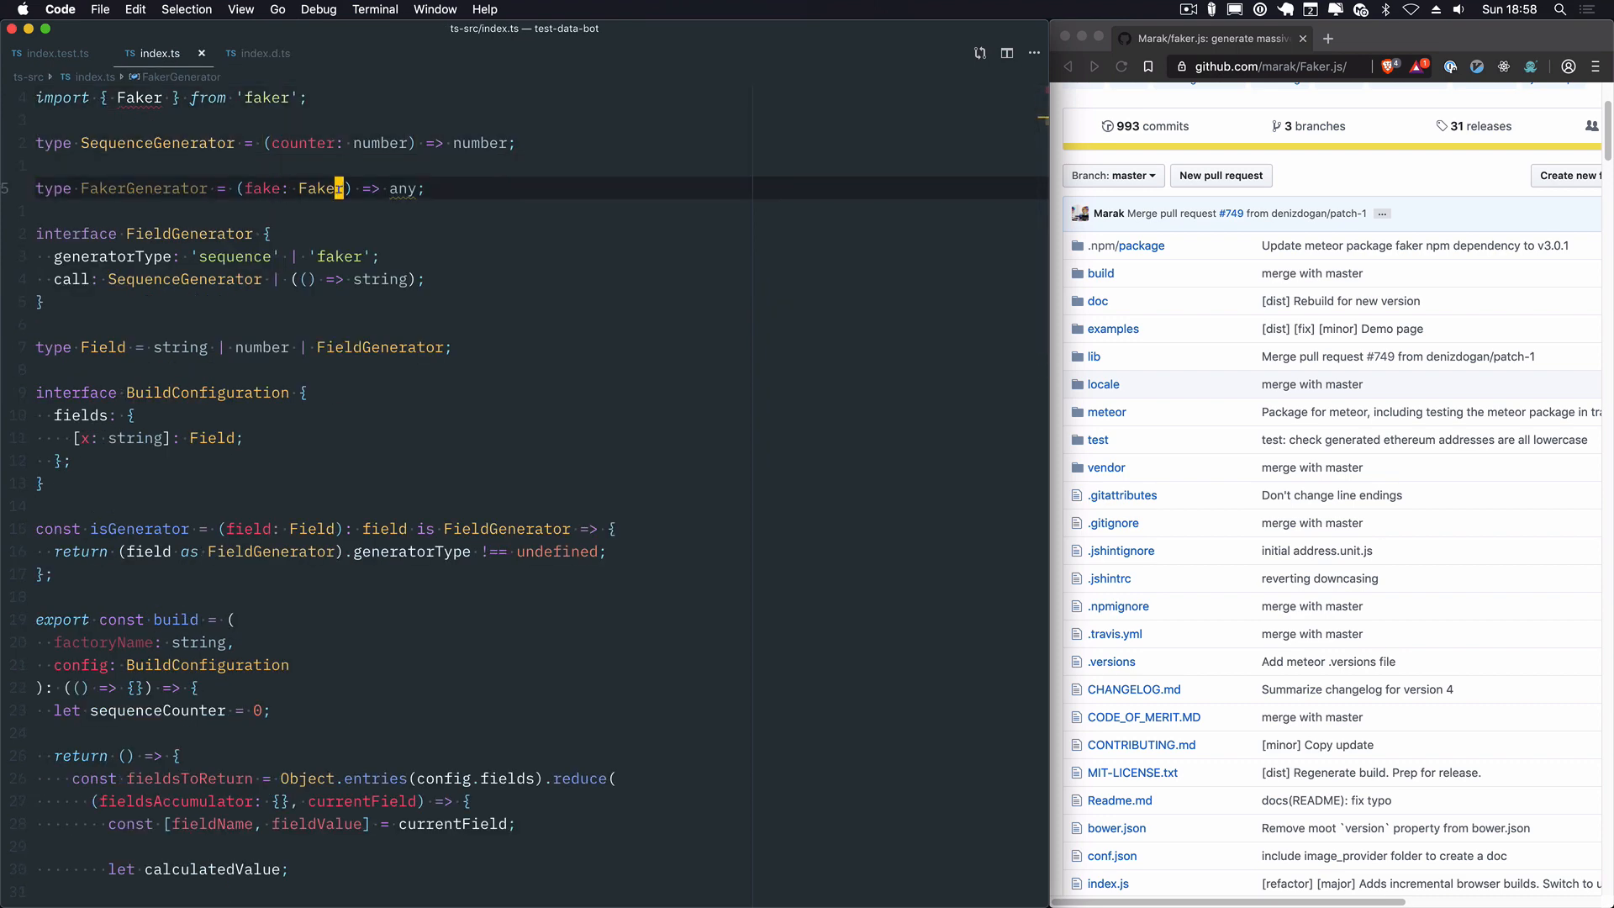
type(".FakerStatic;")
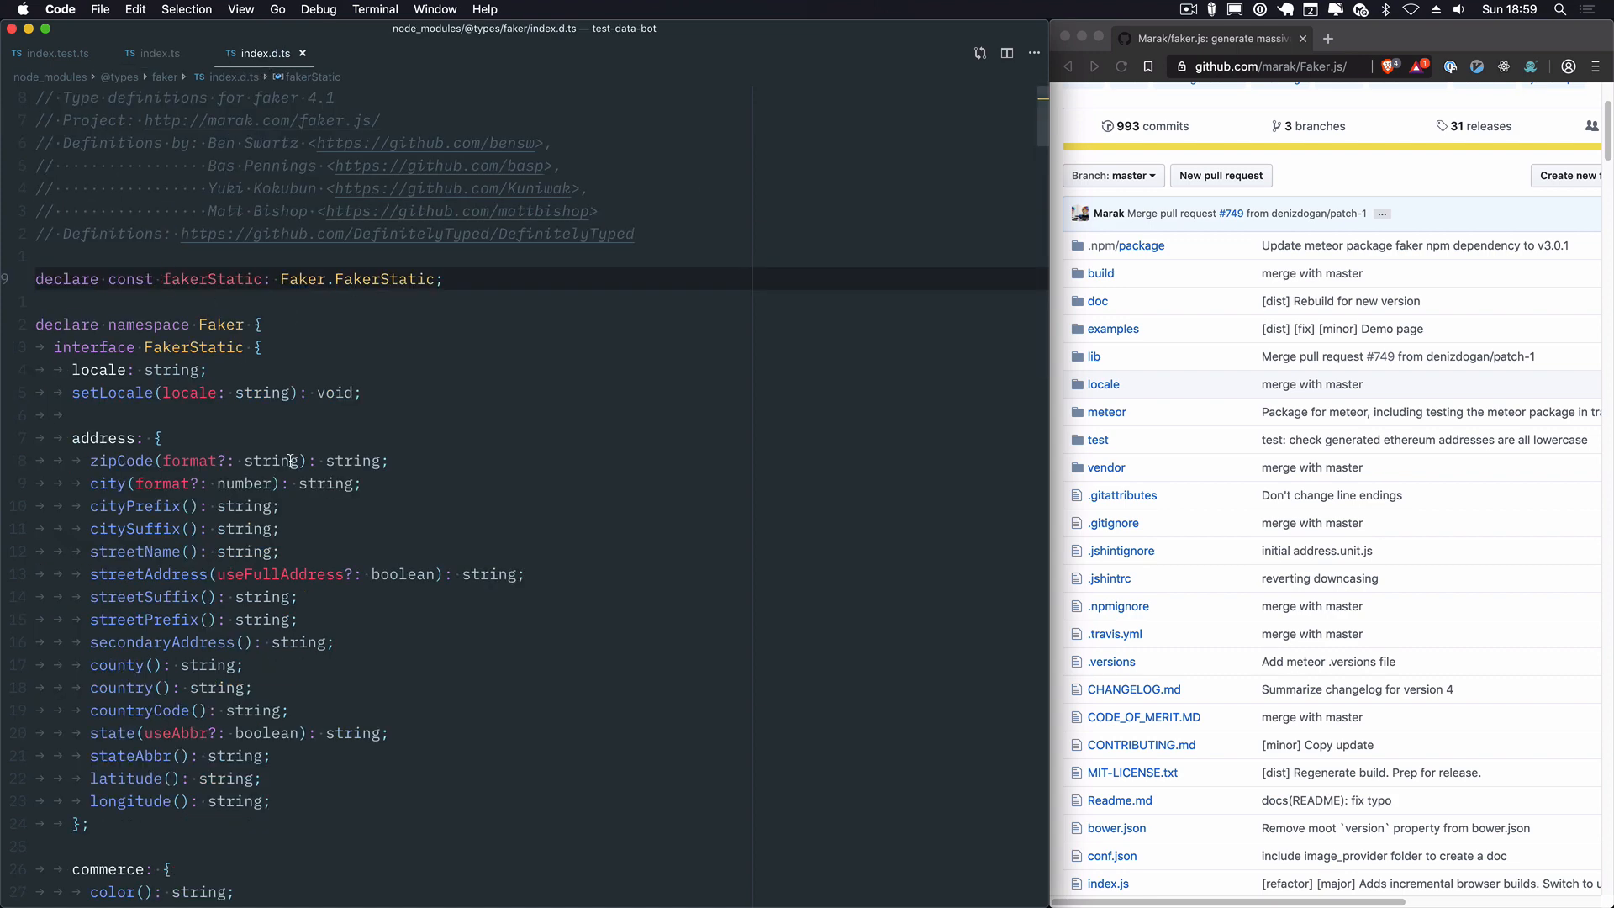
scroll("down", 3)
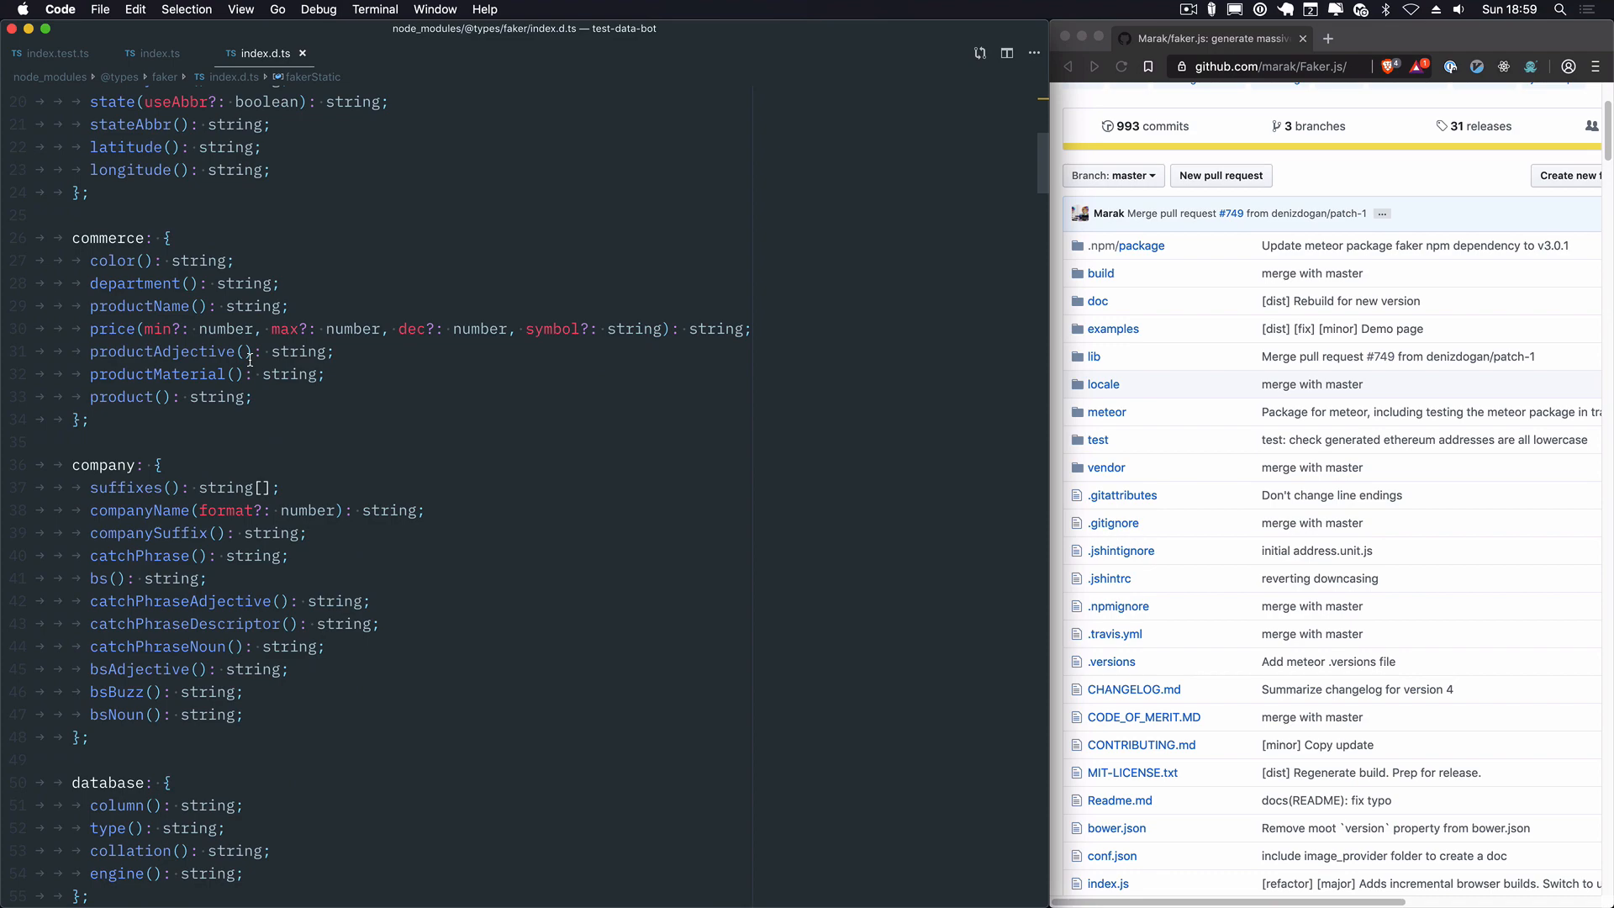
scroll("down", 3)
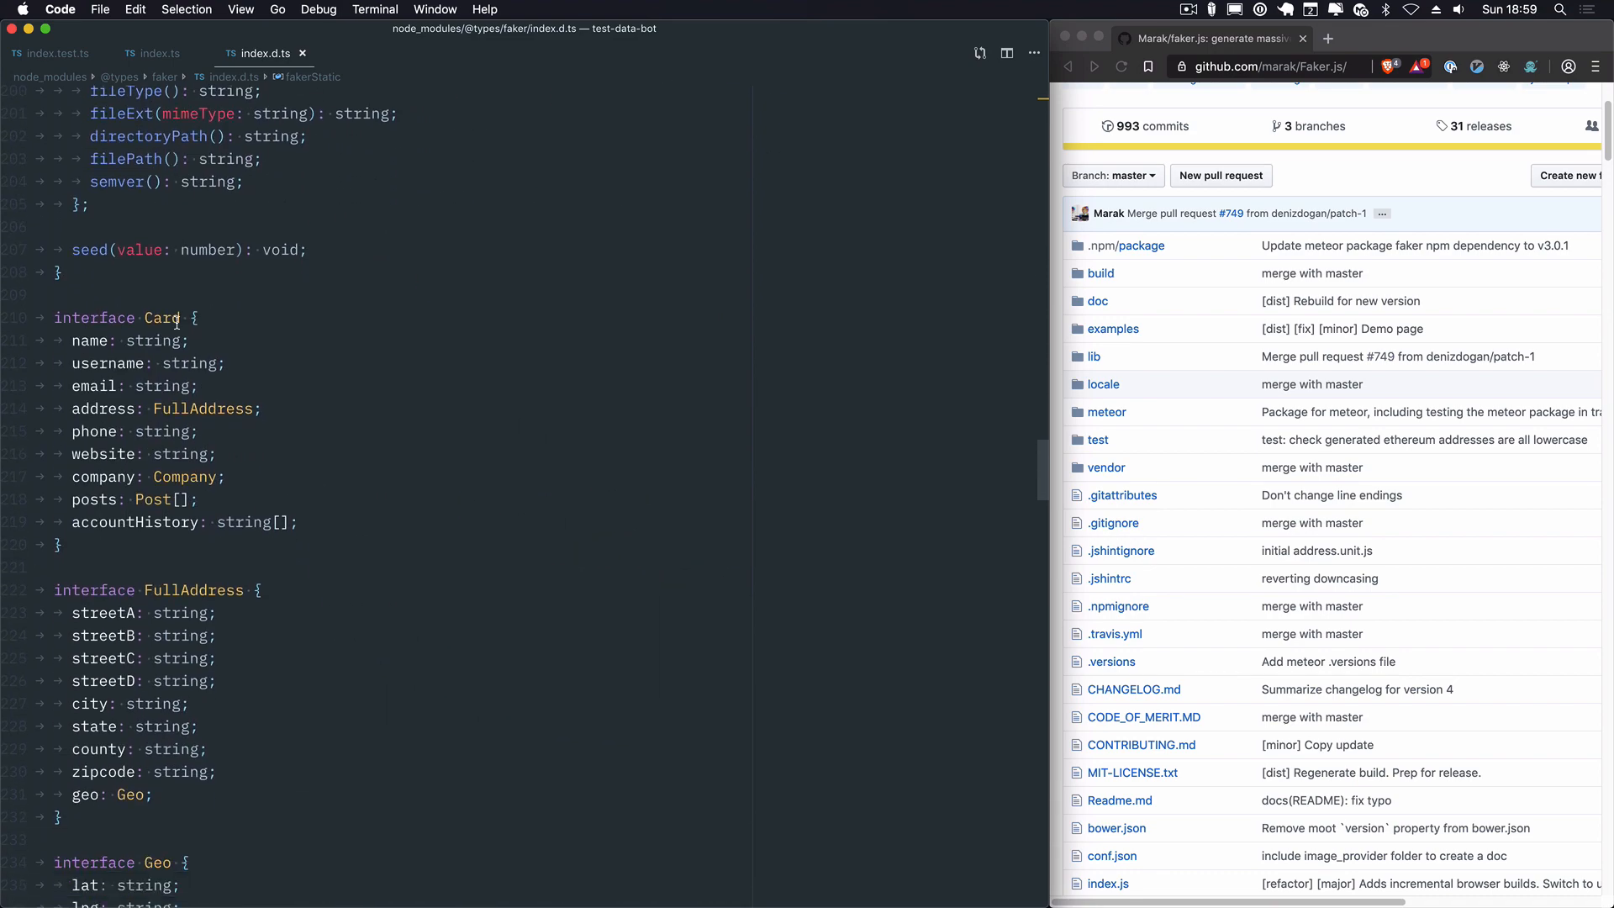
scroll("down", 3)
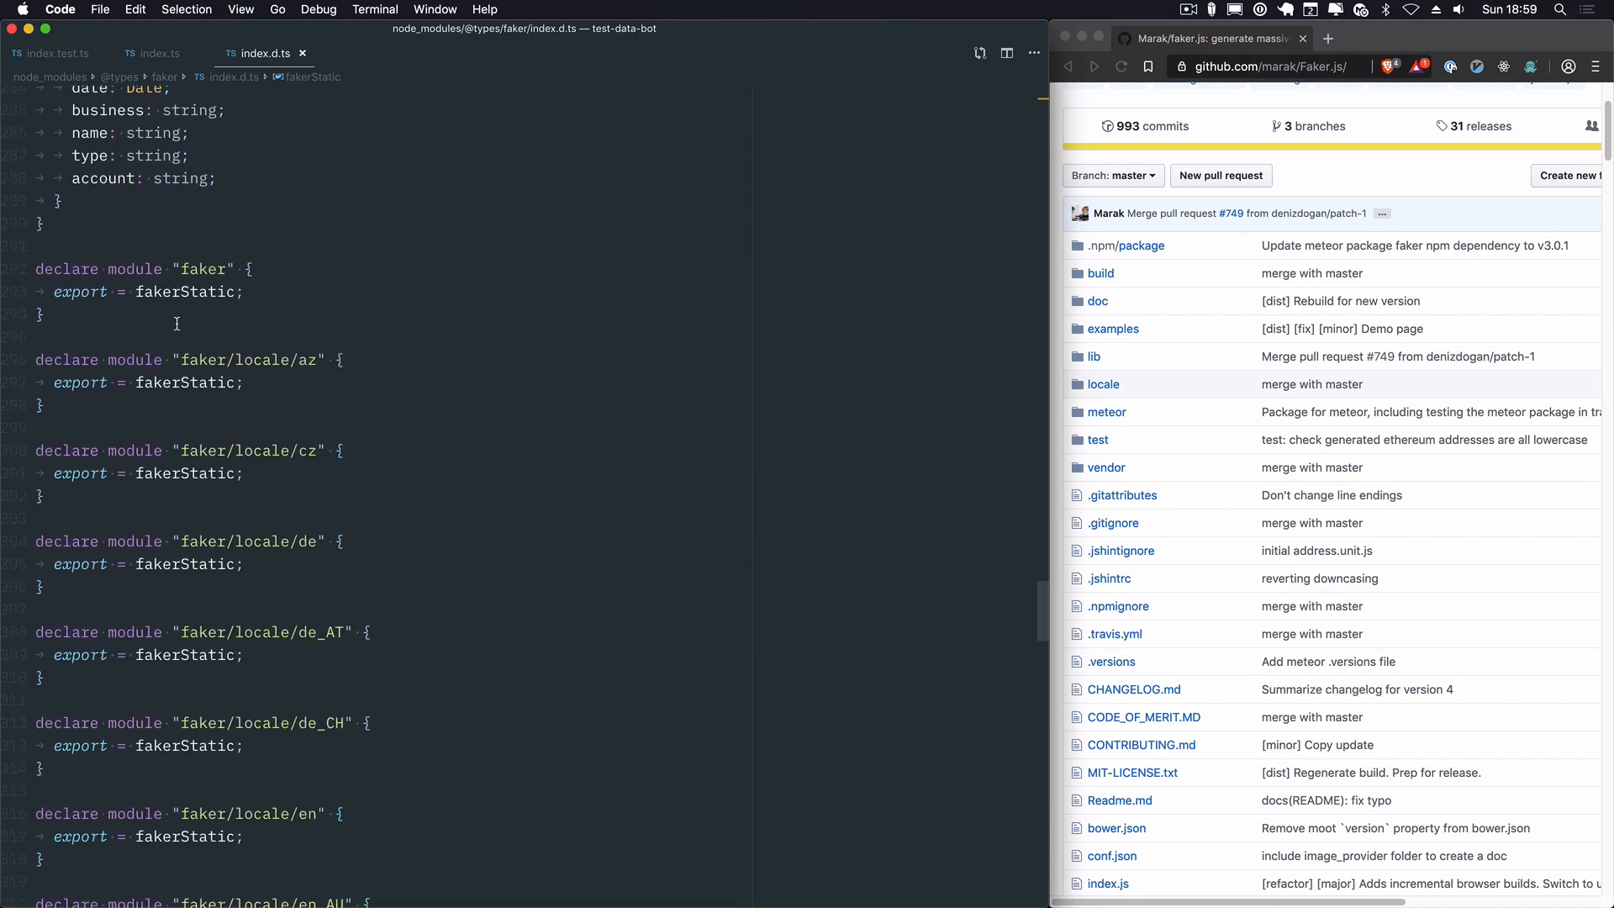
scroll("down", 3)
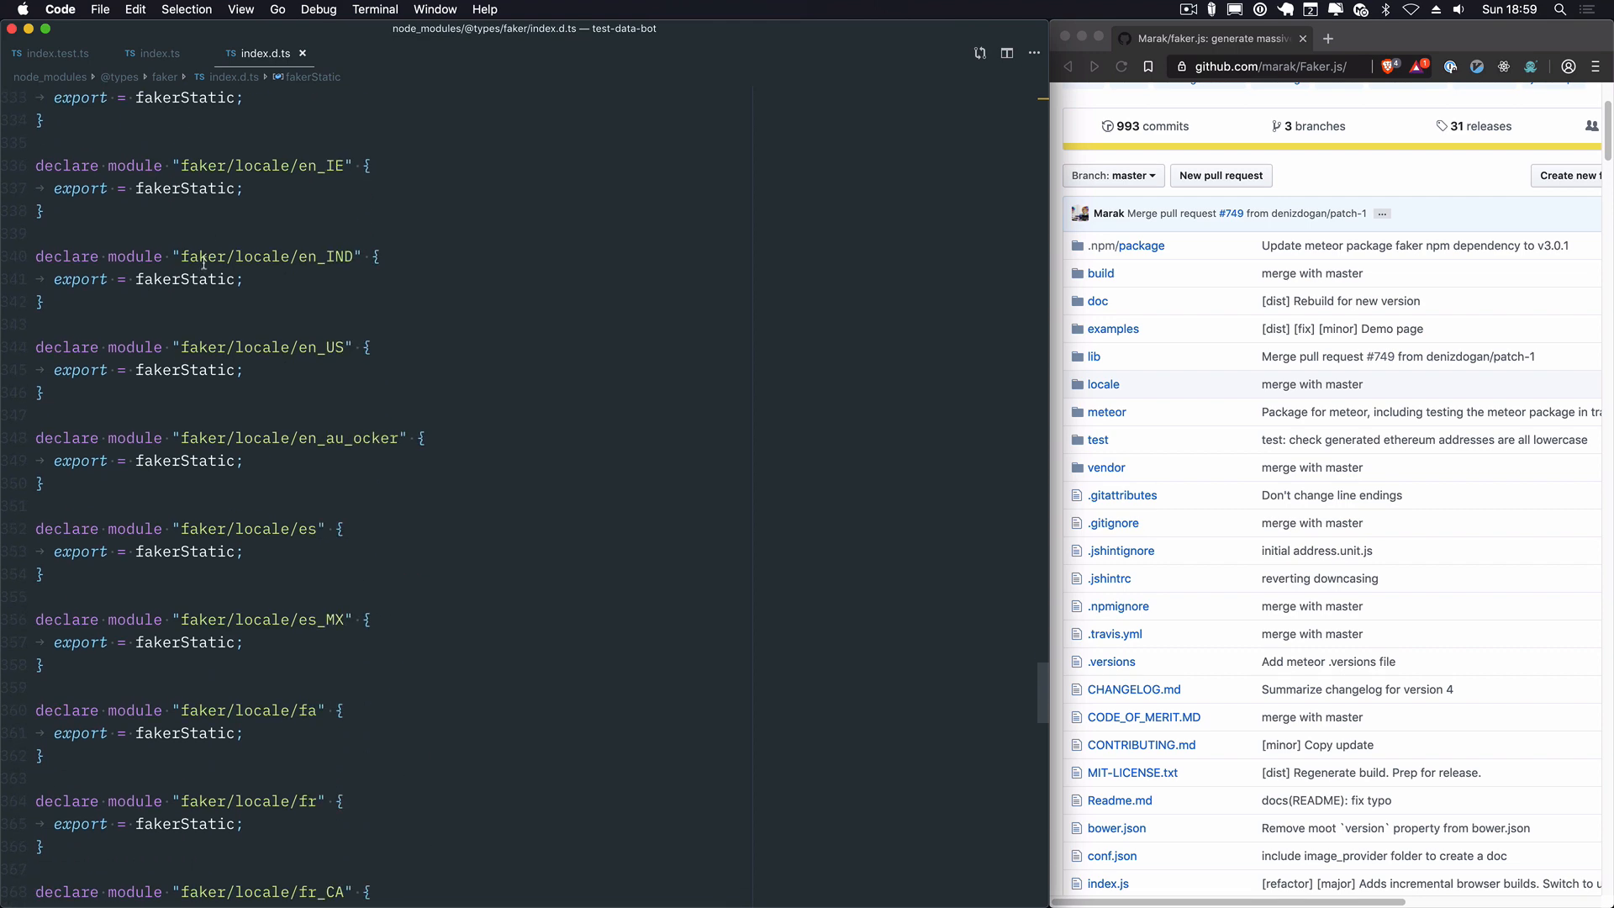
right_click(164, 189)
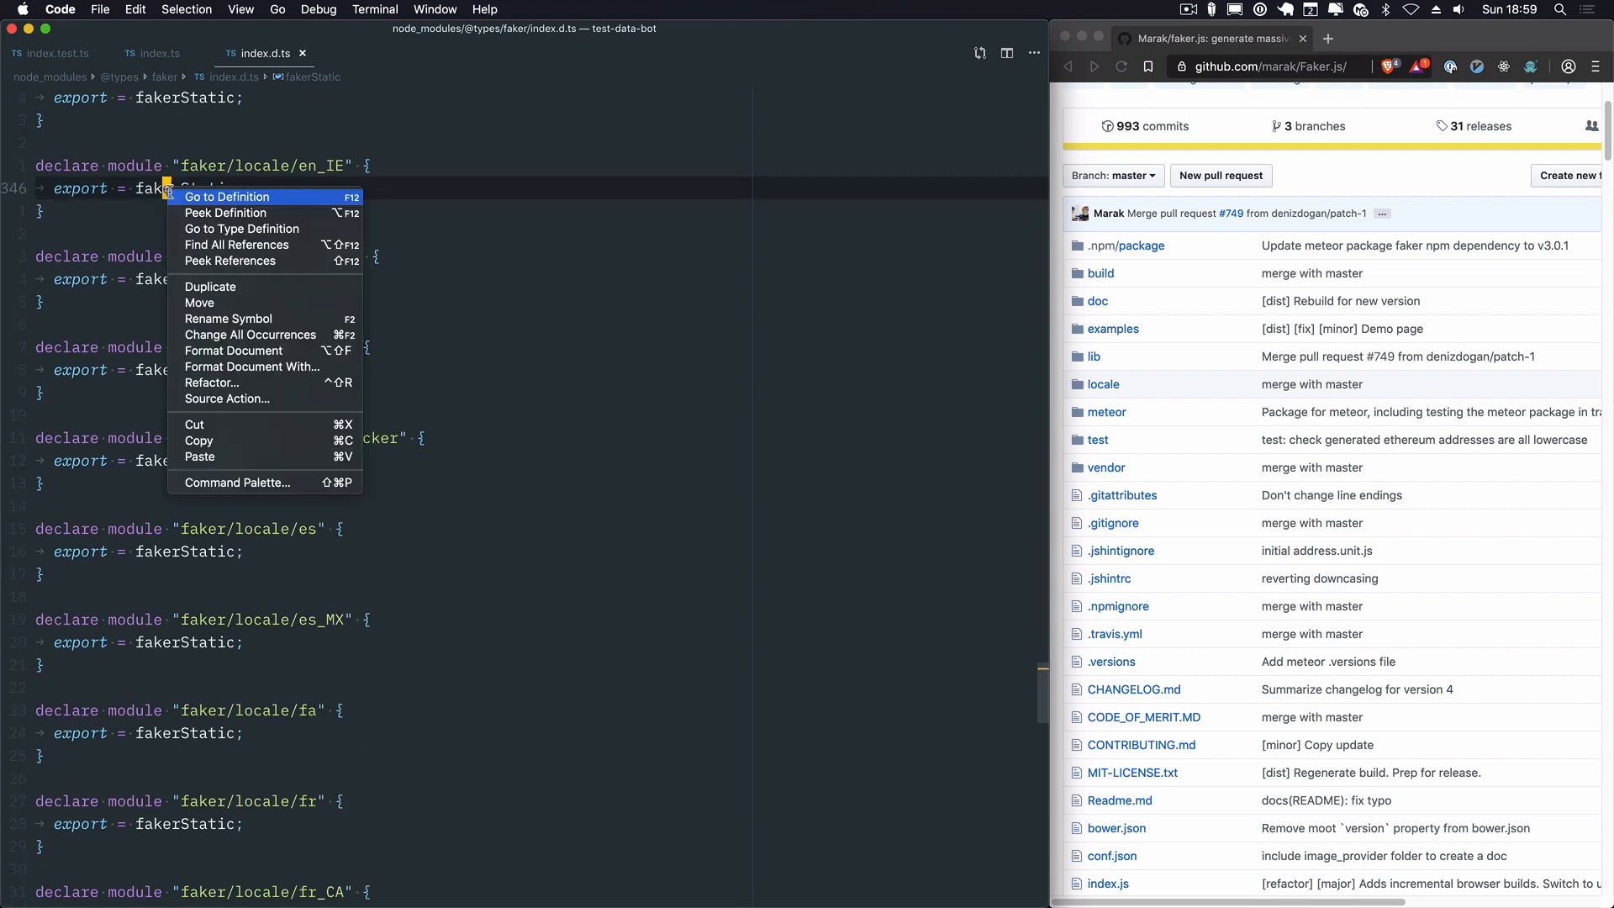
left_click(227, 196)
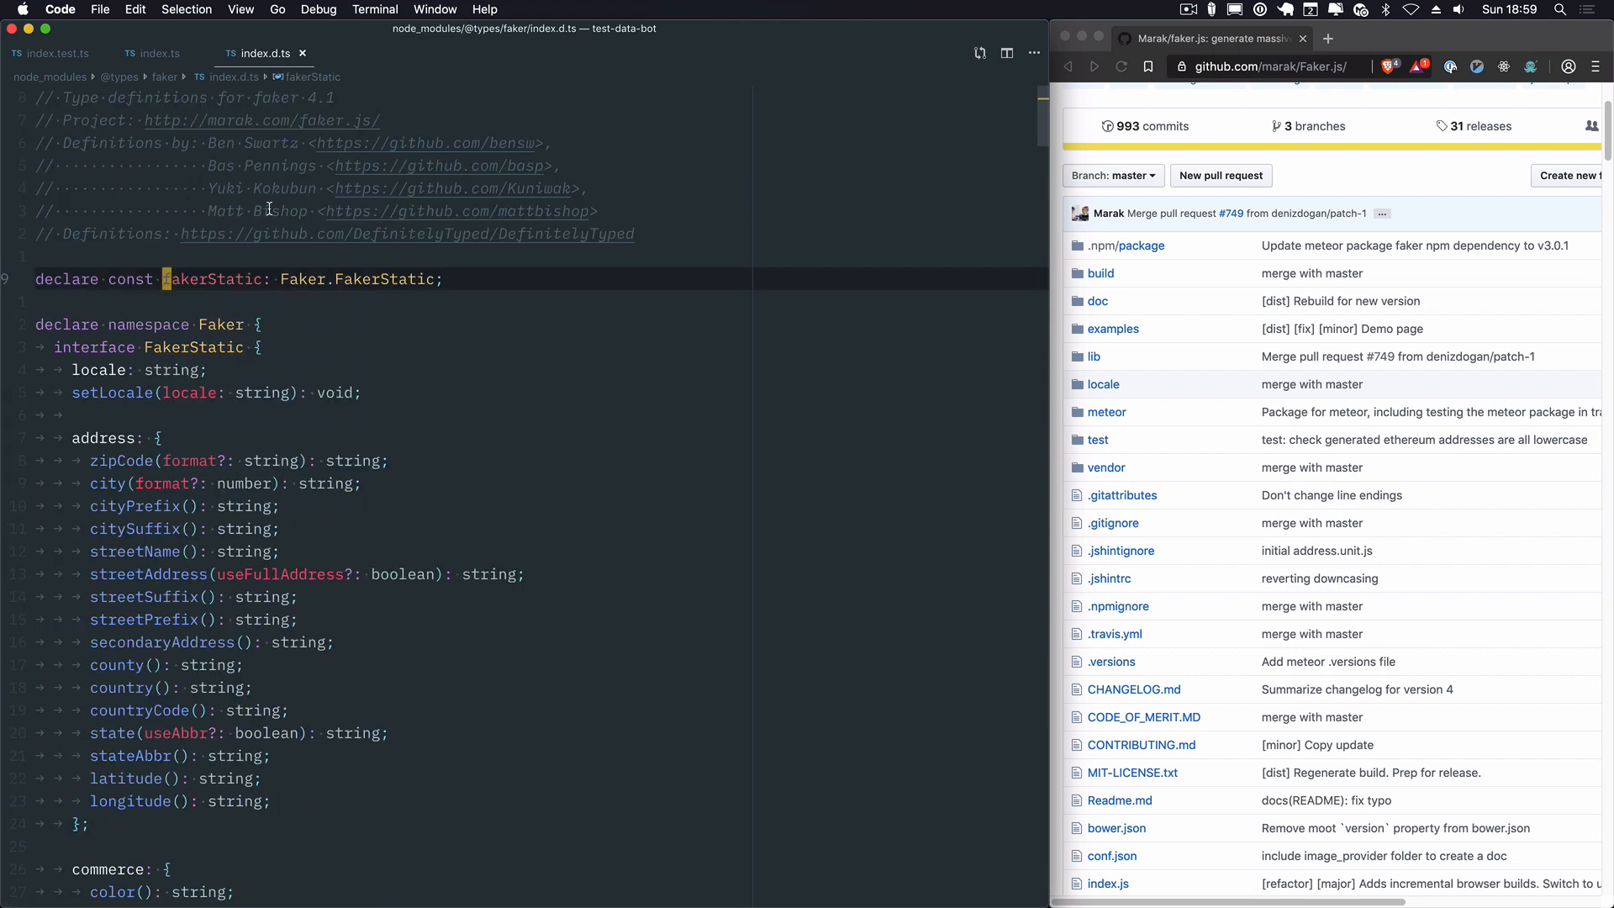
left_click(160, 52)
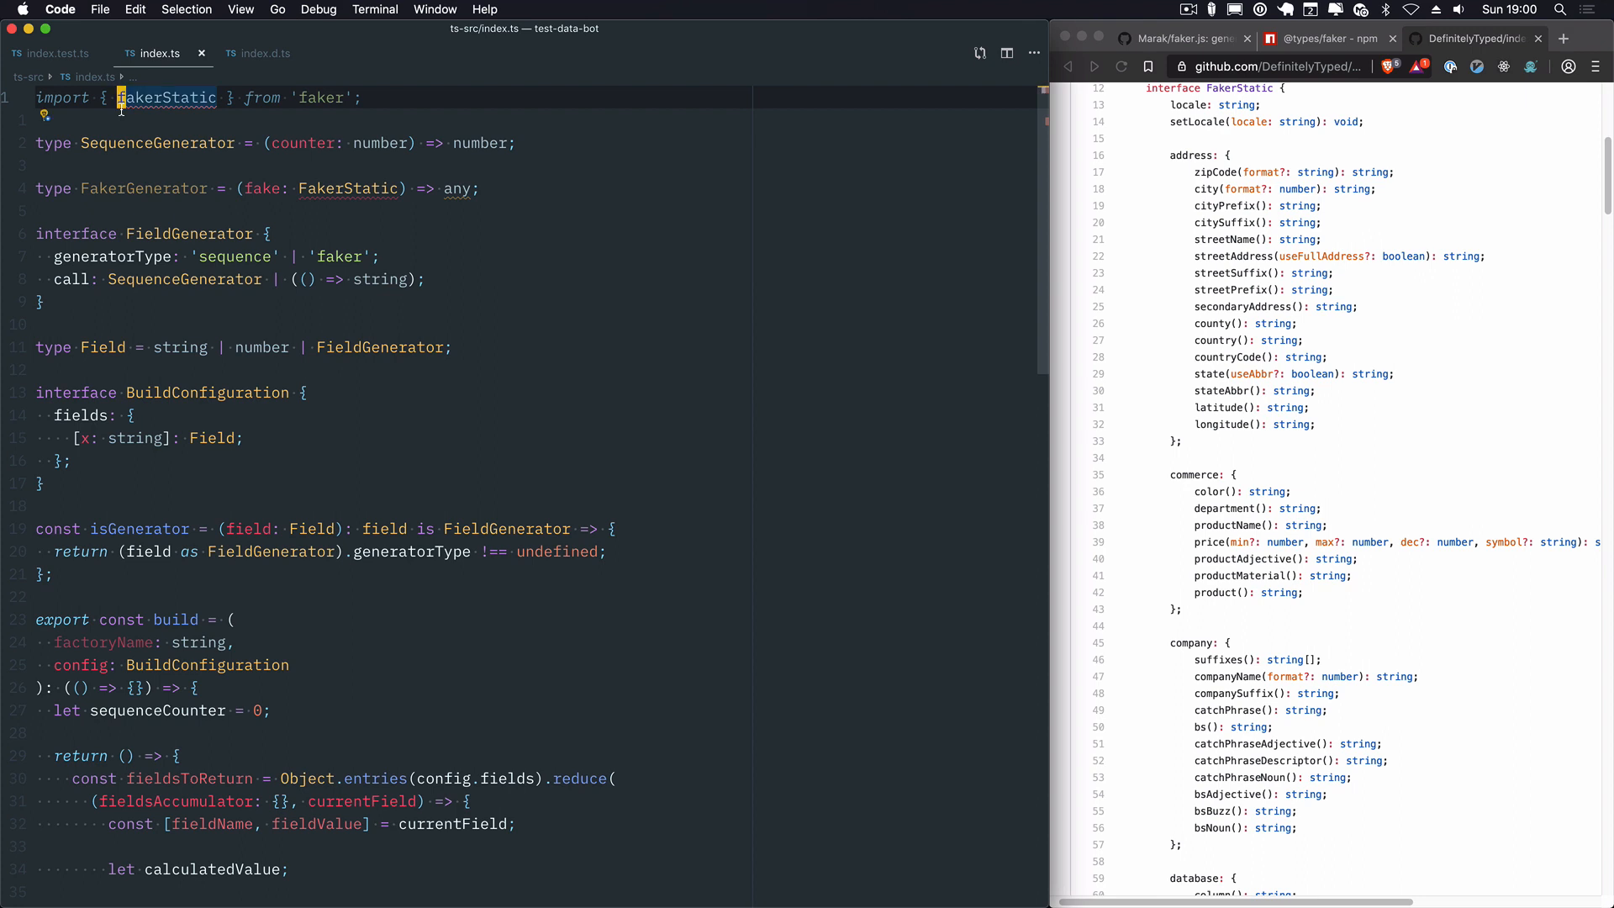
Step: Restore import * as faker from 'faker' and type FakerGenerator as (fake: Faker.FakerStatic) => any
type("import *")
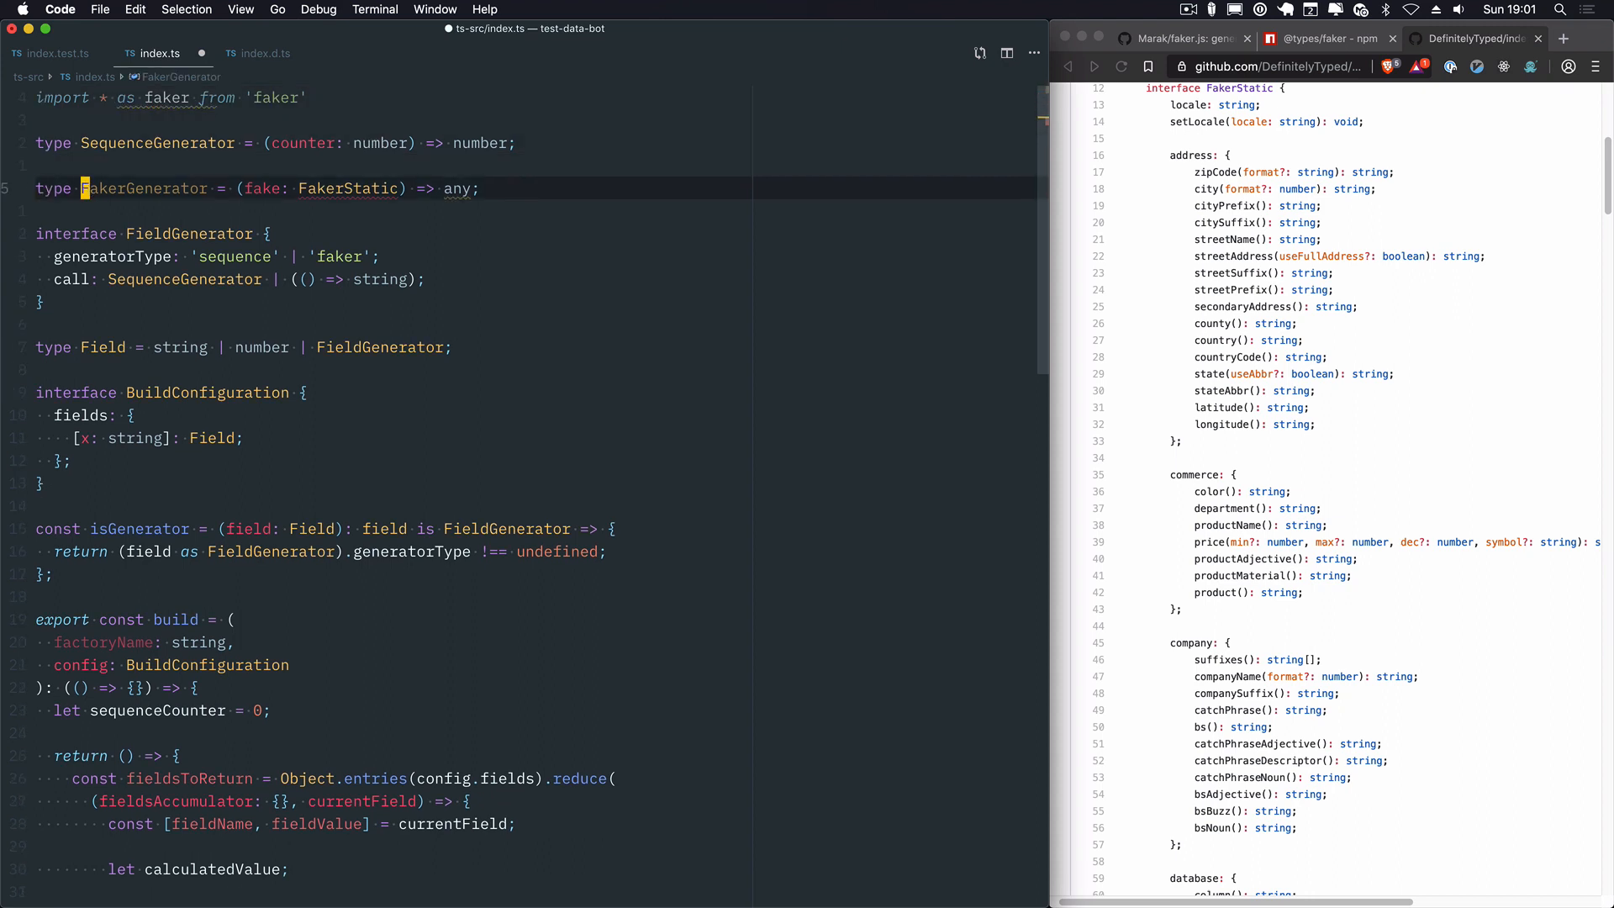
type("faker.")
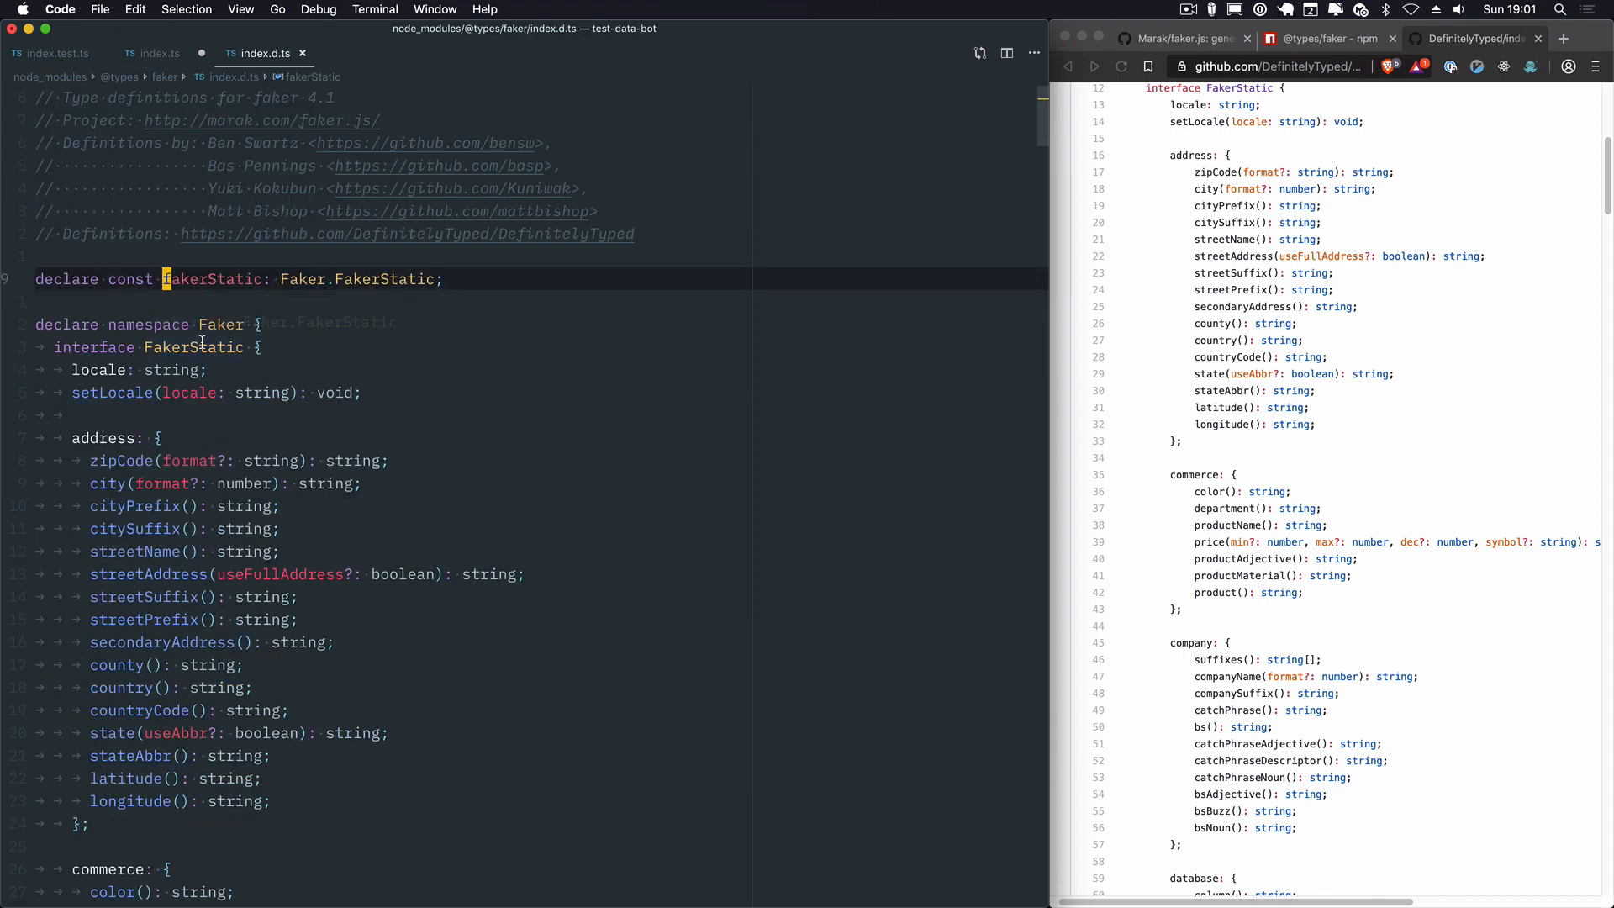
left_click(156, 52)
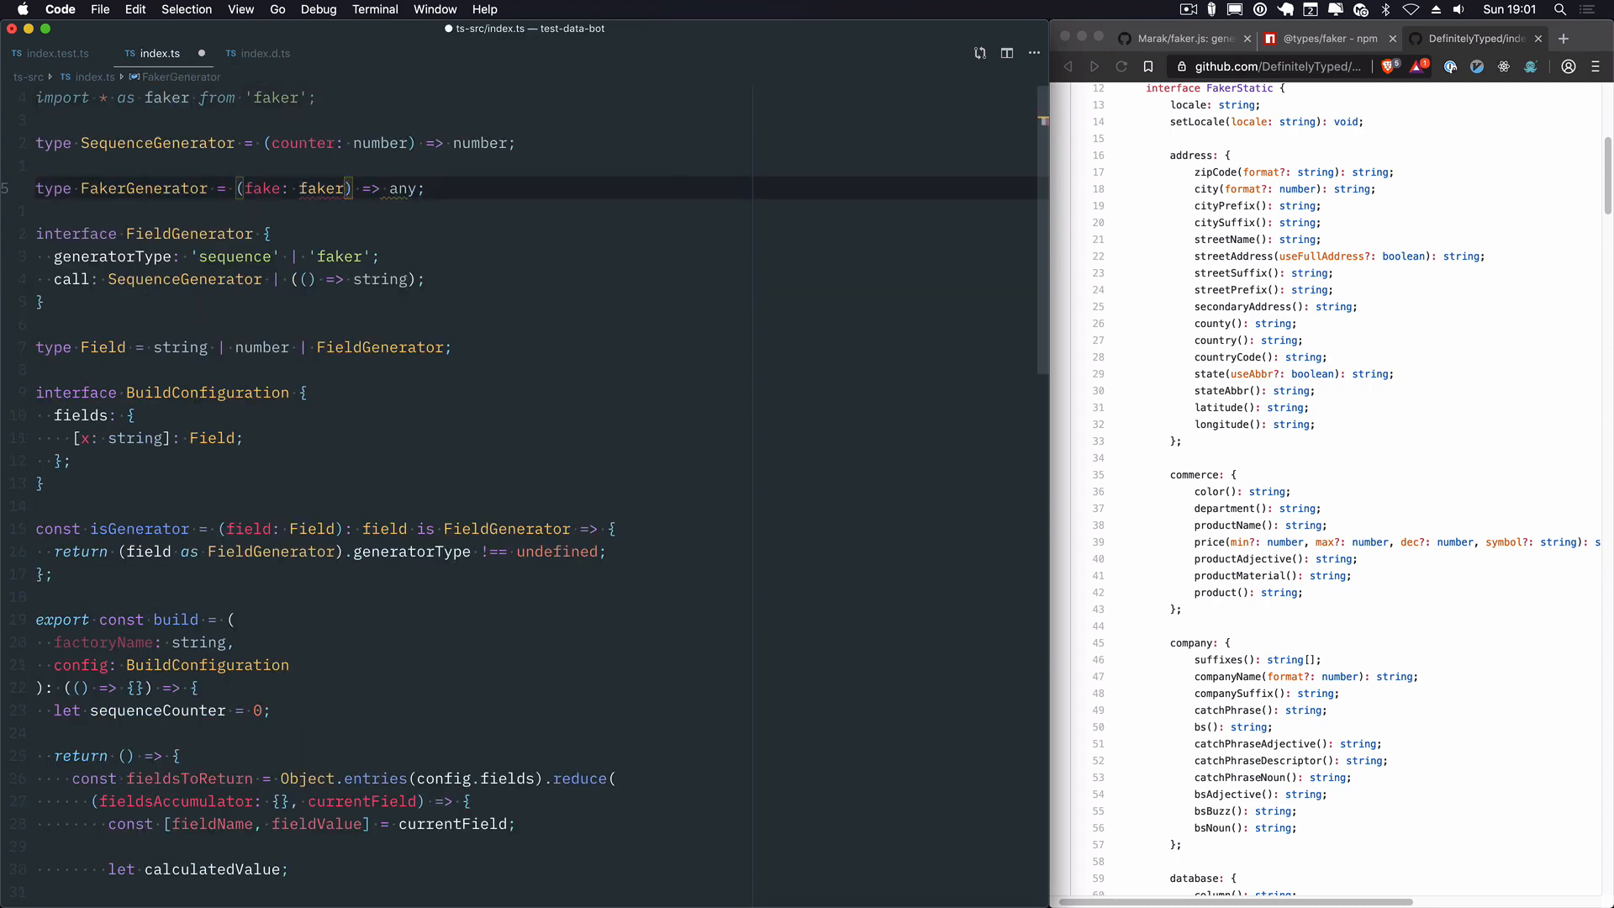
mouse_move(321, 188)
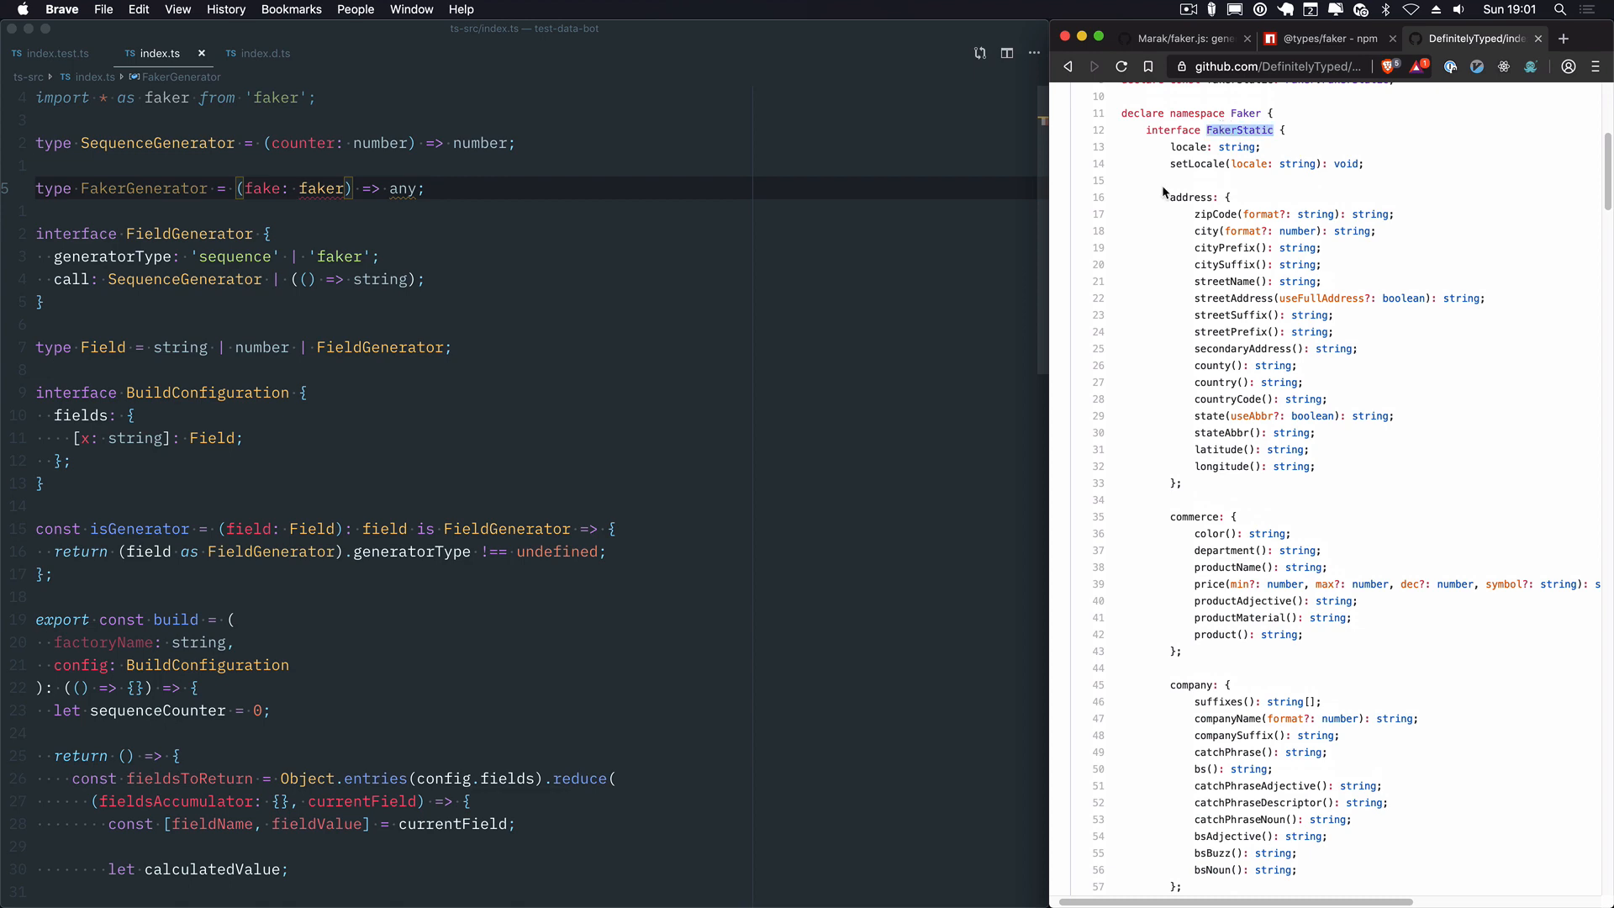
scroll("down", 3)
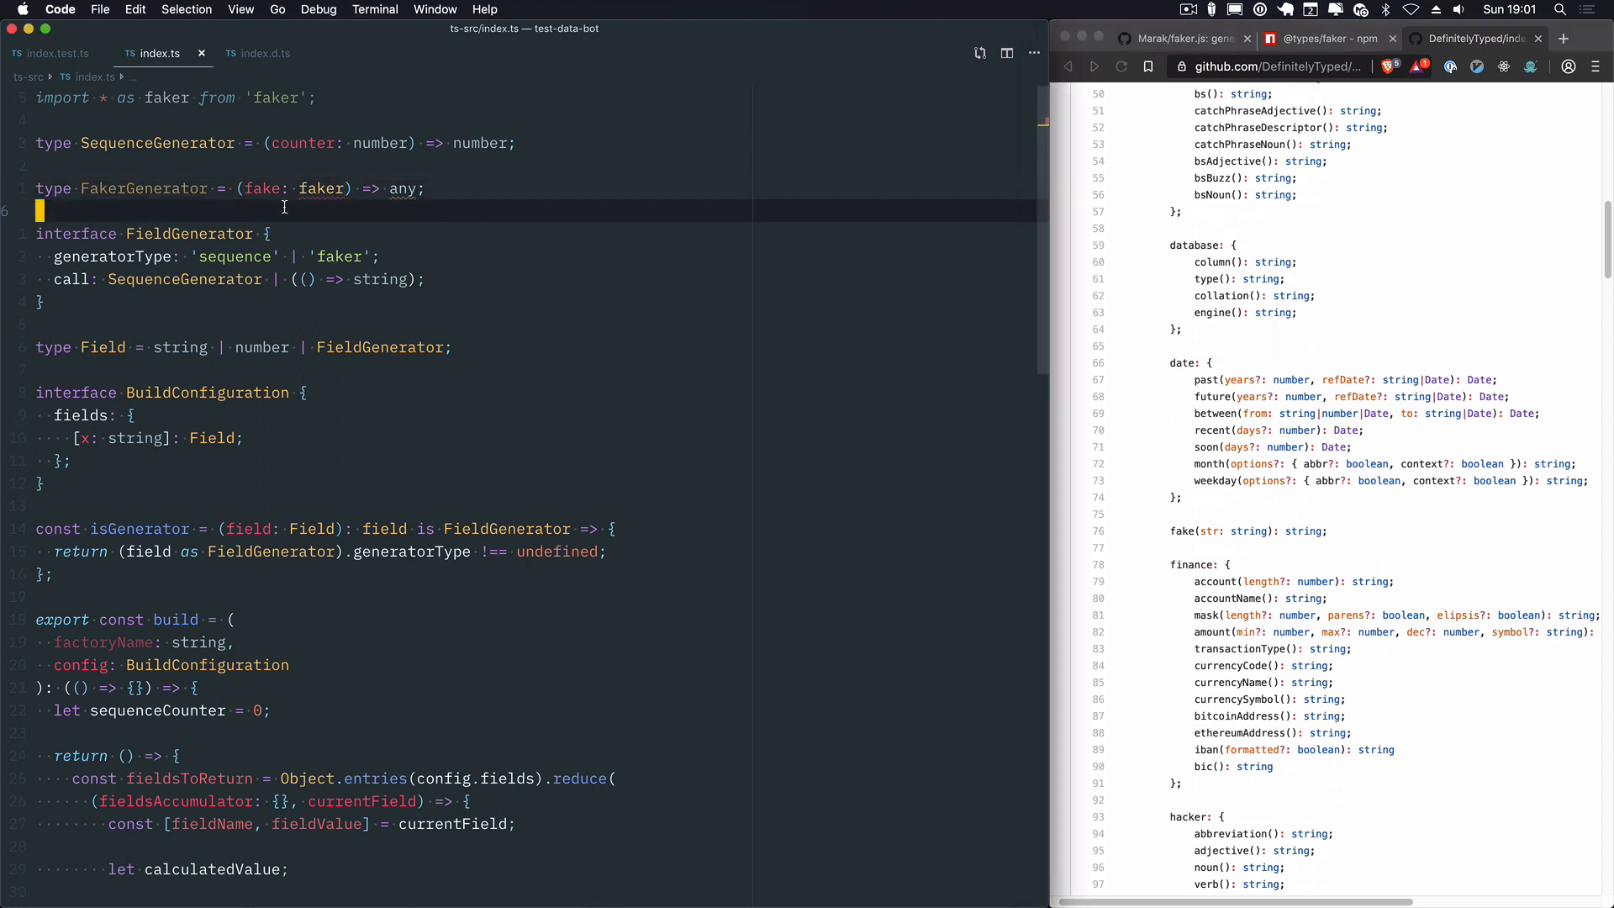
type("faker")
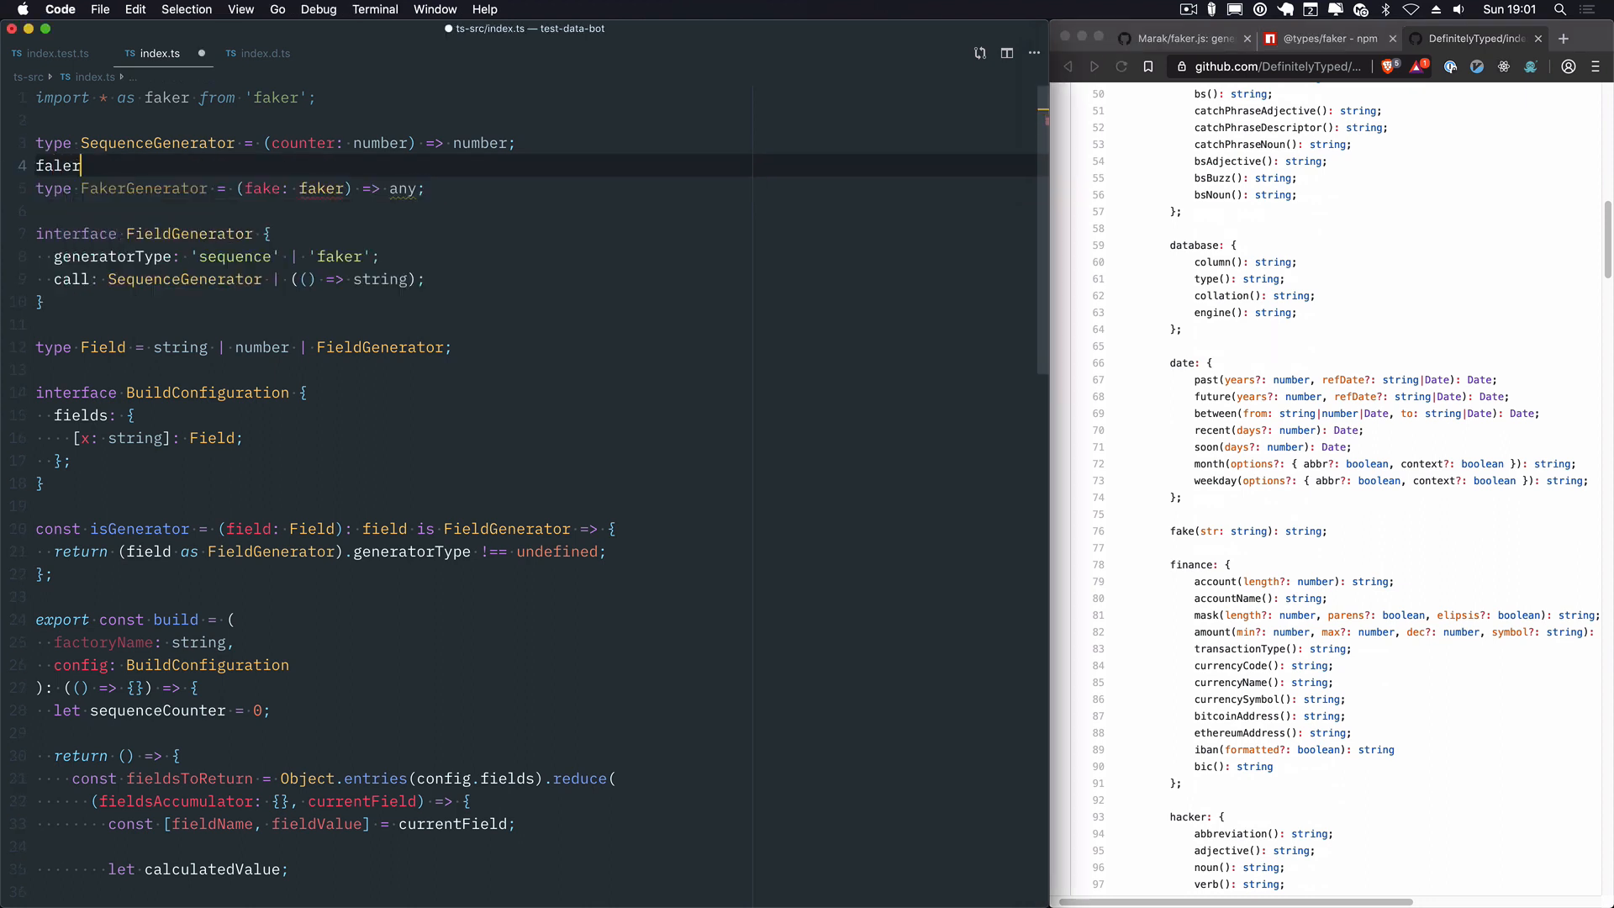
type(".name.findName(")
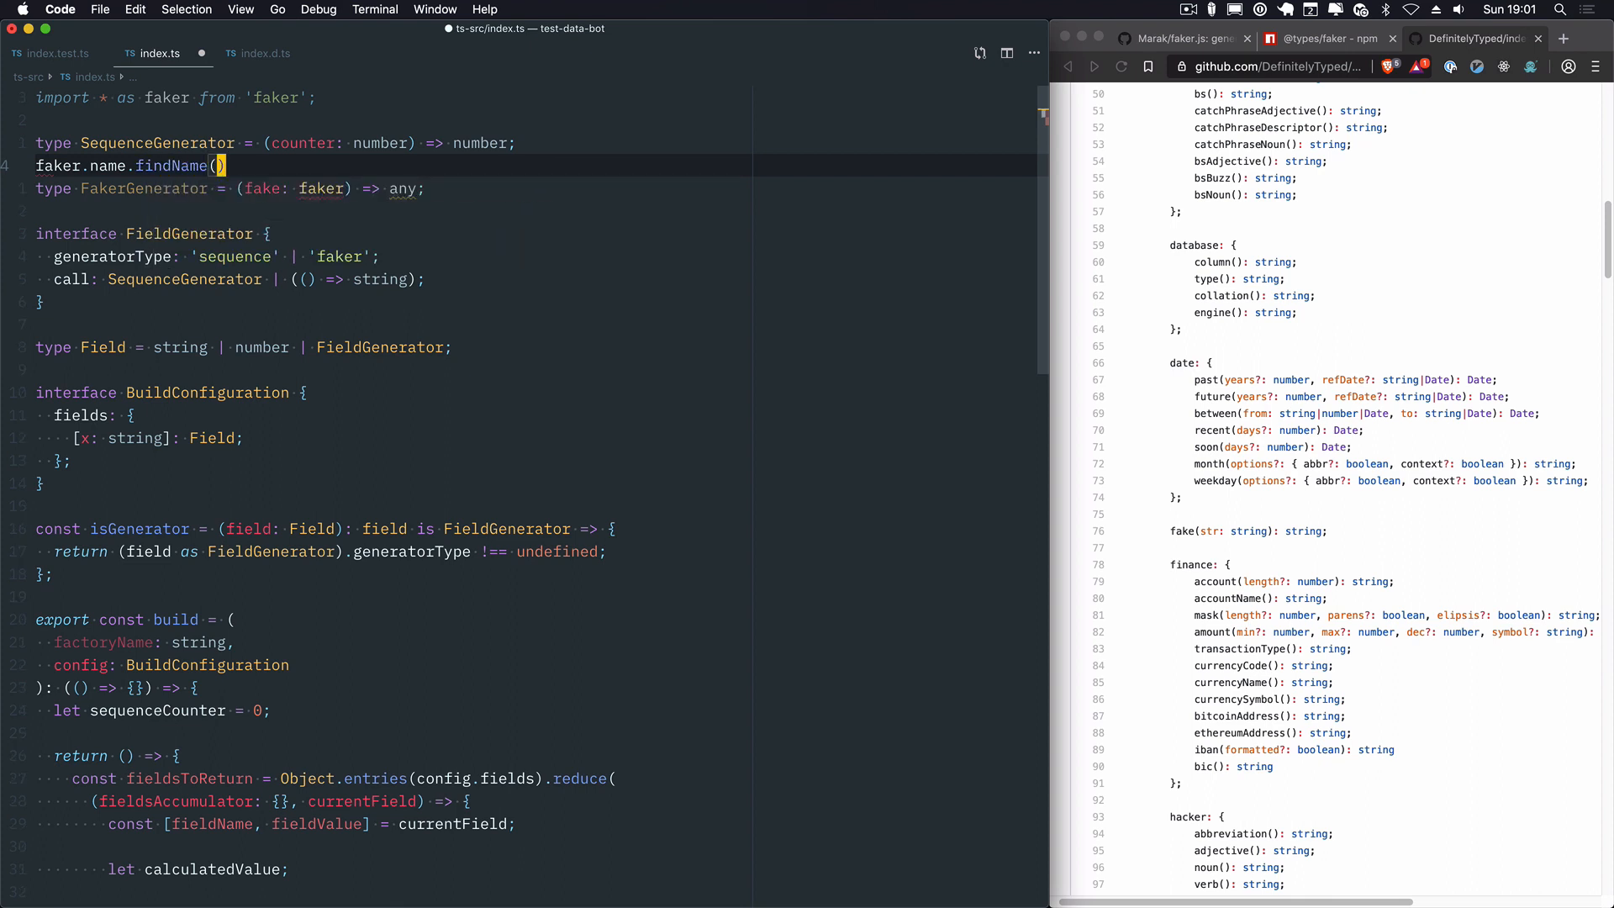
mouse_move(57, 165)
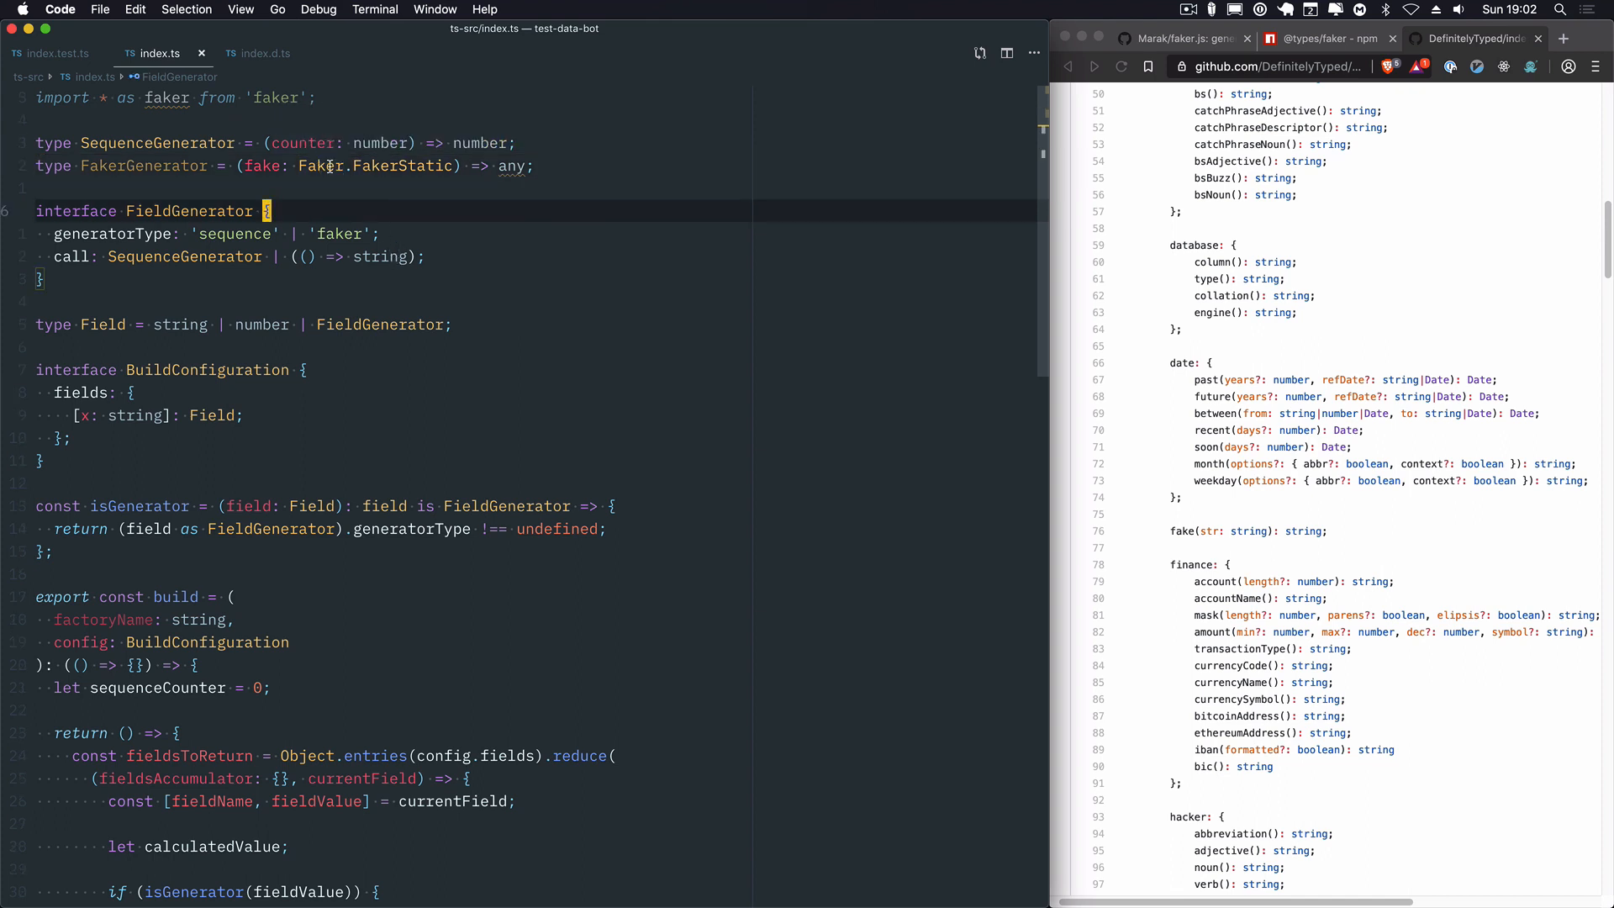
mouse_move(166, 98)
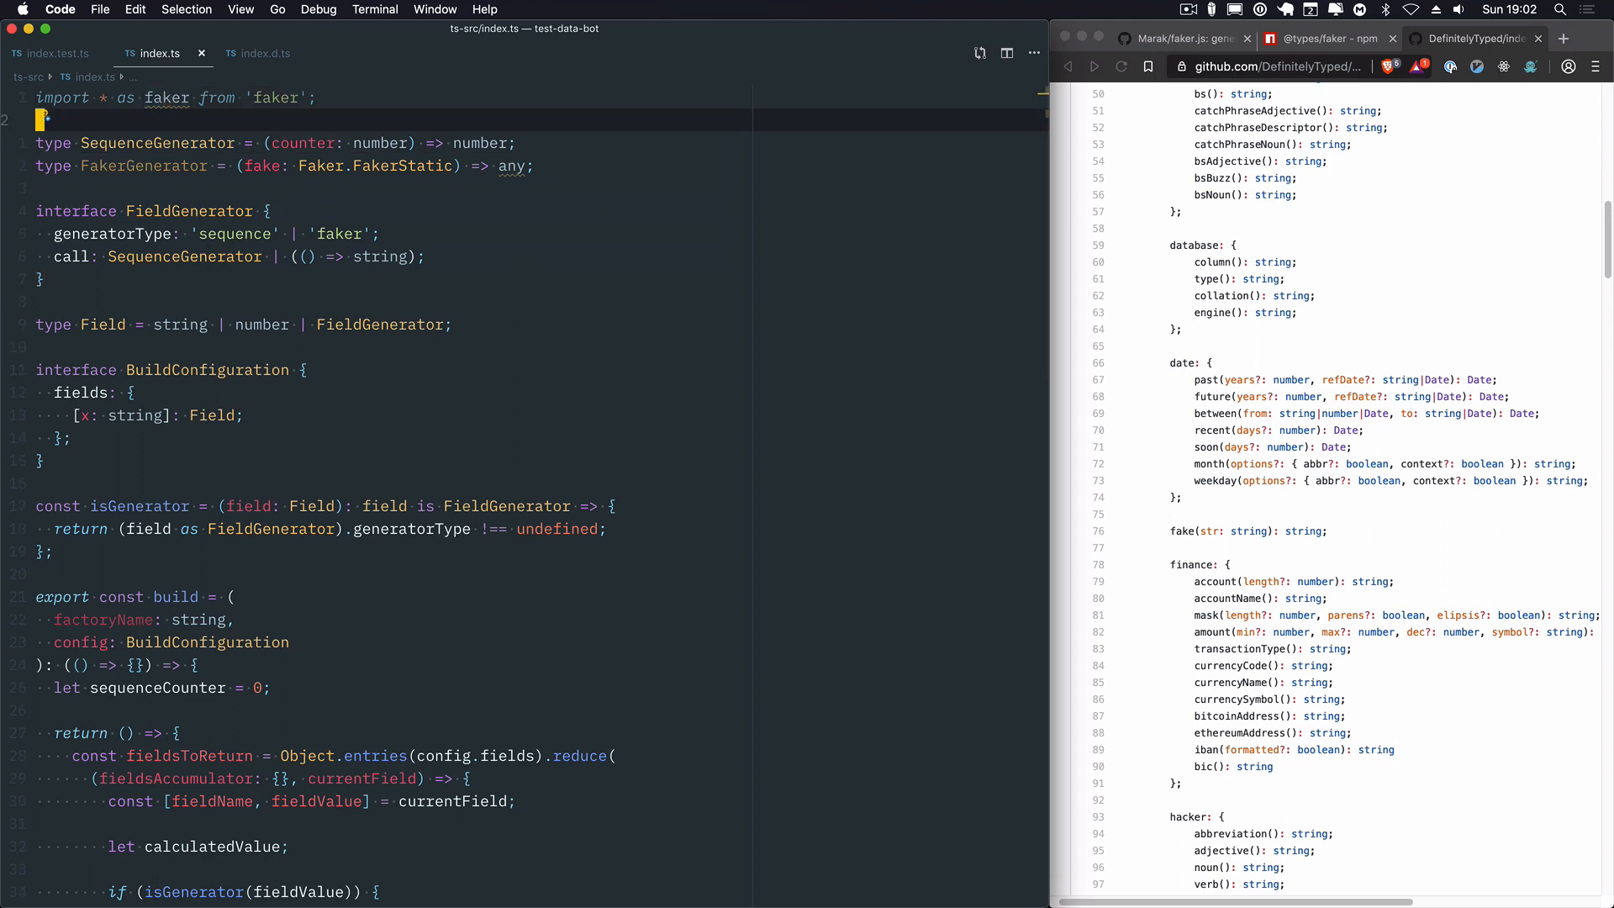
type("import { Fake")
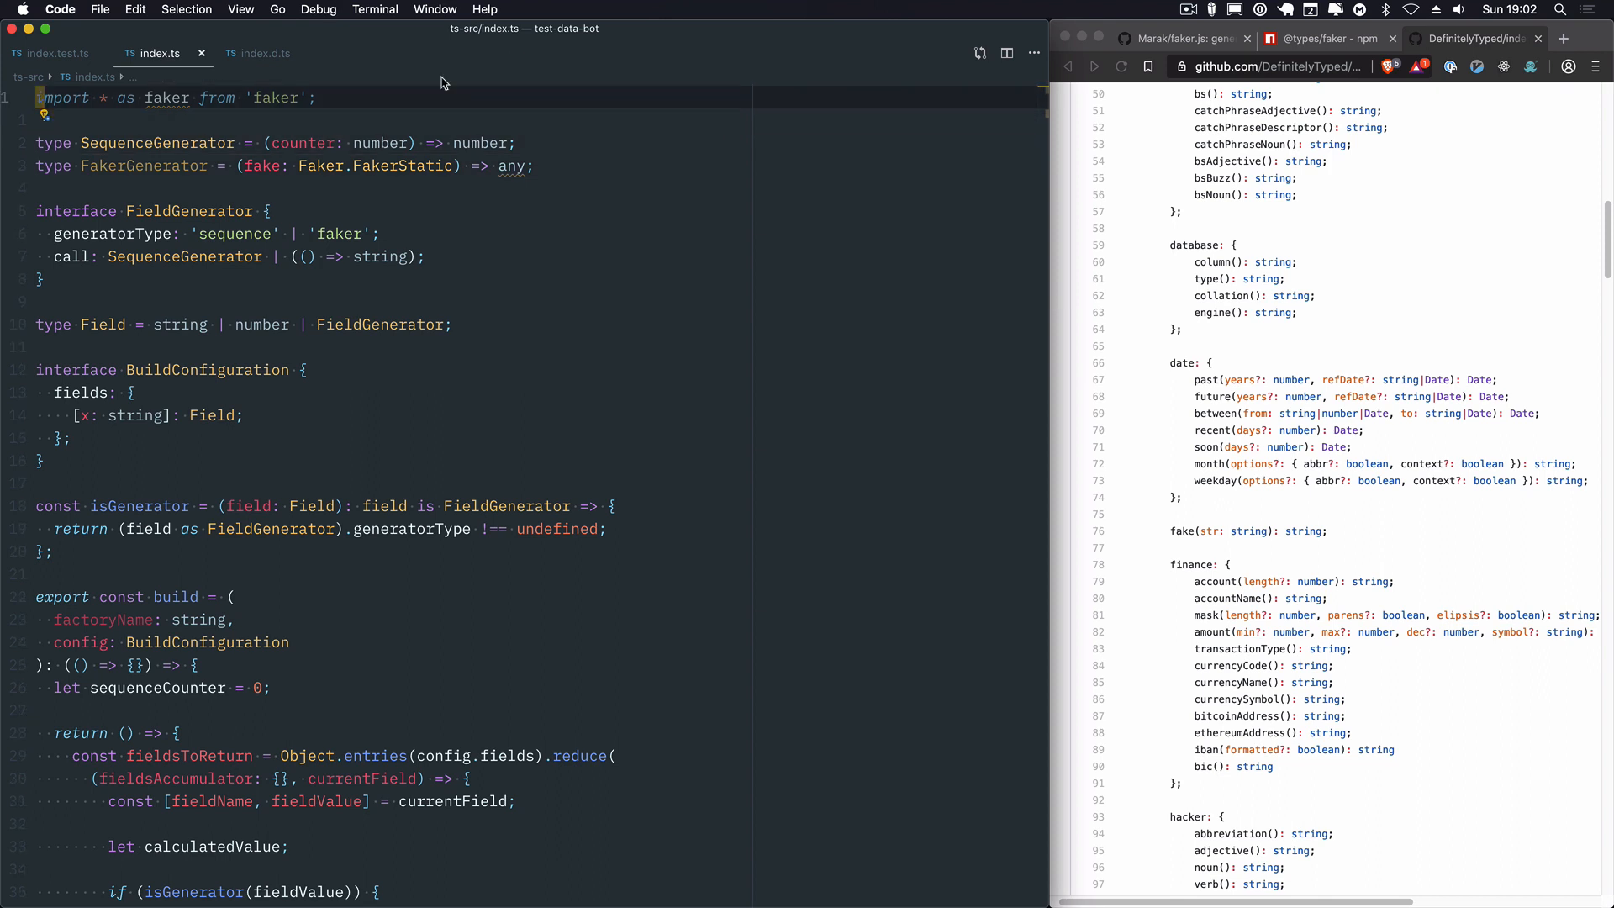
mouse_move(333, 173)
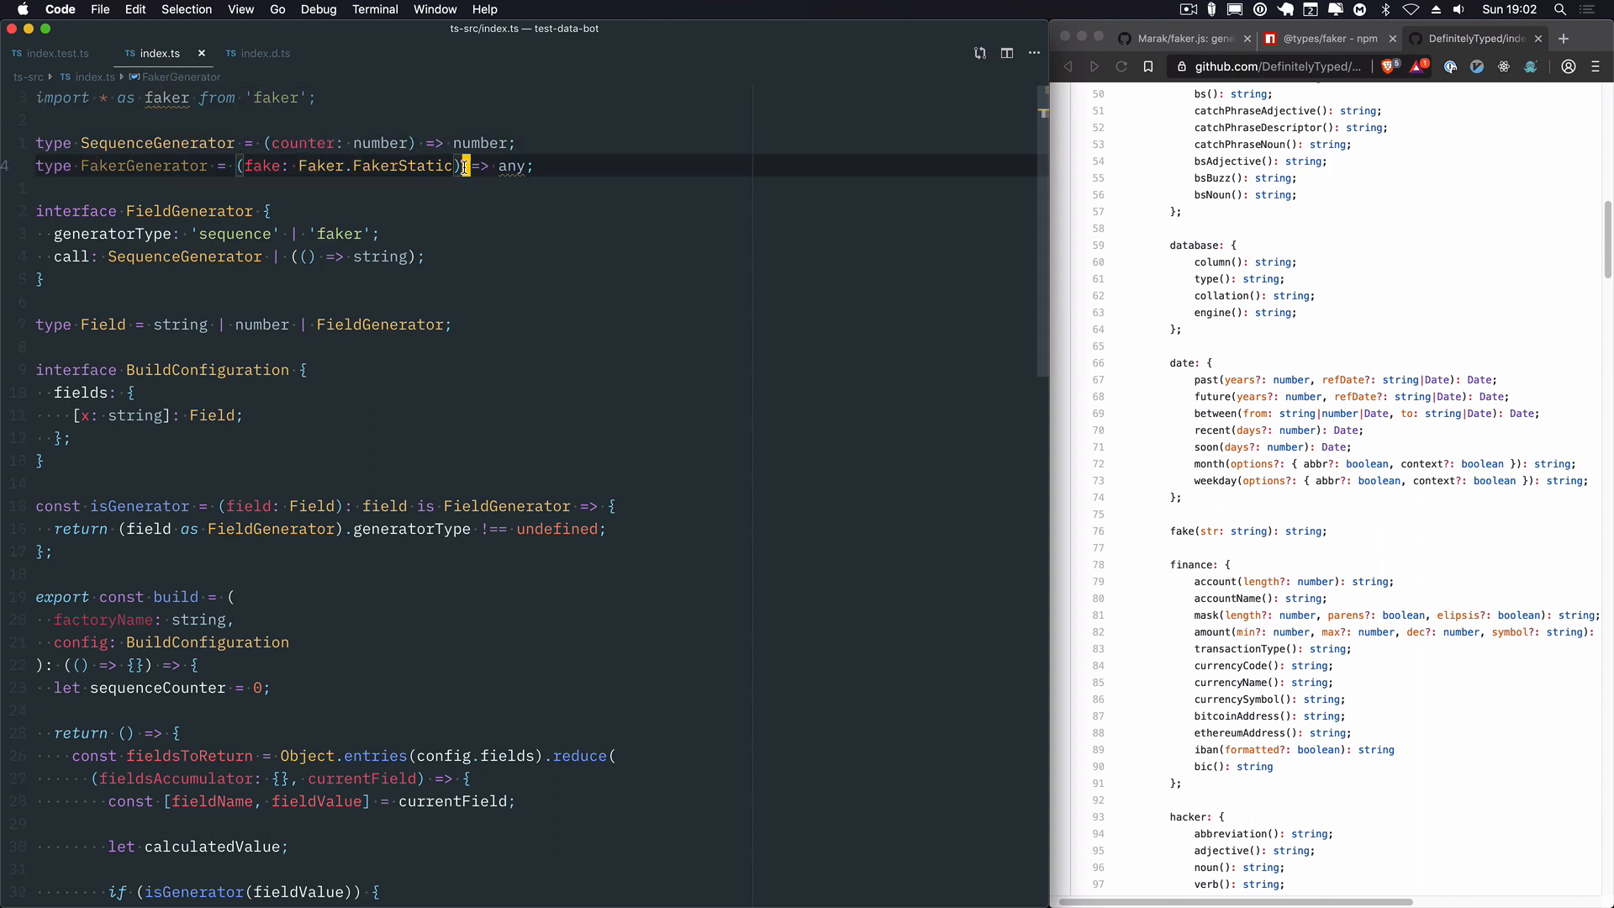
mouse_move(166, 98)
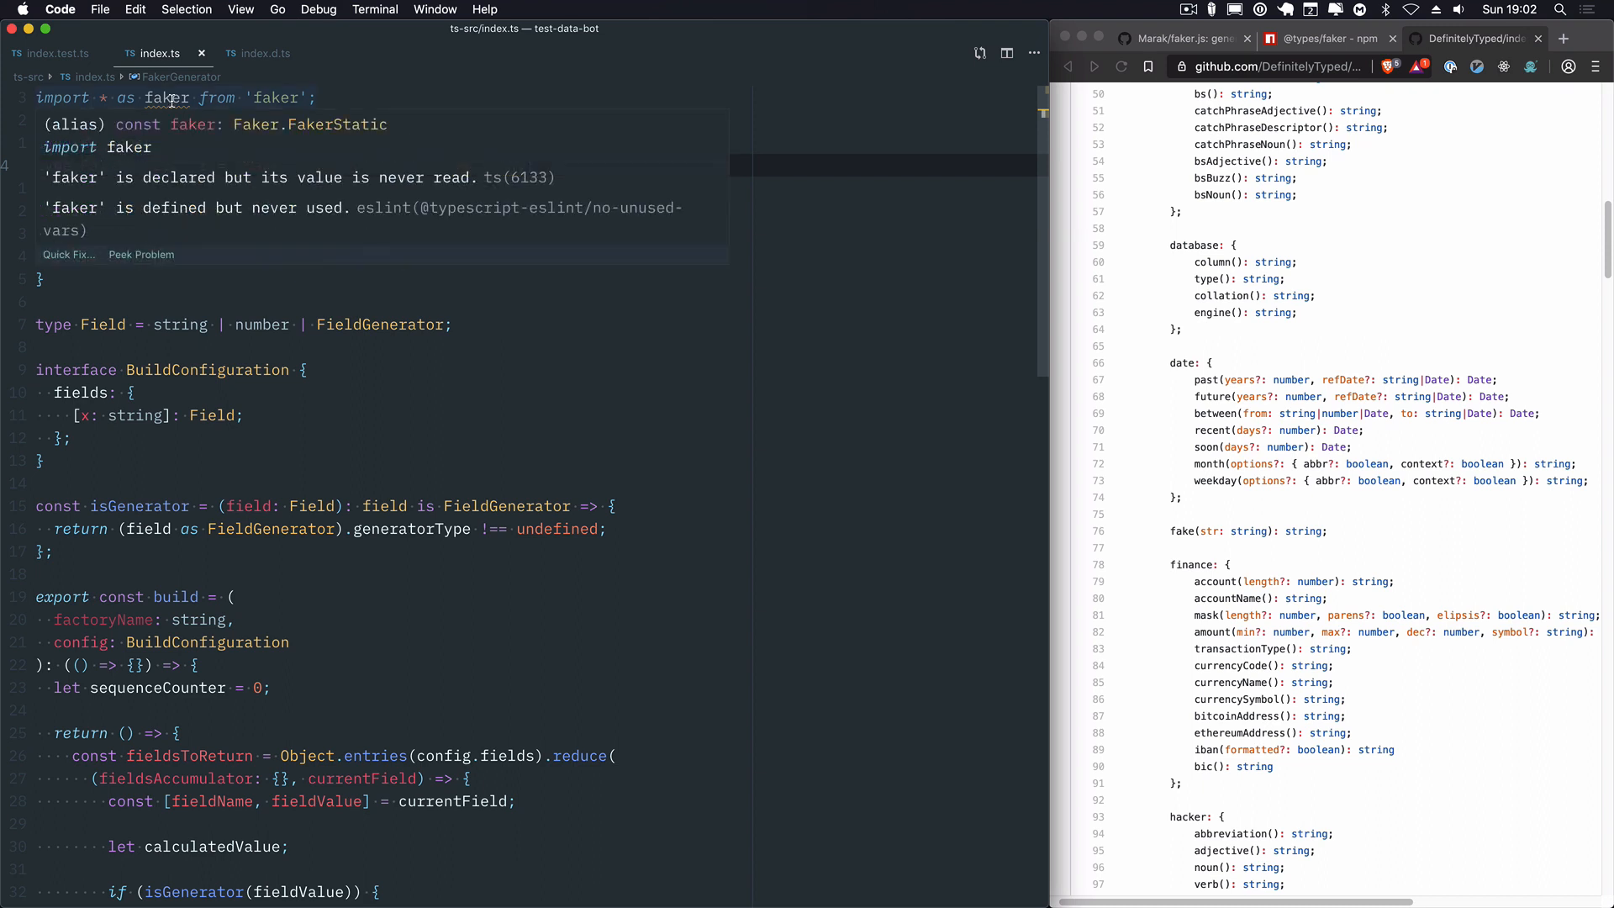
mouse_move(237, 130)
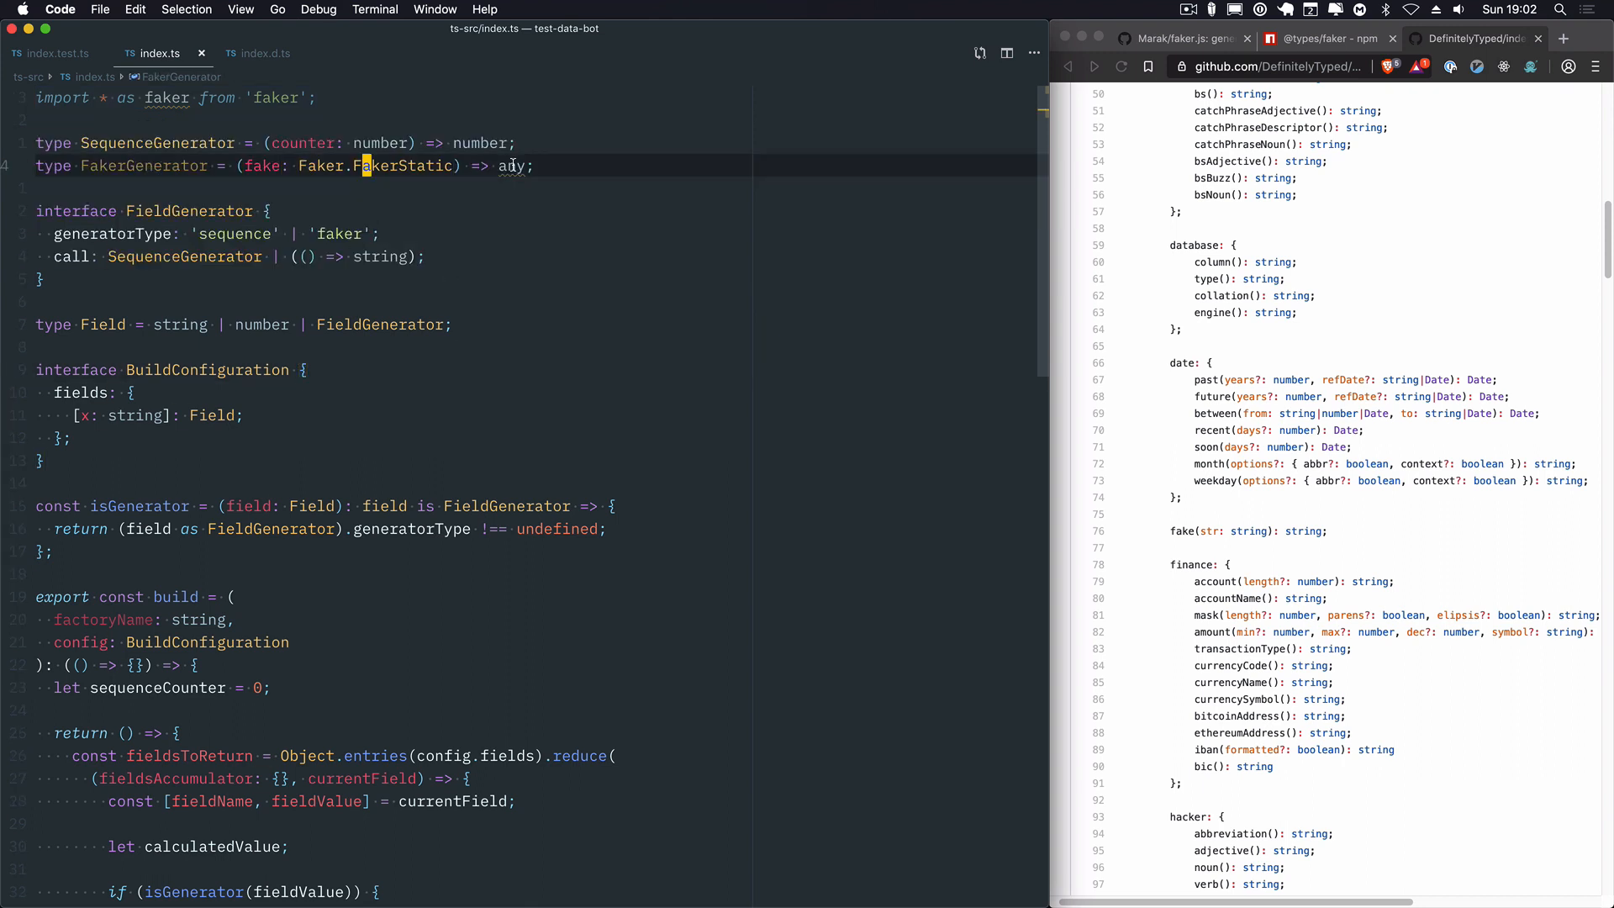
mouse_move(511, 167)
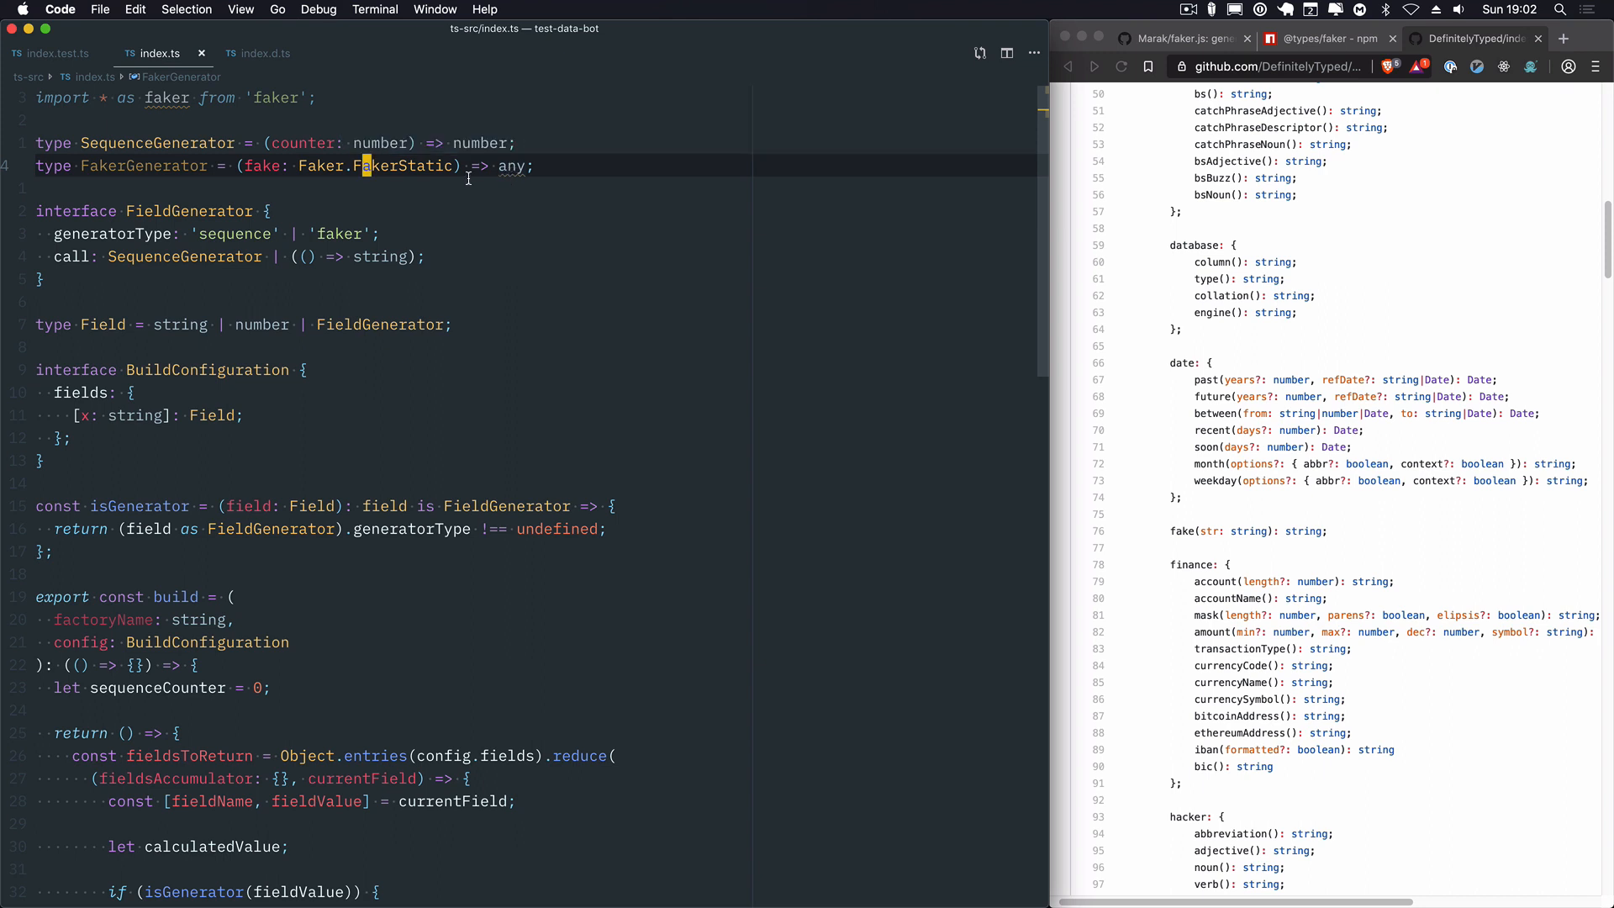
mouse_move(501, 175)
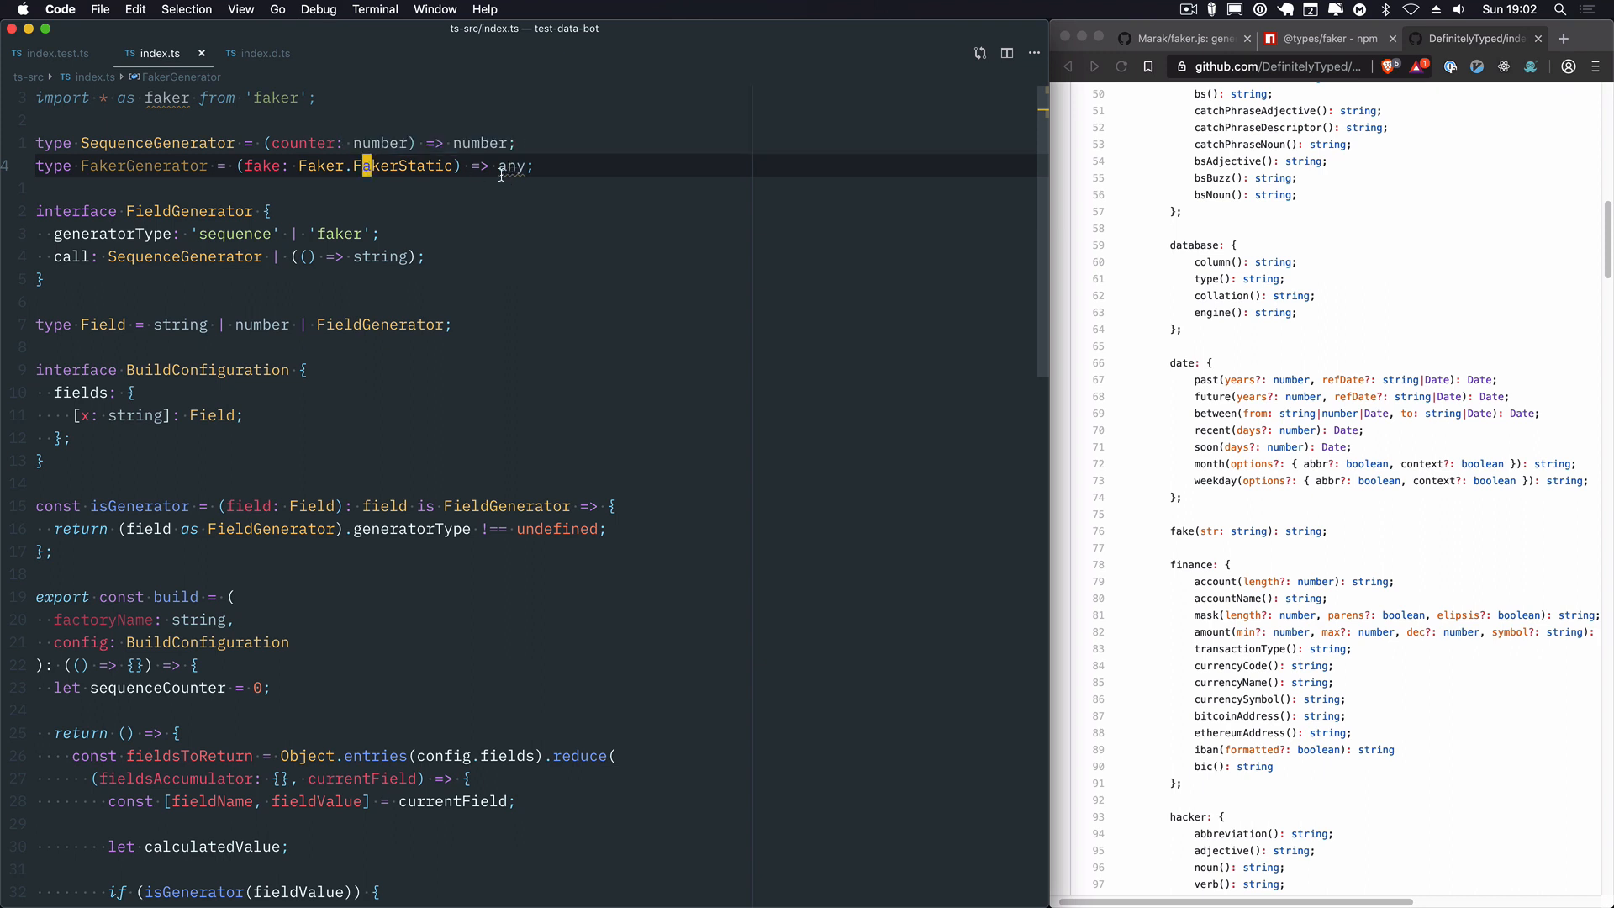
mouse_move(511, 167)
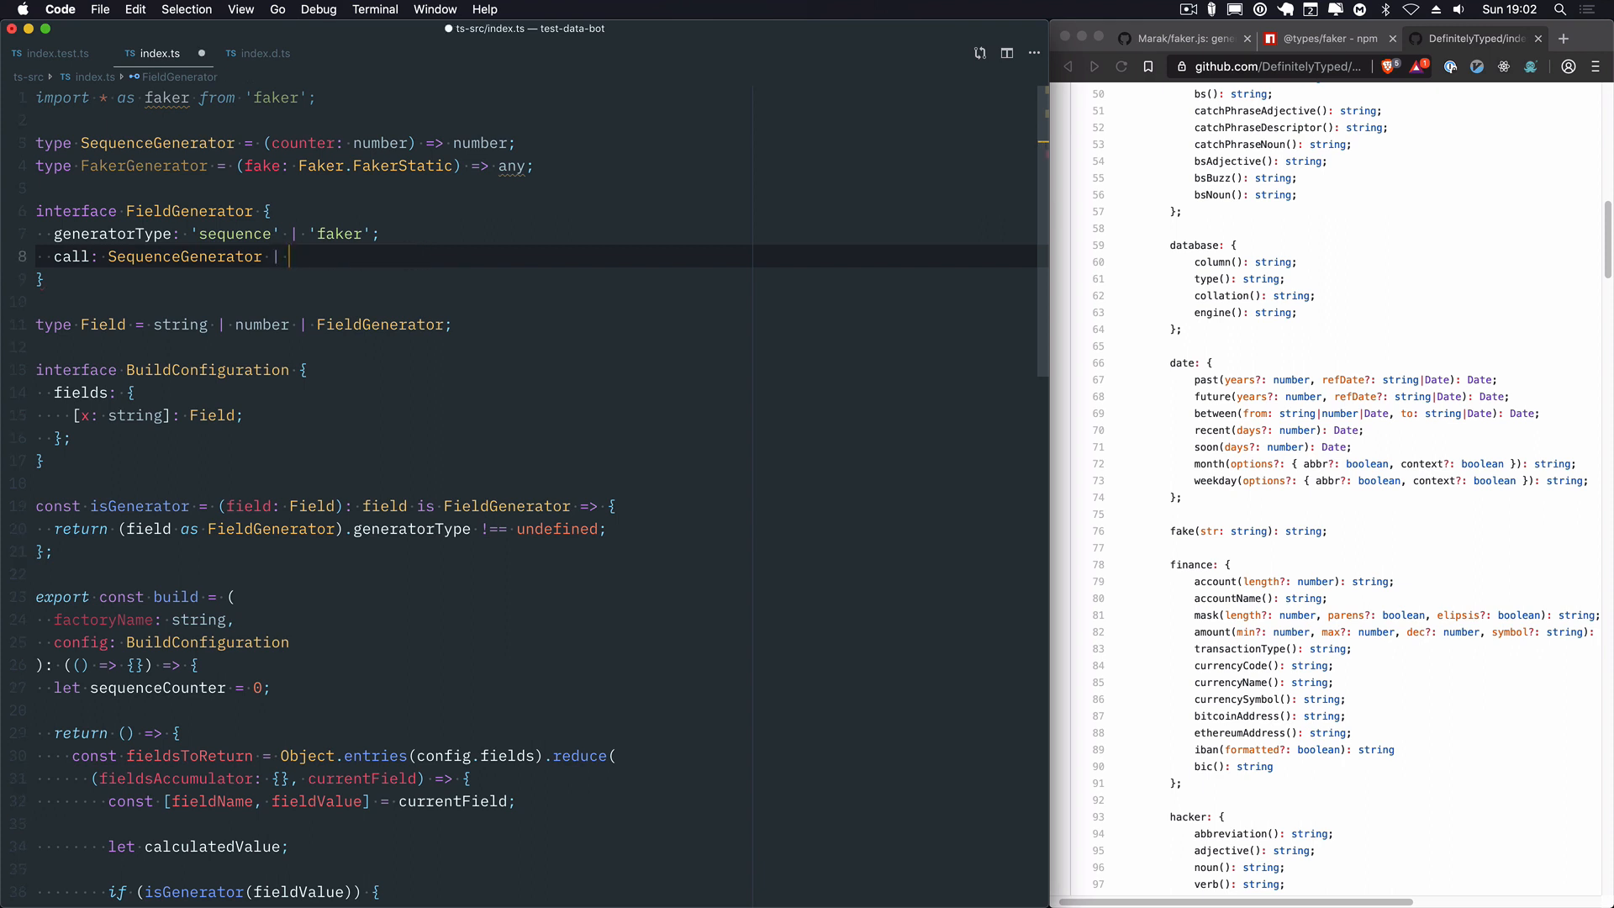
Step: Set FieldGenerator's call to SequenceGenerator | FakerGenerator and remove the draft object literal
type("FakerGenerator;")
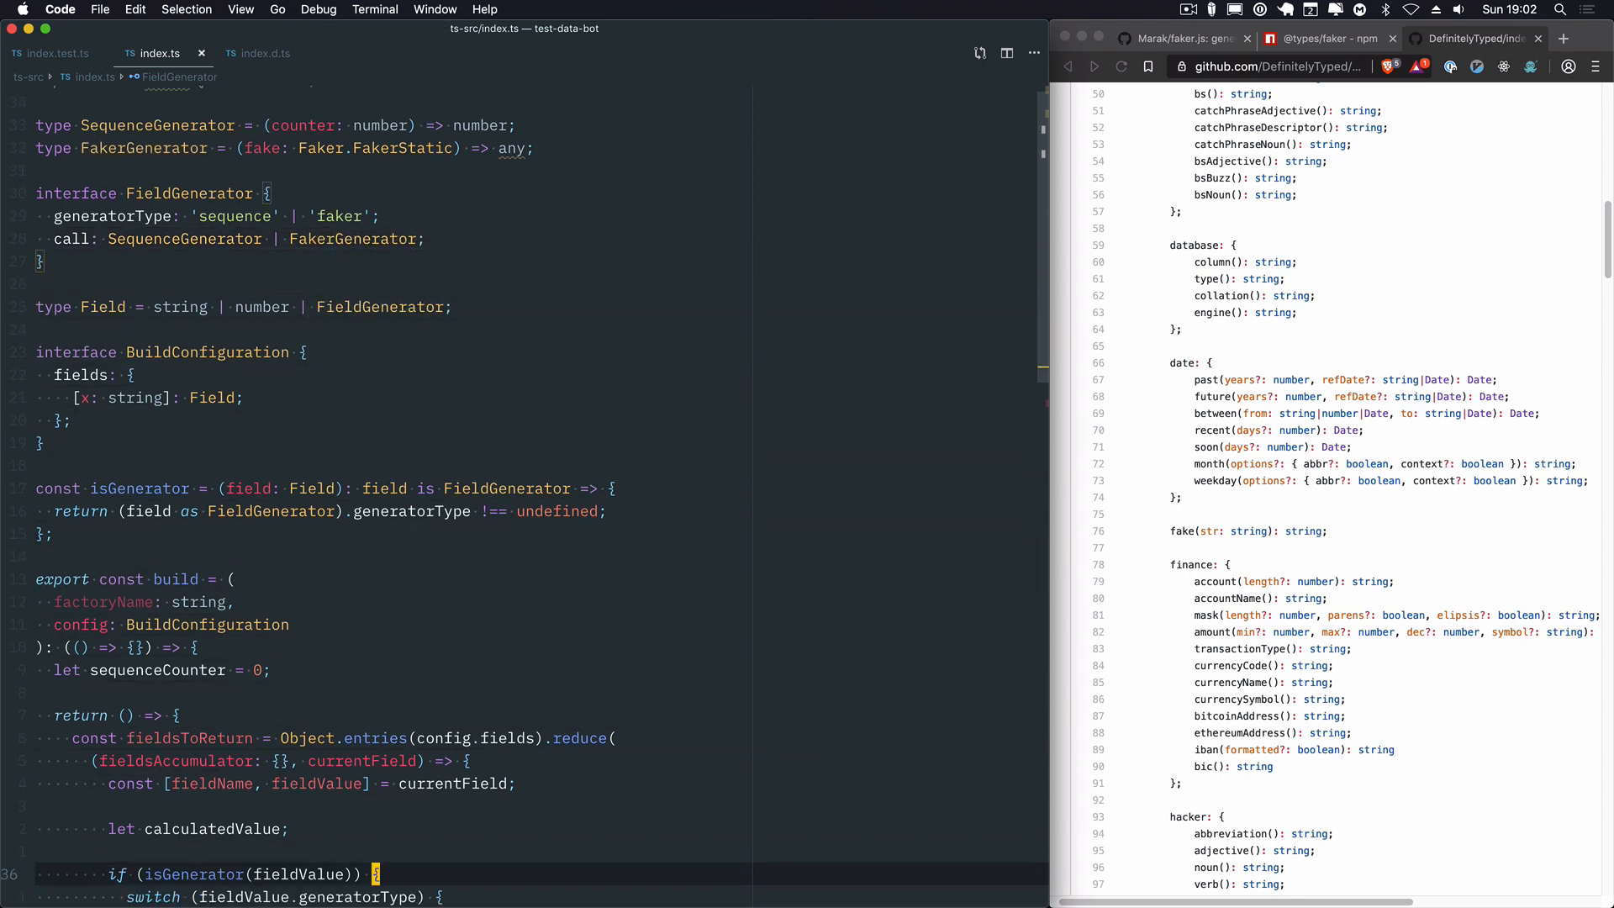
scroll("down", 3)
type("++sequenceCounter;")
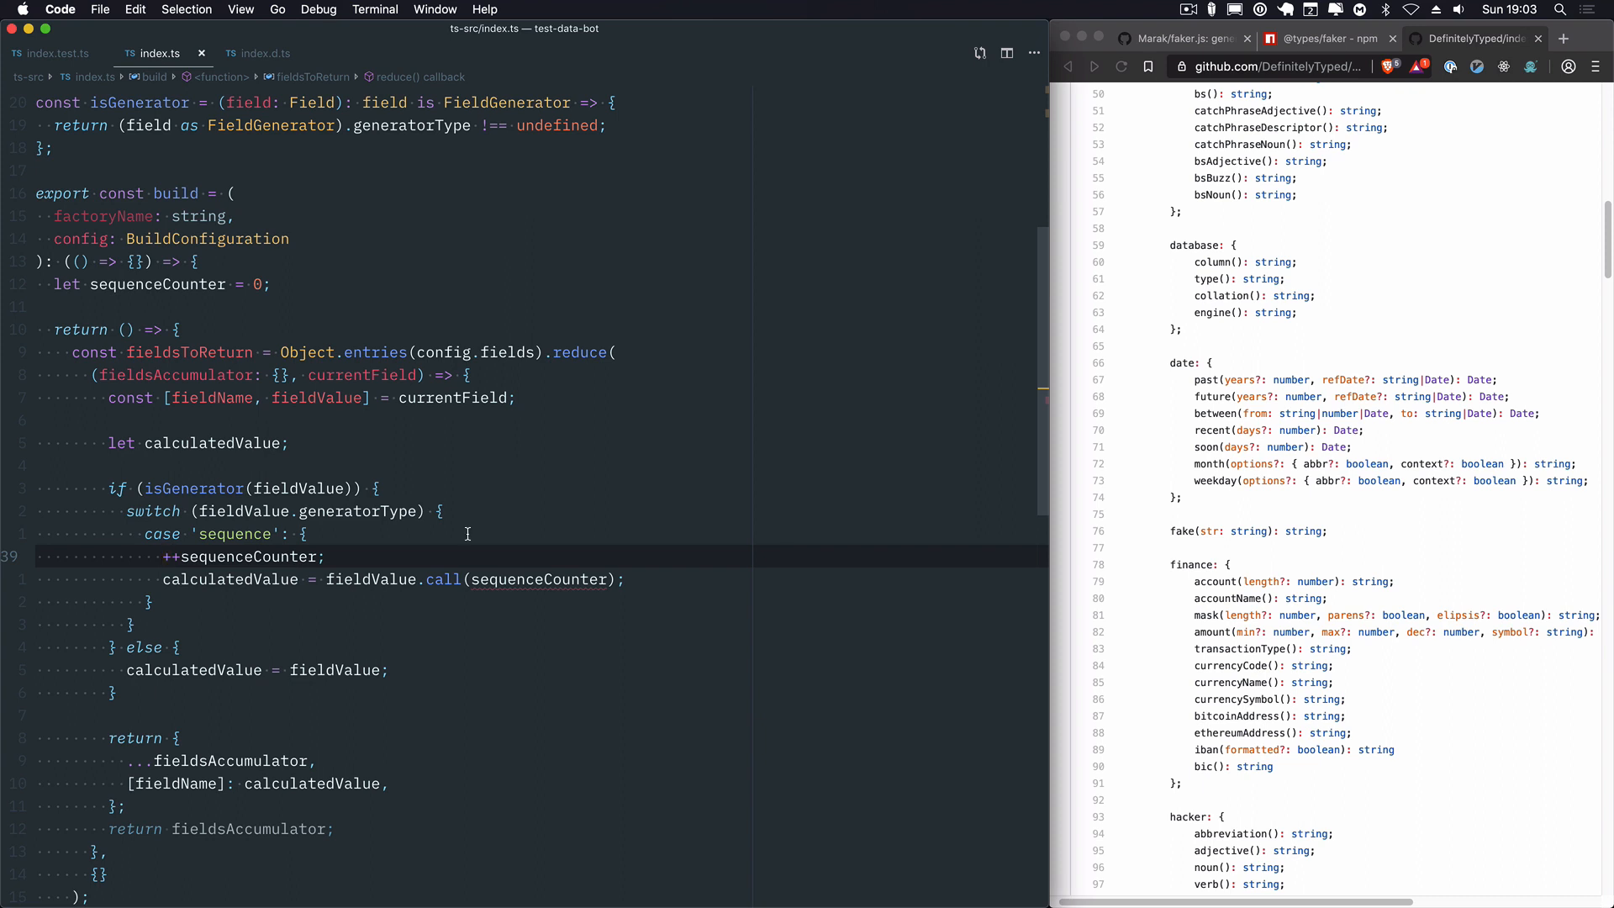
scroll("up", 3)
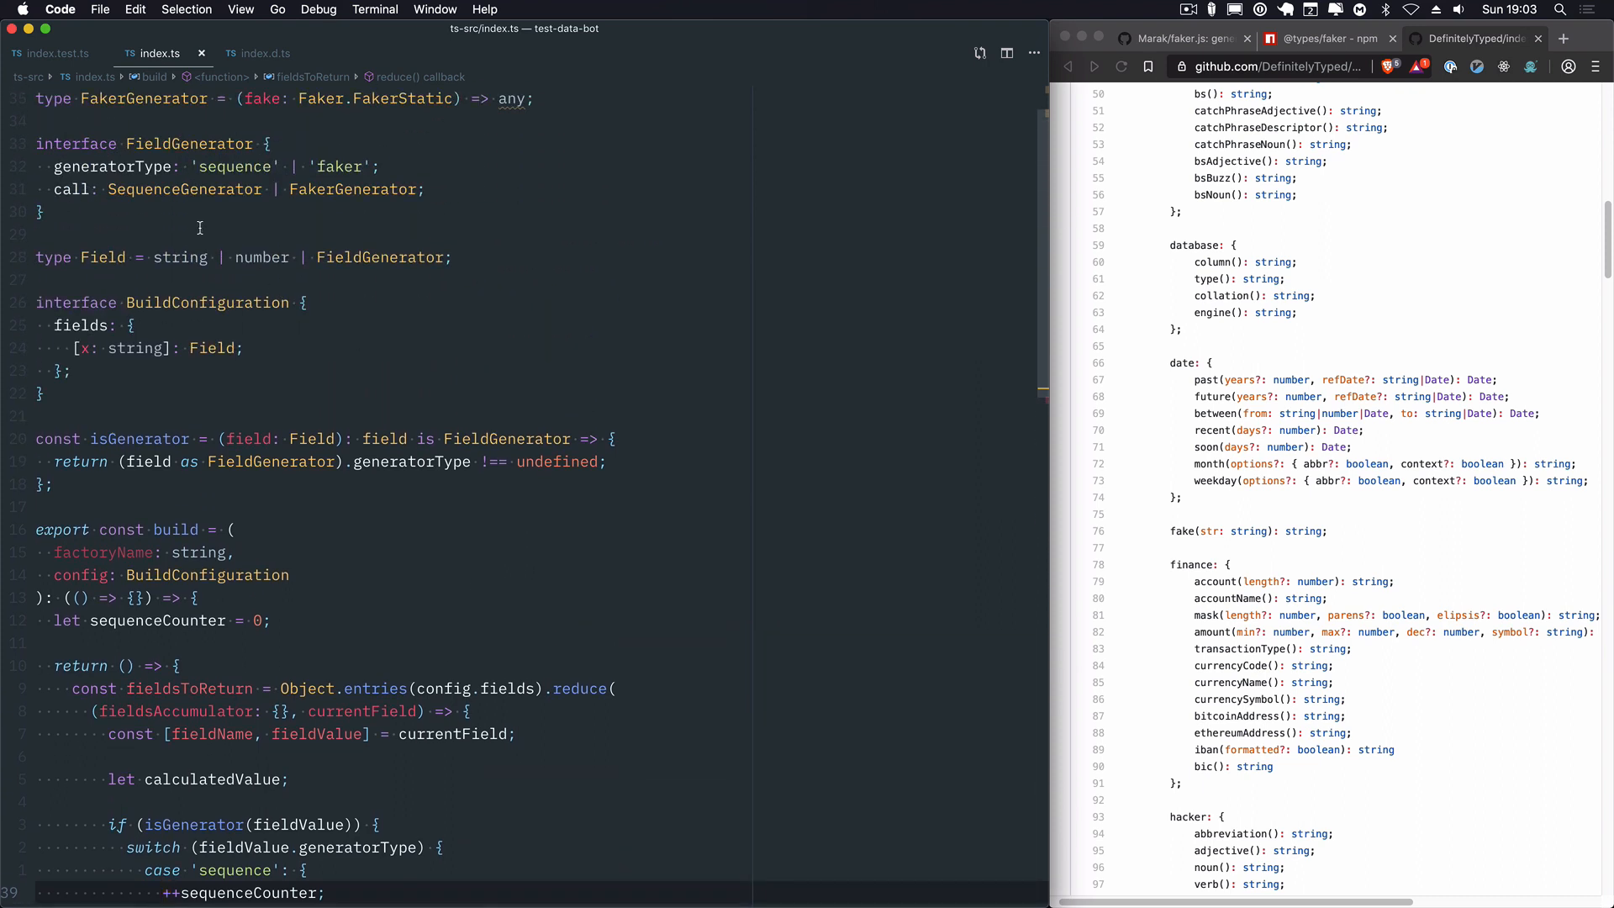
mouse_move(320, 244)
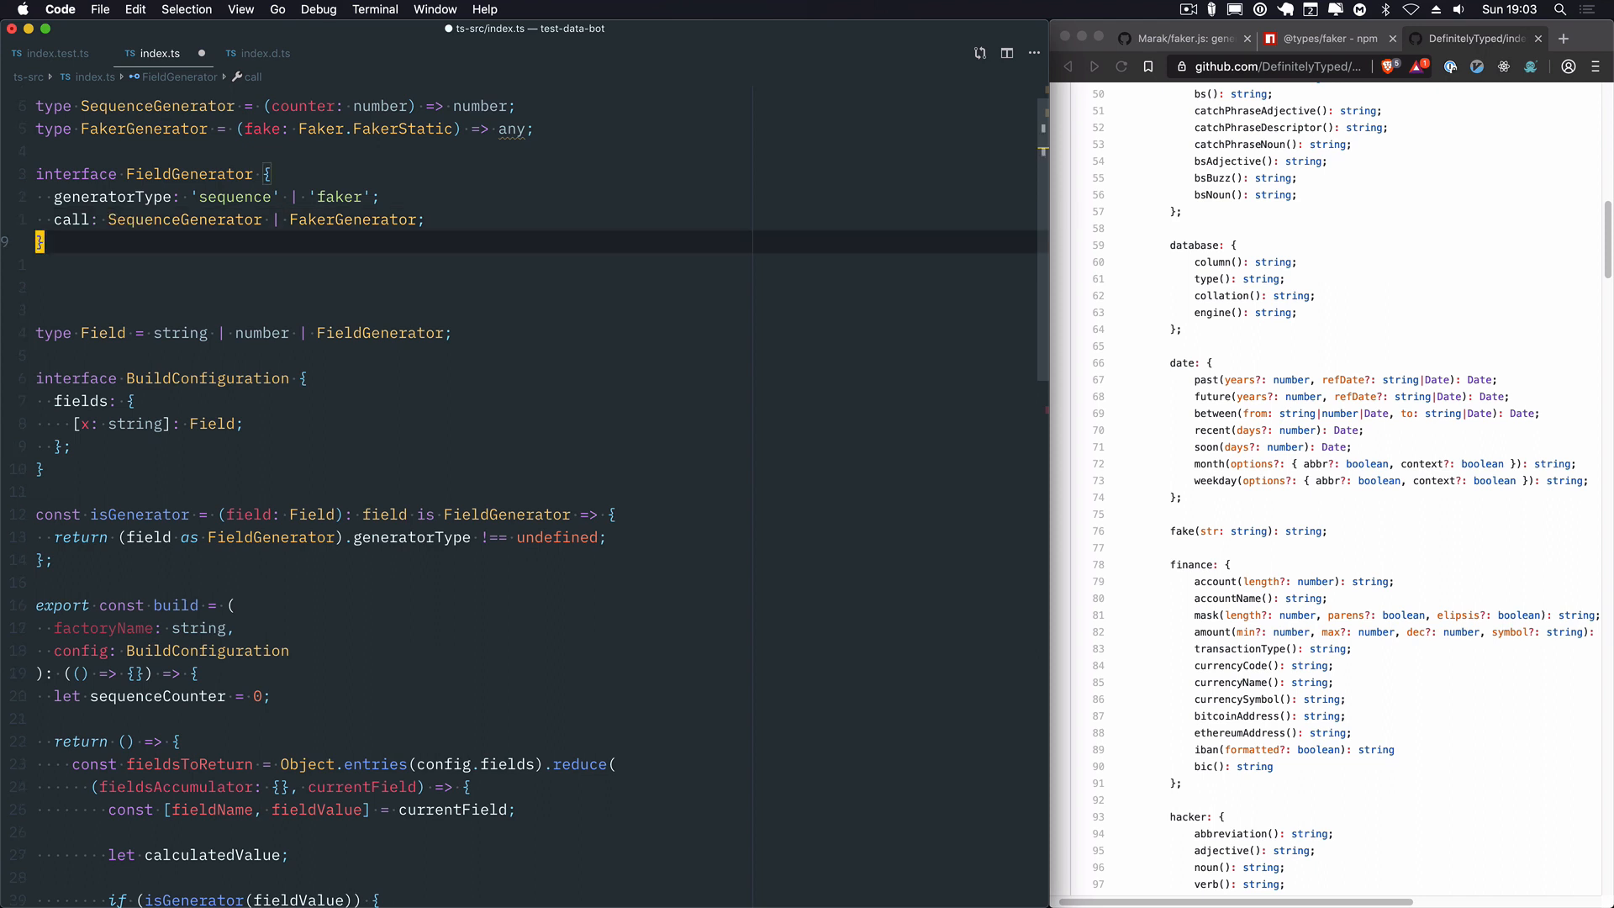
type("gen")
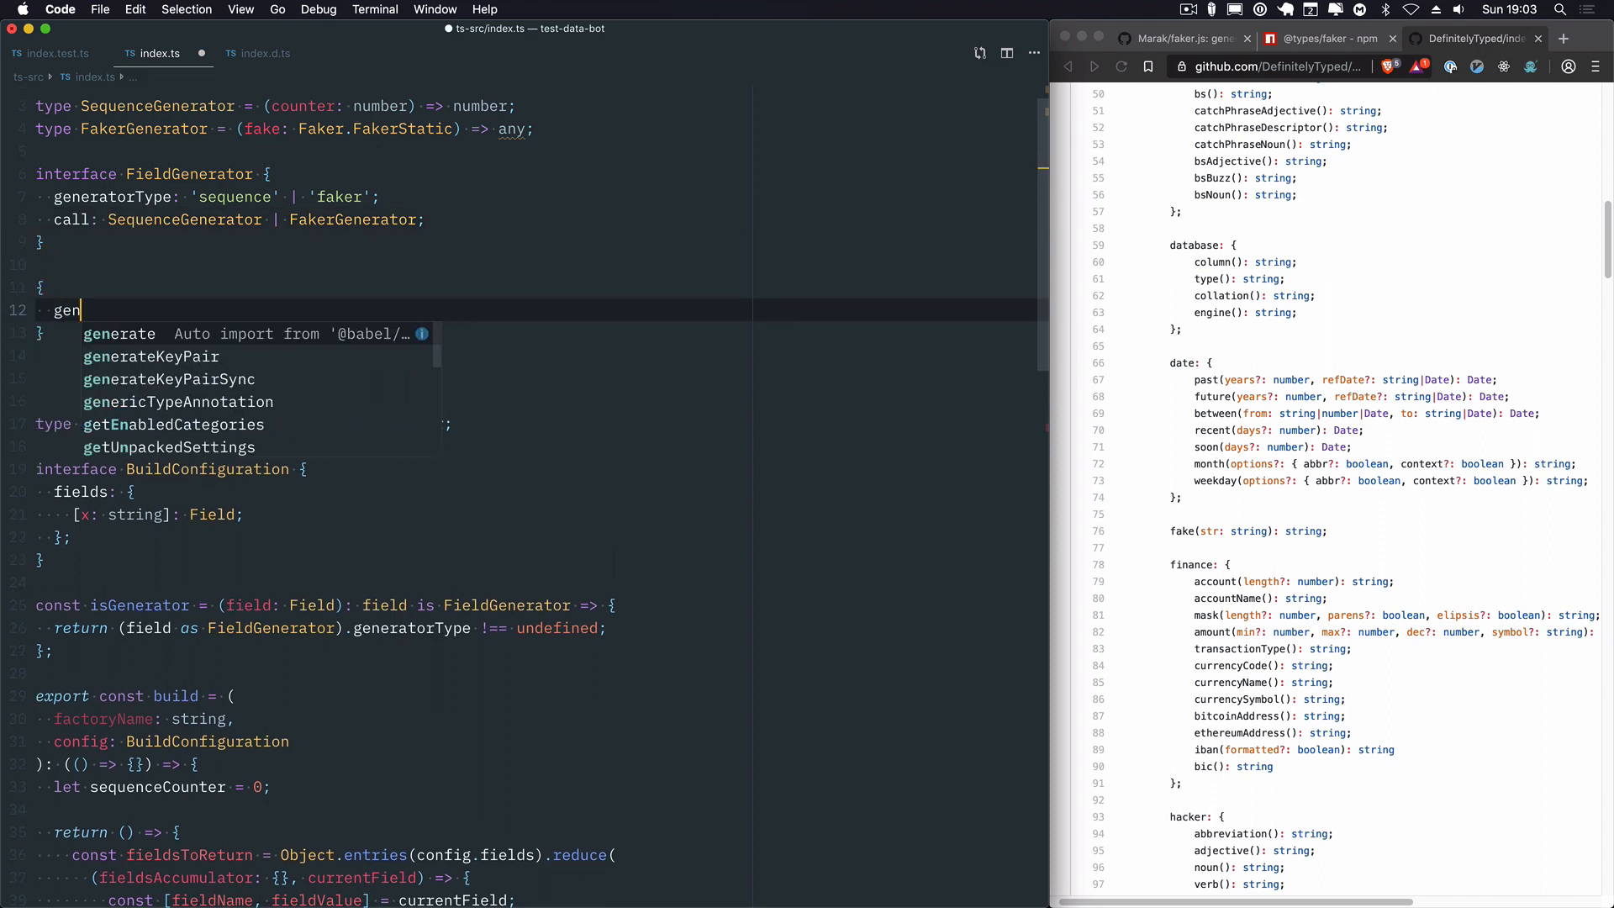
type("eratorType: 'faker',")
type("ca")
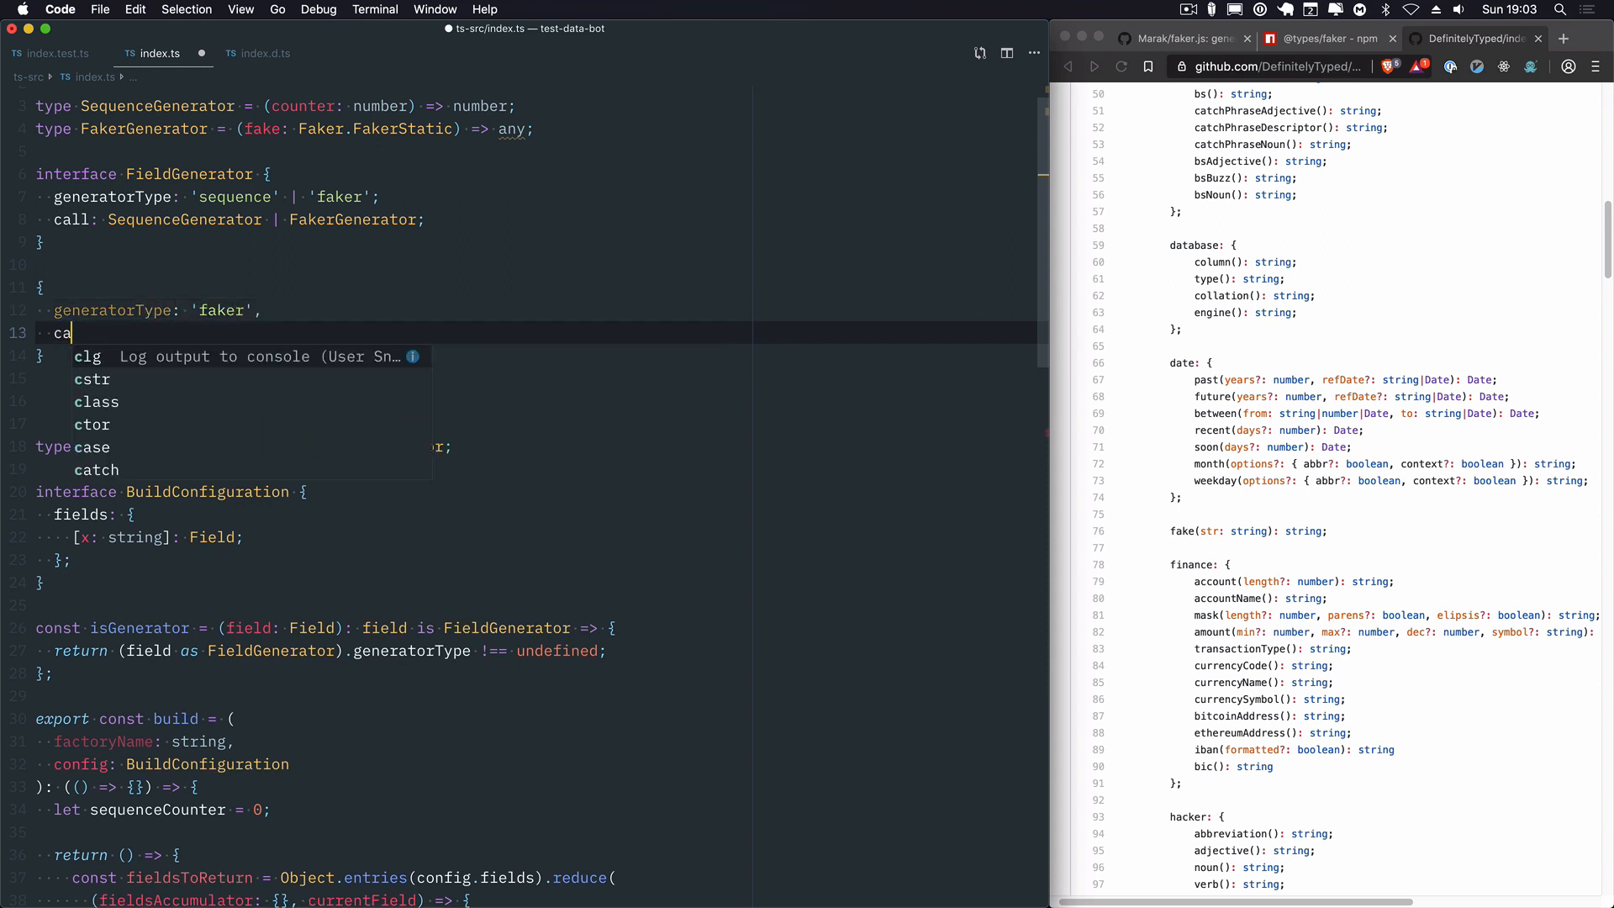
type("ll: Seuqen")
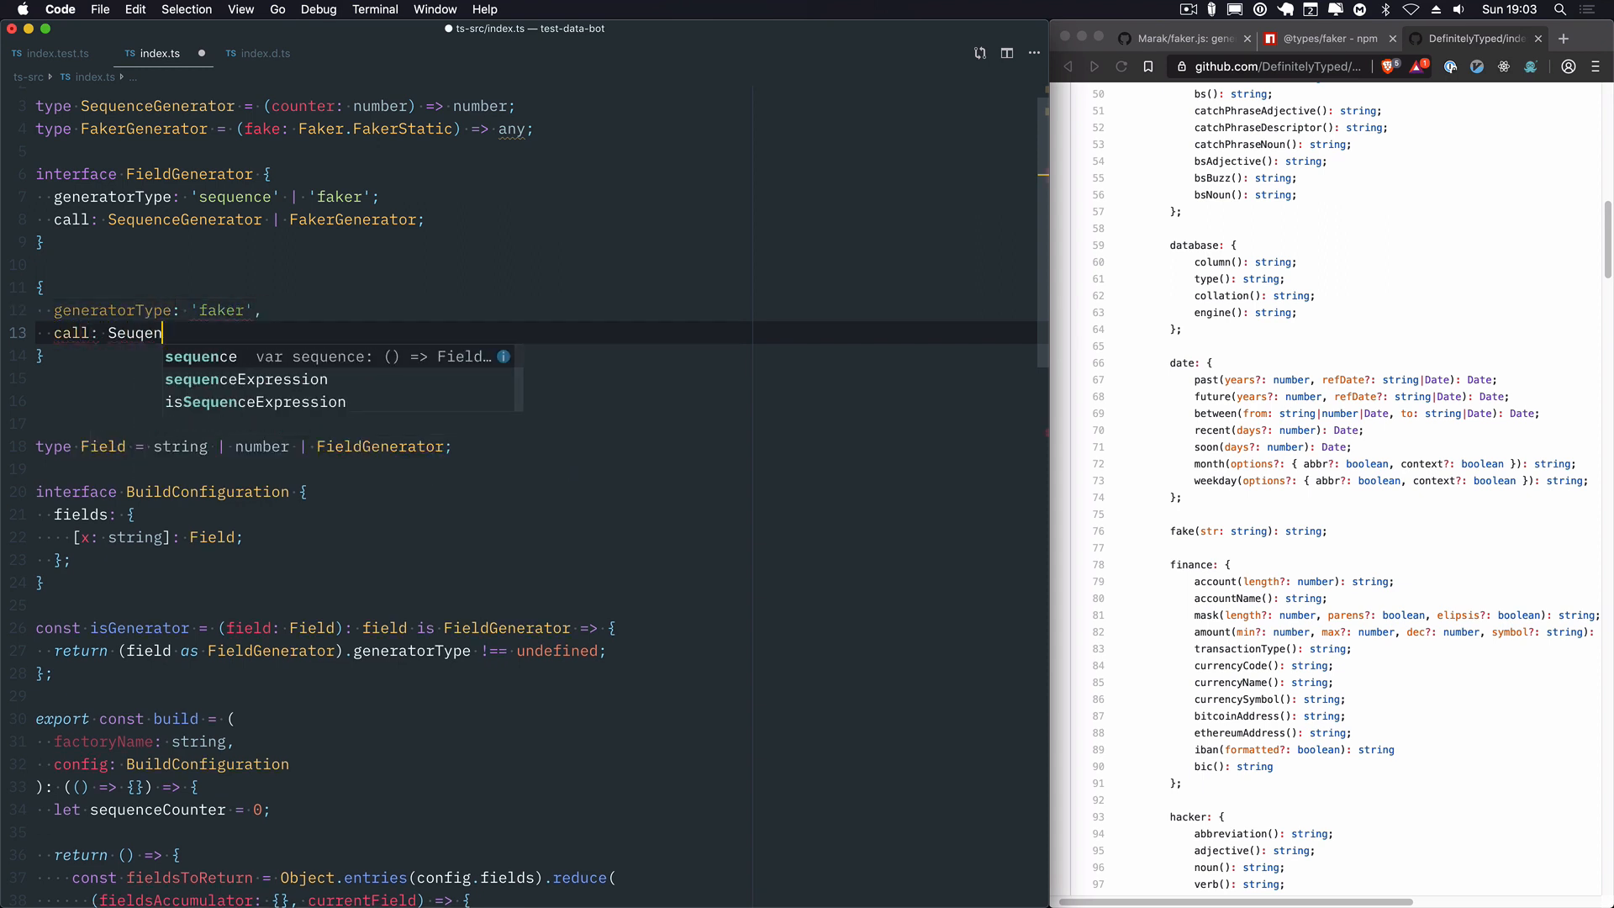
type("ceGenerato")
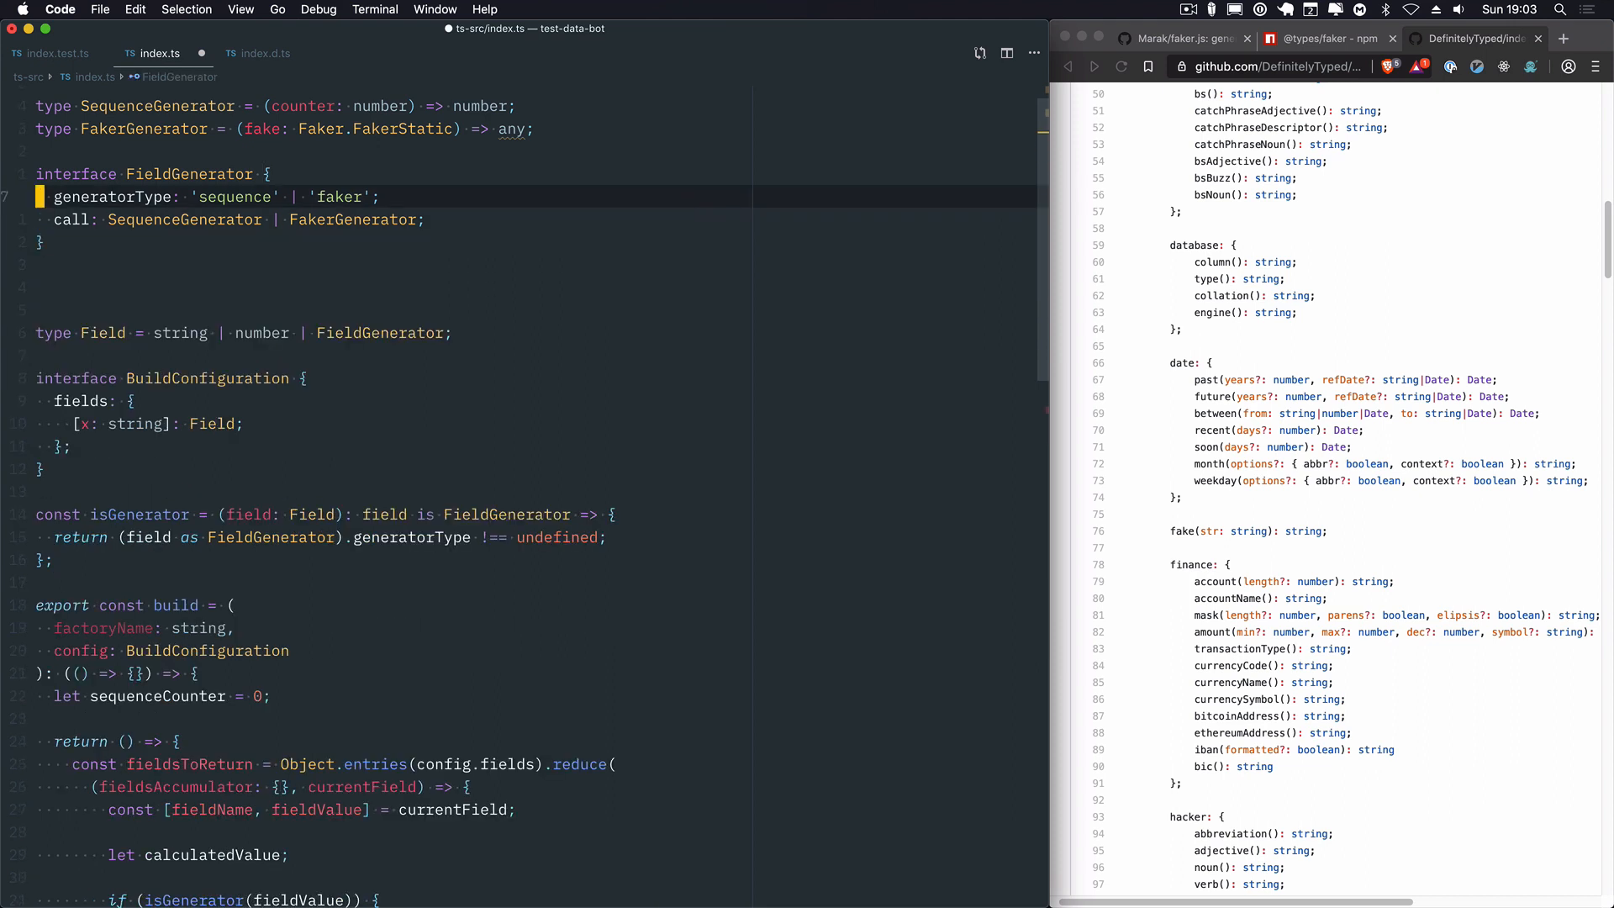
left_click(259, 129)
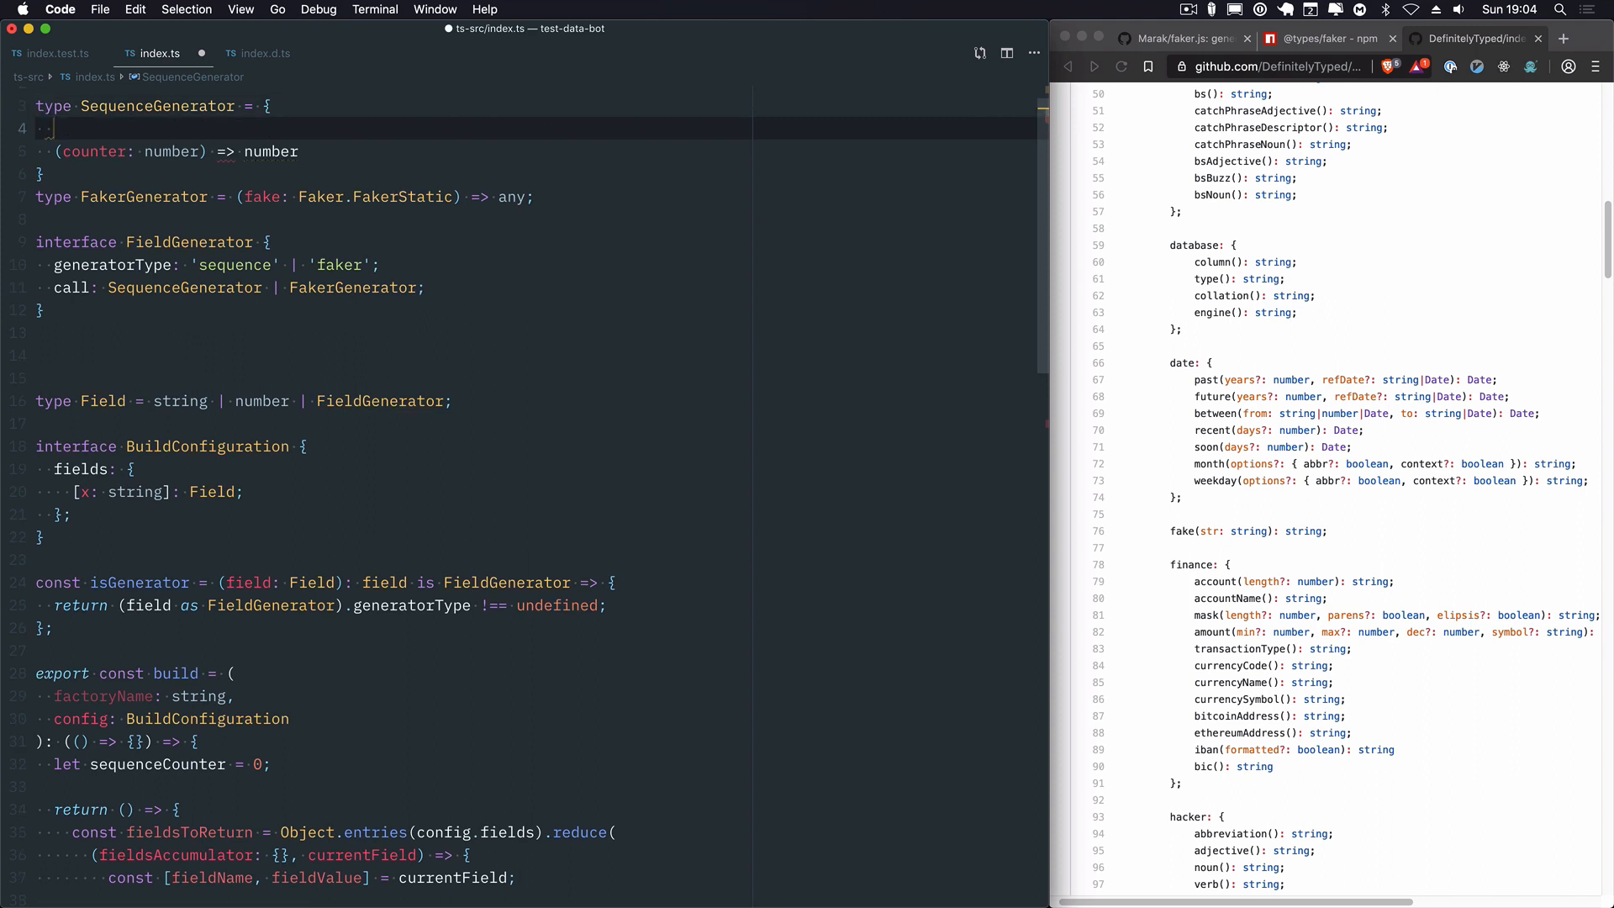
Step: Tag SequenceGenerator and FakerGenerator with generatorType and set FieldGenerator = FakerGenerator | SequenceGenerator
type("gener")
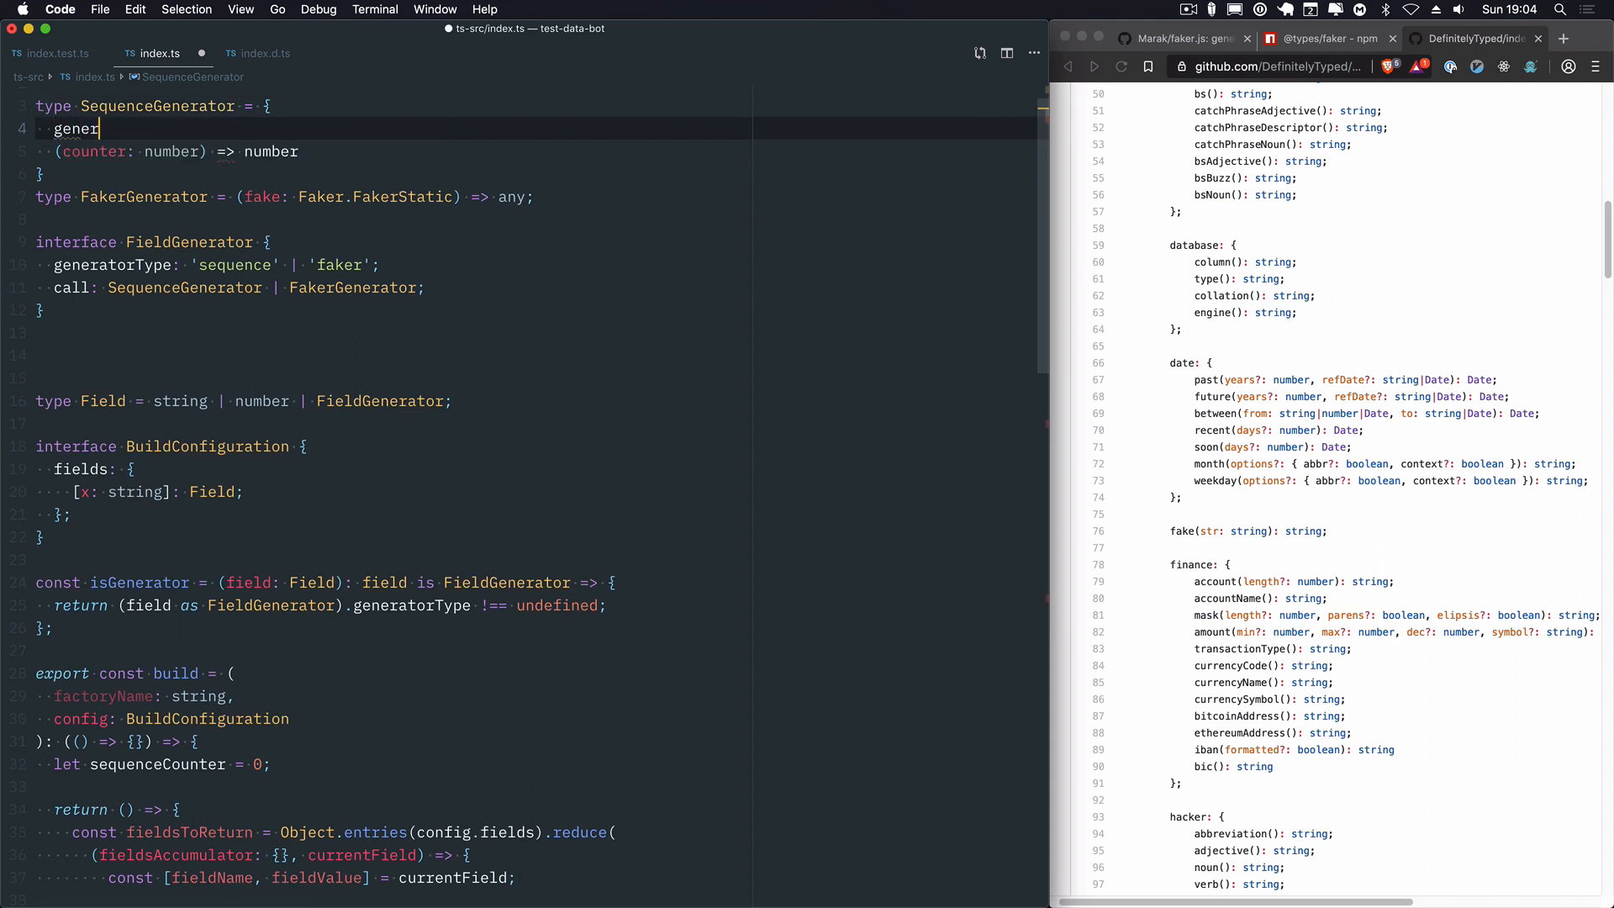
type("atorTp")
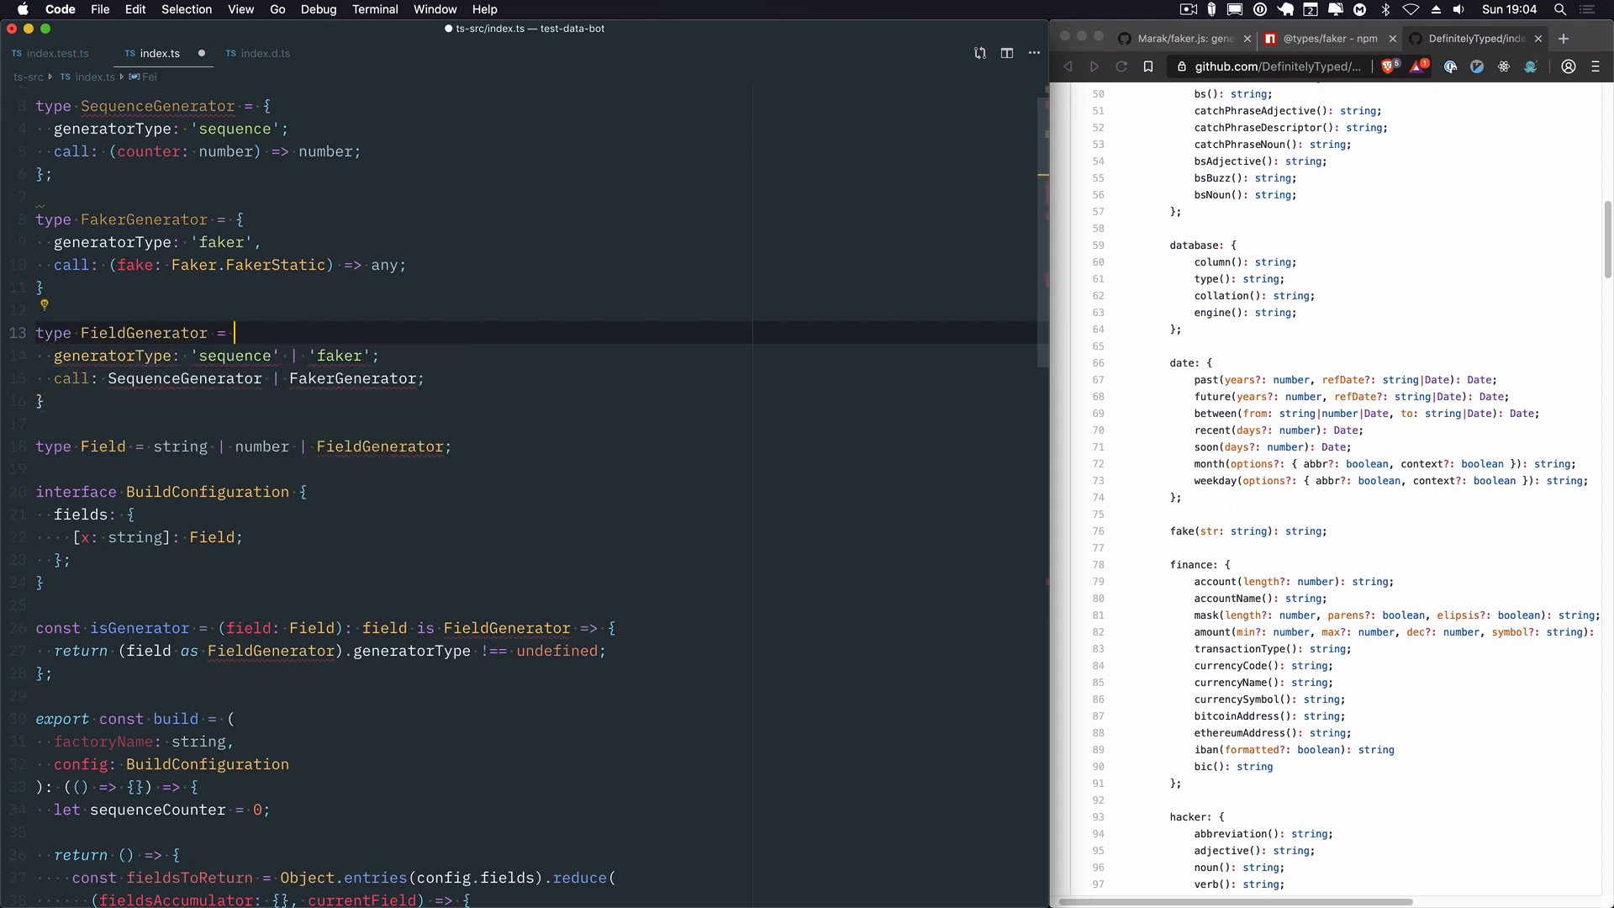
type("FakerGenerator")
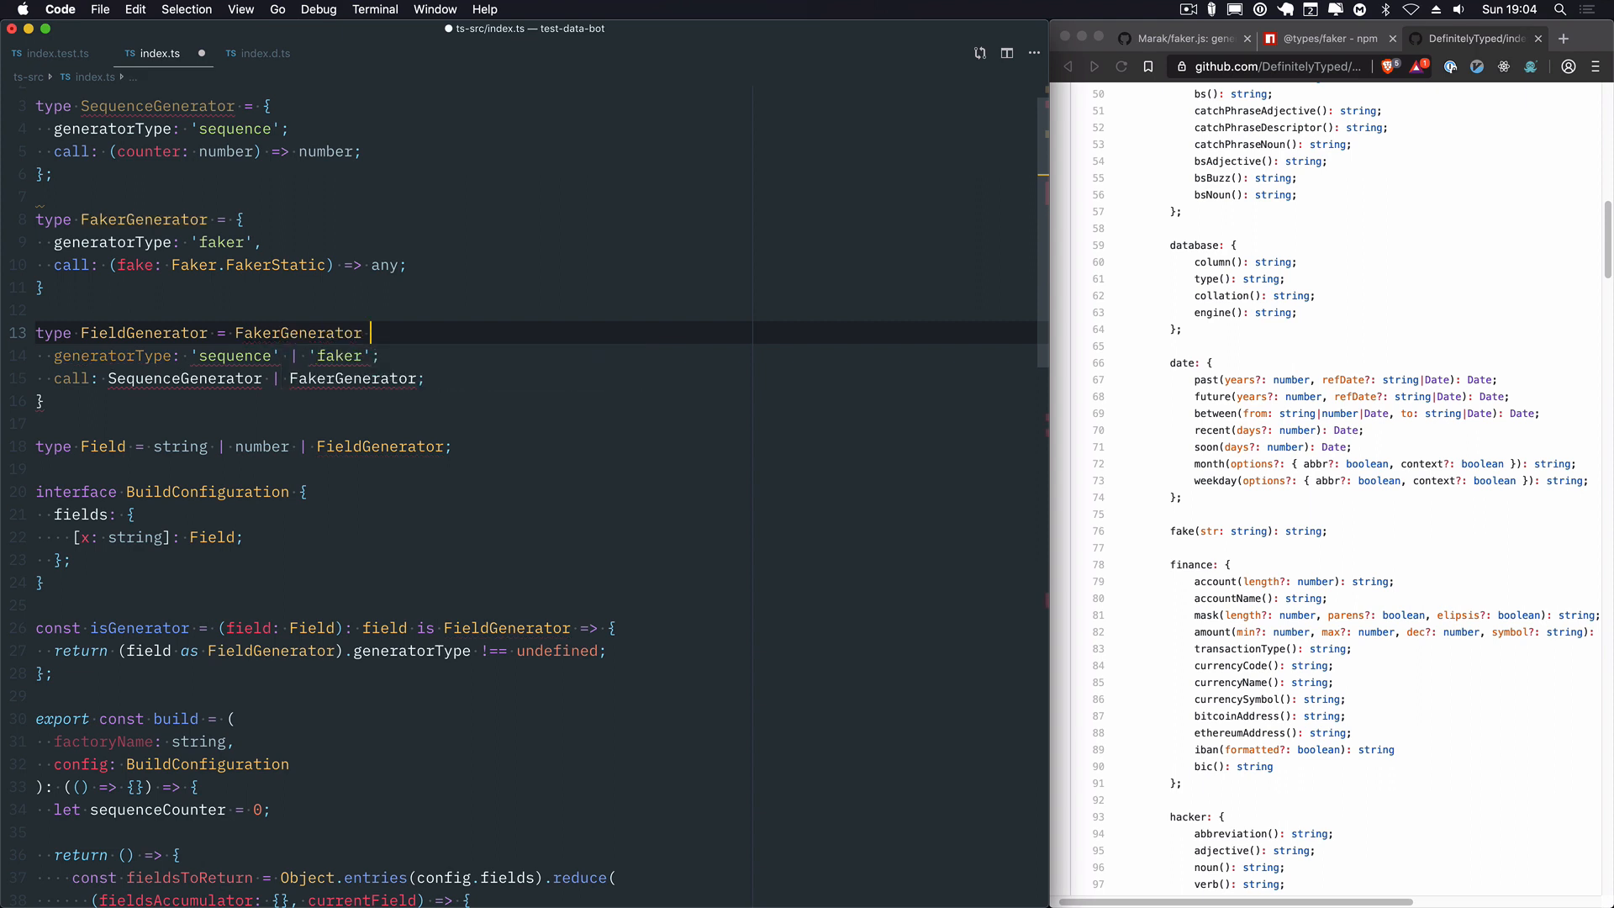
type("| SequenceGenerator;")
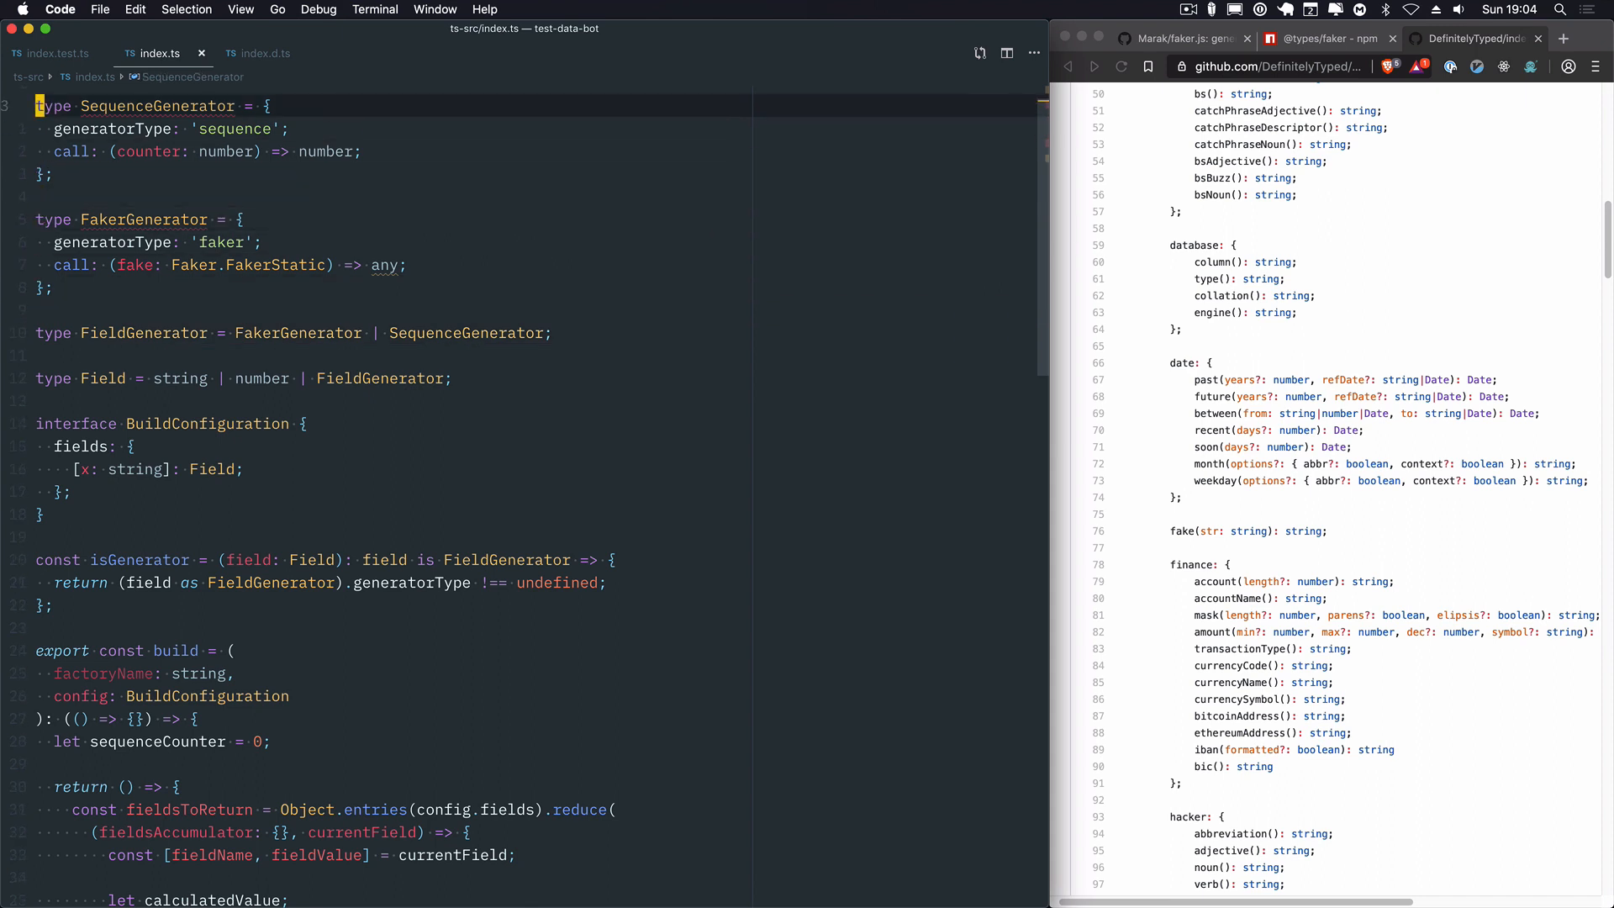
type("inte")
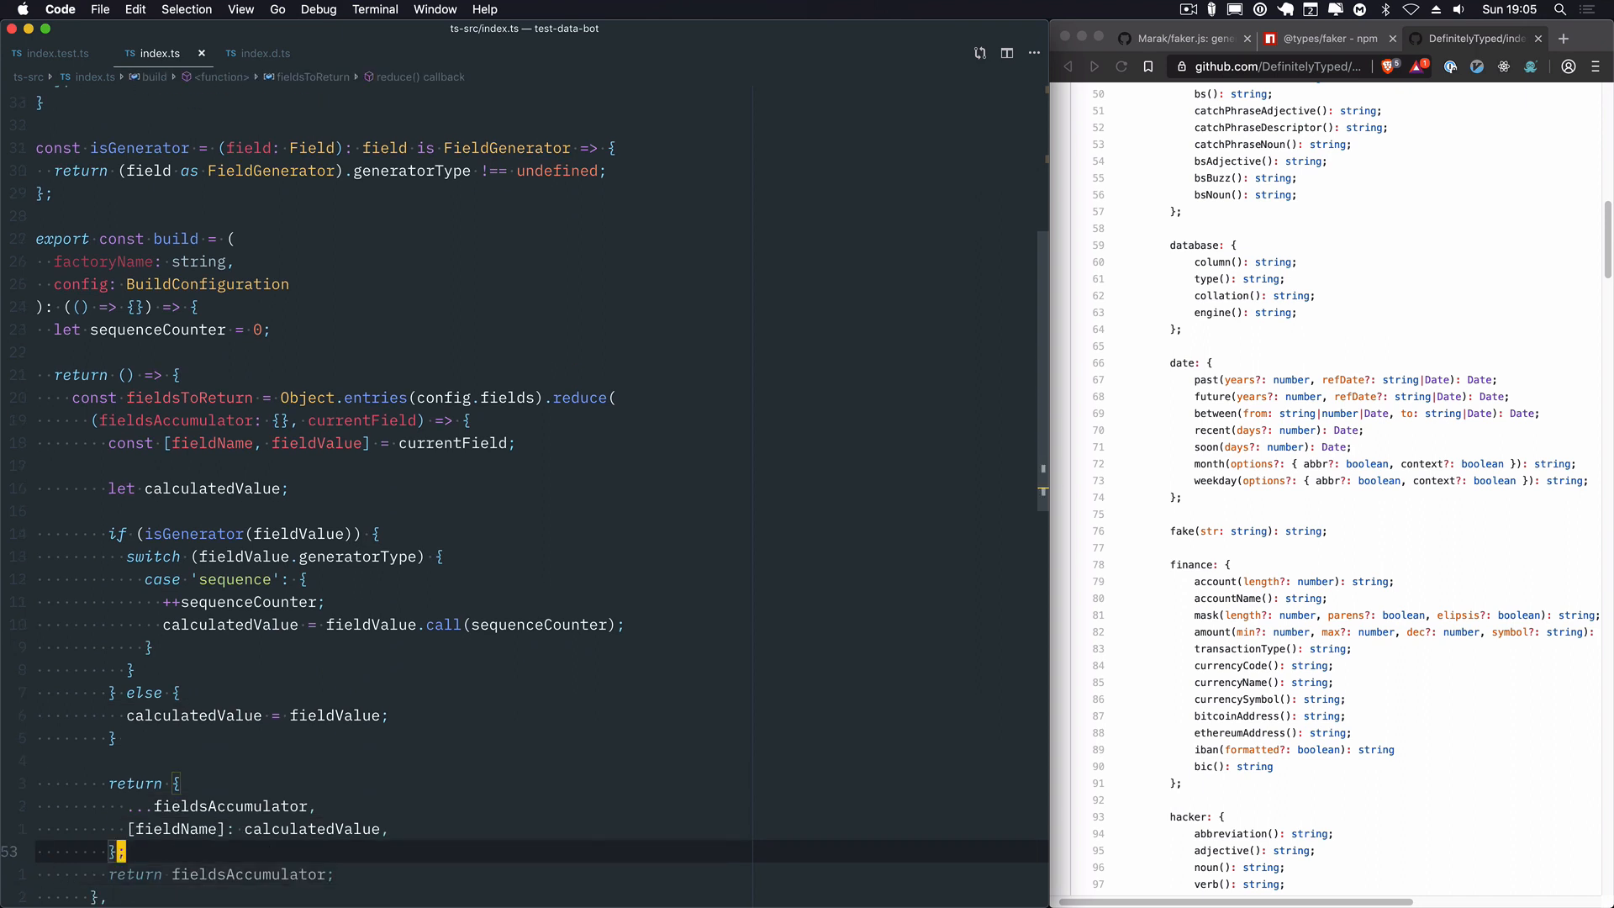
mouse_move(360, 617)
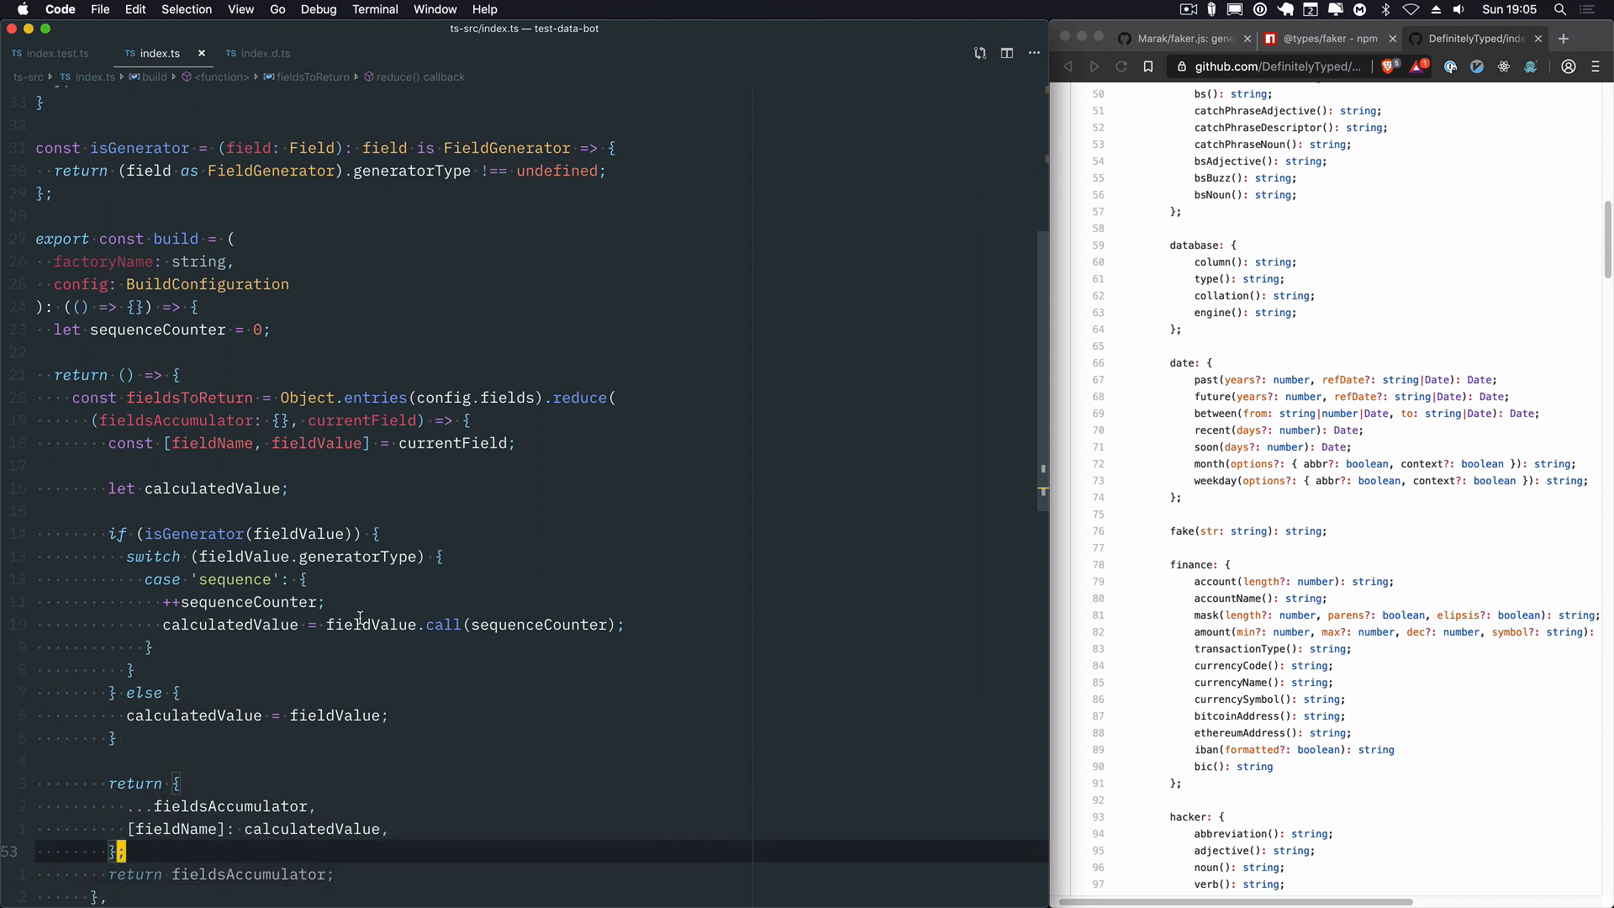
mouse_move(269, 671)
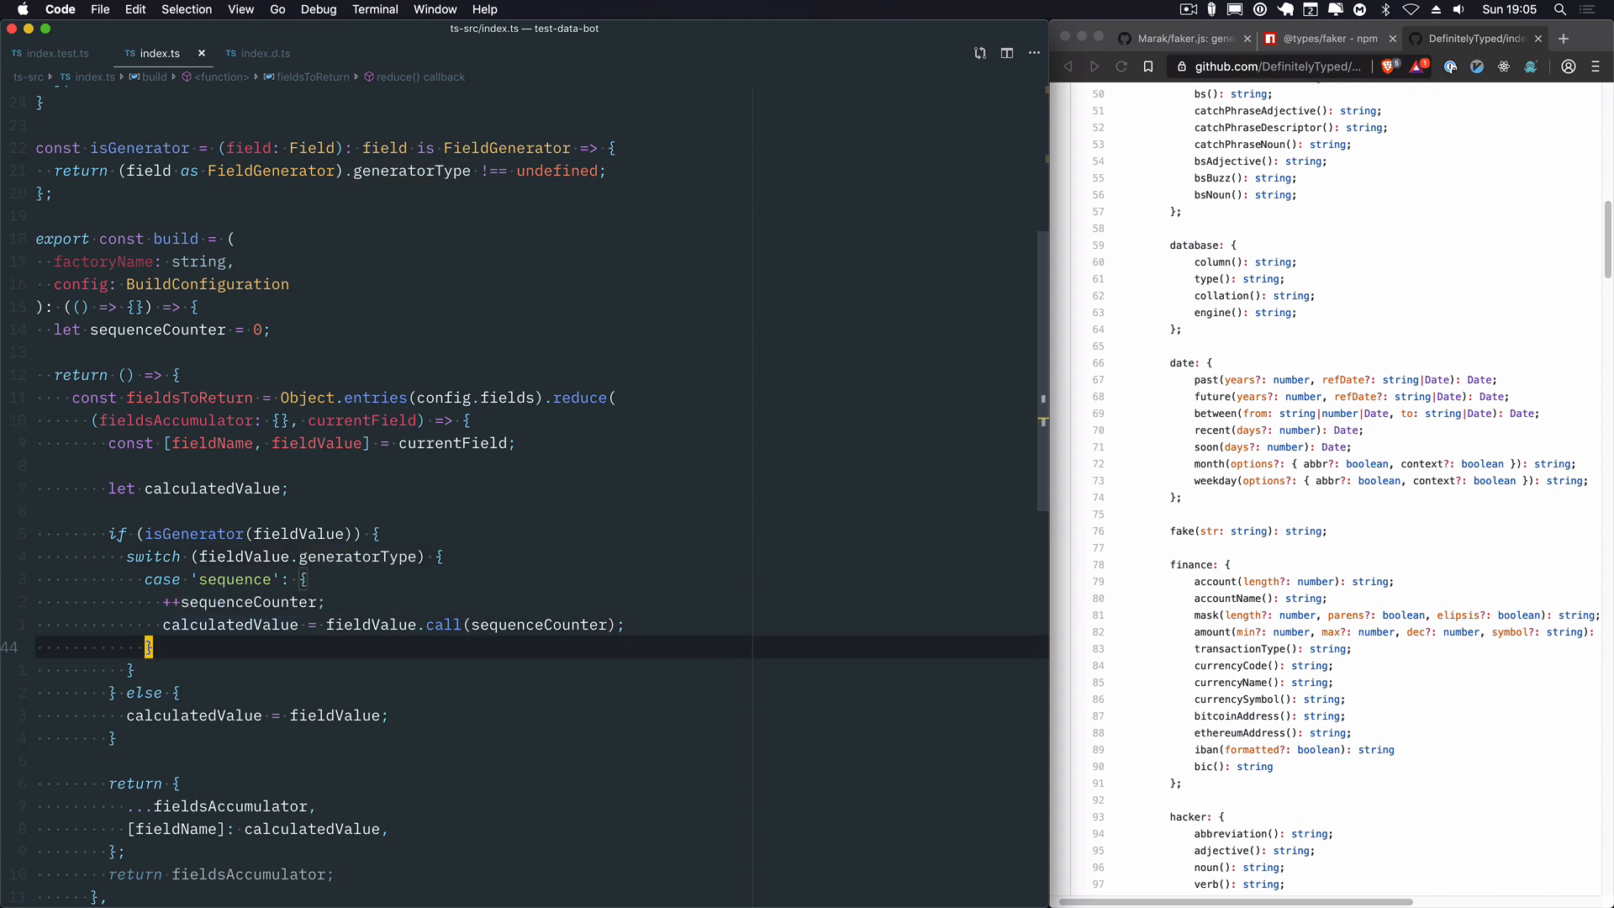
Step: Add a 'faker' case setting calculatedValue = fieldValue.call(faker), ending both cases with break
type("case '")
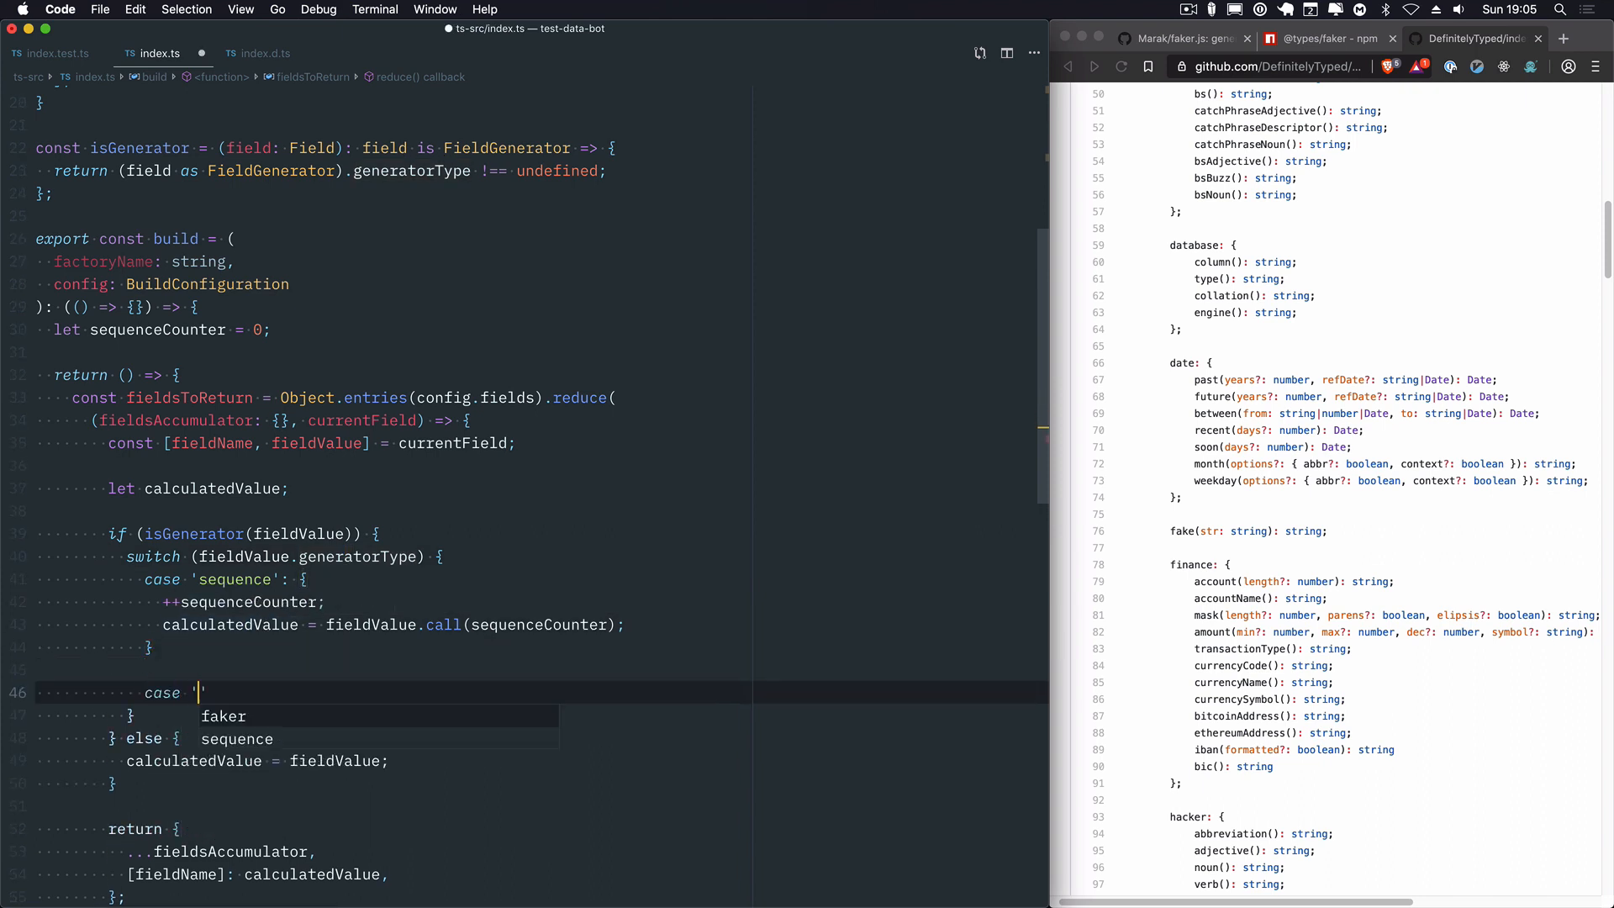
type("sdflkshdf")
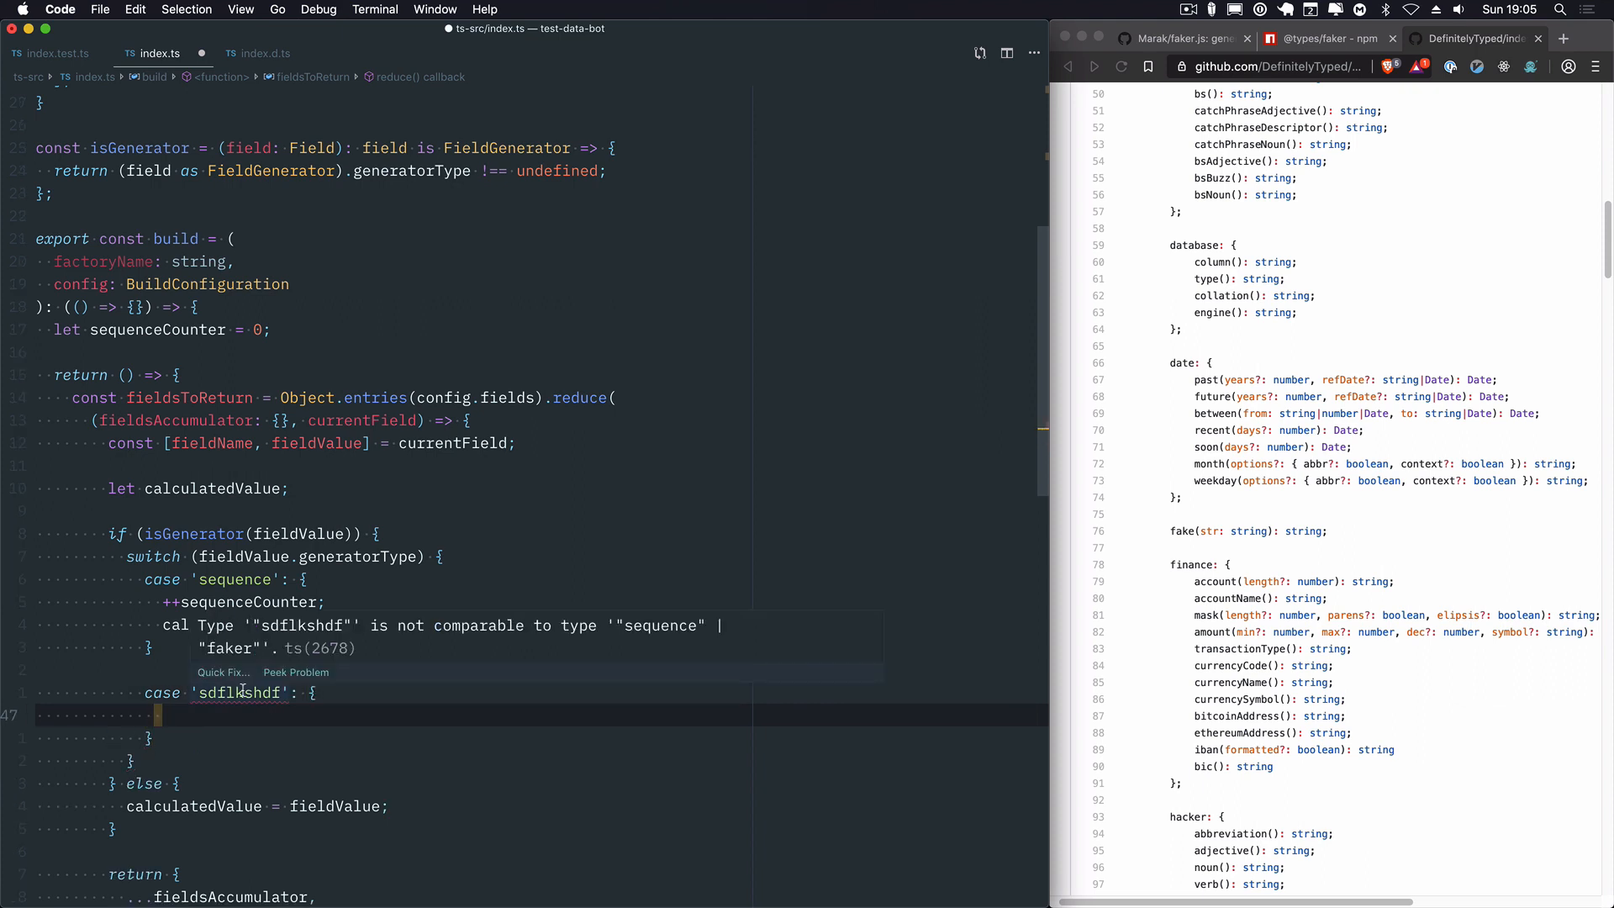
double_click(244, 691)
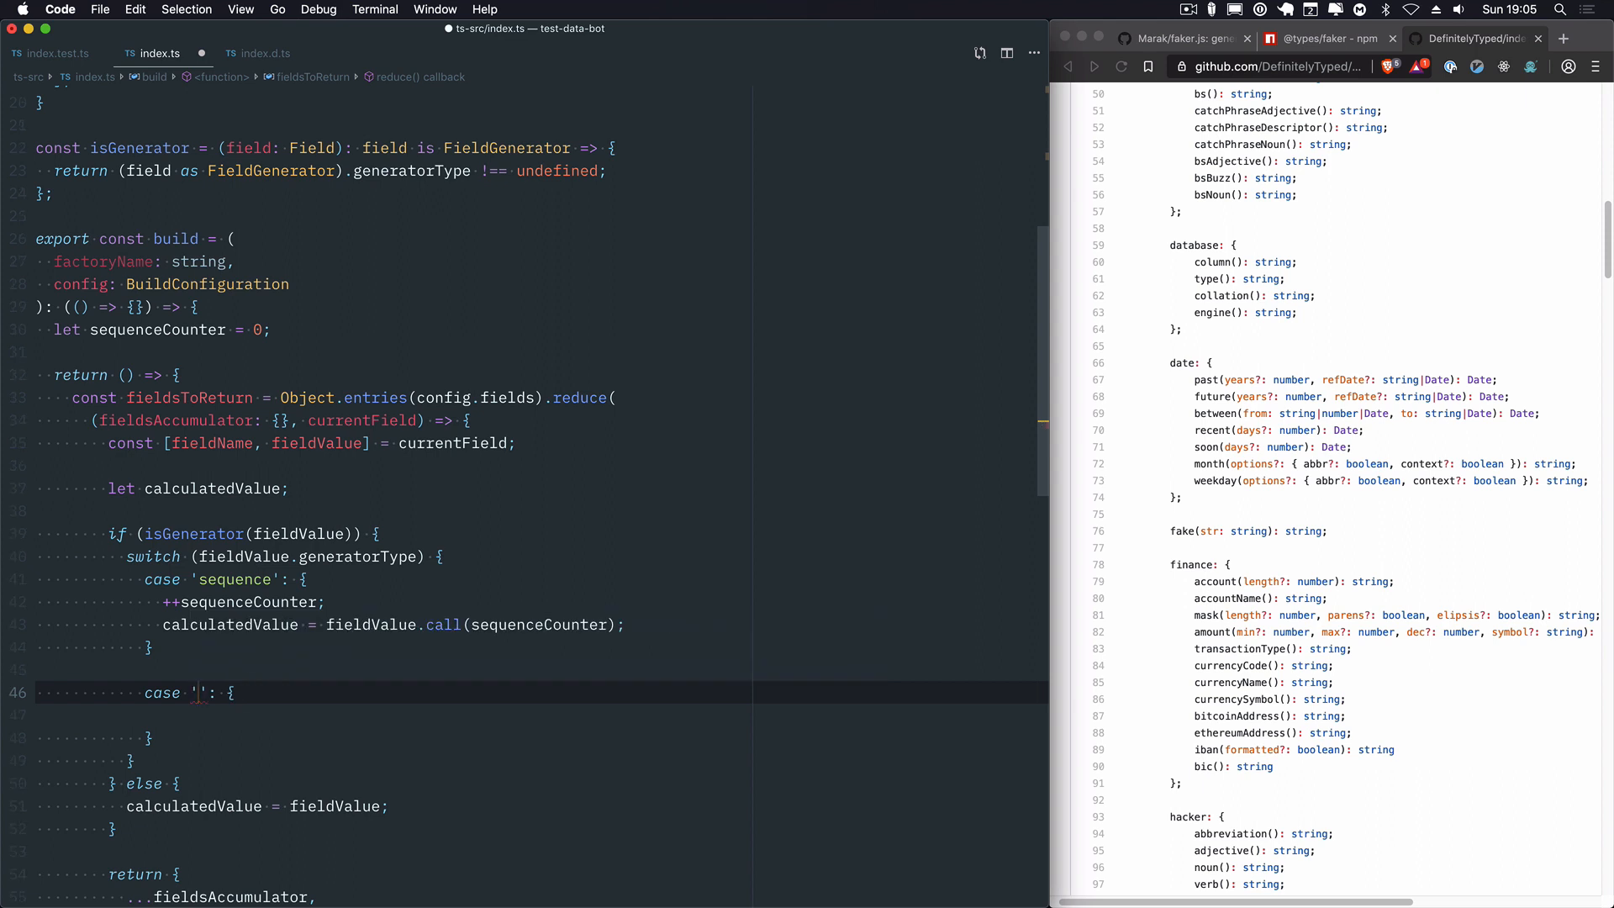
type("fake: Faker.FakerStatic) => any;")
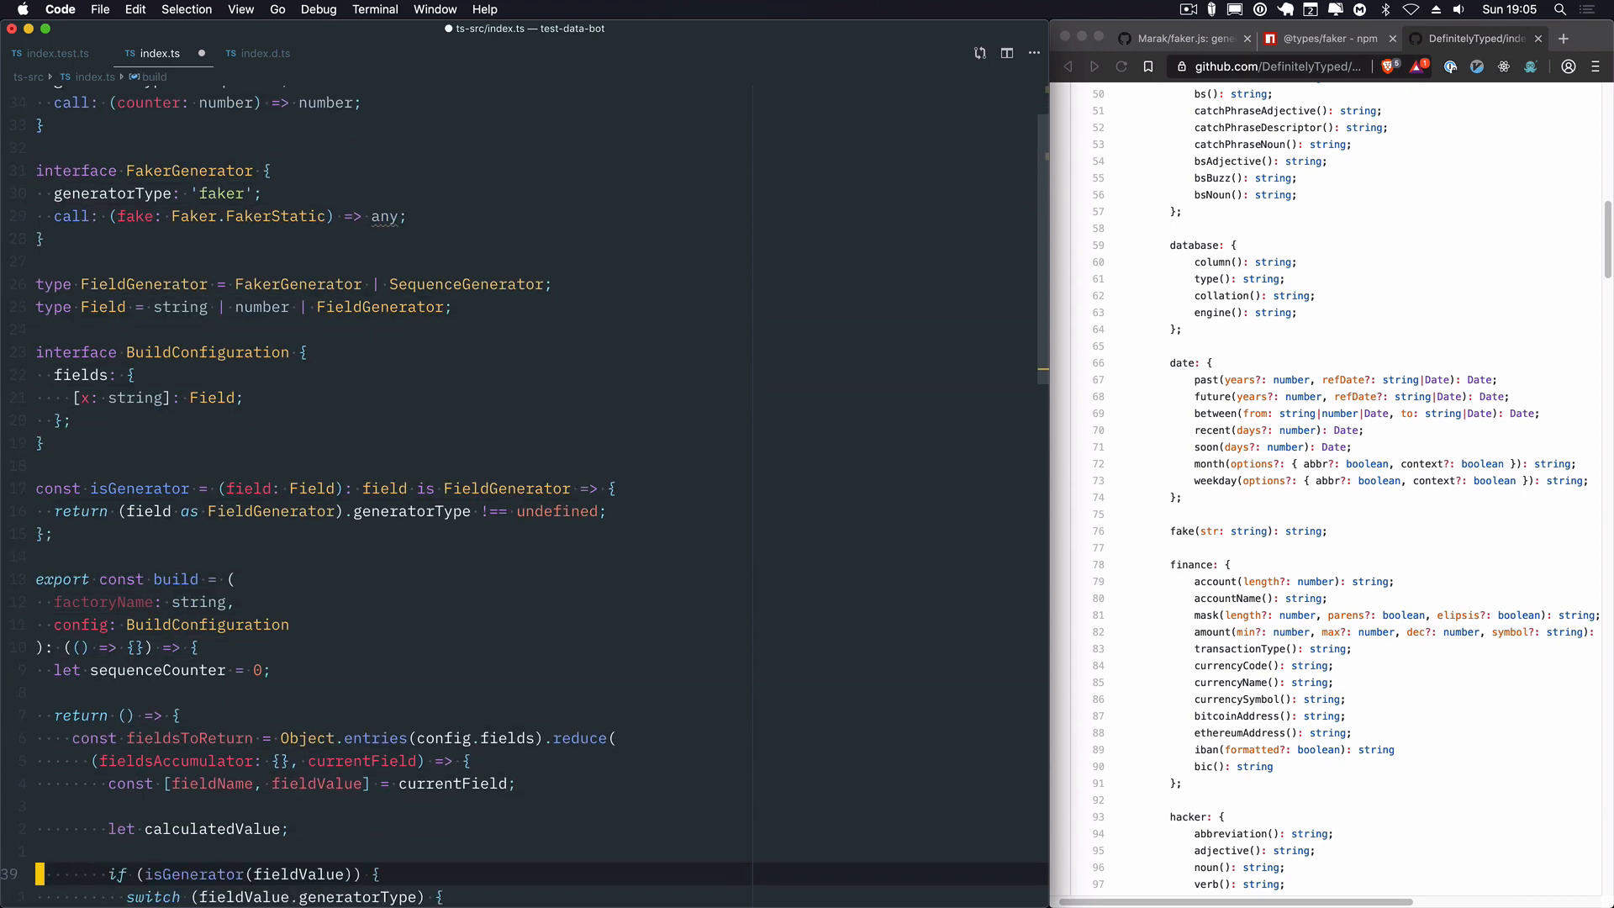
type("calculatedValue = field")
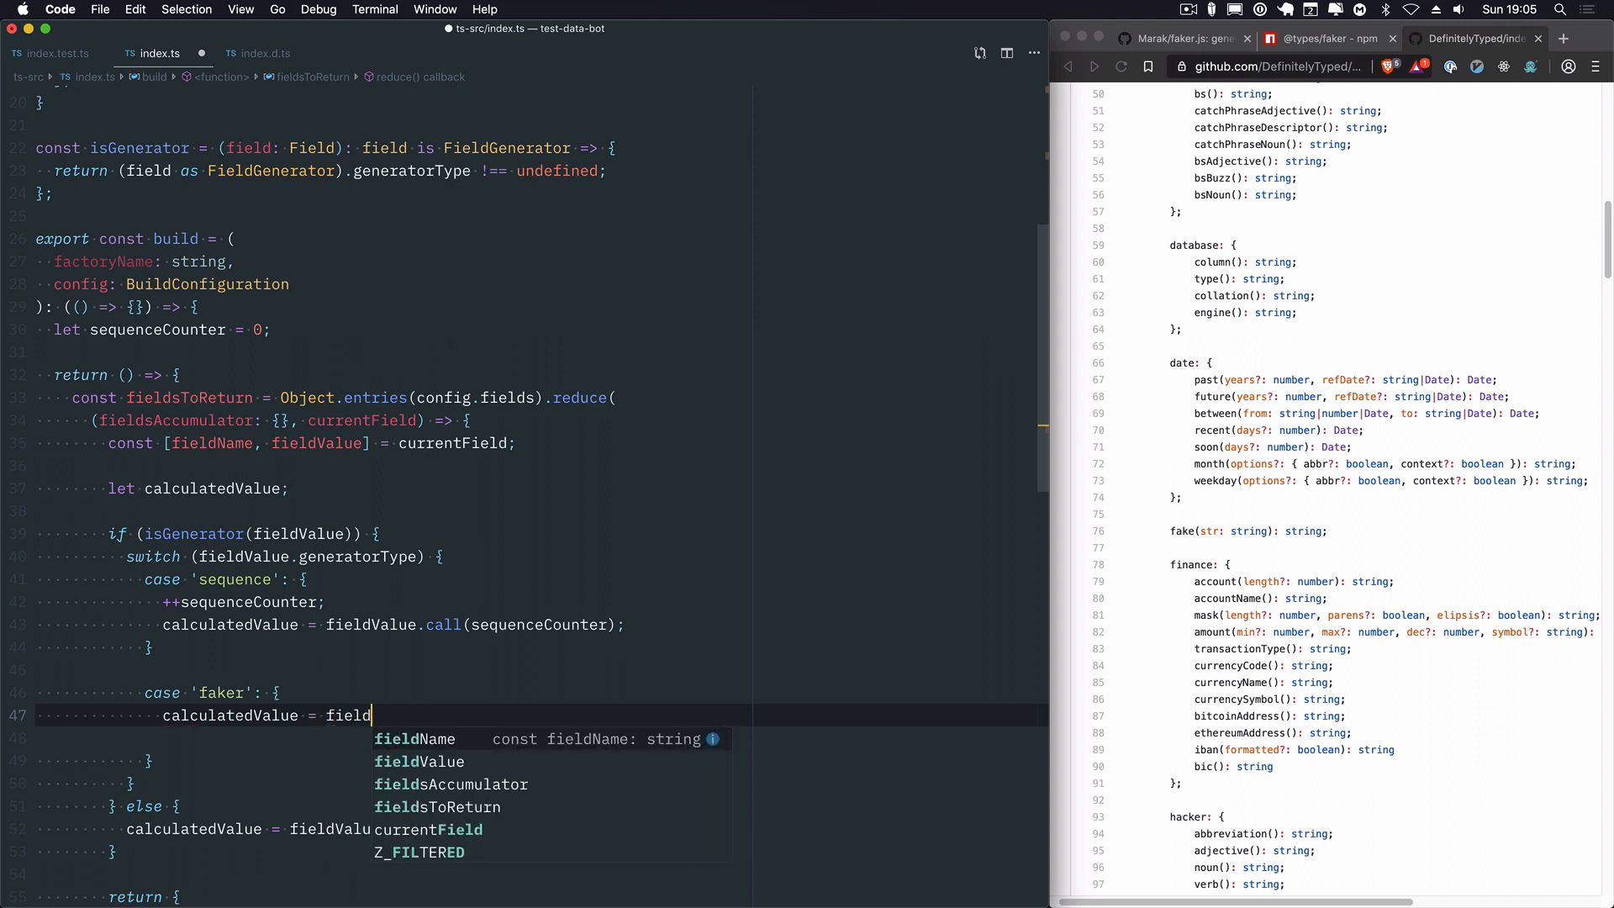
type(".call(faker);")
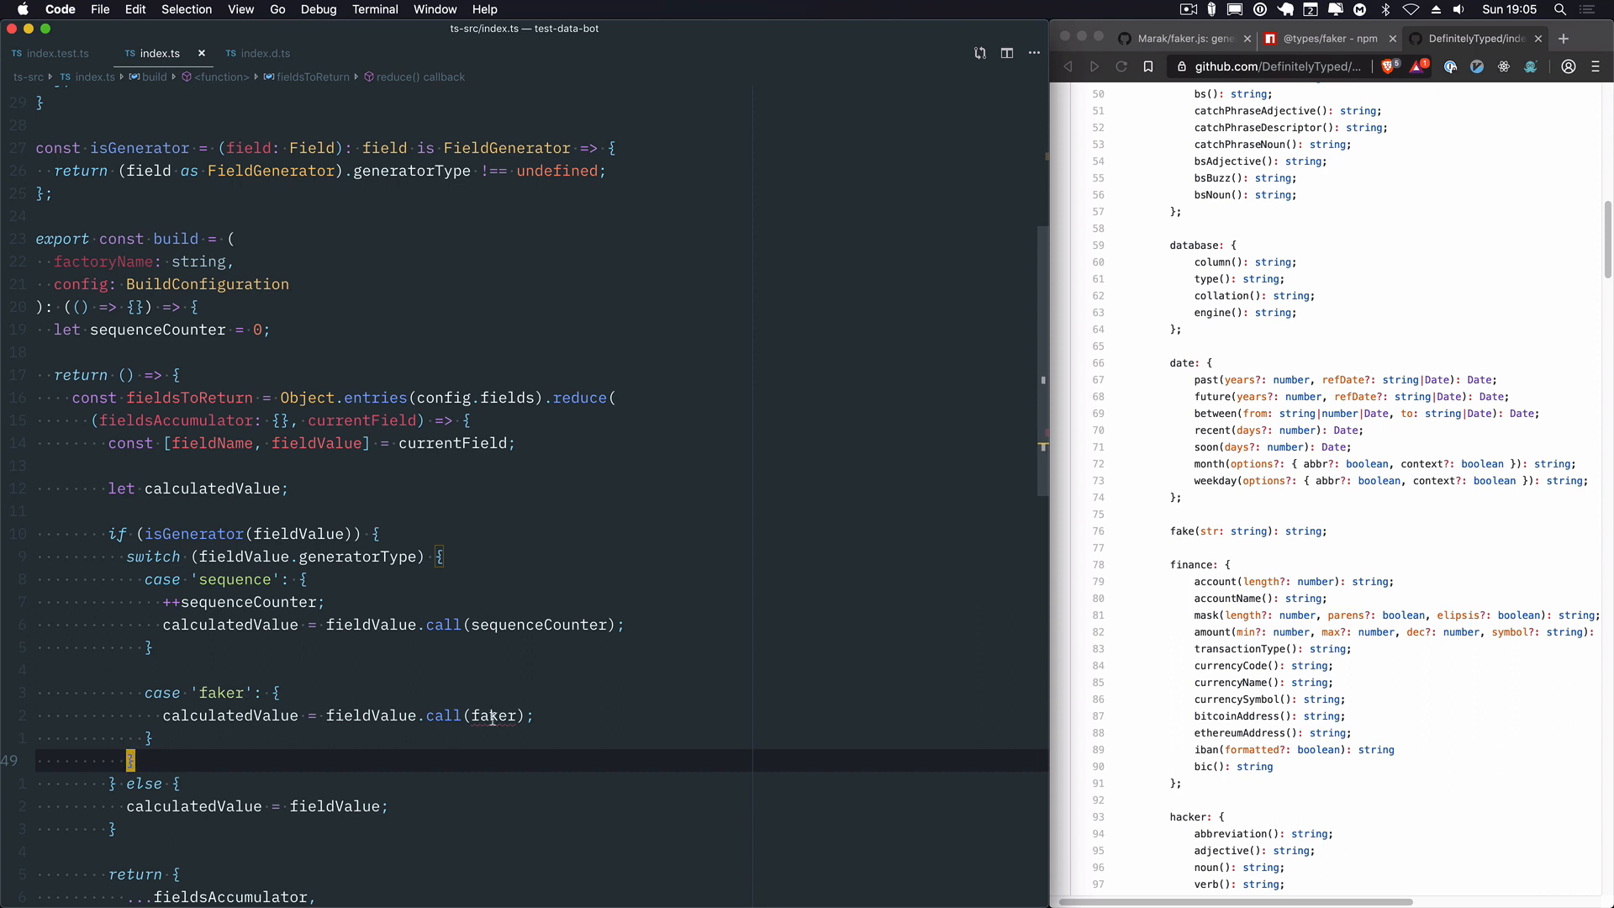
mouse_move(492, 716)
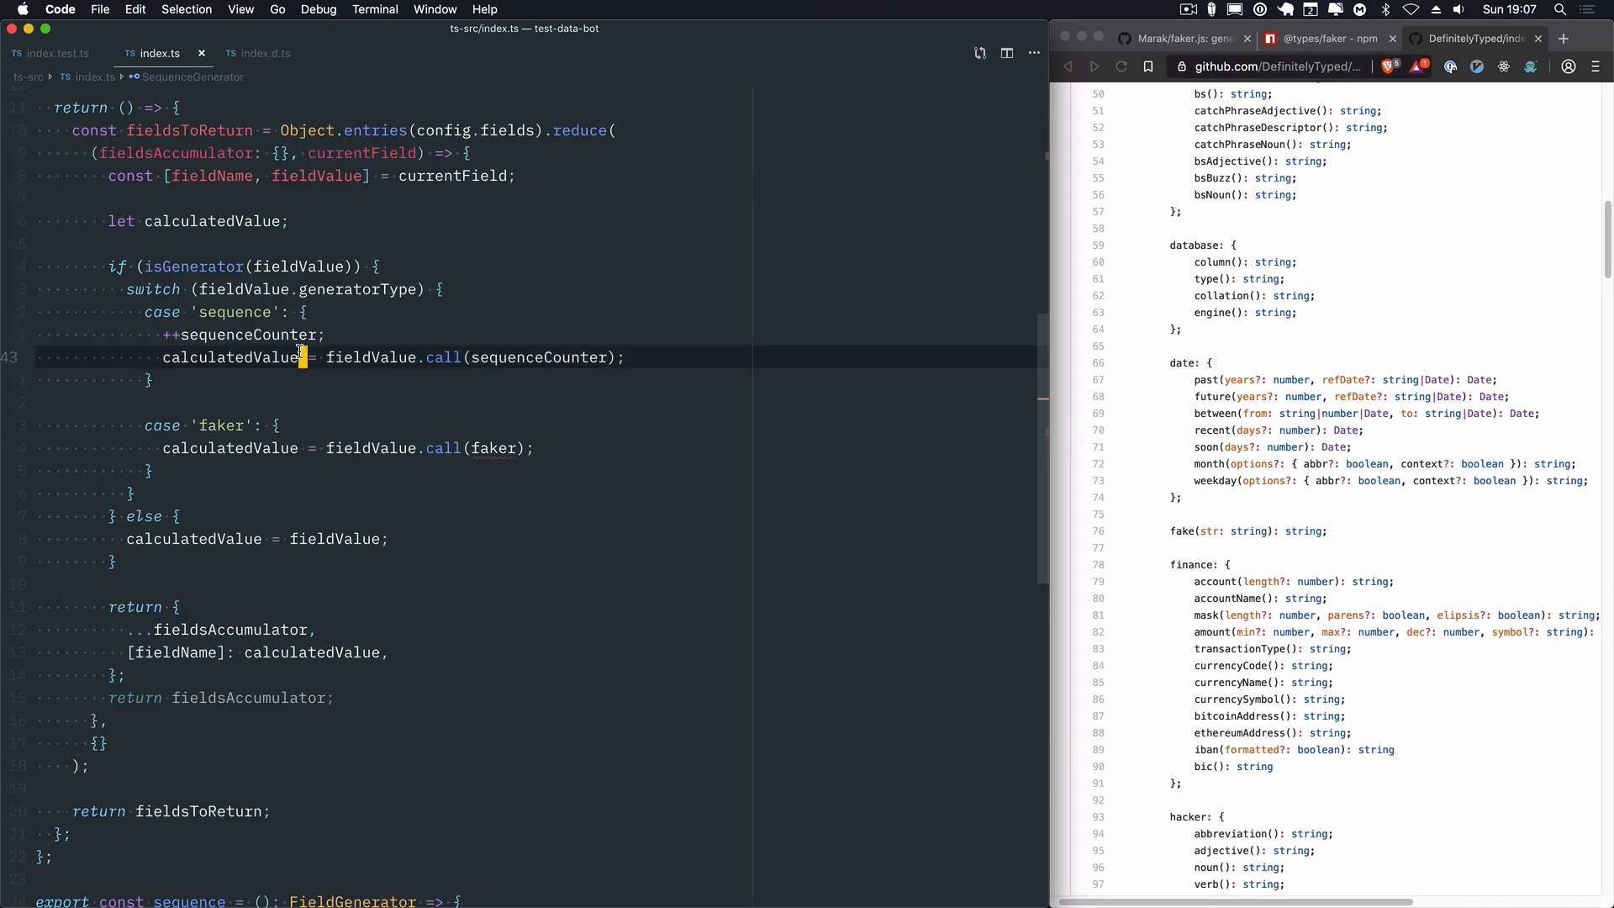
type("return")
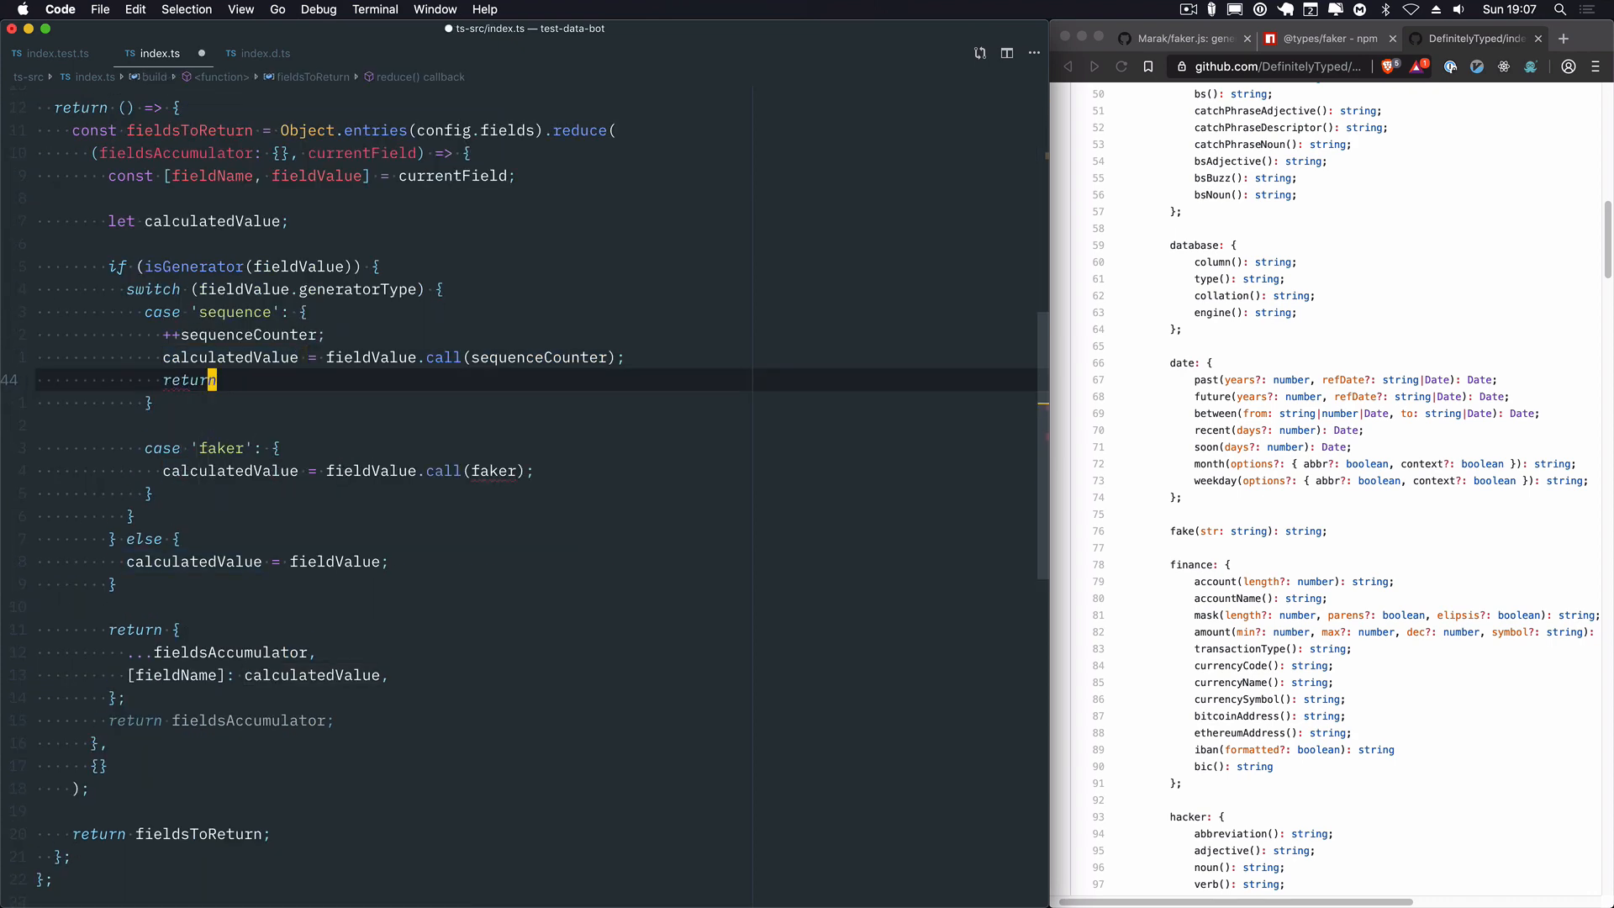
type("break;")
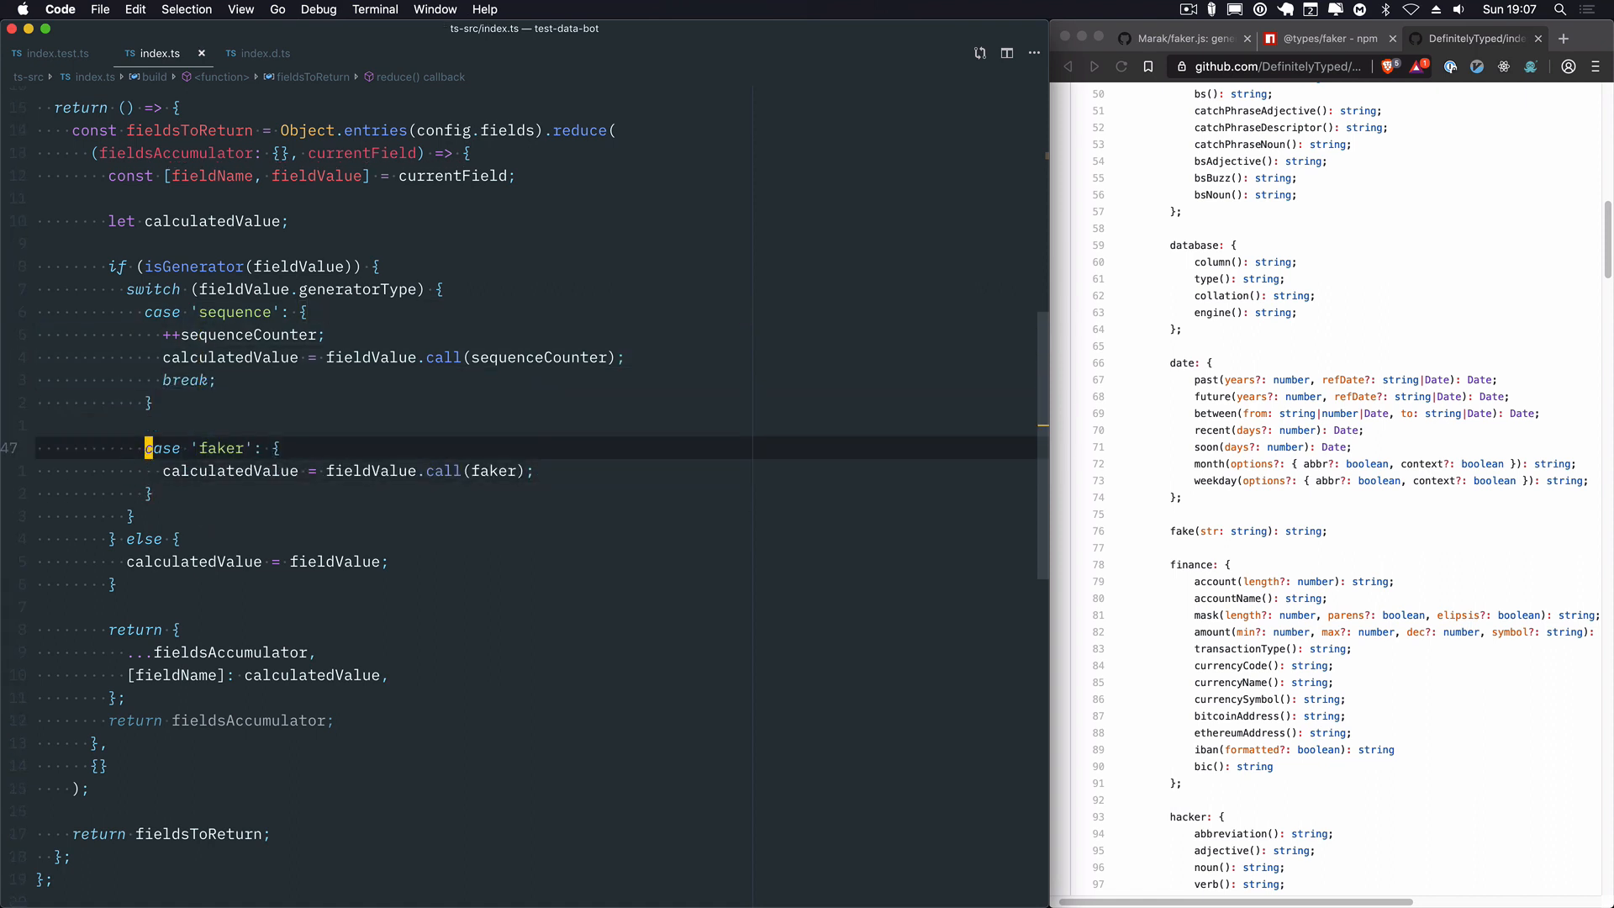
type("break;")
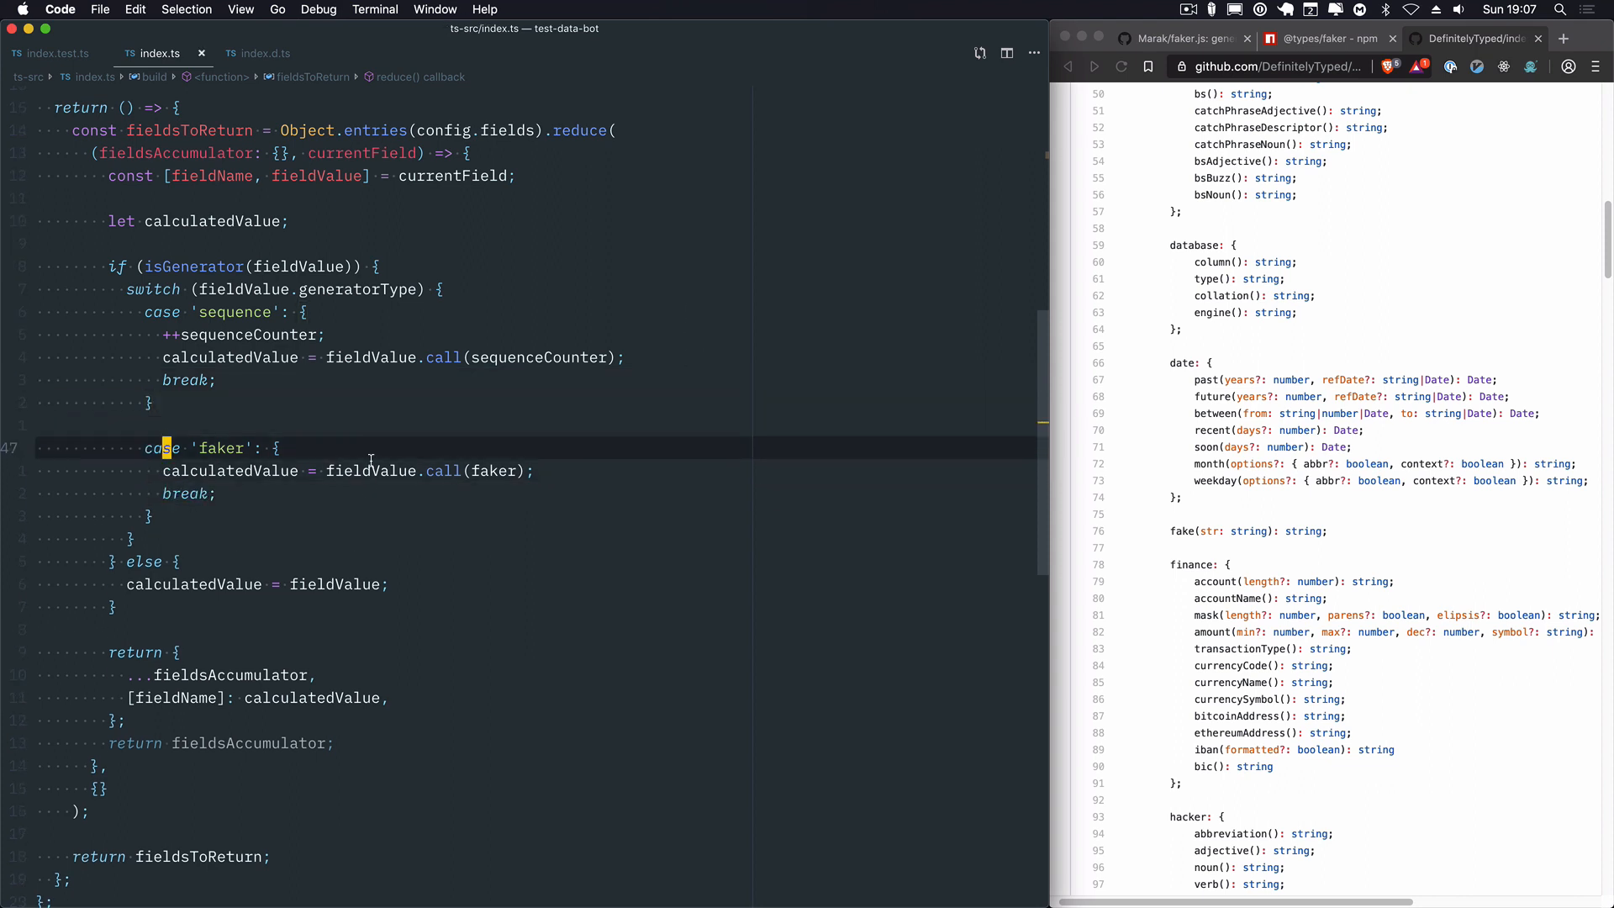
mouse_move(447, 413)
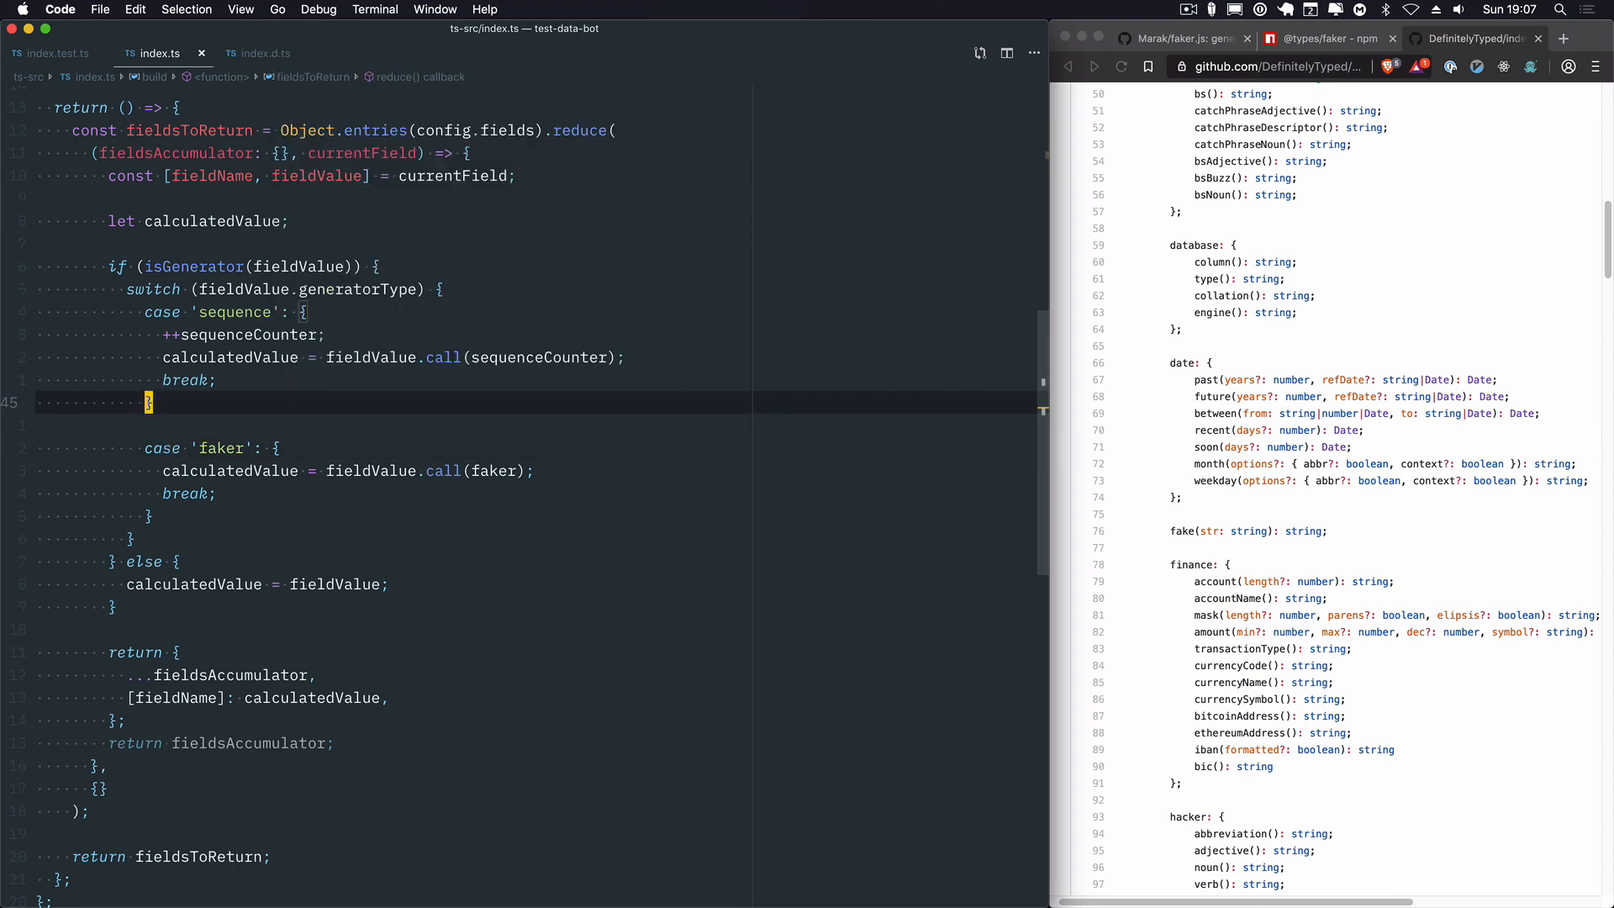
left_click(694, 52)
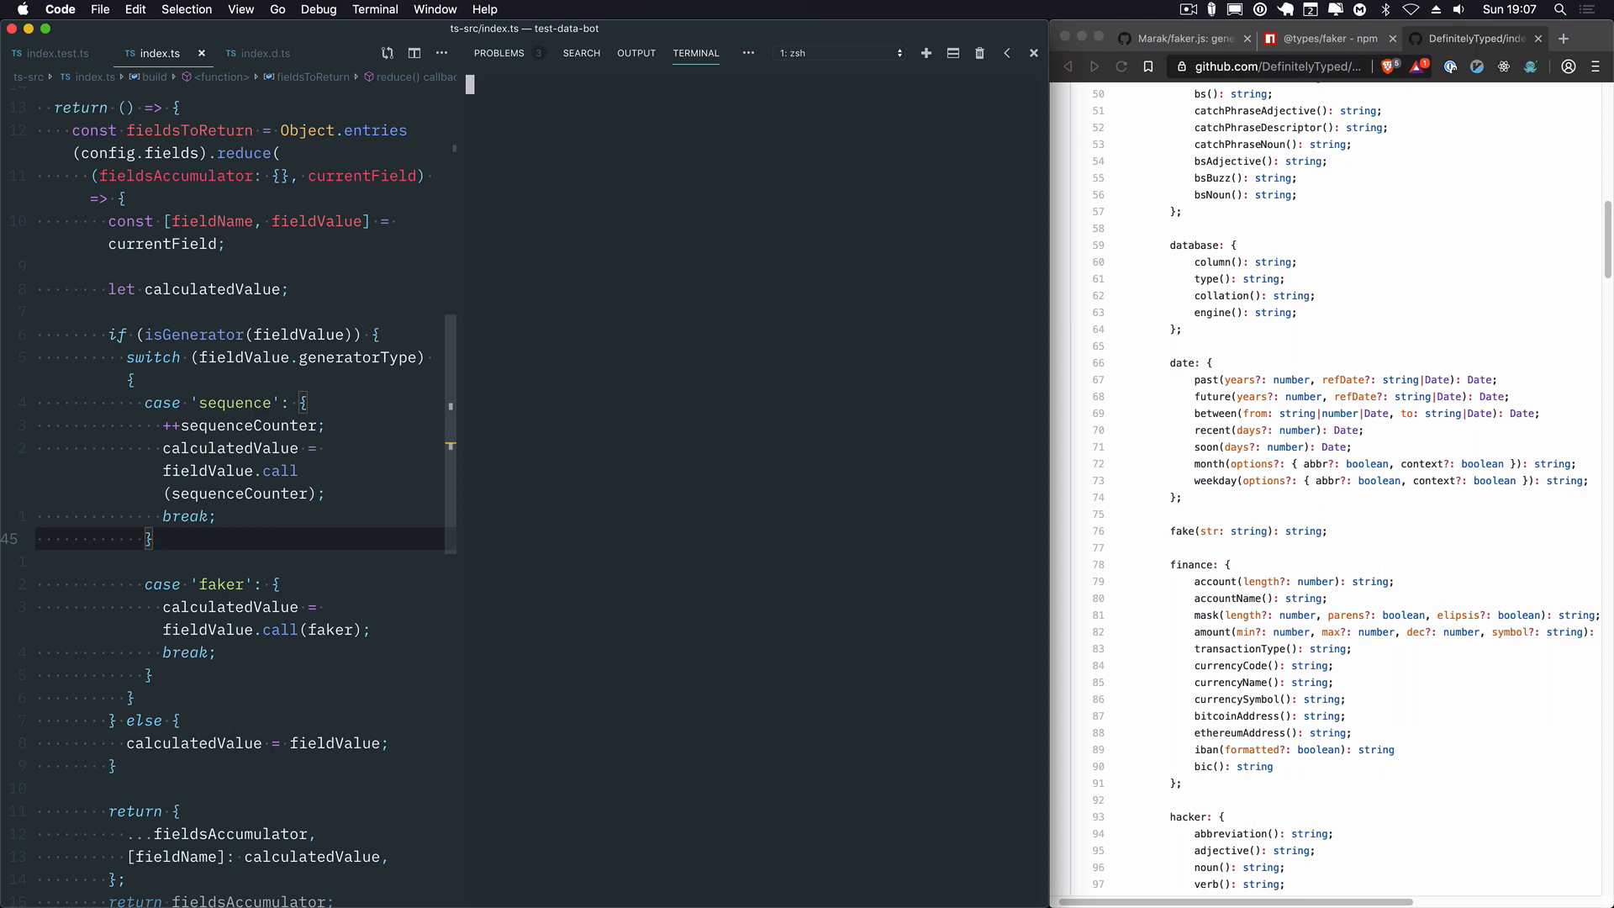
type("yarn add --dev @types/faker")
type("yarn jest ts-src")
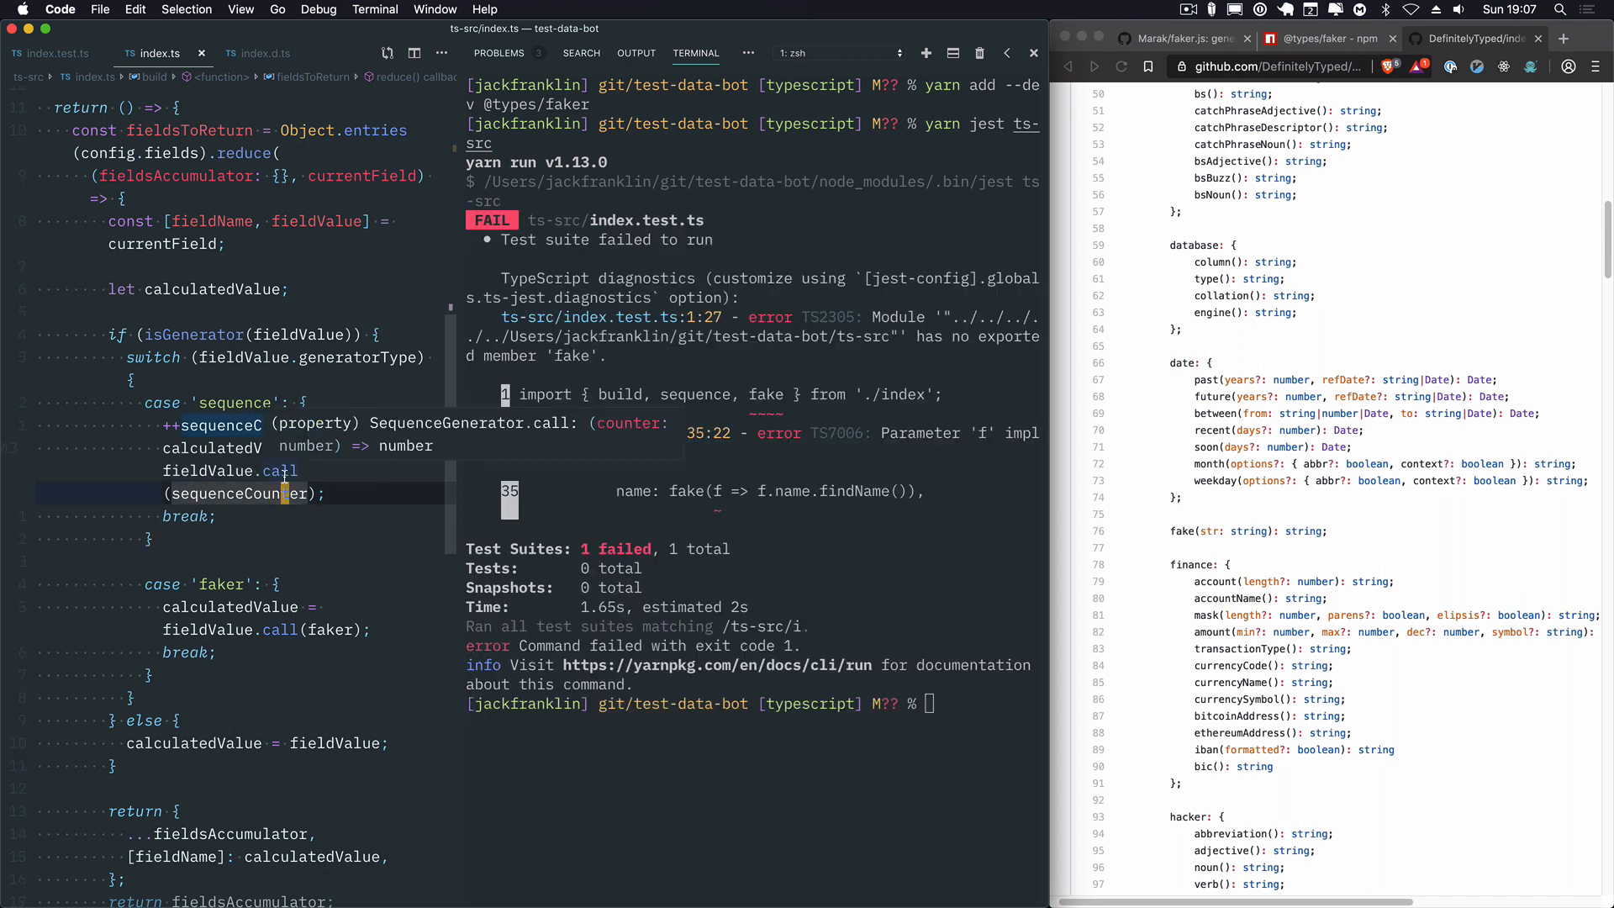
scroll("down", 3)
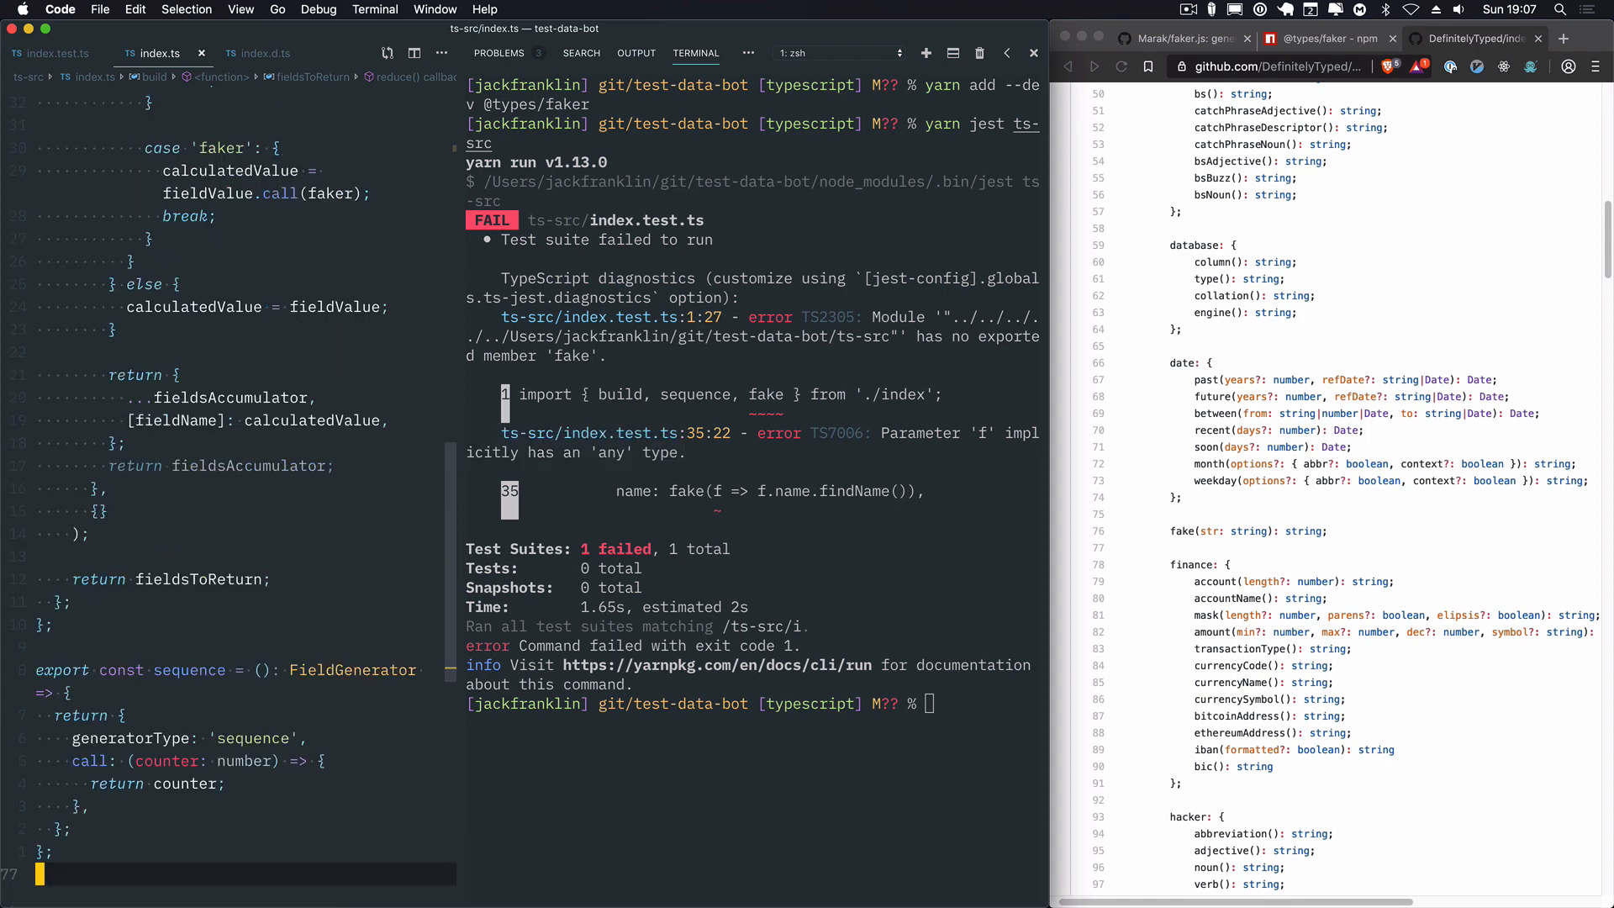
Step: Export fake(userDefinedUsage: (FakerStatic => any)): FakerGenerator returning a 'faker' generator calling userDefinedUsage(faker)
type("export cs")
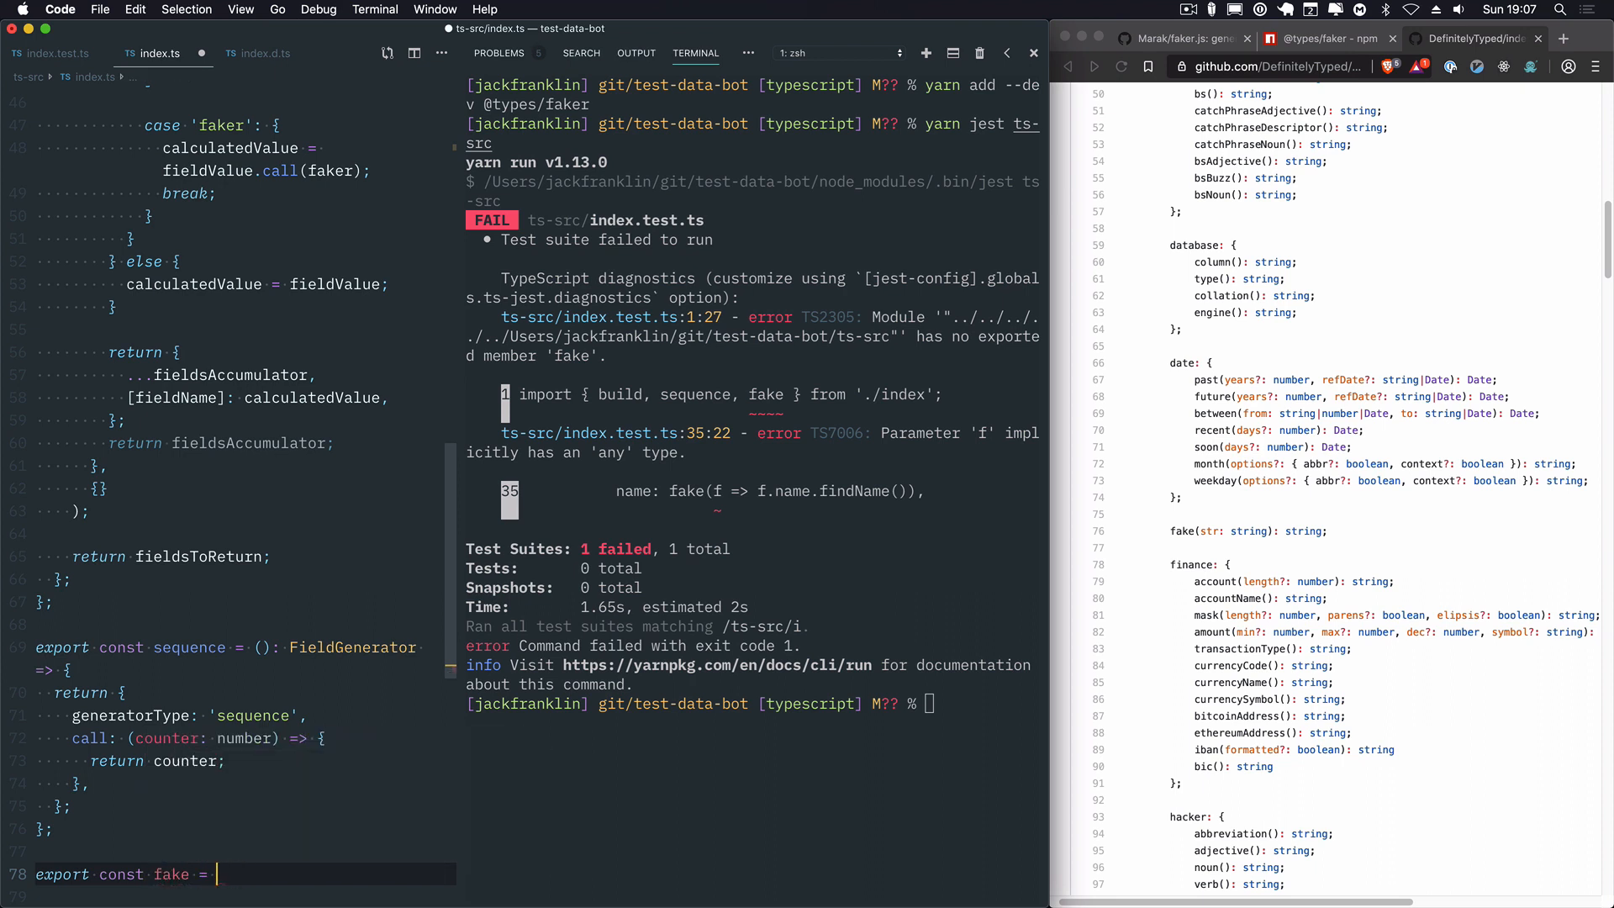
type("():")
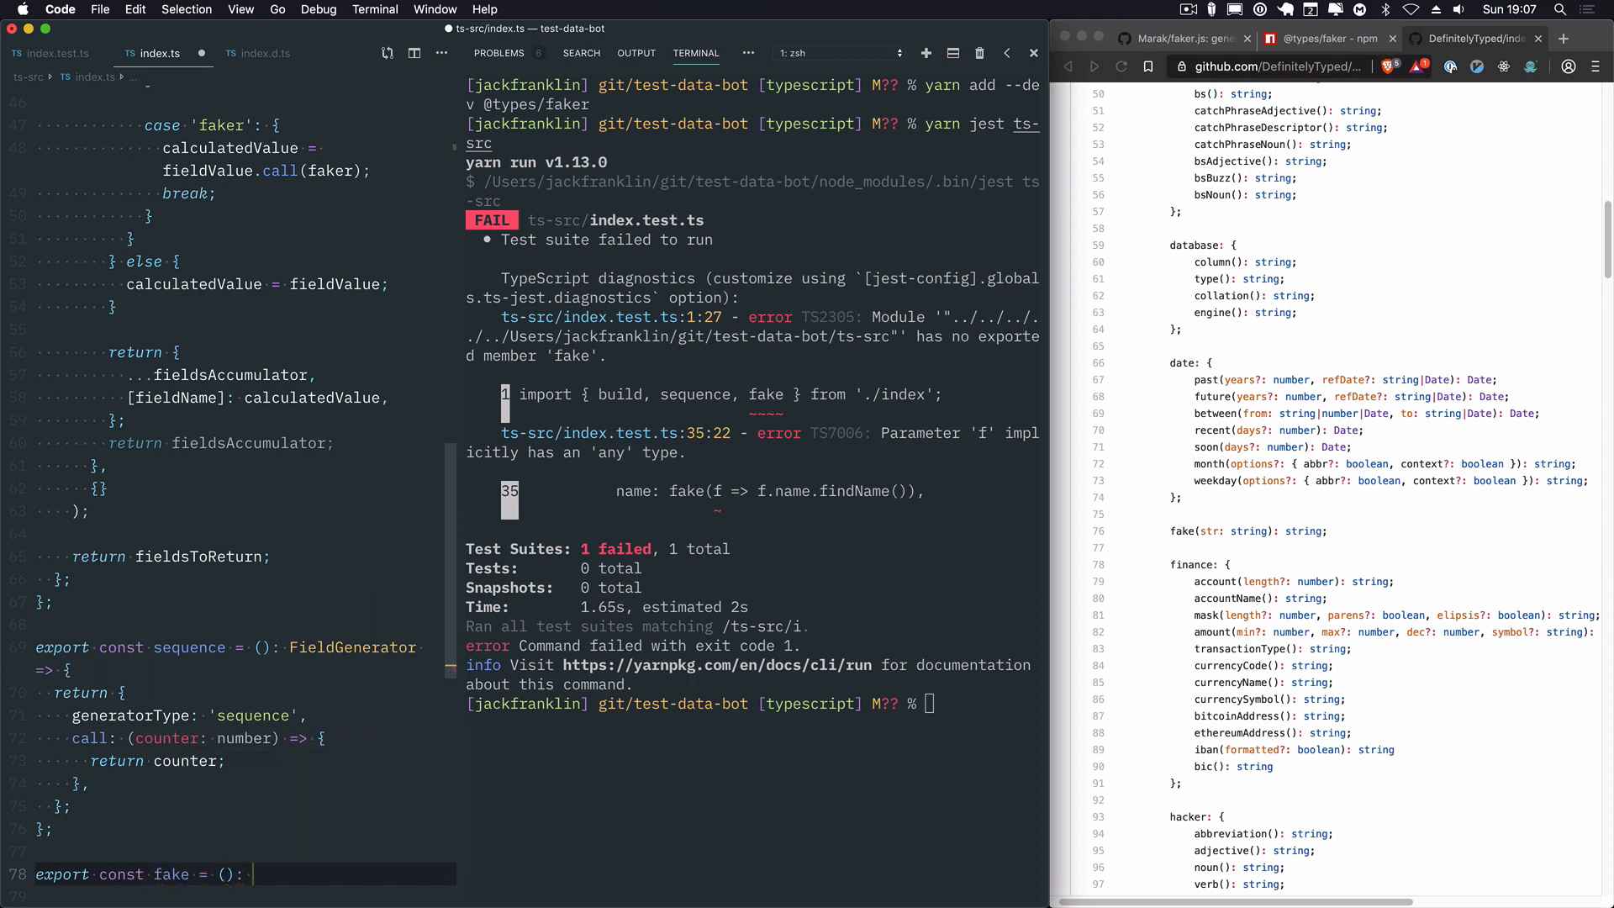
type("FakerGenerator => {")
type("generatorType: '")
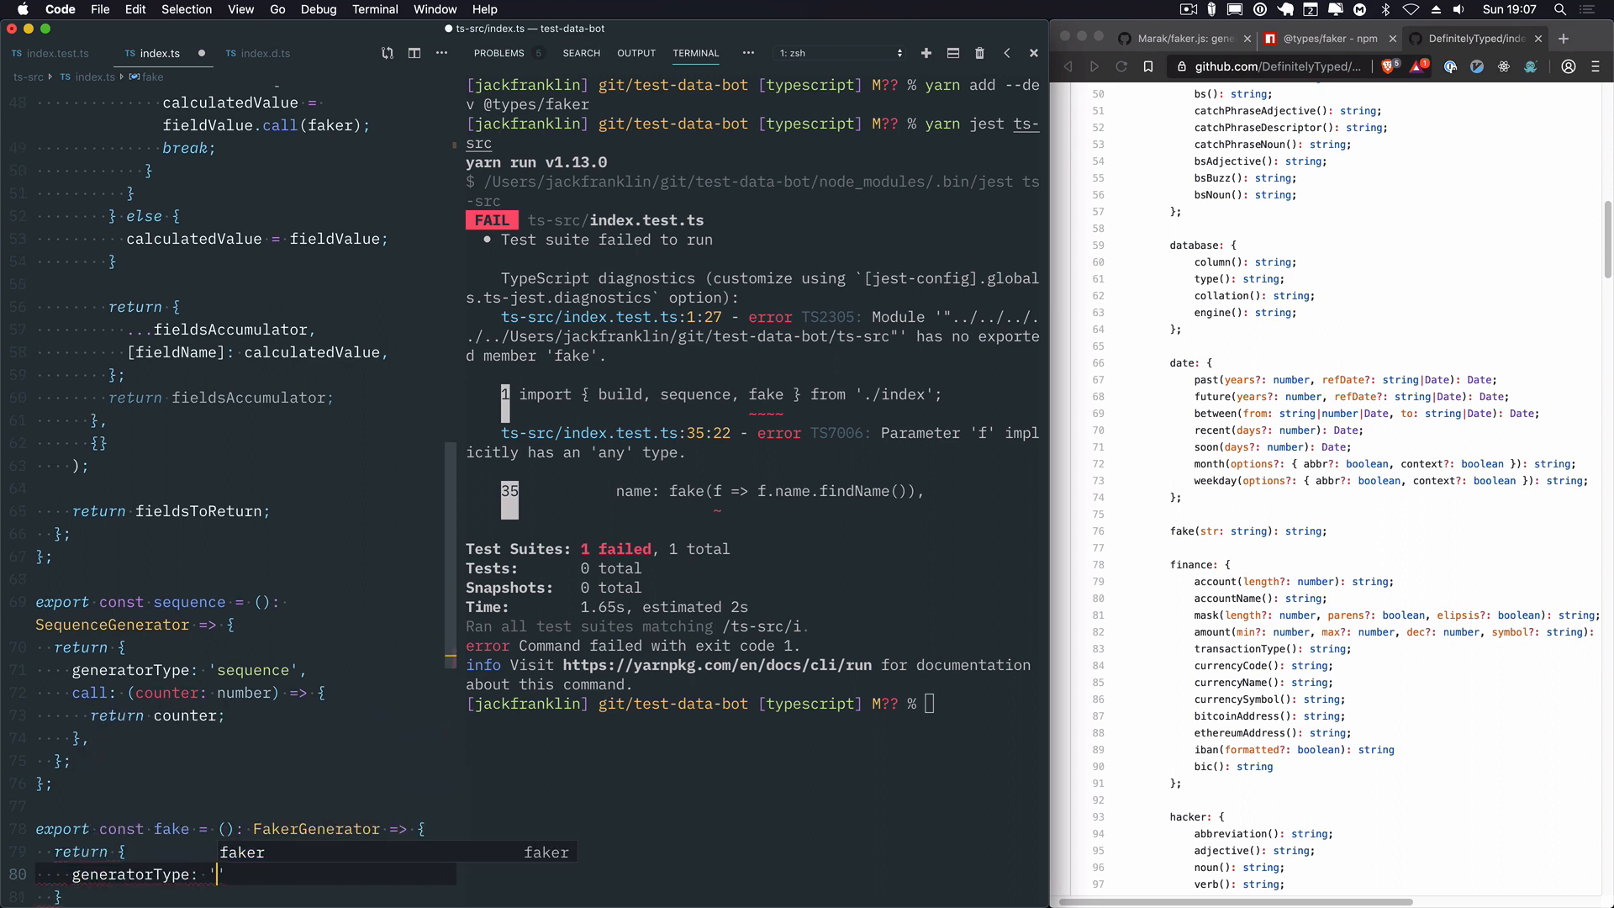
type("faker'")
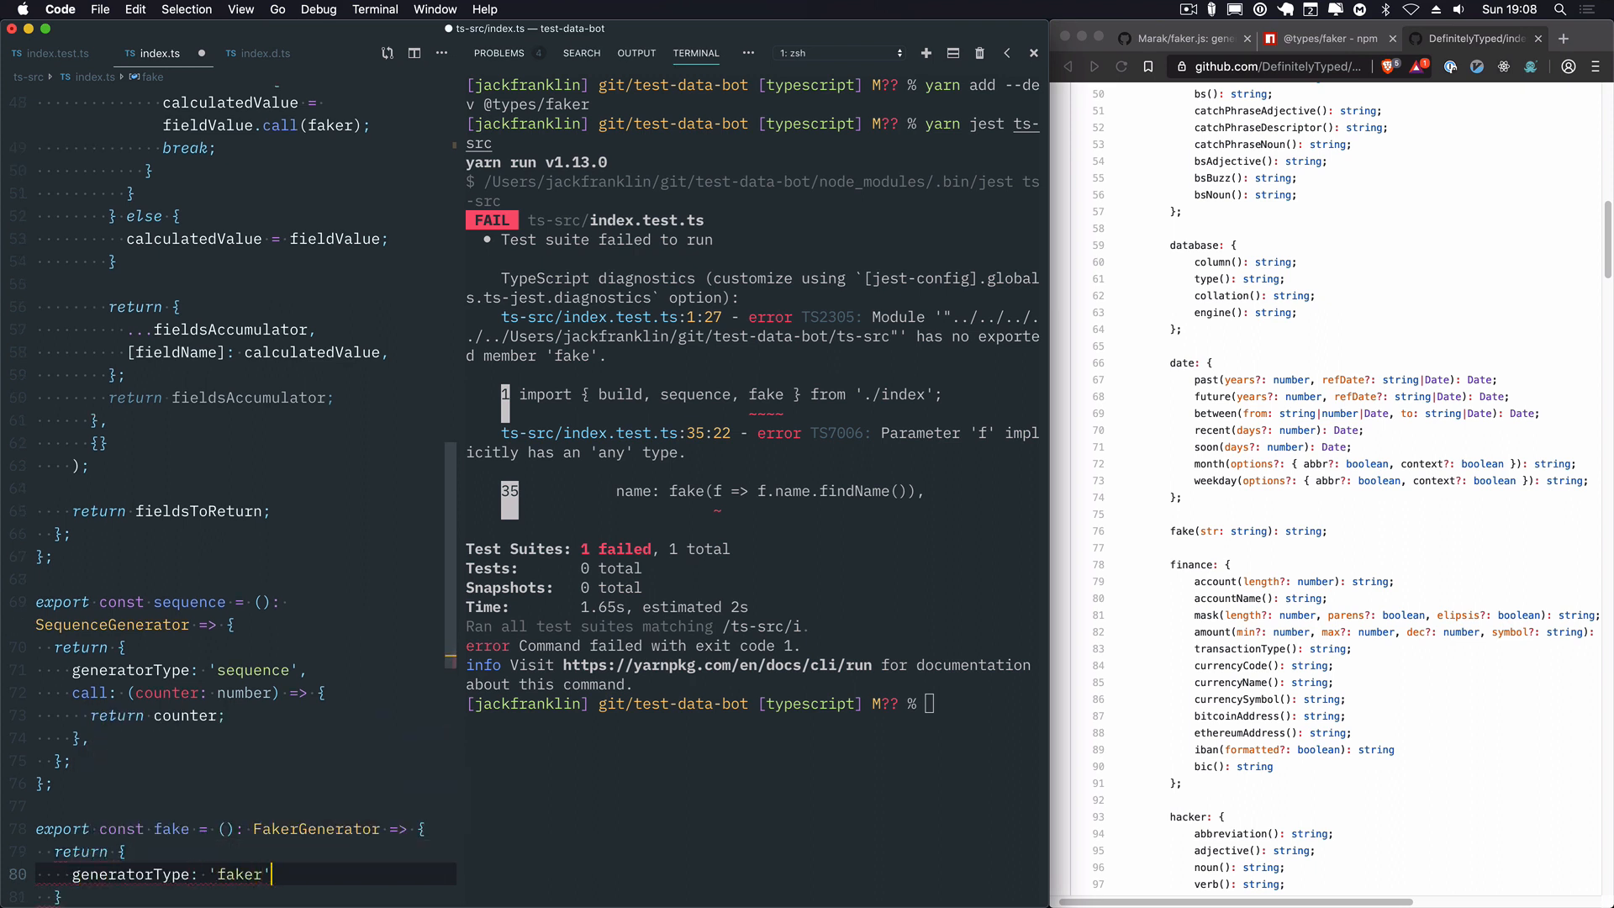
type("call: (faker")
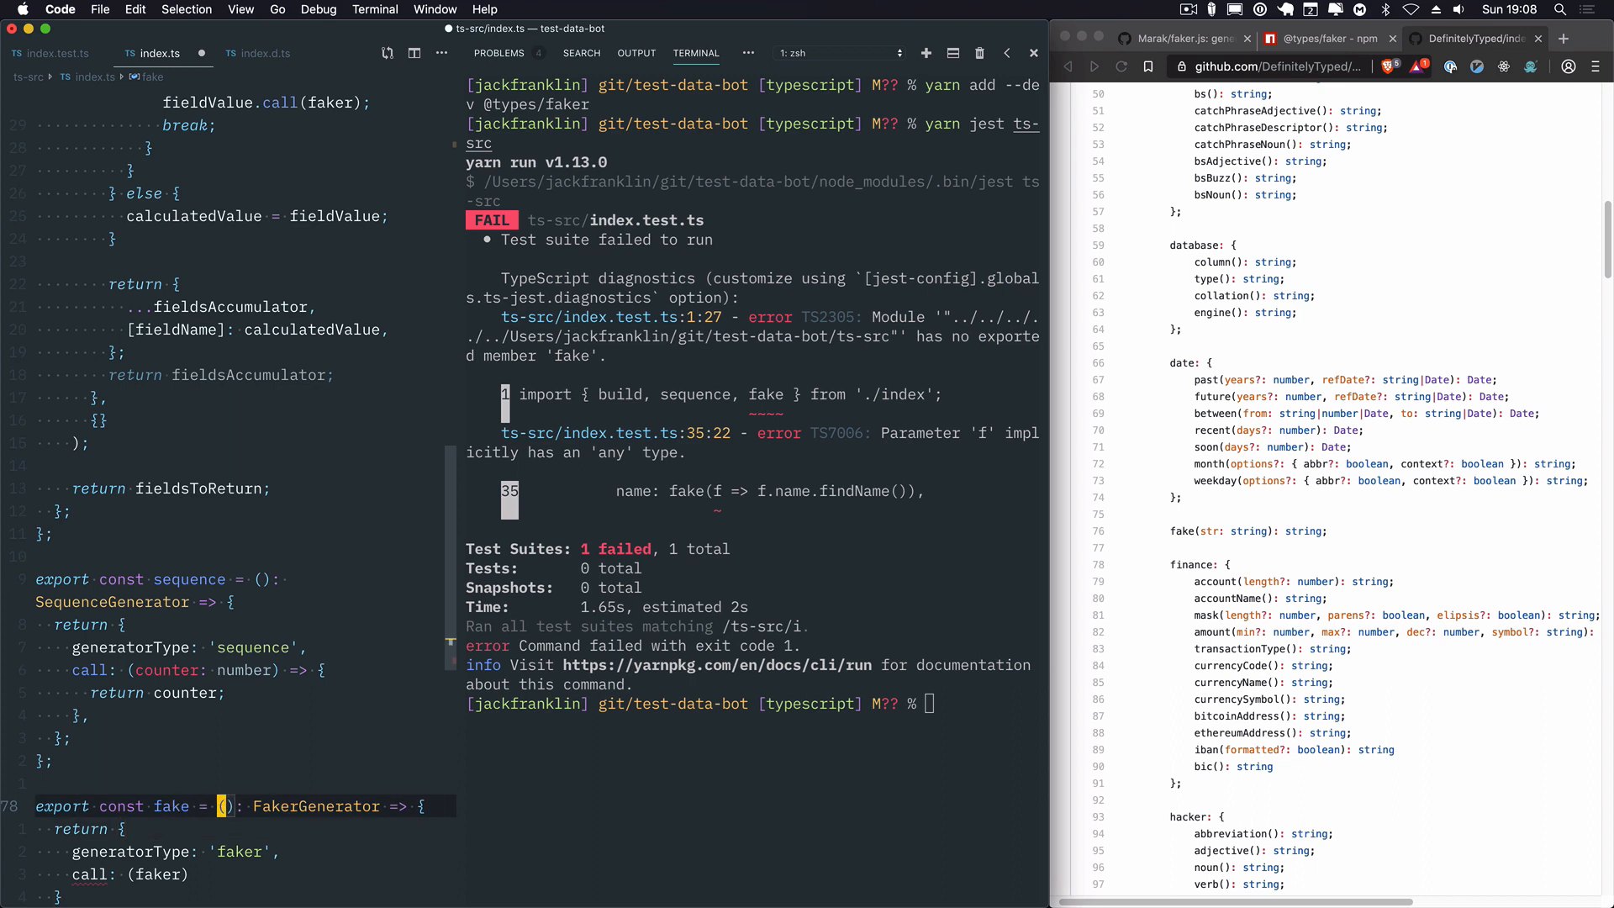
type("userFe")
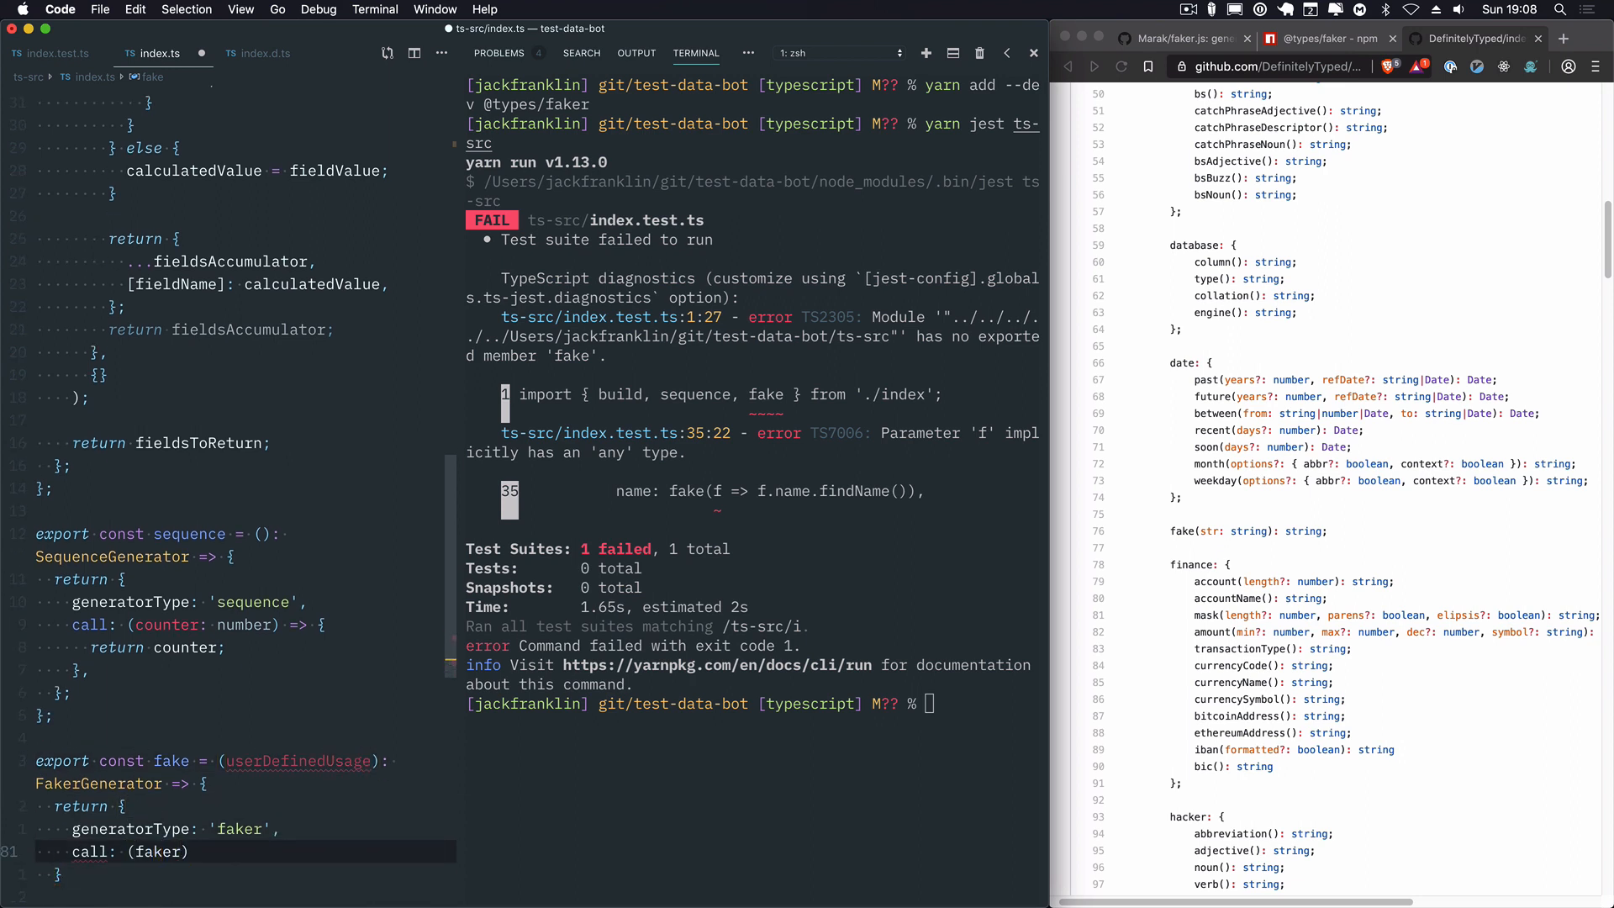
type("return userDefinedUsage(faker);")
left_click(229, 760)
type(": ")
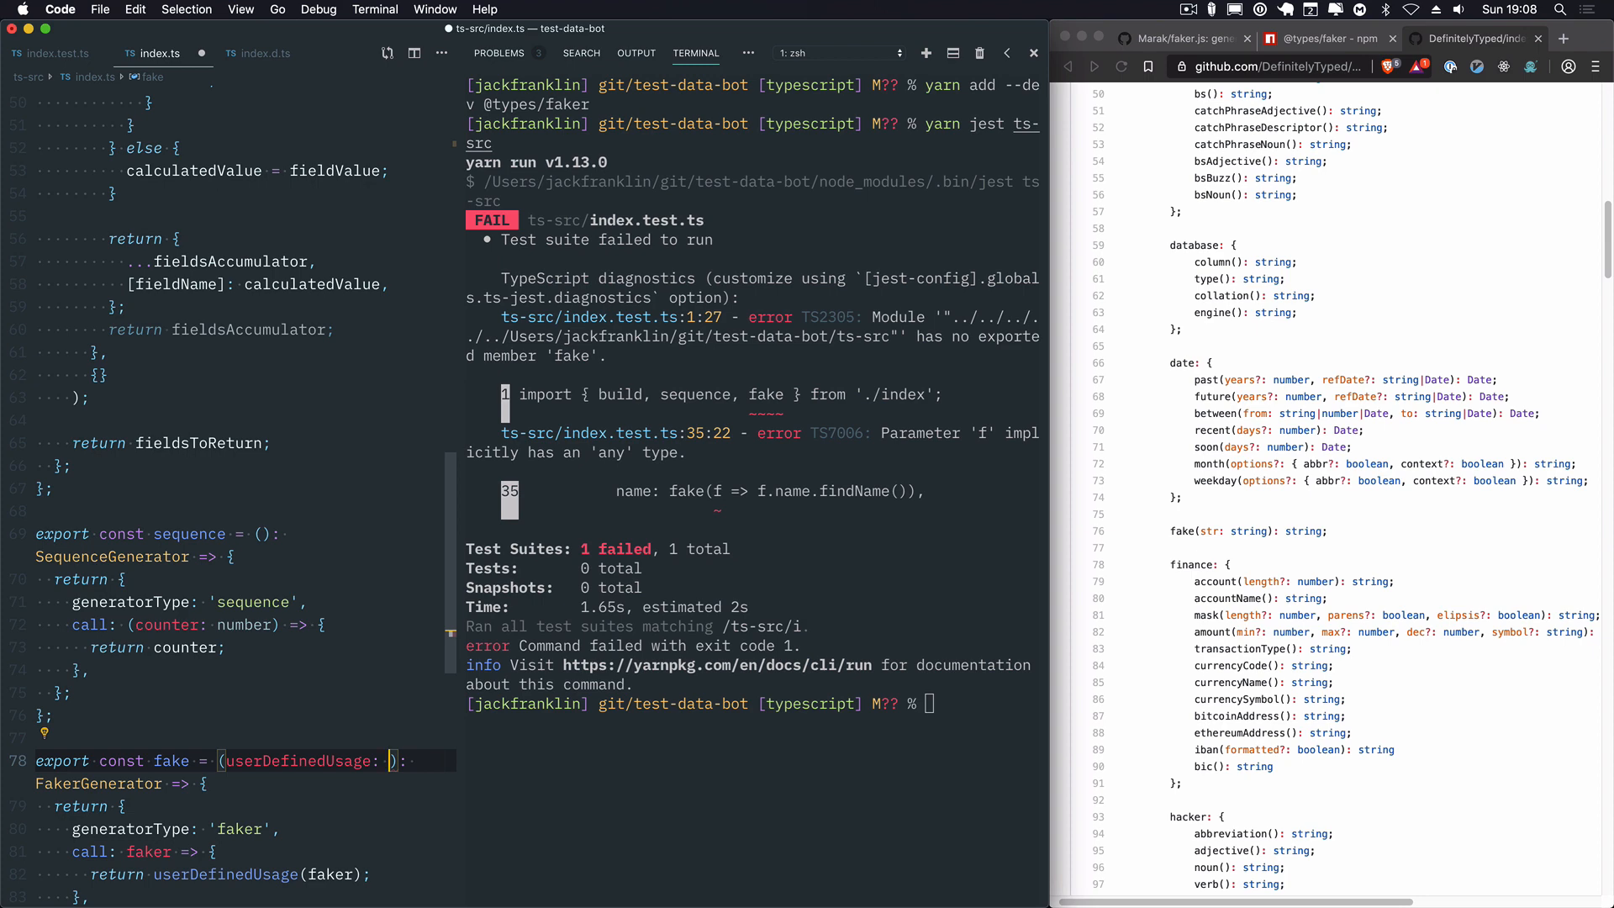
type("FakerStatic => any)")
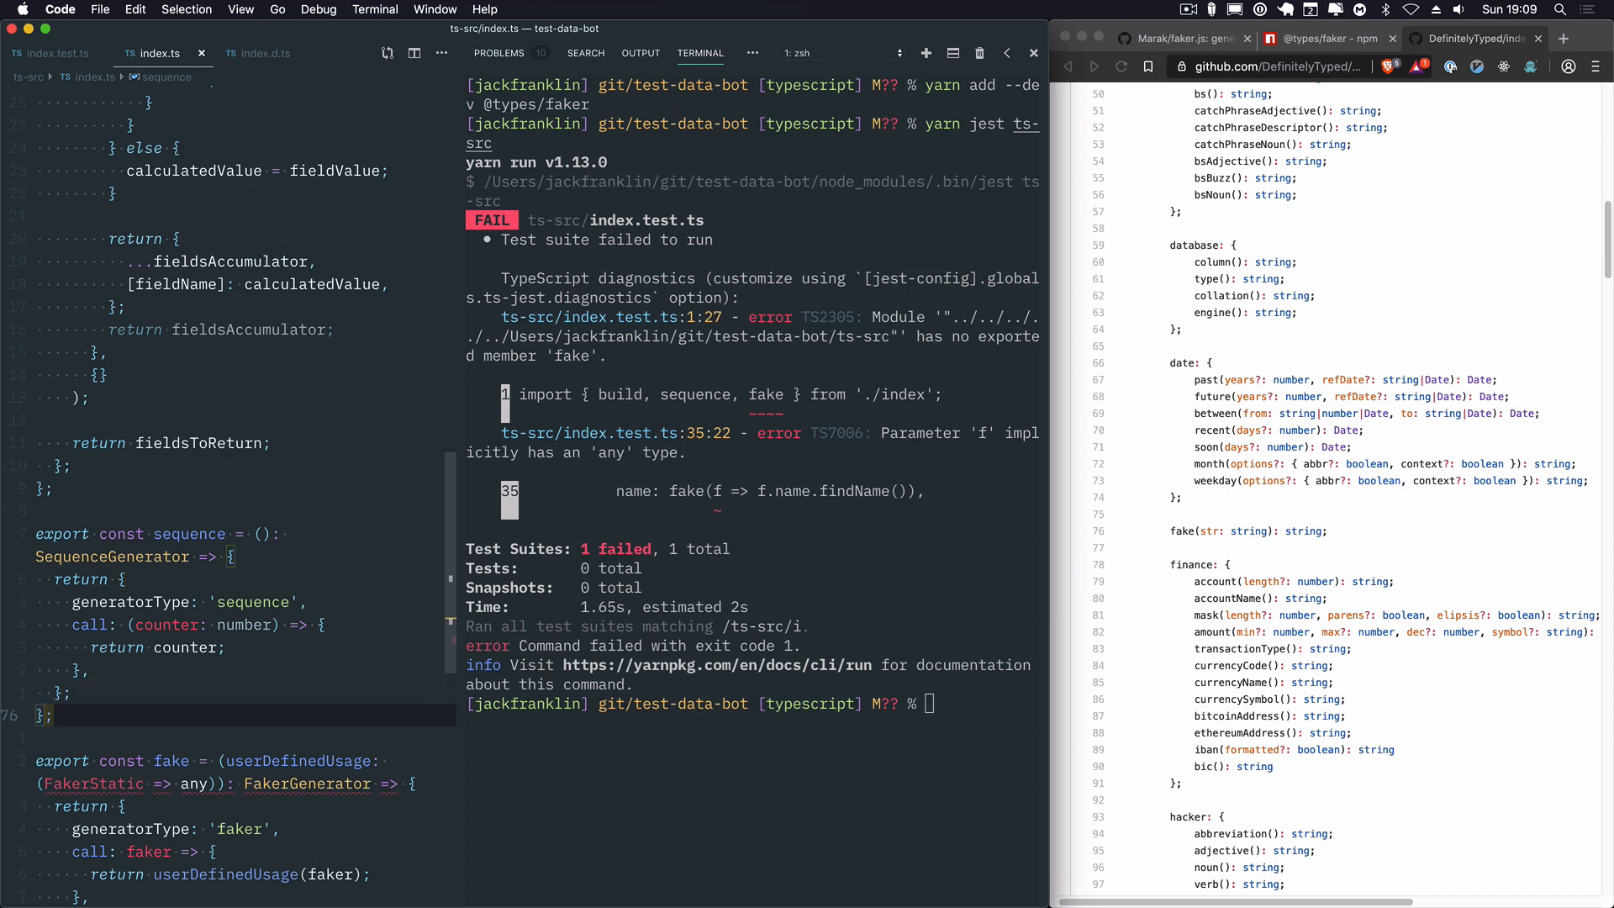
Step: Declare a FakerUserArgs type taking Faker.FakerStatic in index.ts, then comment it out
left_click(1034, 52)
type(")")
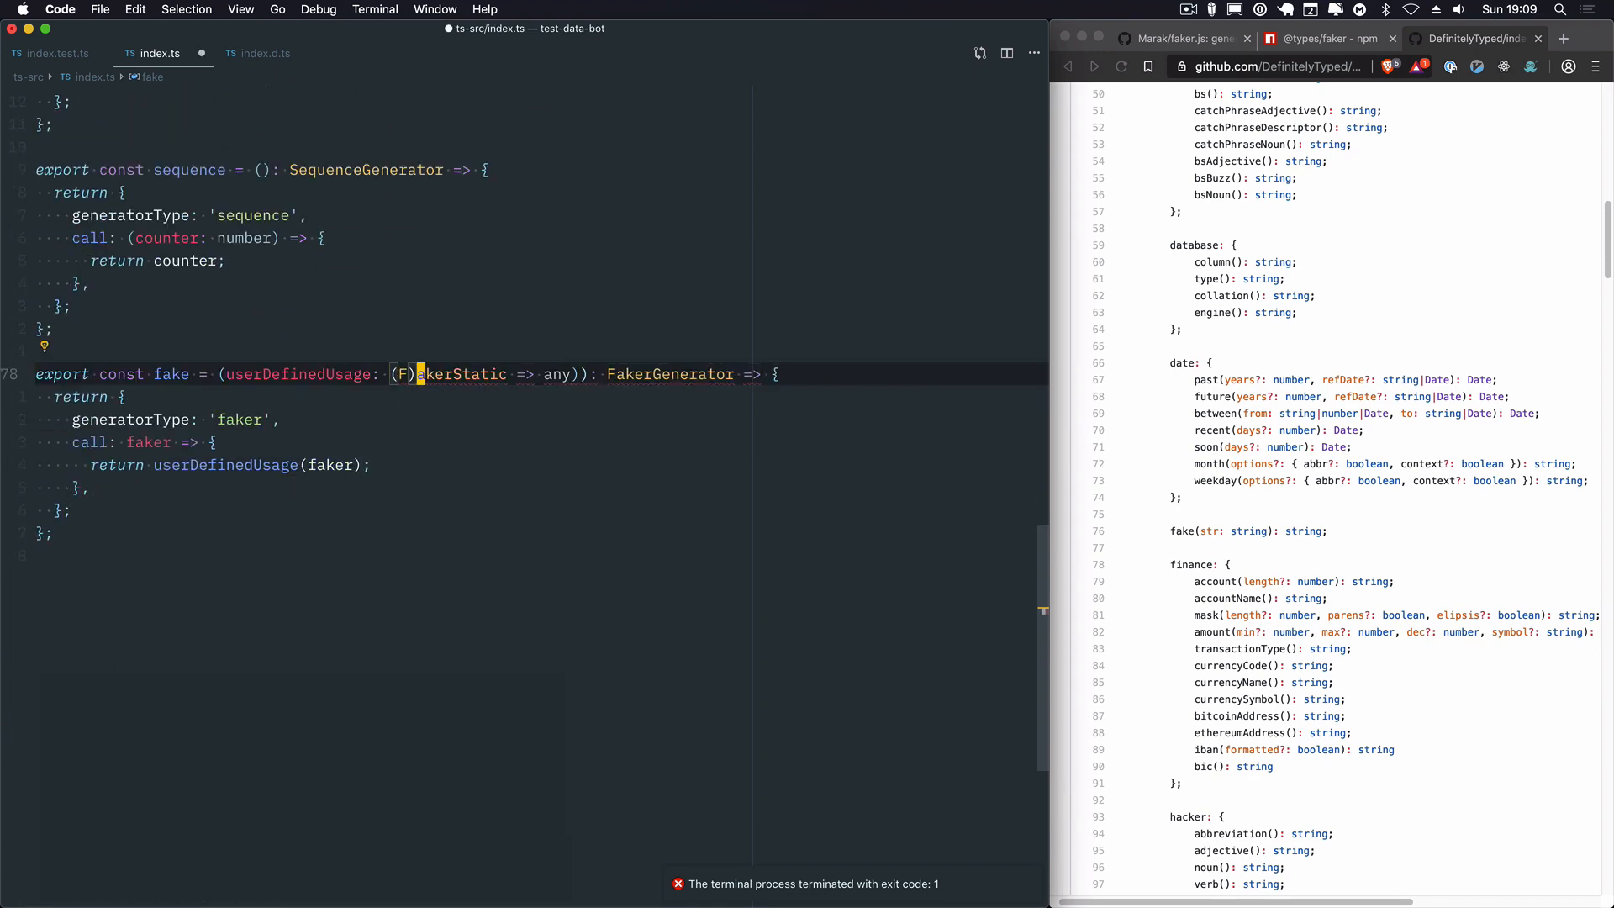
type("aker.F")
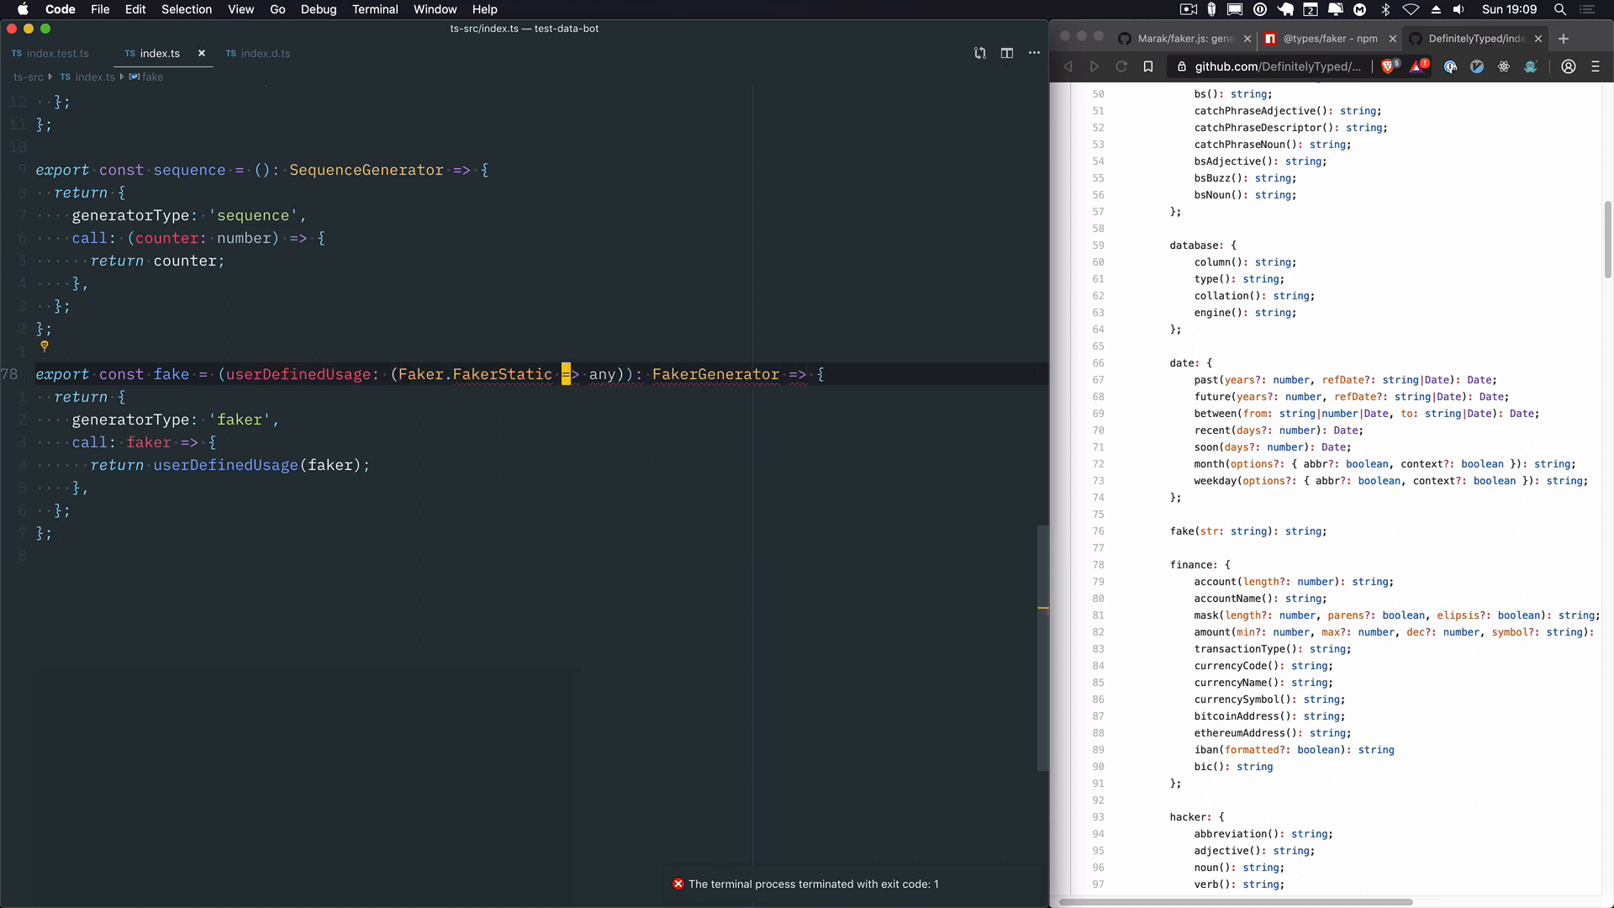
type("interface Faker")
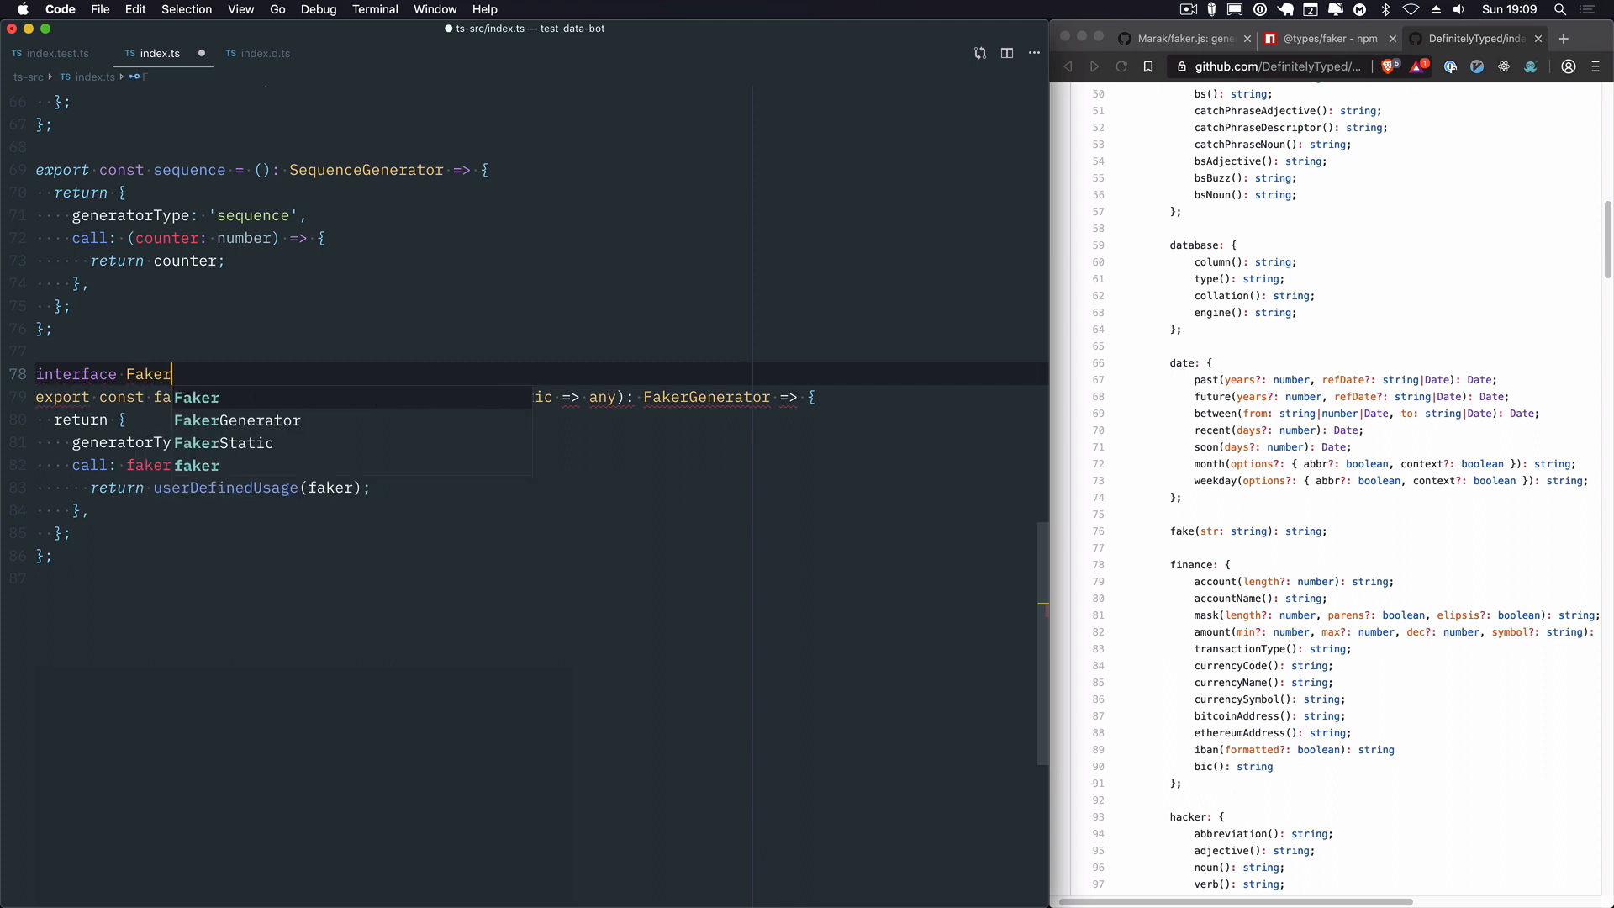
type("UserAr")
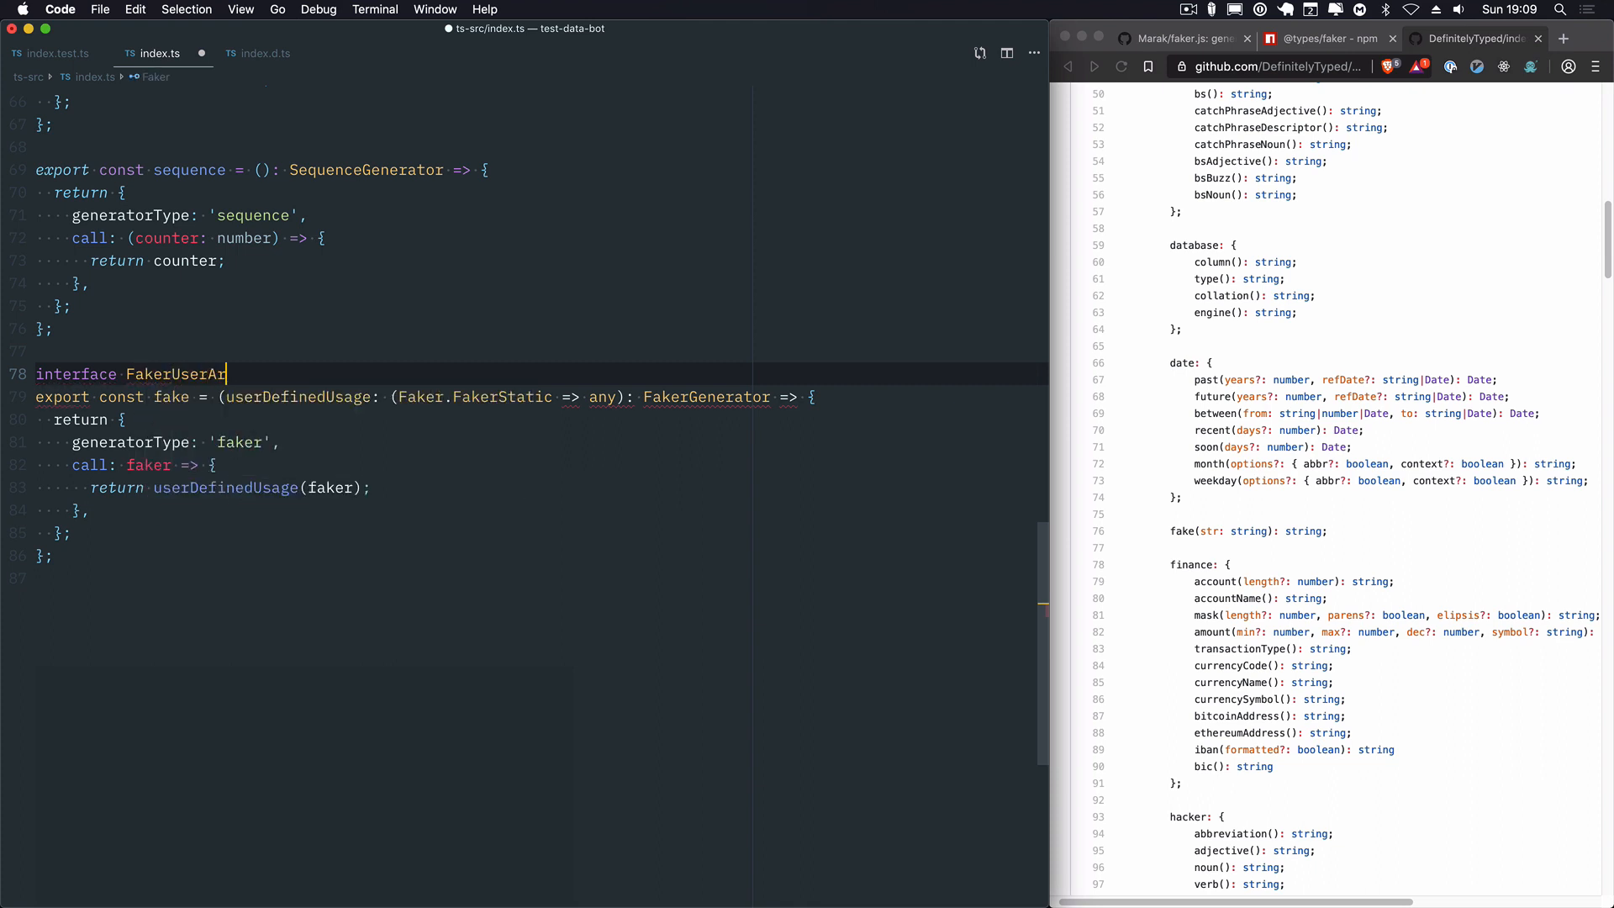
type("gs")
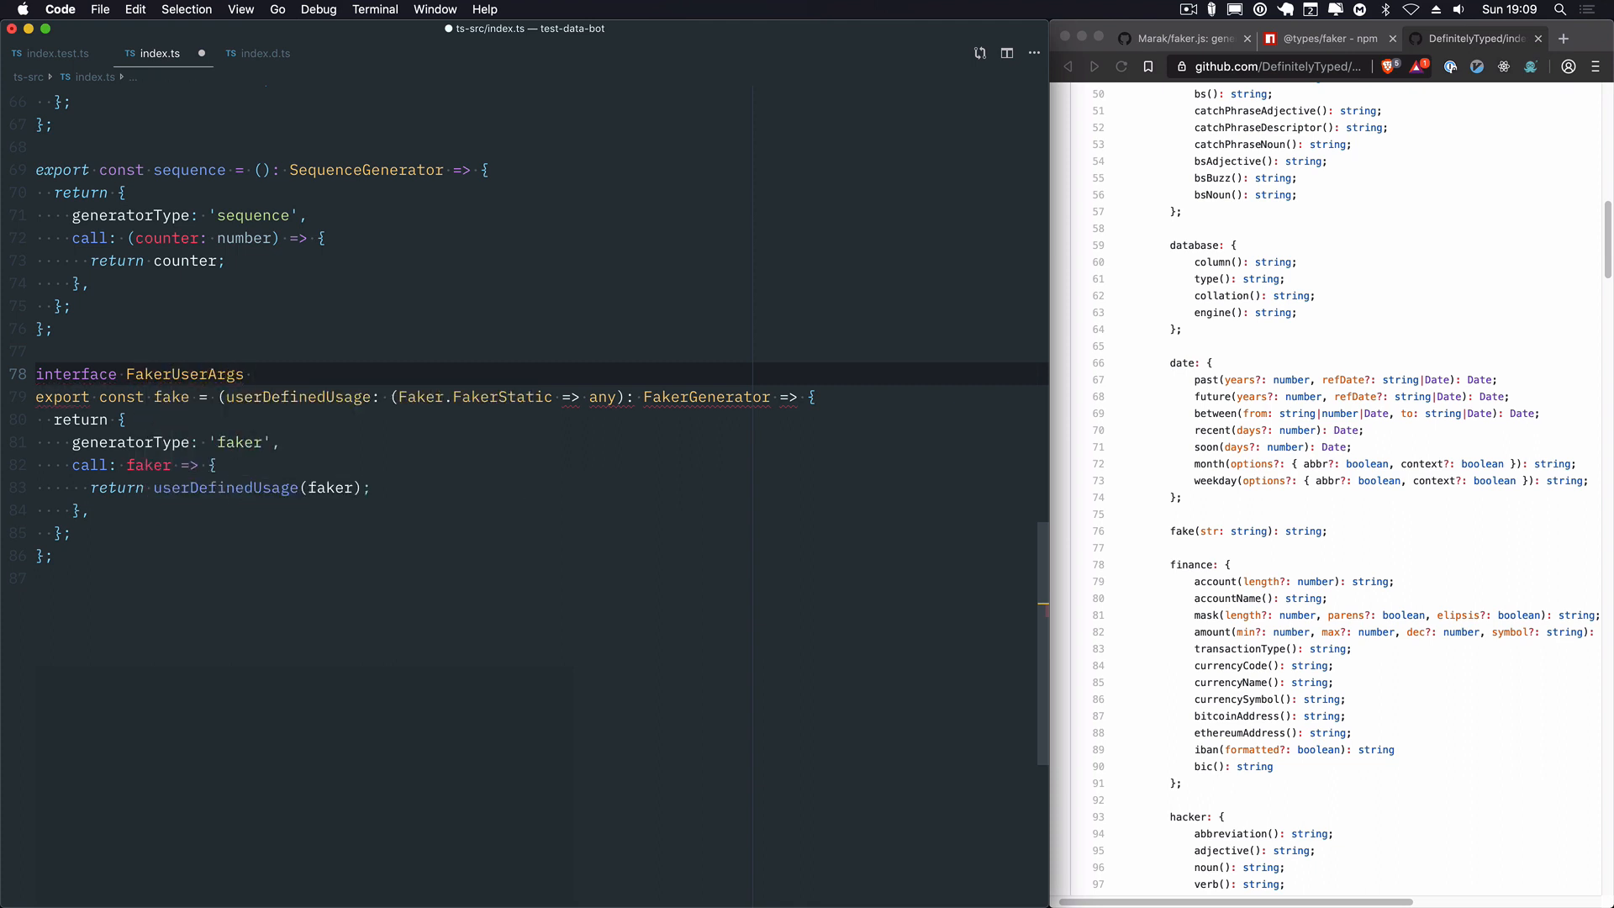
type("(Fa")
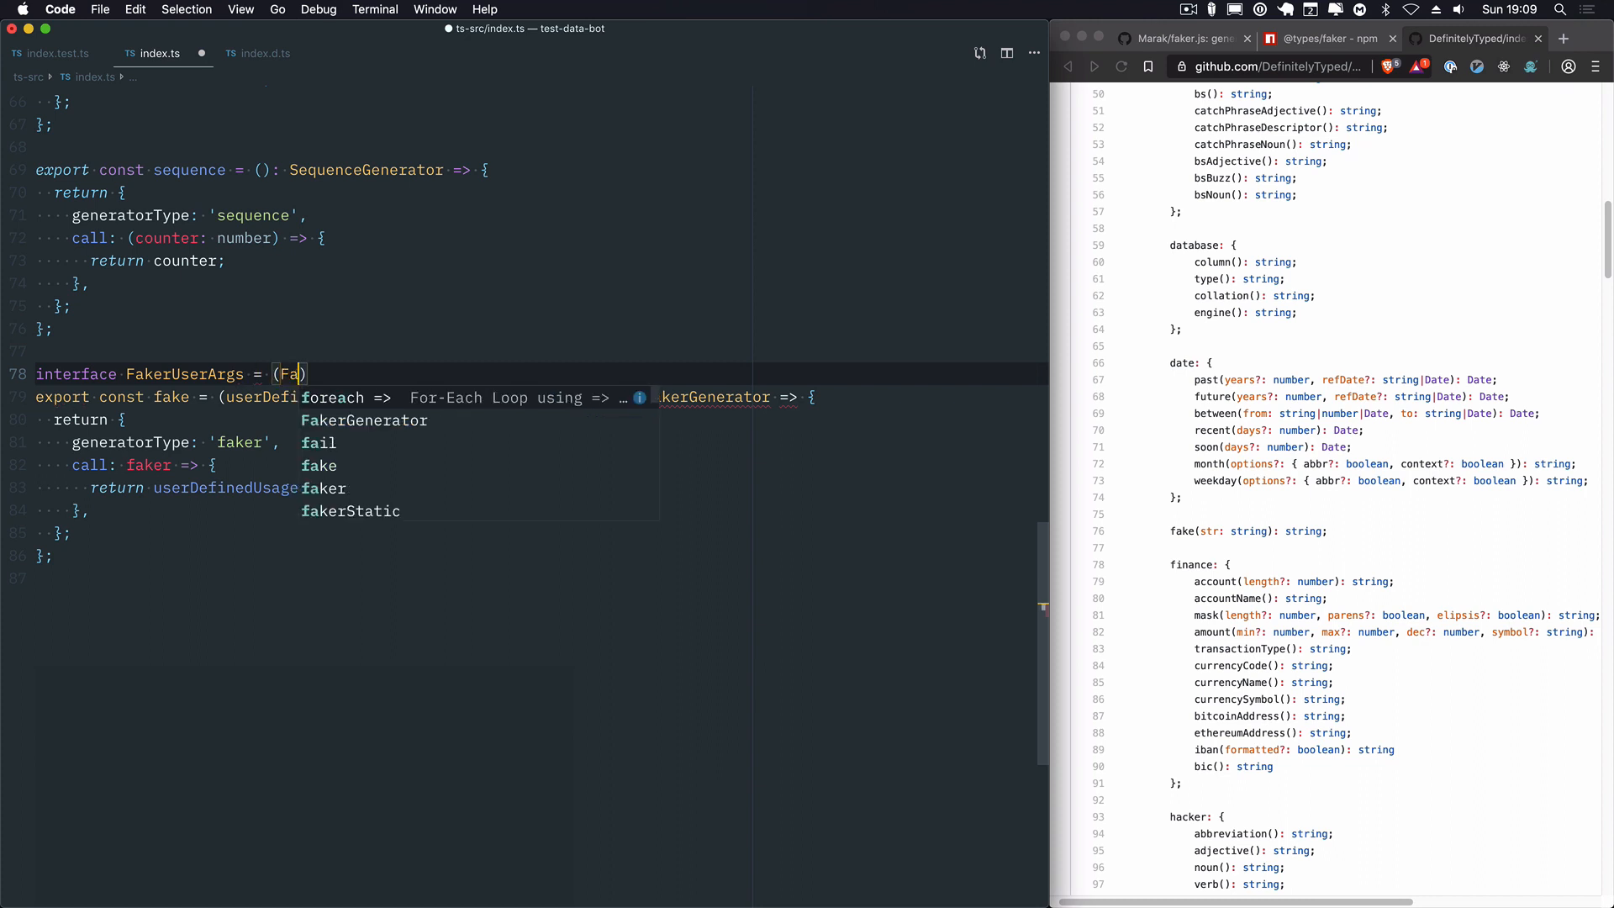
type("Faker.FakerStatic => any")
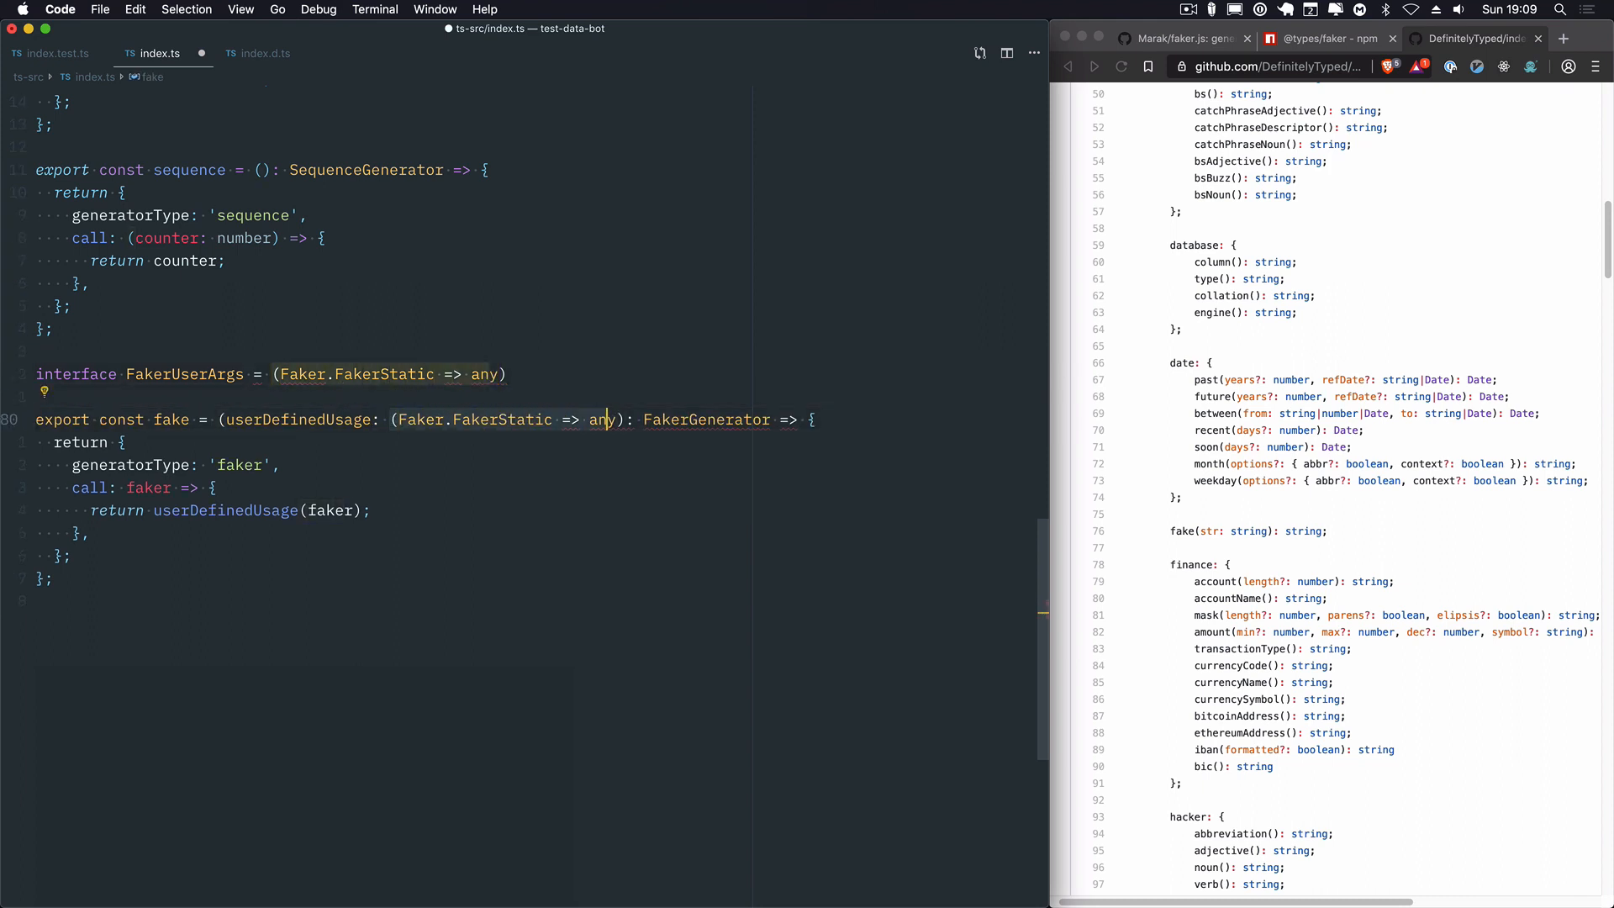
type("Fa")
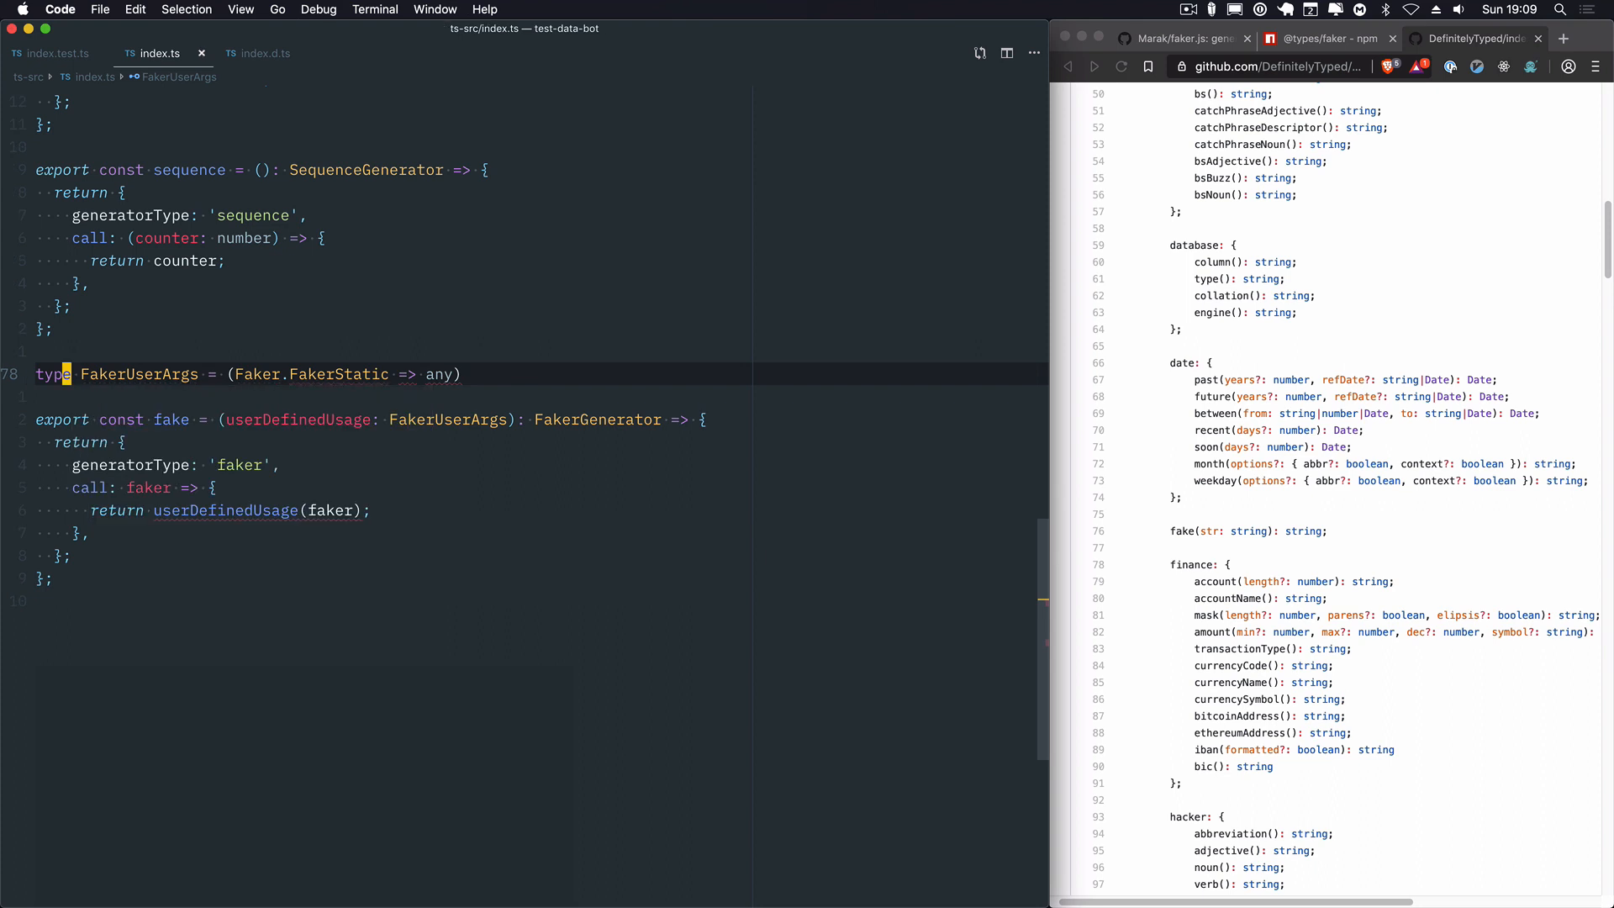
mouse_move(358, 374)
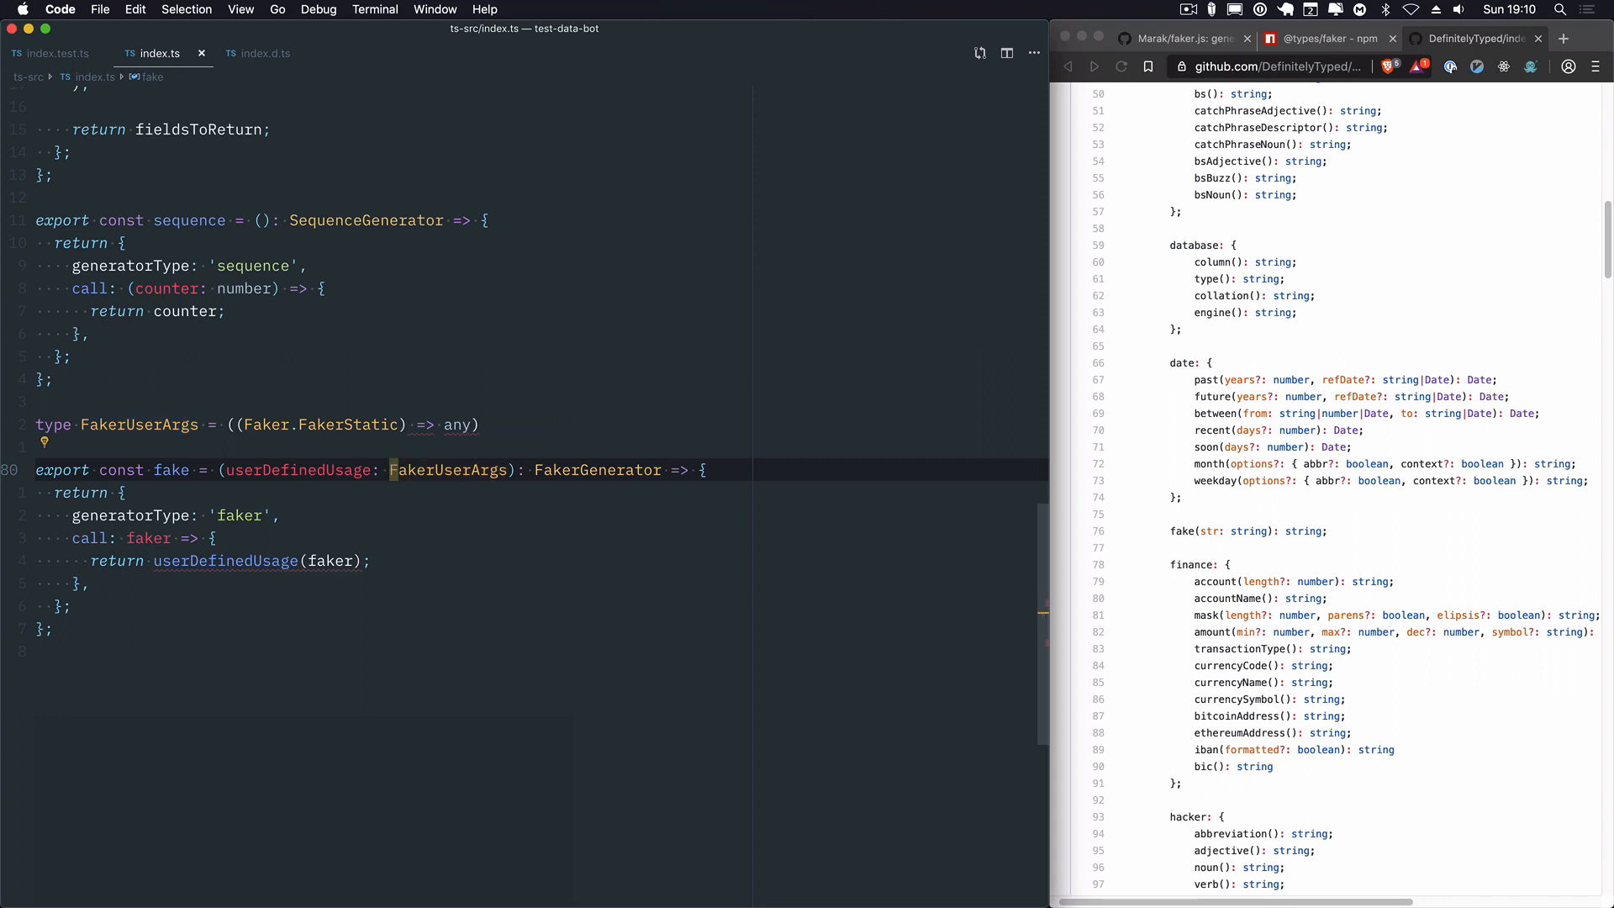
Step: Loosen fake's userDefinedUsage parameter to any and rerun yarn jest ts-src
type("any")
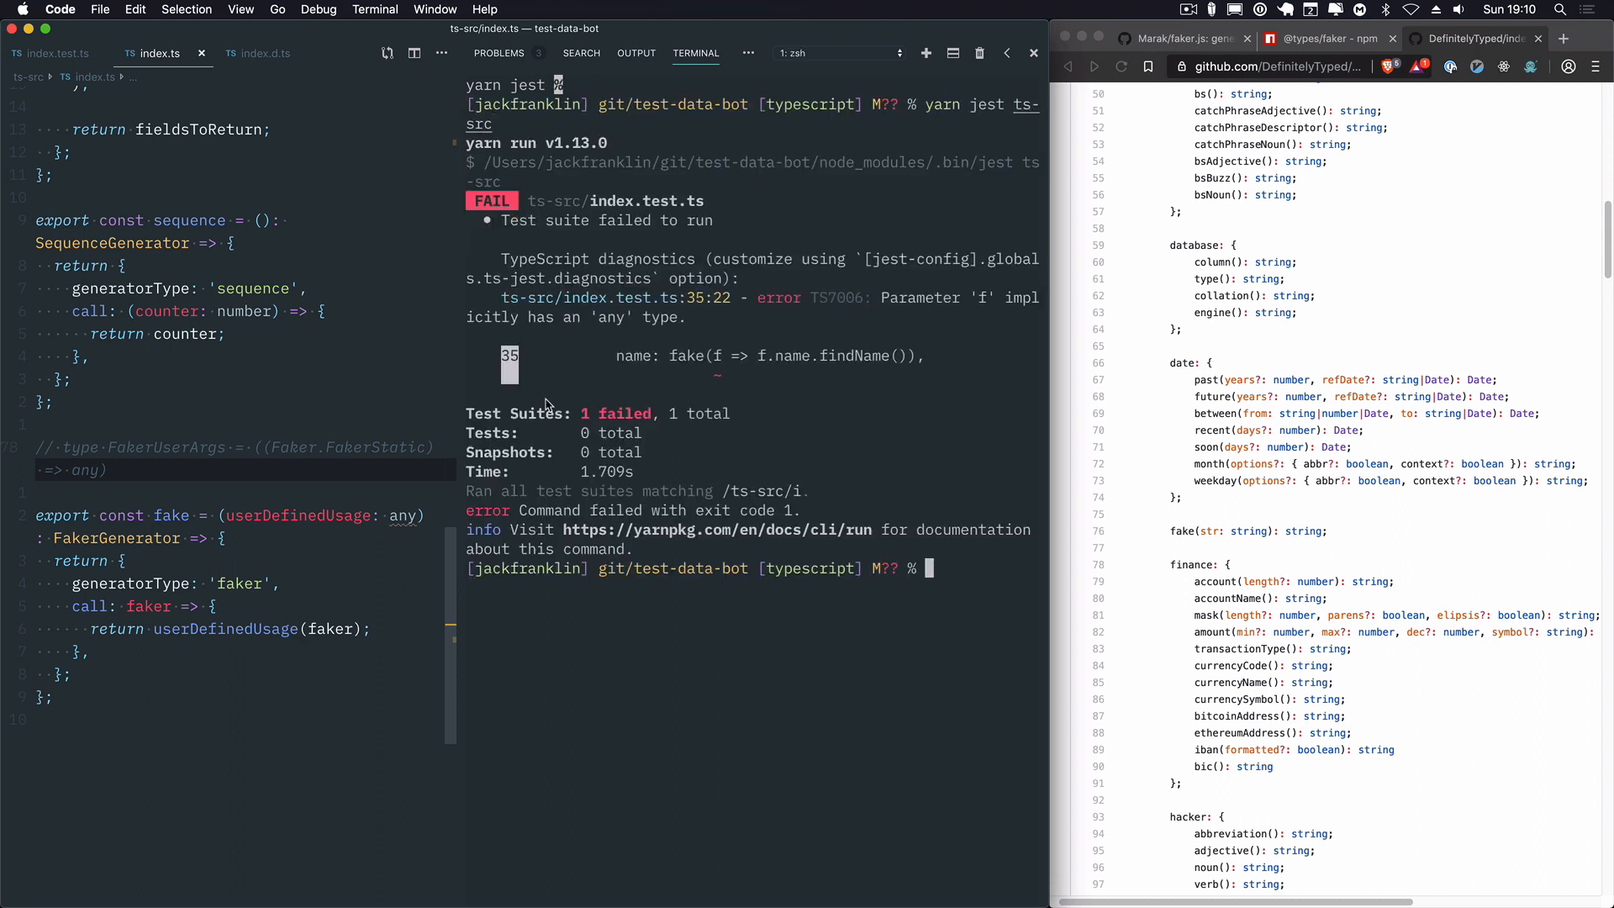
Step: In index.test.ts type f as any and expect user.name toEqual expect.any(String)
left_click(190, 419)
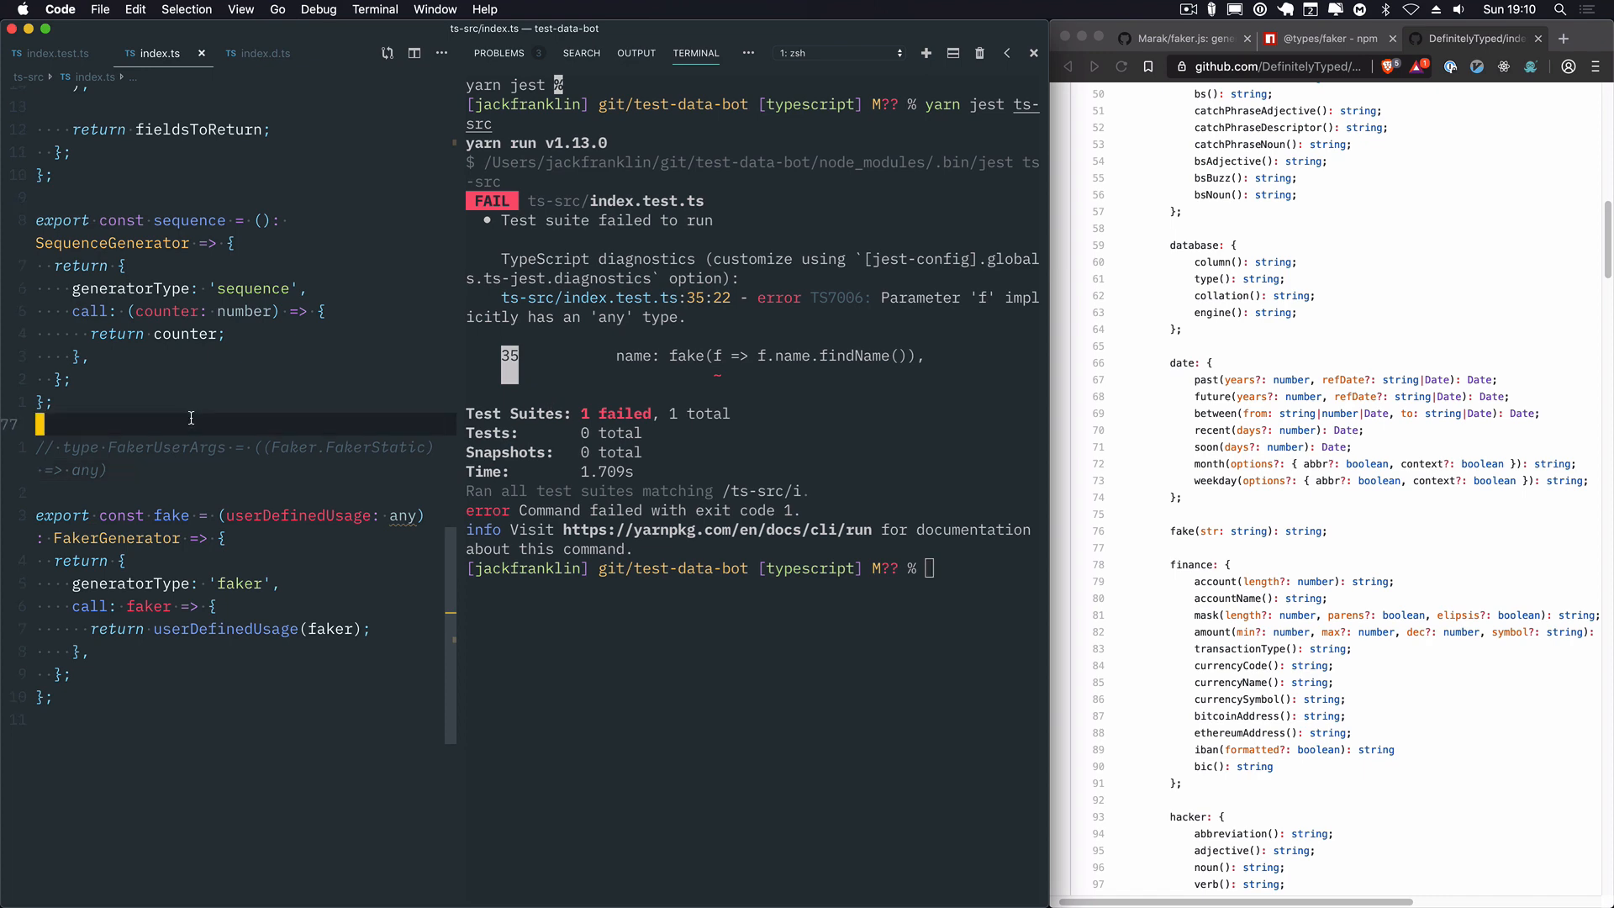
left_click(61, 52)
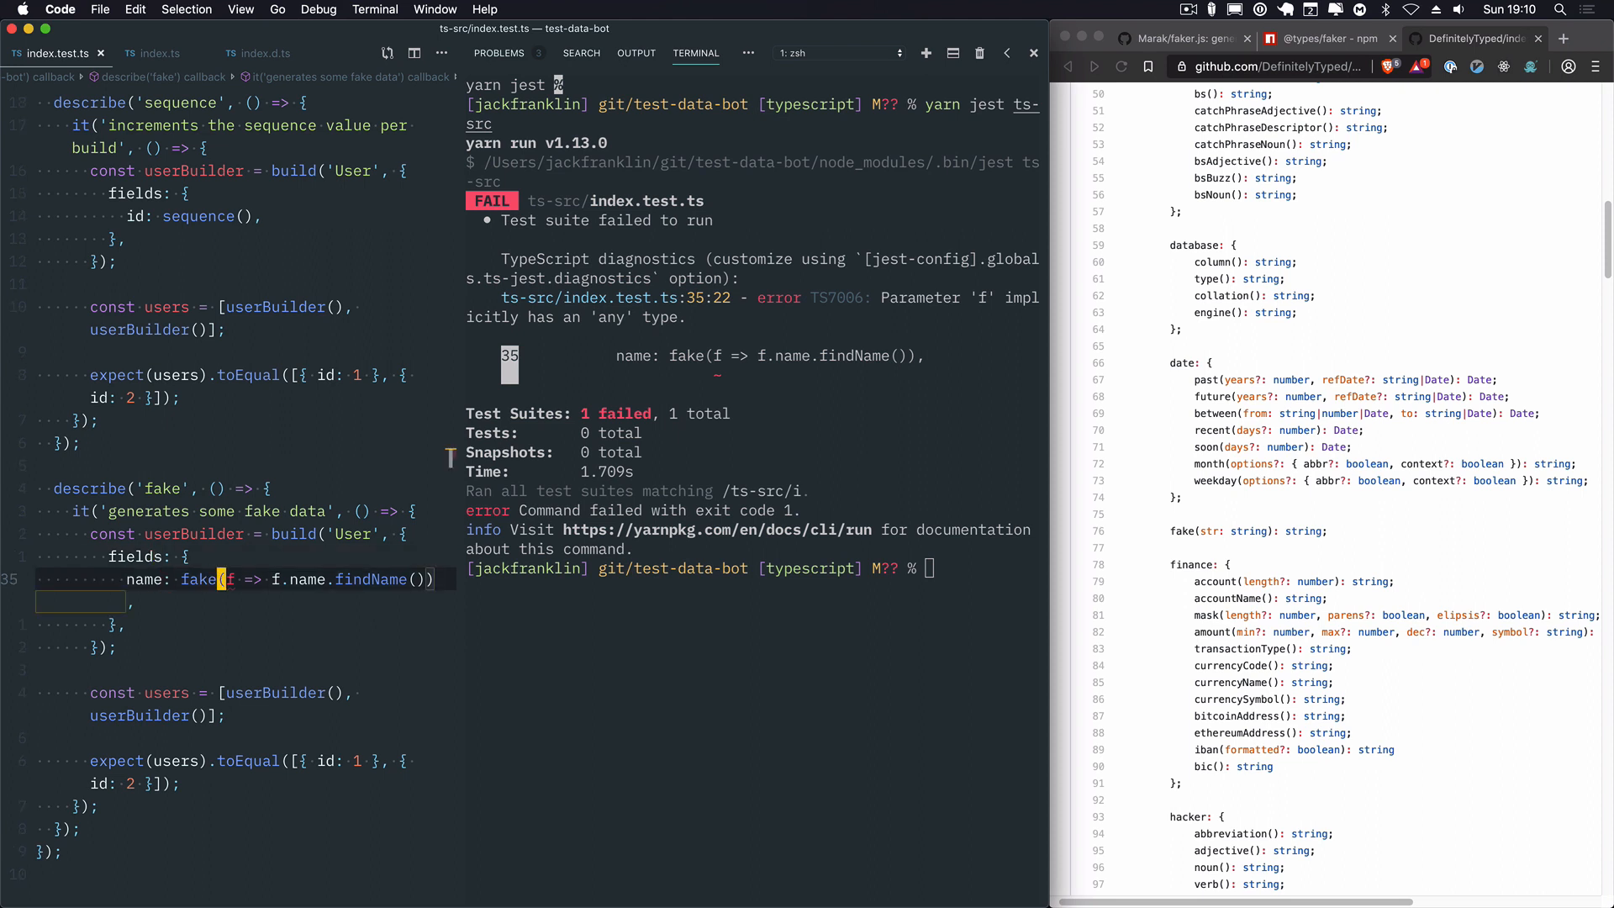
type(": any)")
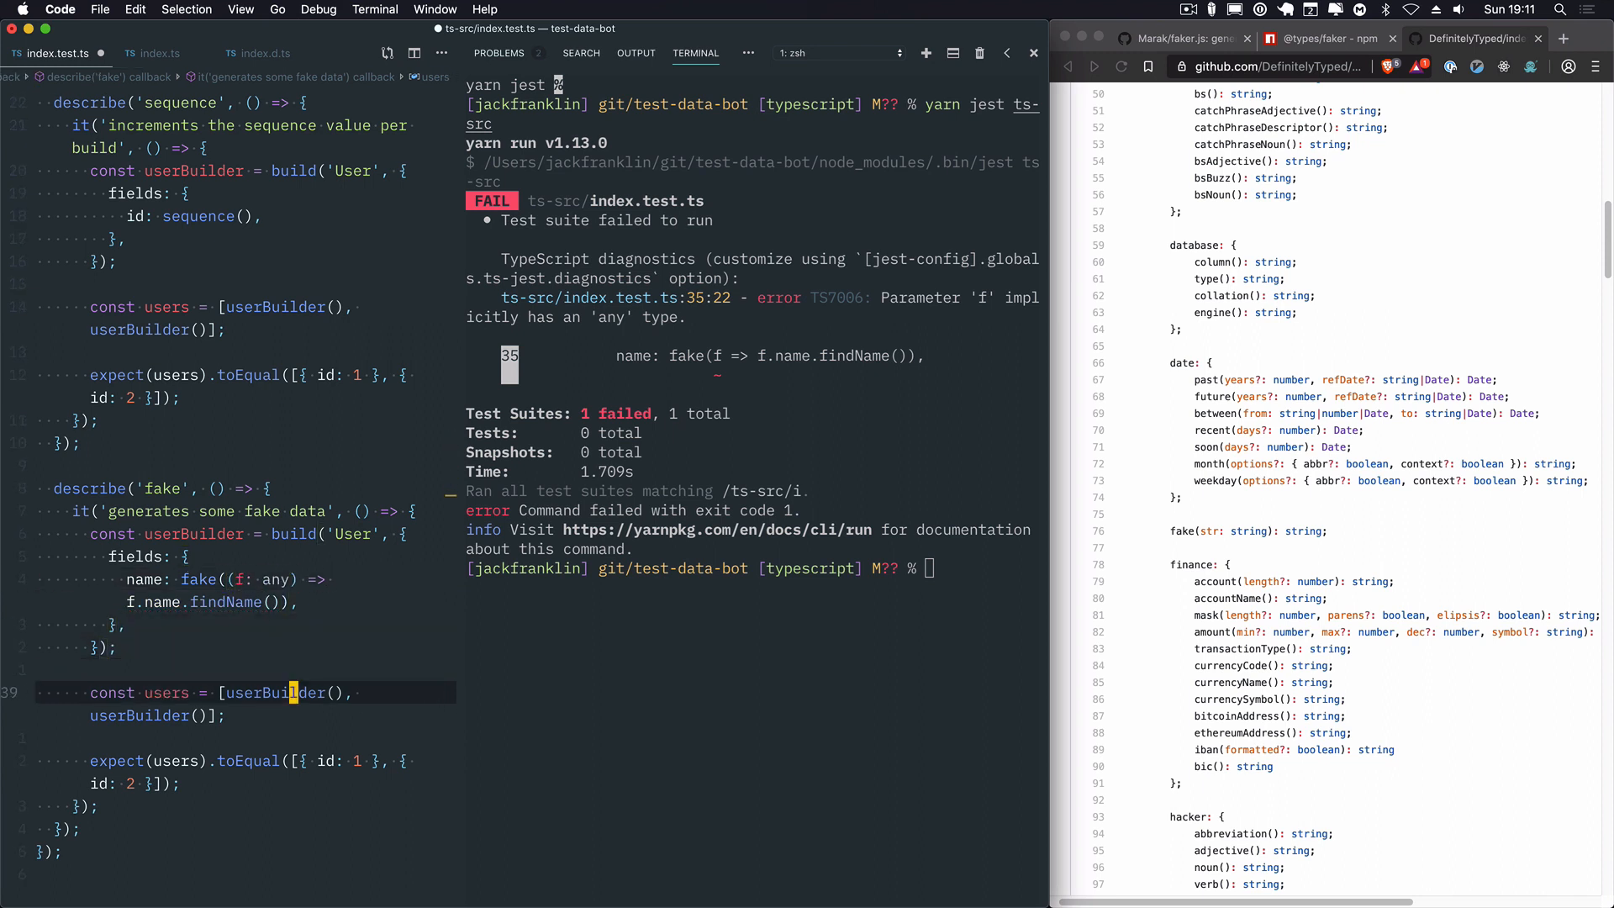
type("cons")
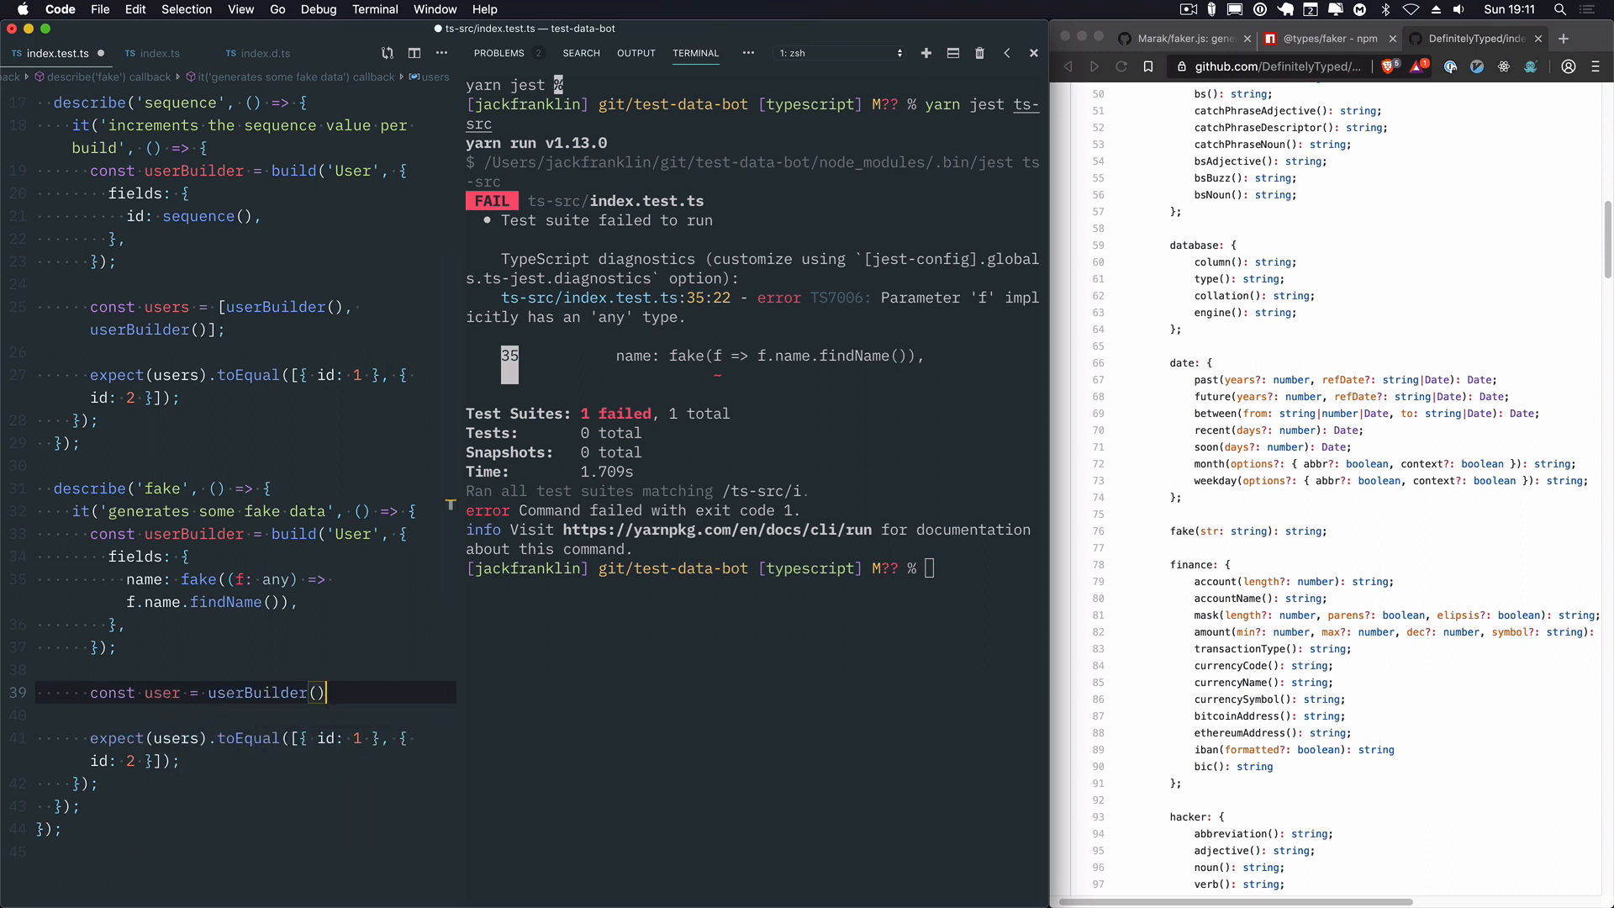
type("expect(user.name).toEqual((")
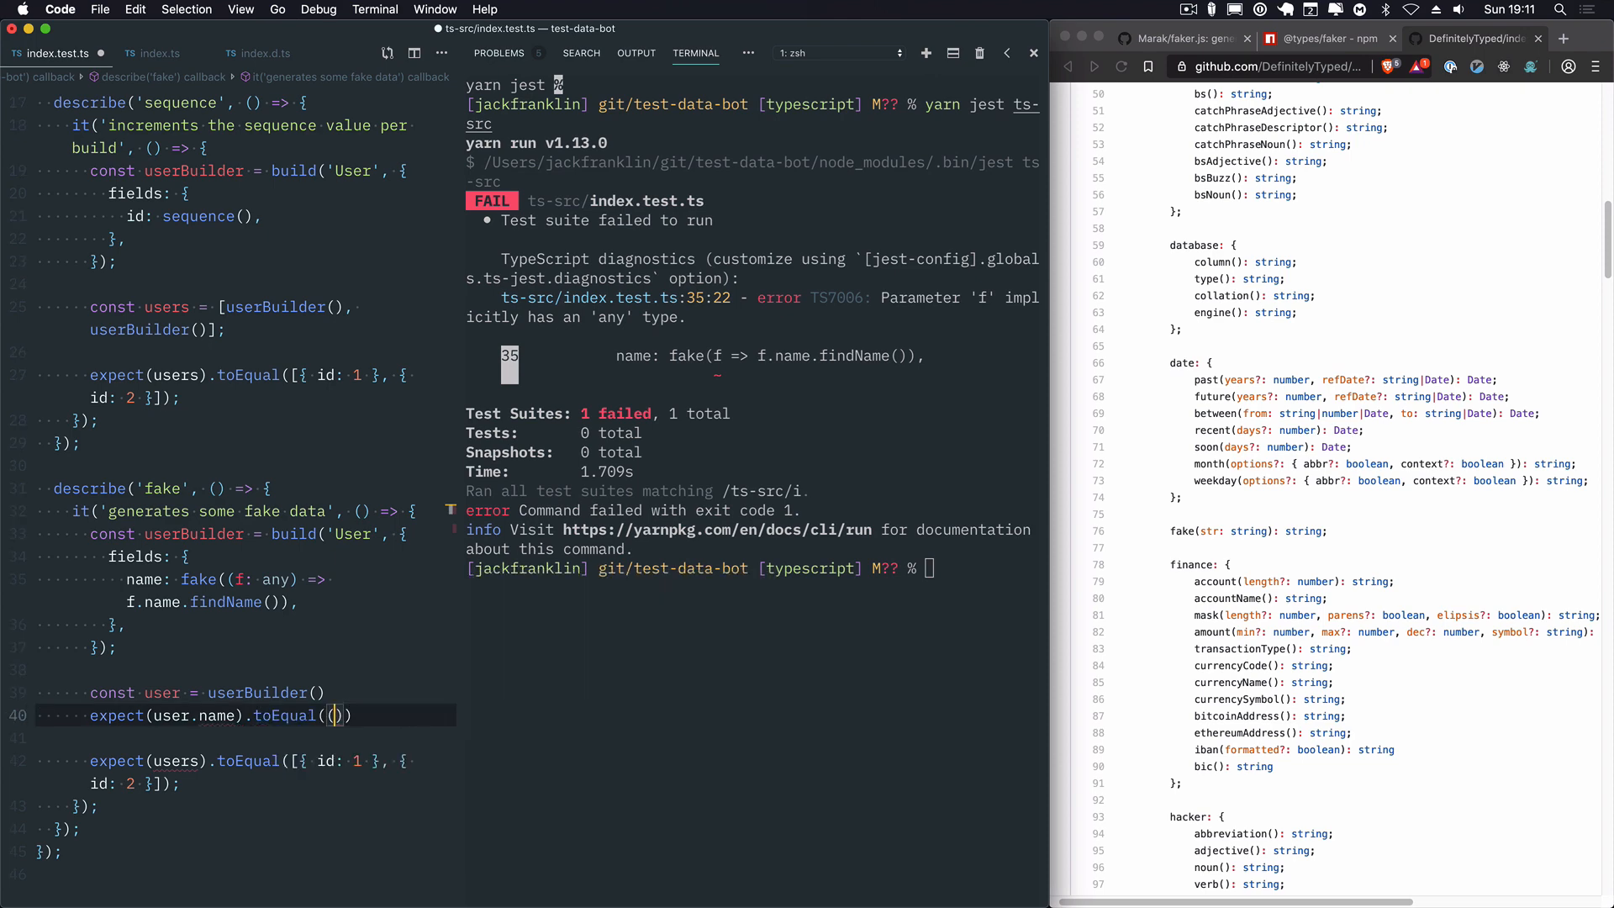
type("String")
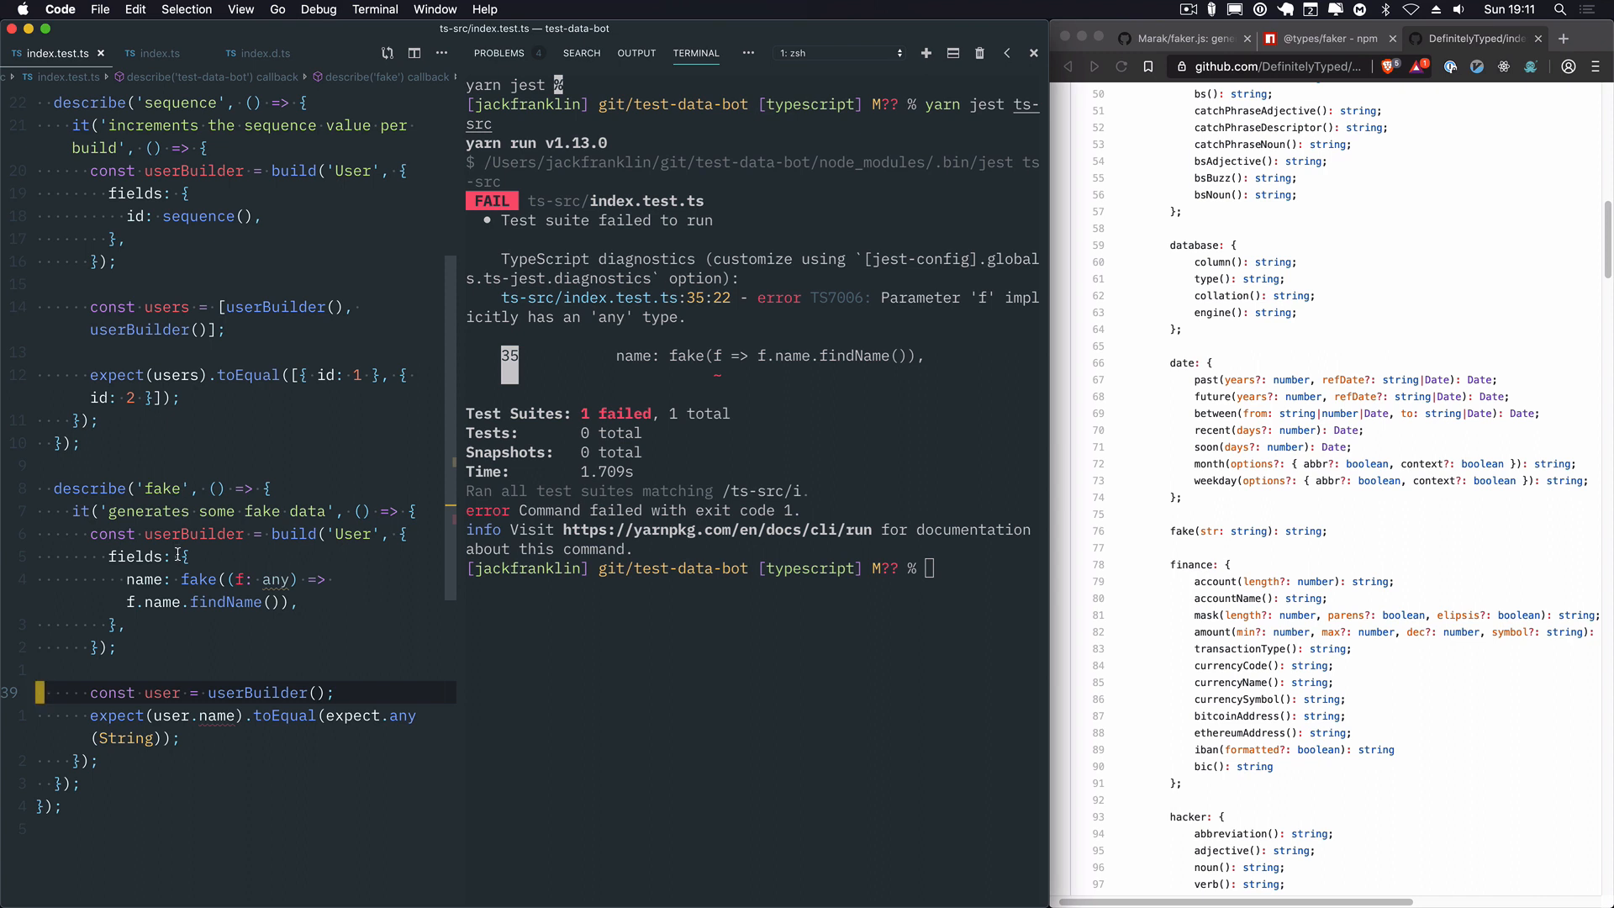
mouse_move(217, 717)
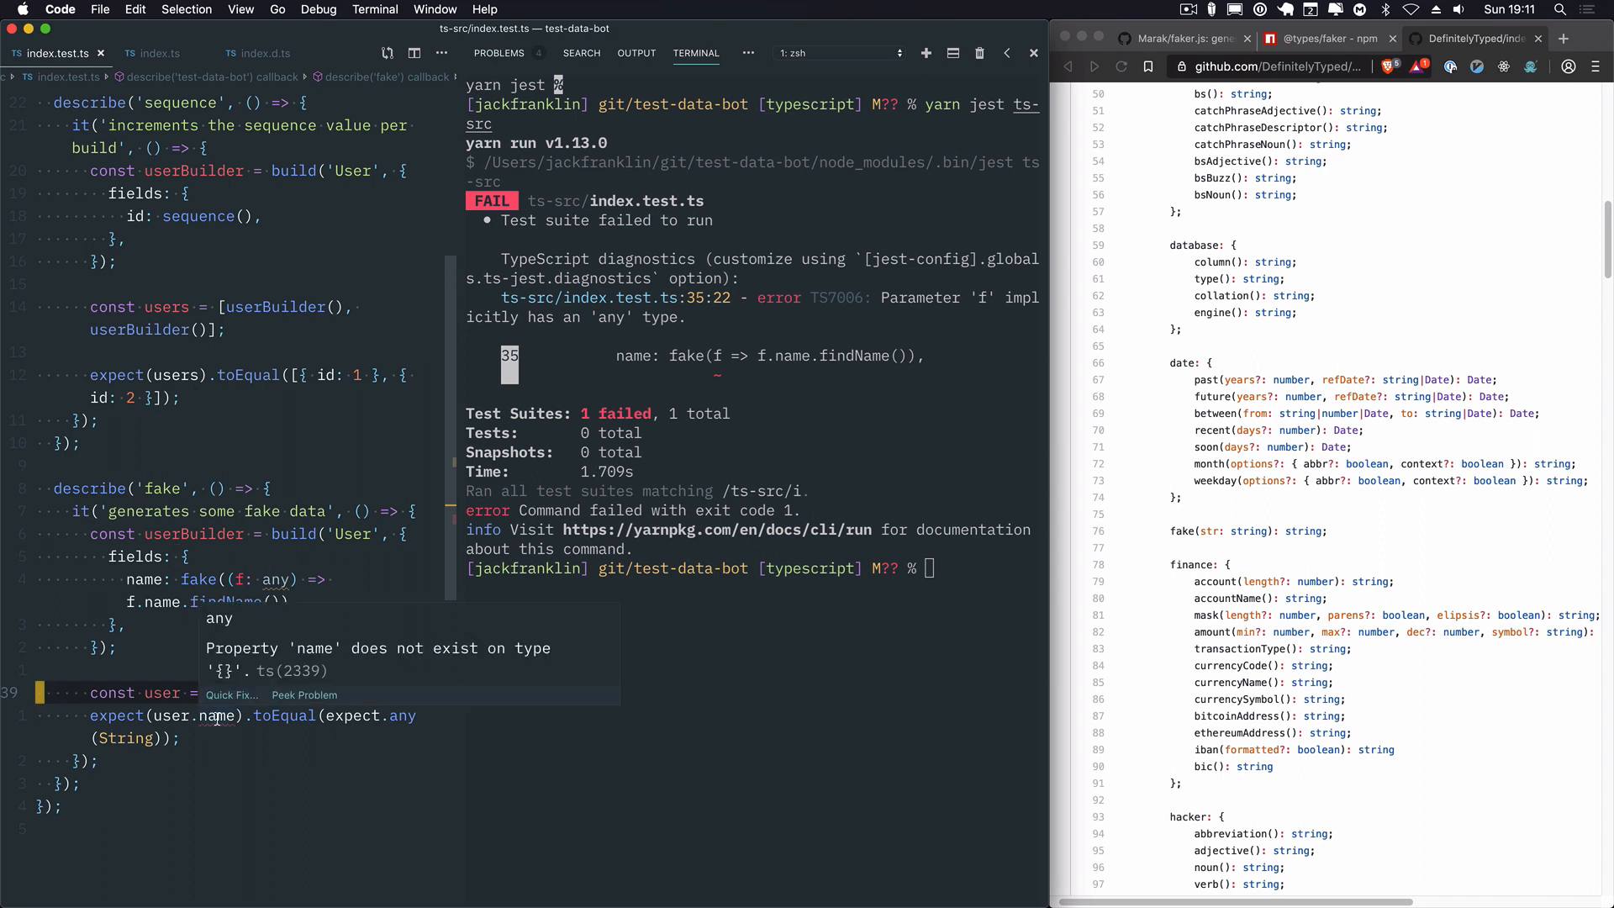
Step: Move to build's return type in index.ts to start retyping the returned function
left_click(162, 52)
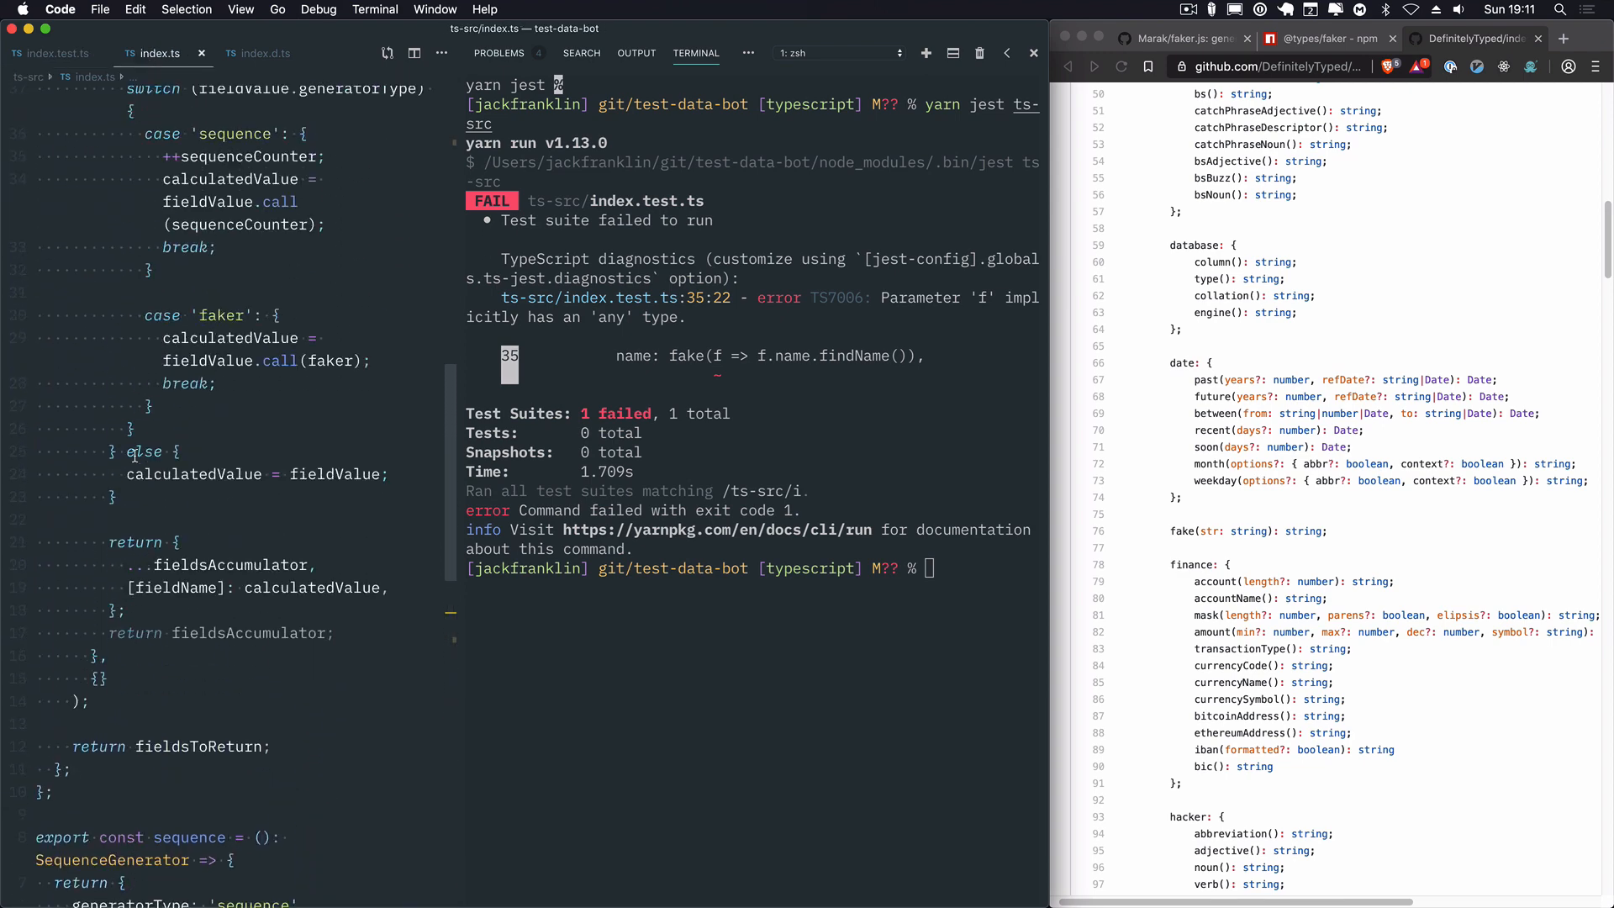
scroll("up", 3)
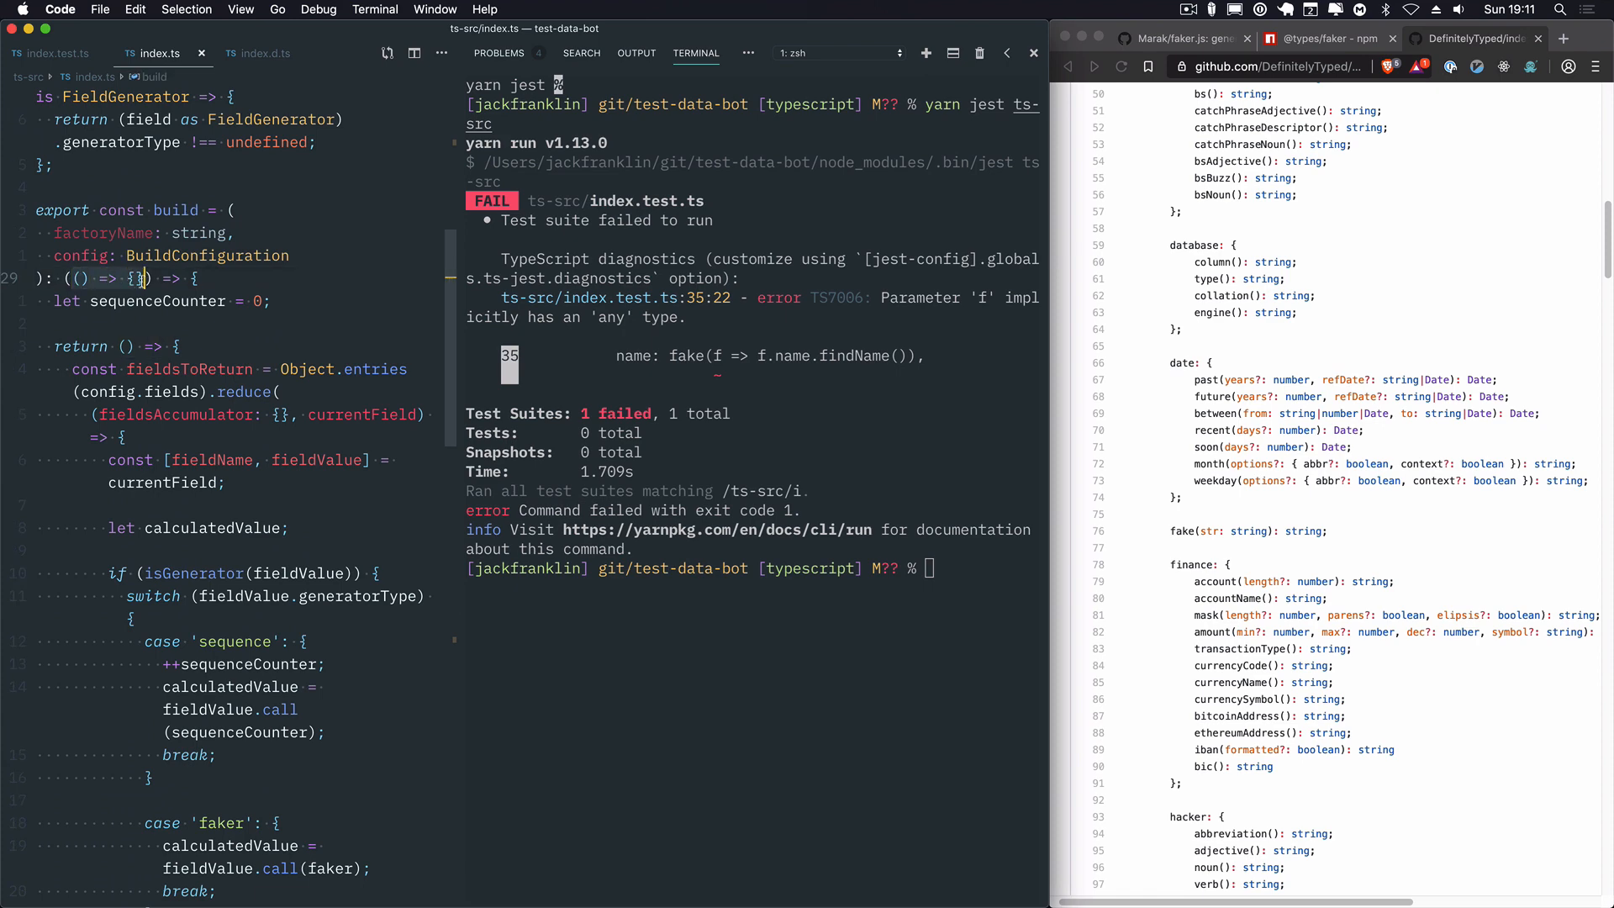
left_click(57, 52)
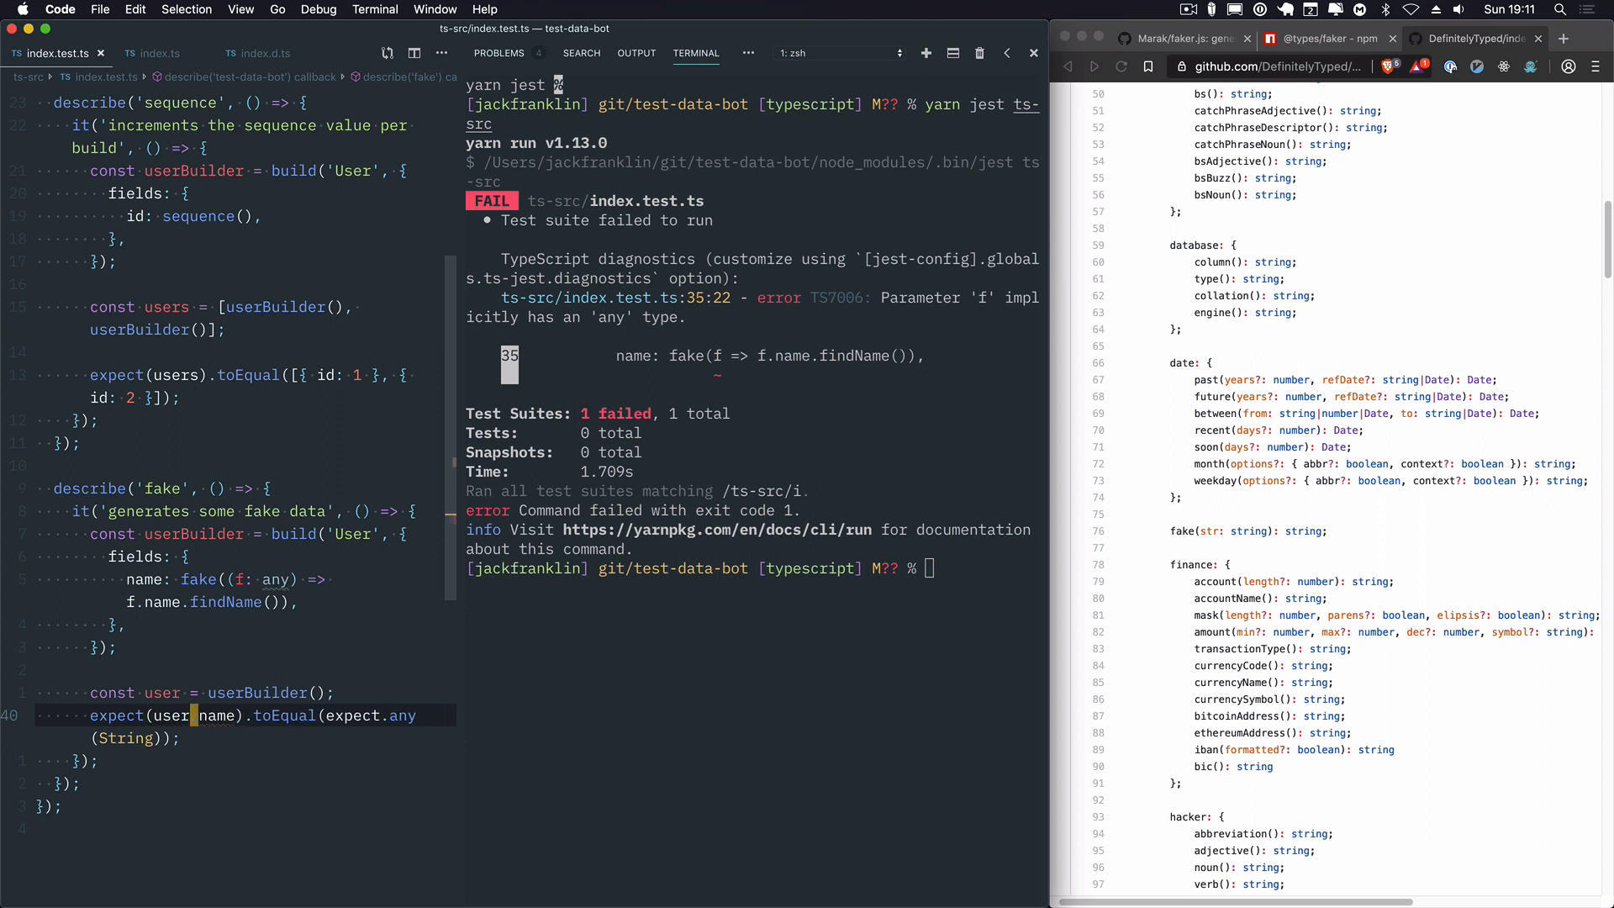
left_click(160, 52)
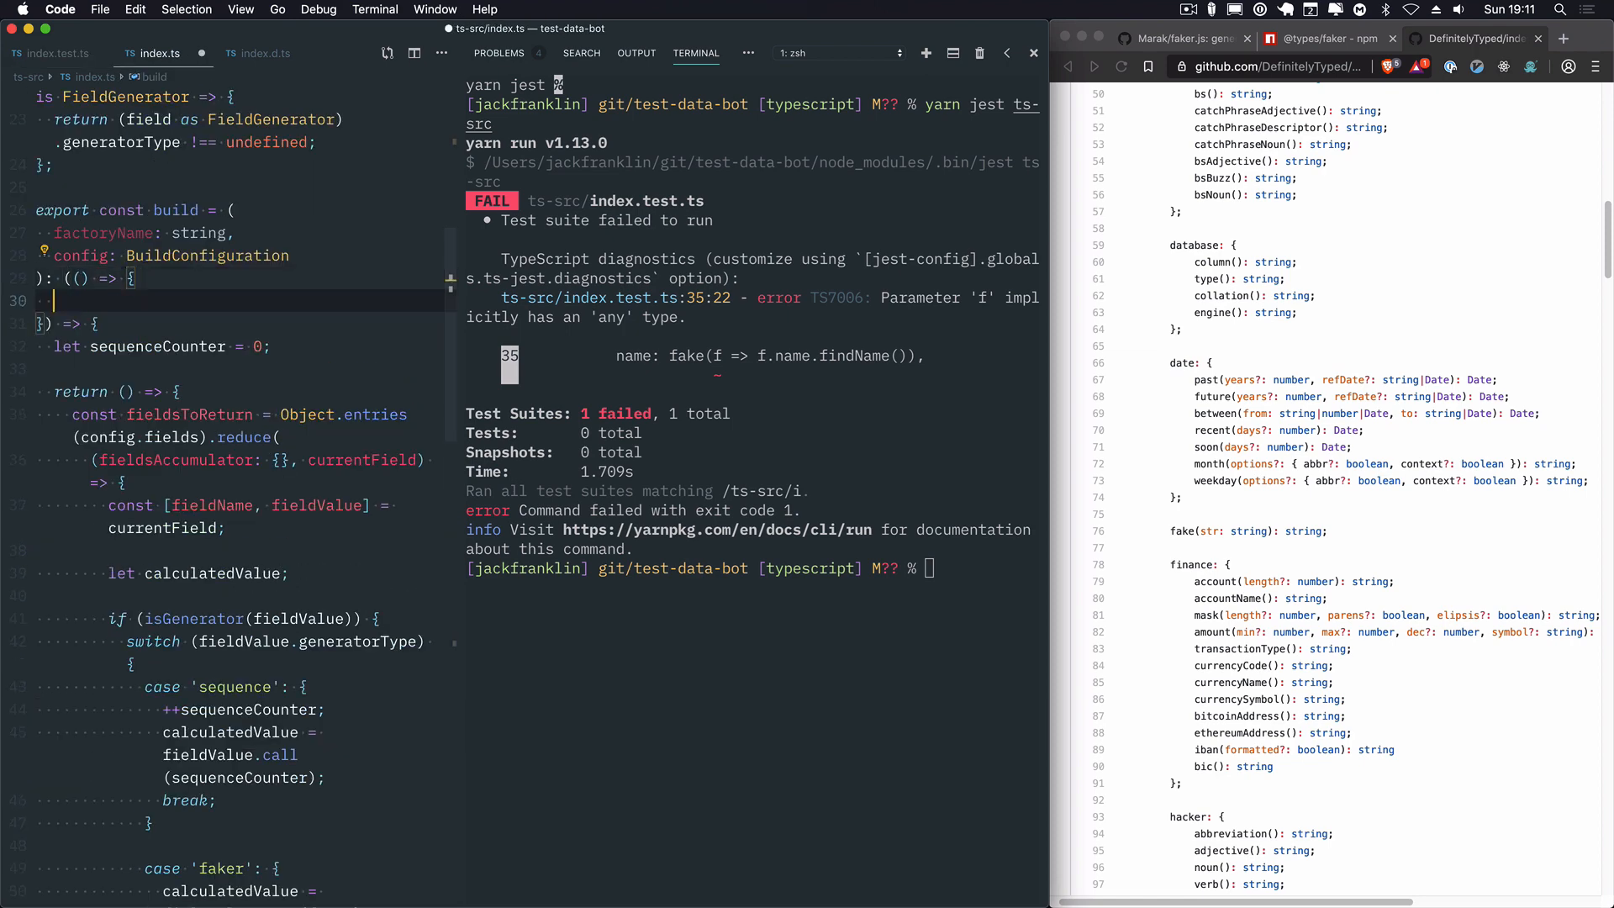
Step: Type build's return as [x: string]: any, run jest, and temporarily console.log the built user
type("[x: string]")
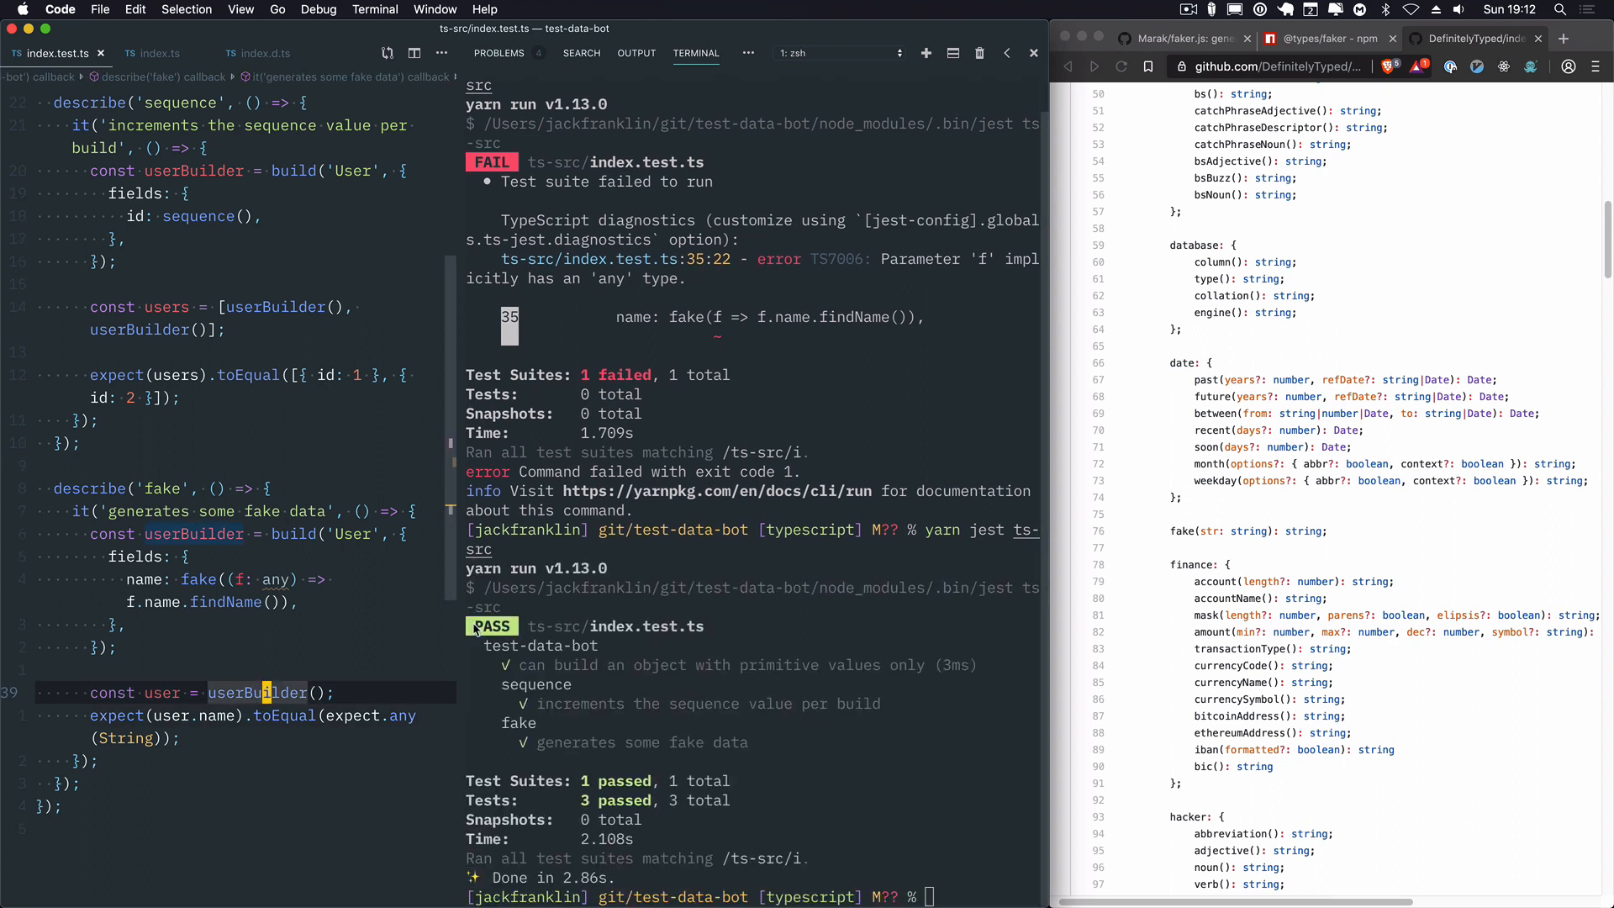
type("console.log('user'p, )")
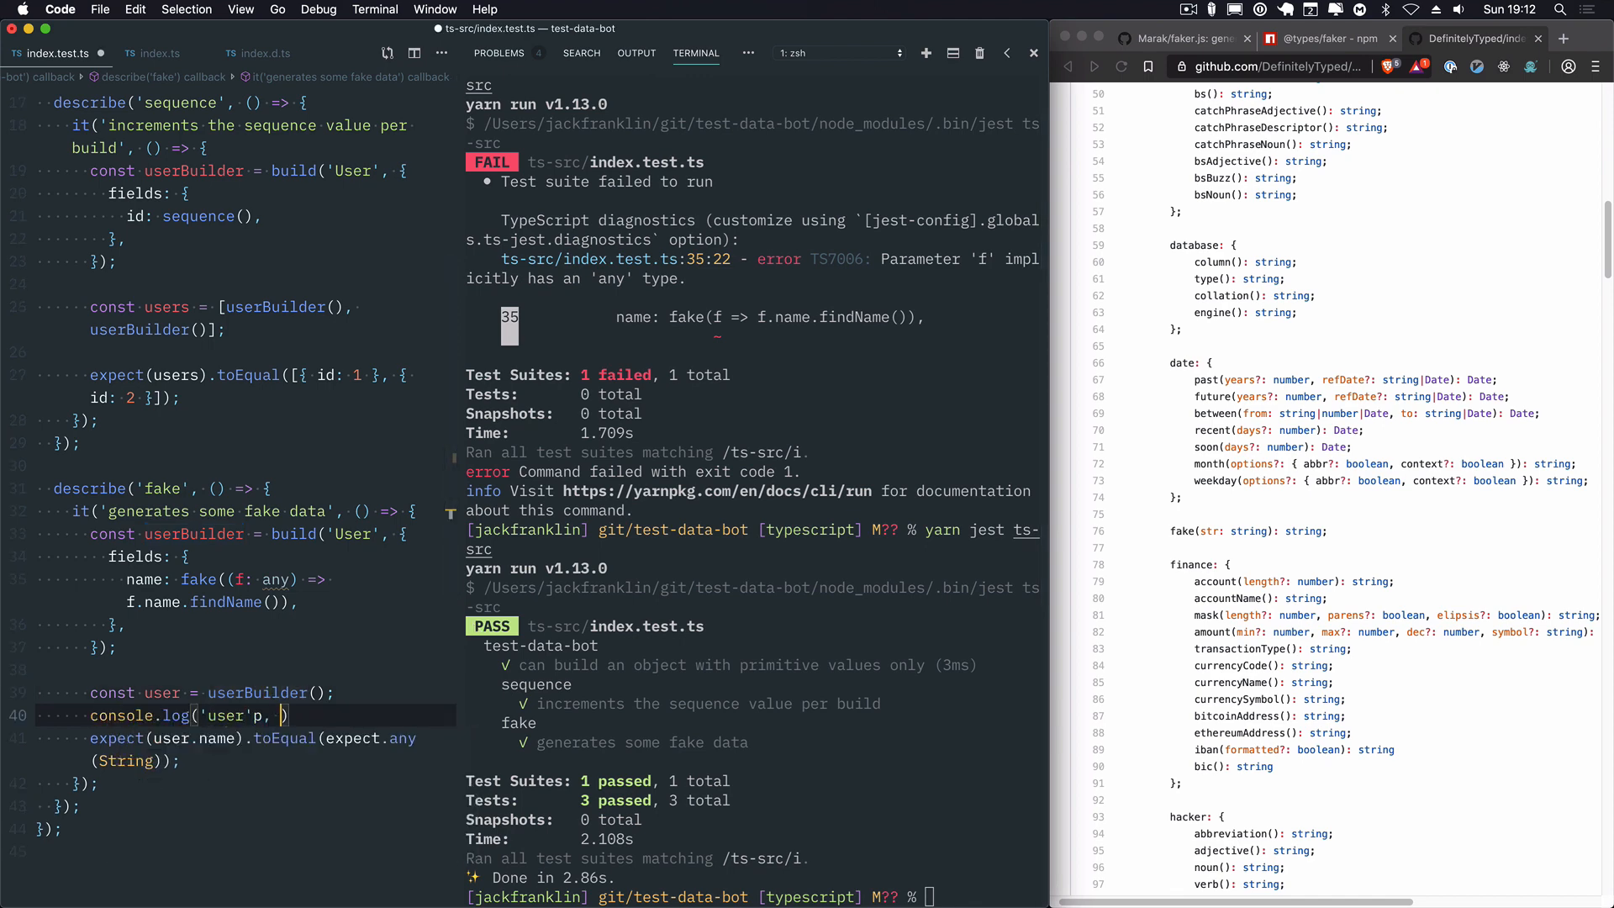
type("use")
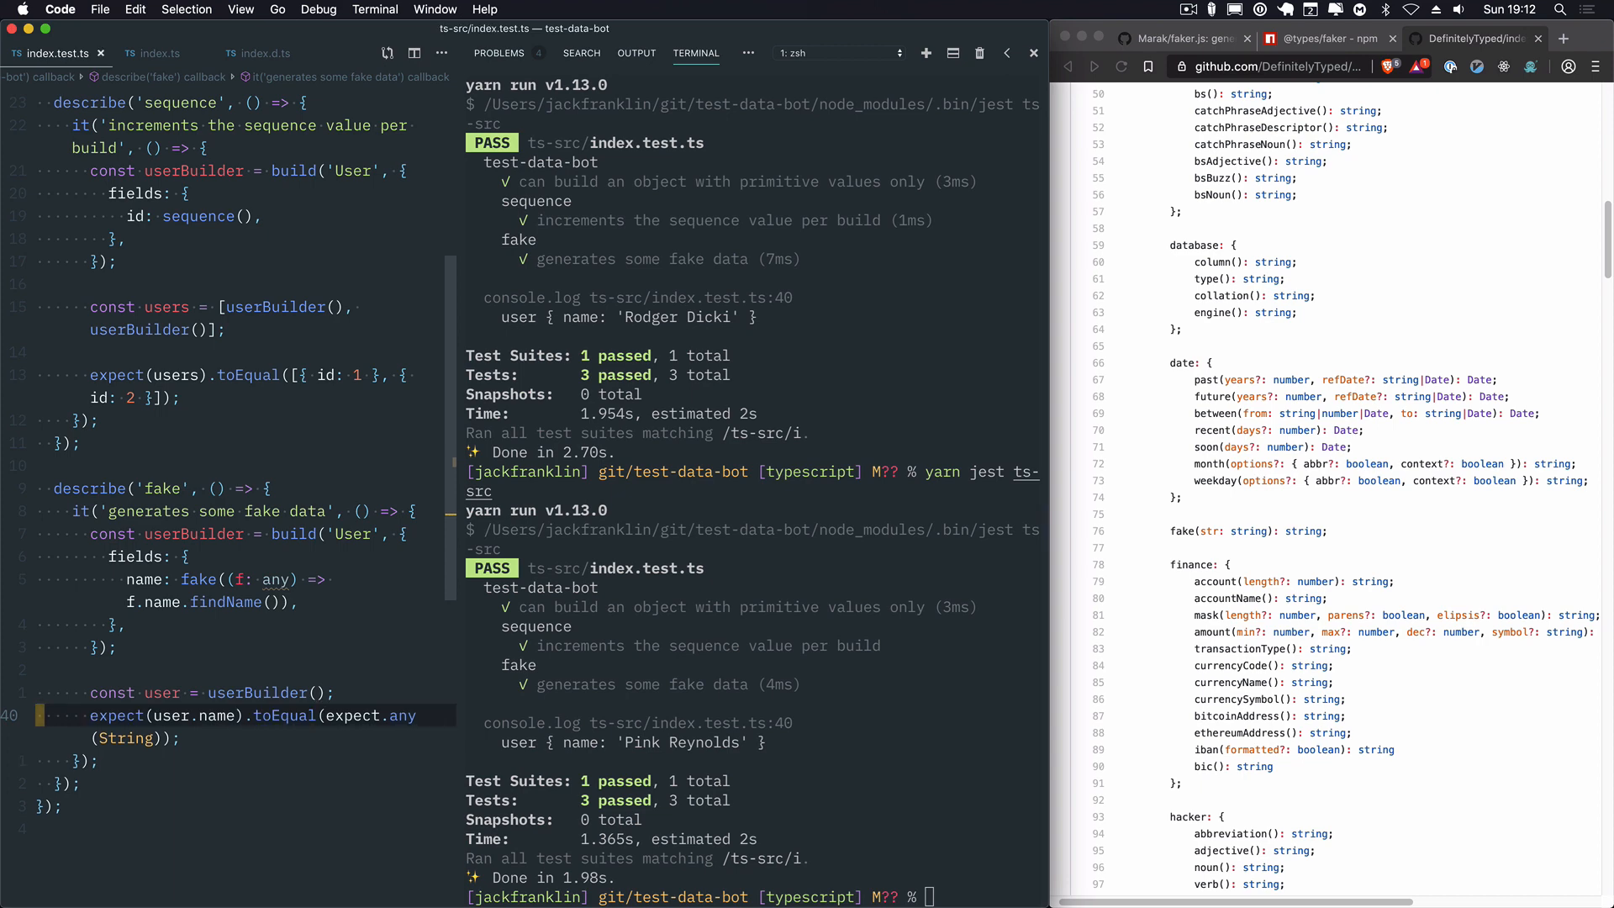
Step: Exit the terminal and flag build's return type with // TODO: this is not good
type("exit")
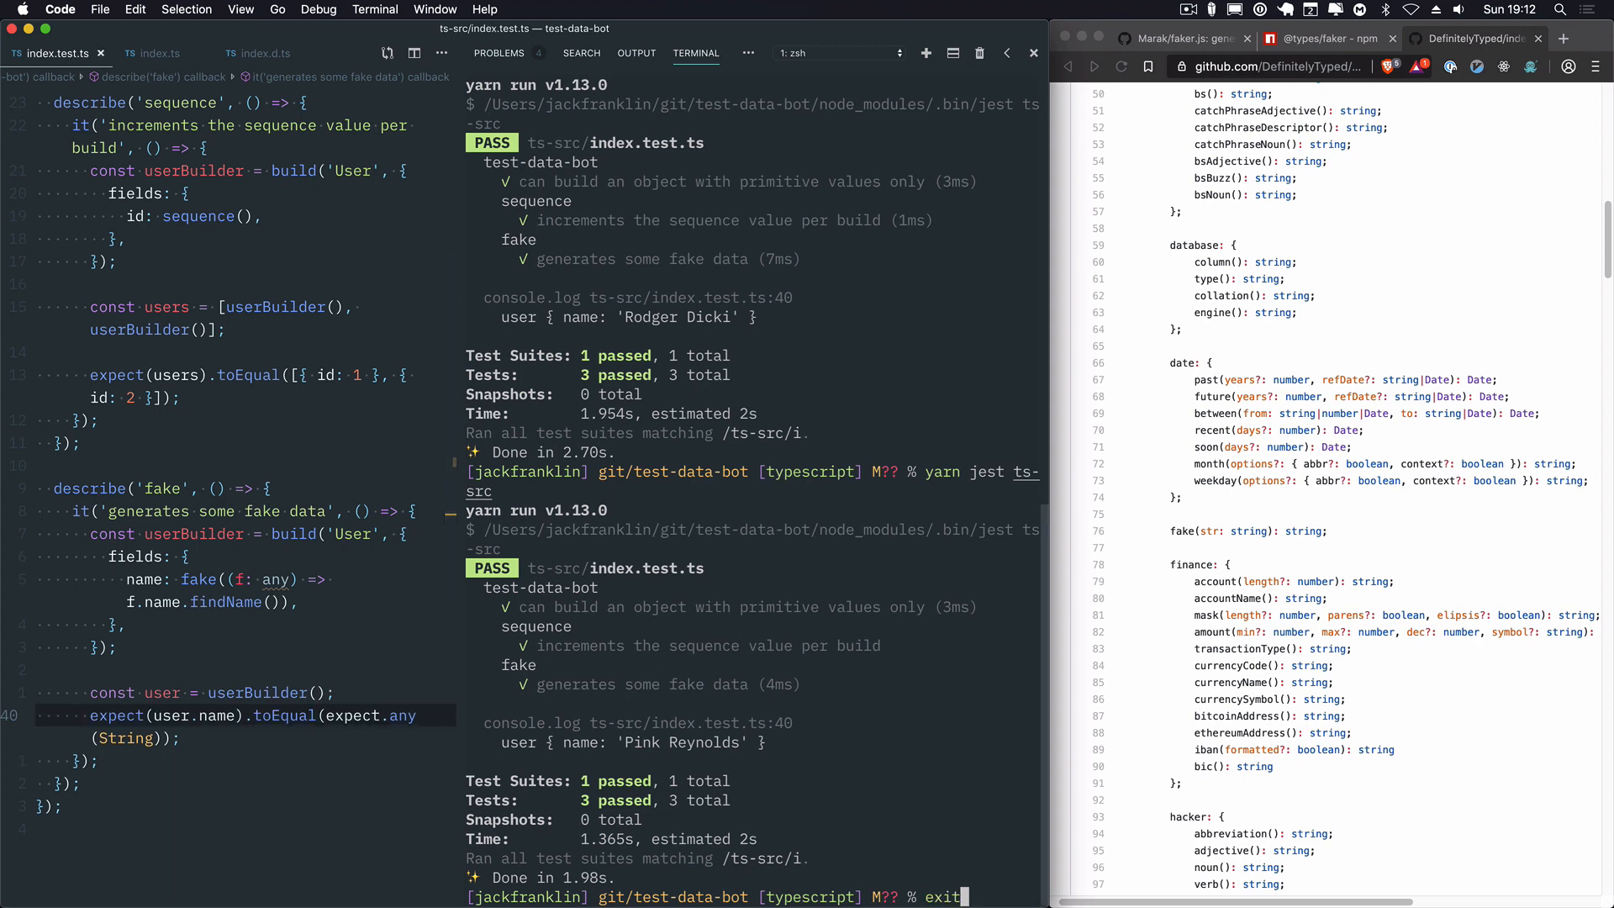
left_click(160, 52)
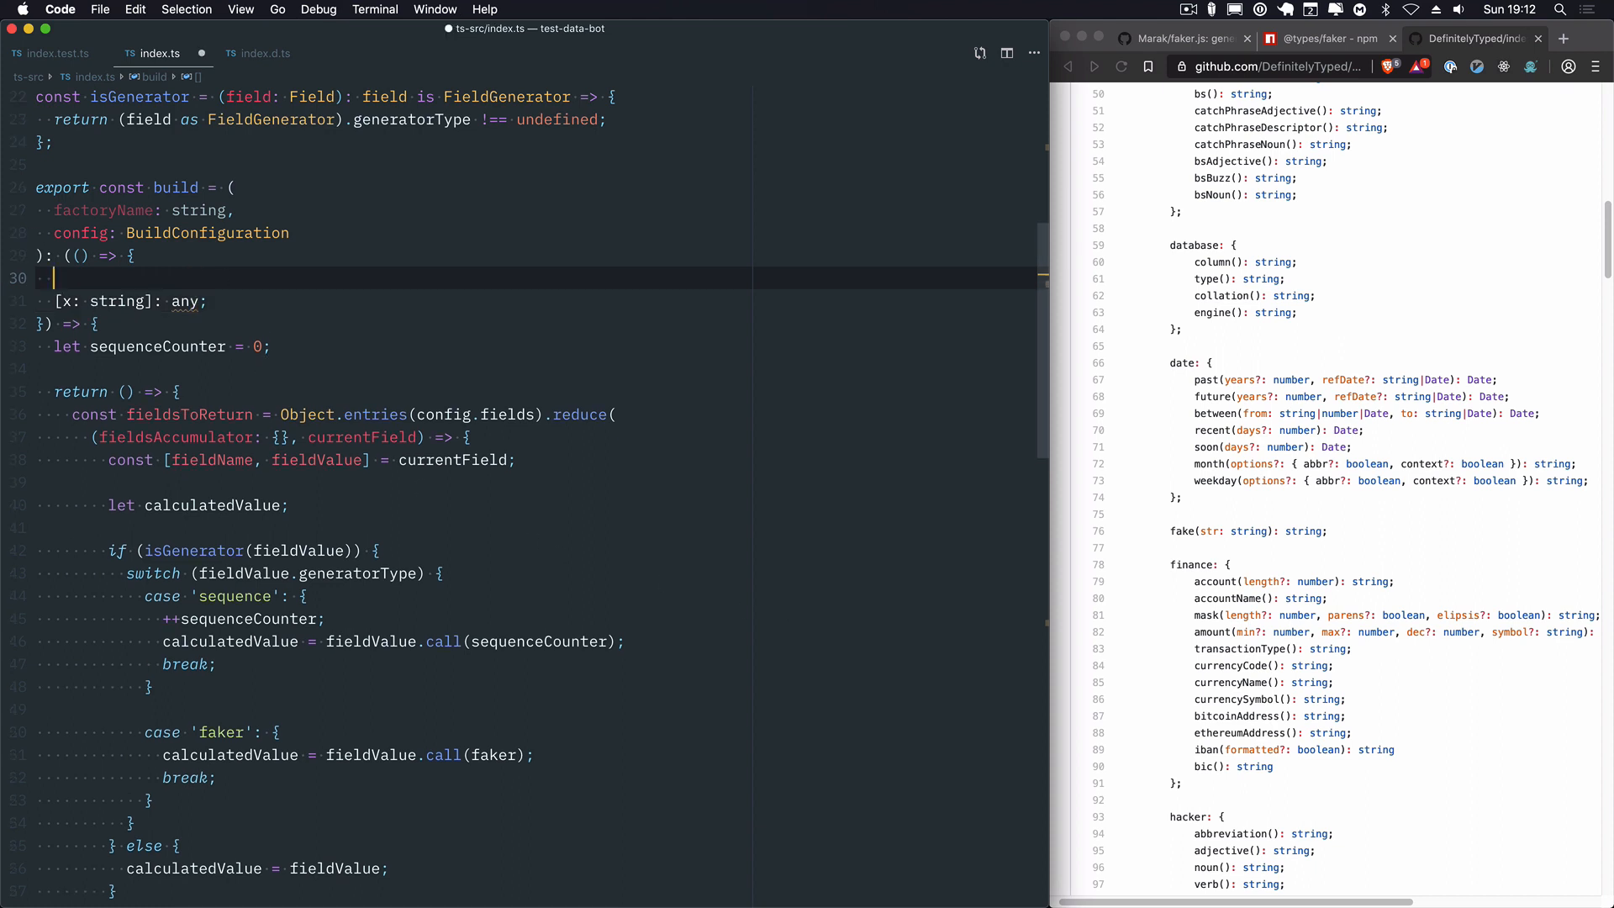
type("// TODO")
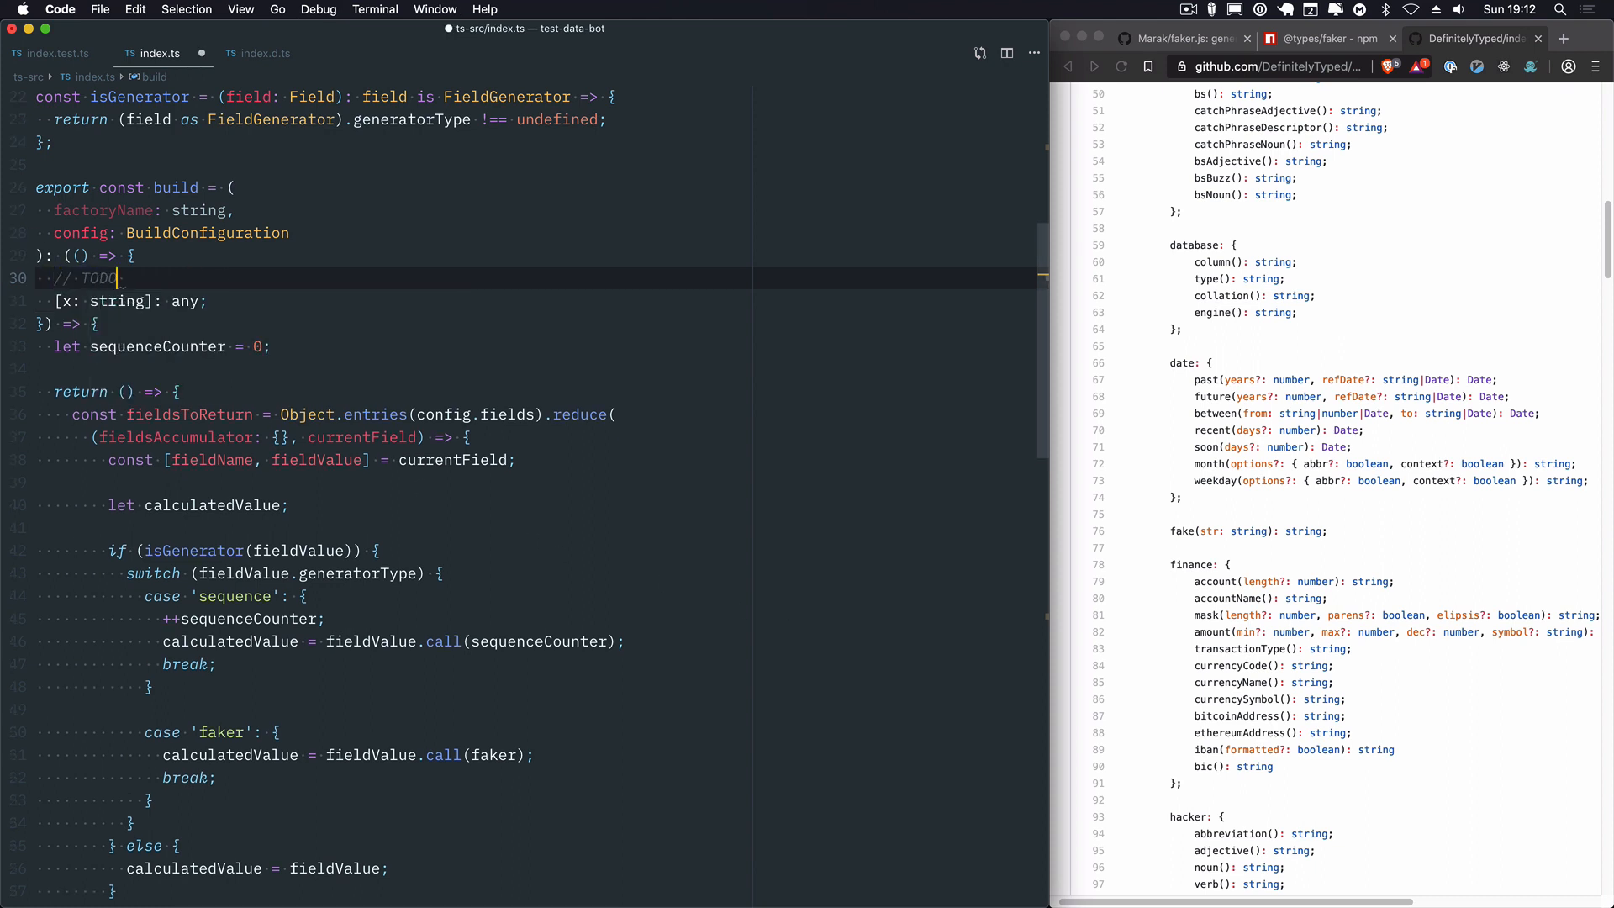
type(": this is not good!")
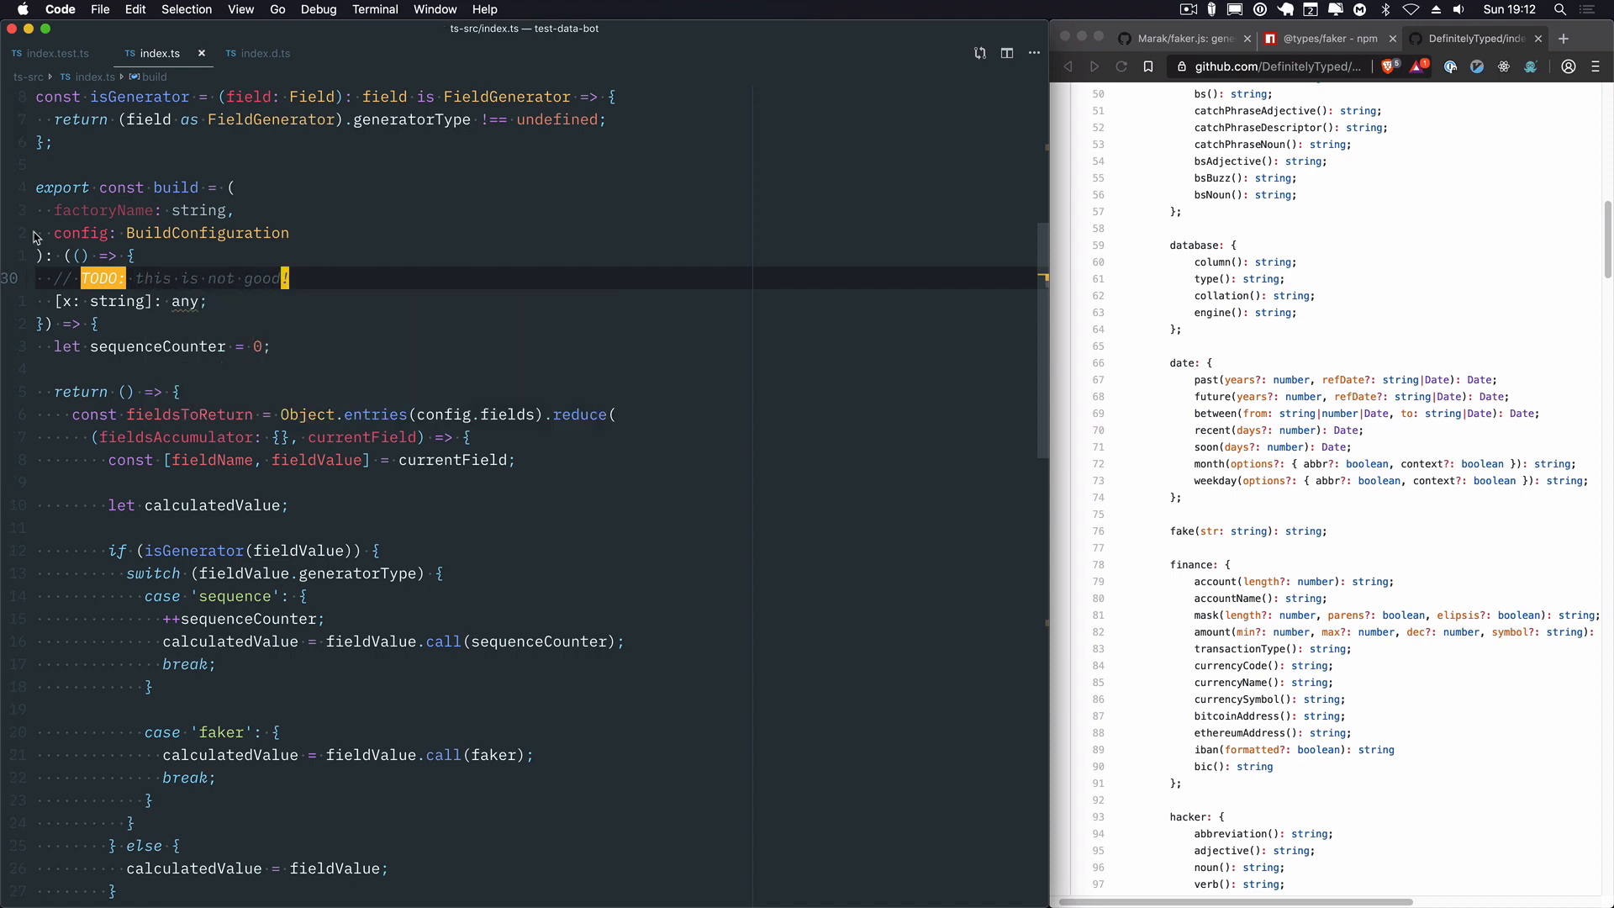
Step: Declare type FakerUserArgs = (fake: Faker.FakerStatic) => any and use it for fake's parameter
scroll("down", 3)
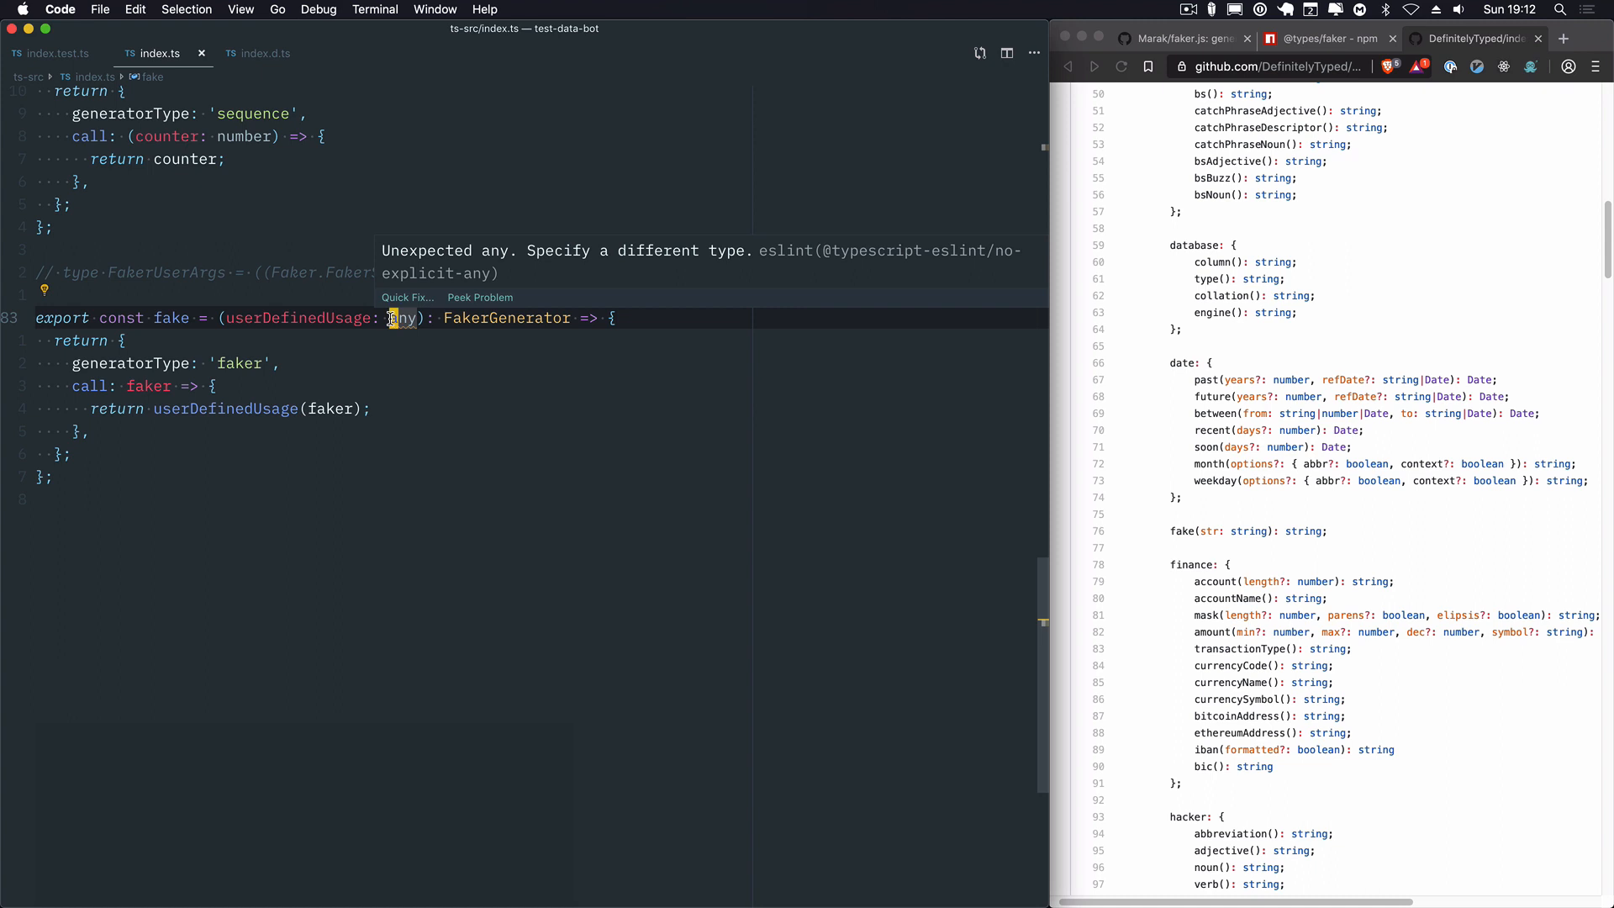
type("Faker.FakerStatic) =>")
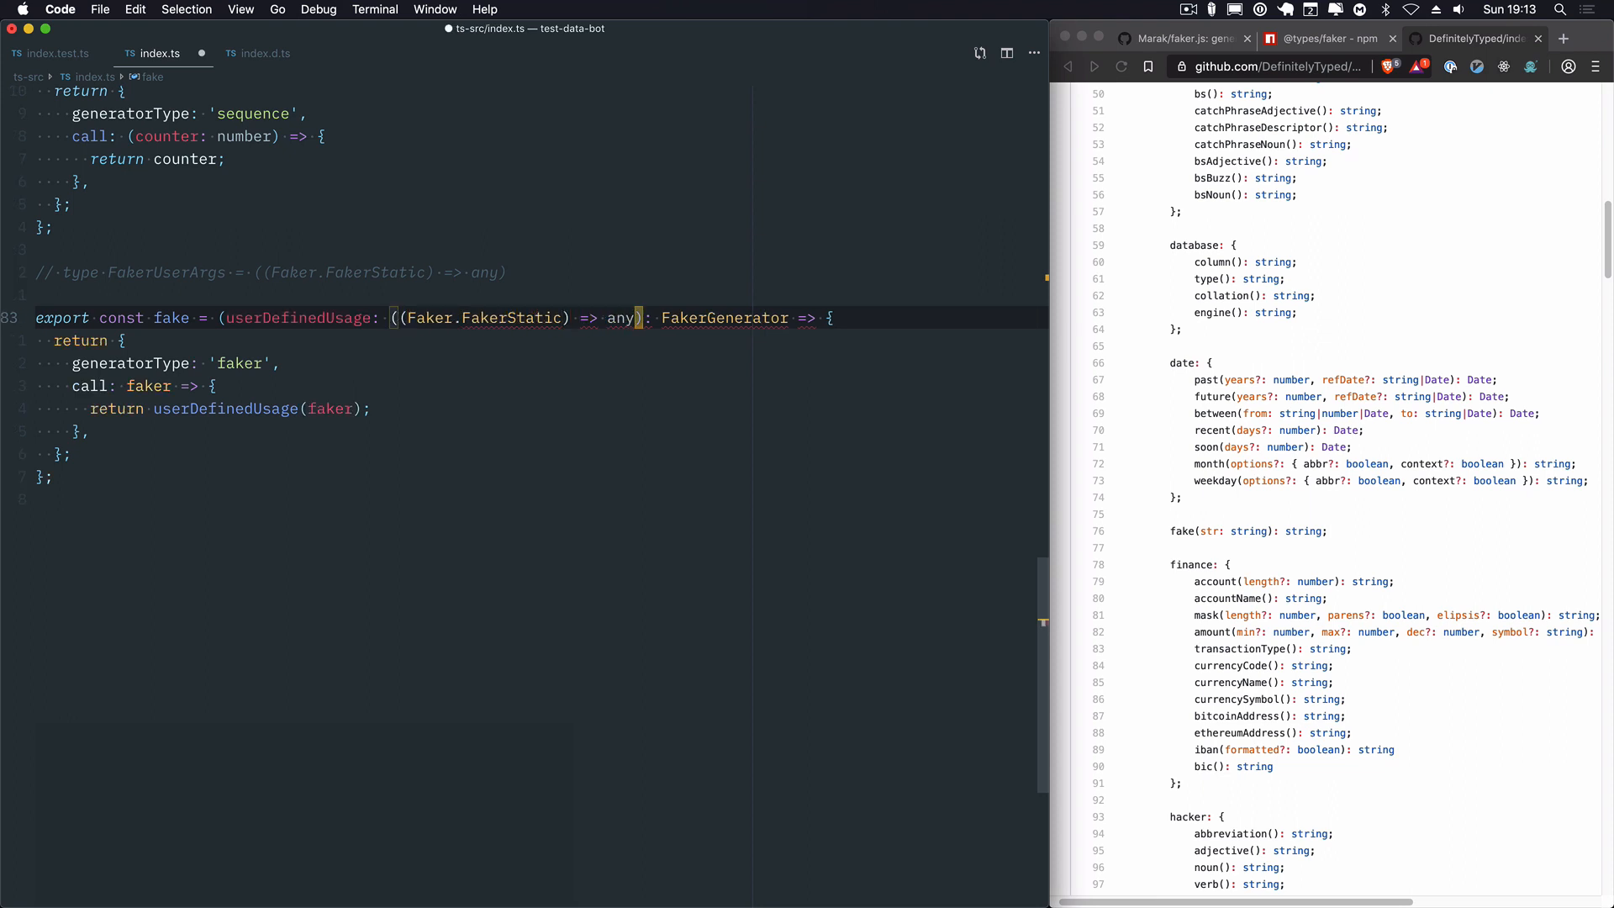
type(")")
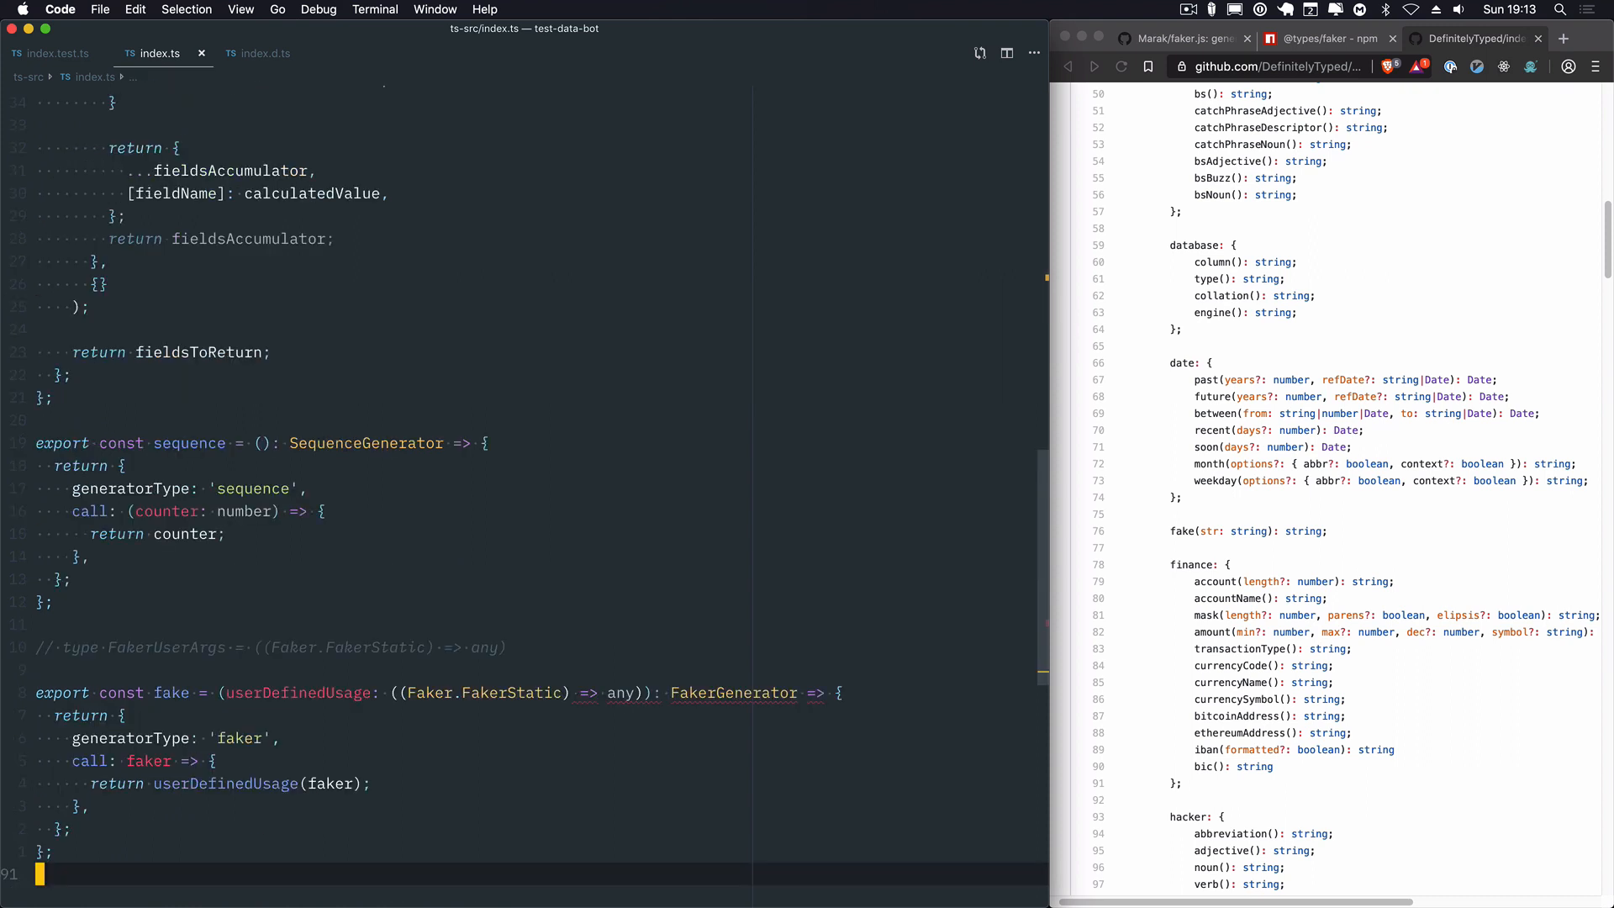
type("call: (fake: Faker.FakerStatic) => any;")
left_click(439, 693)
type("UserArgs")
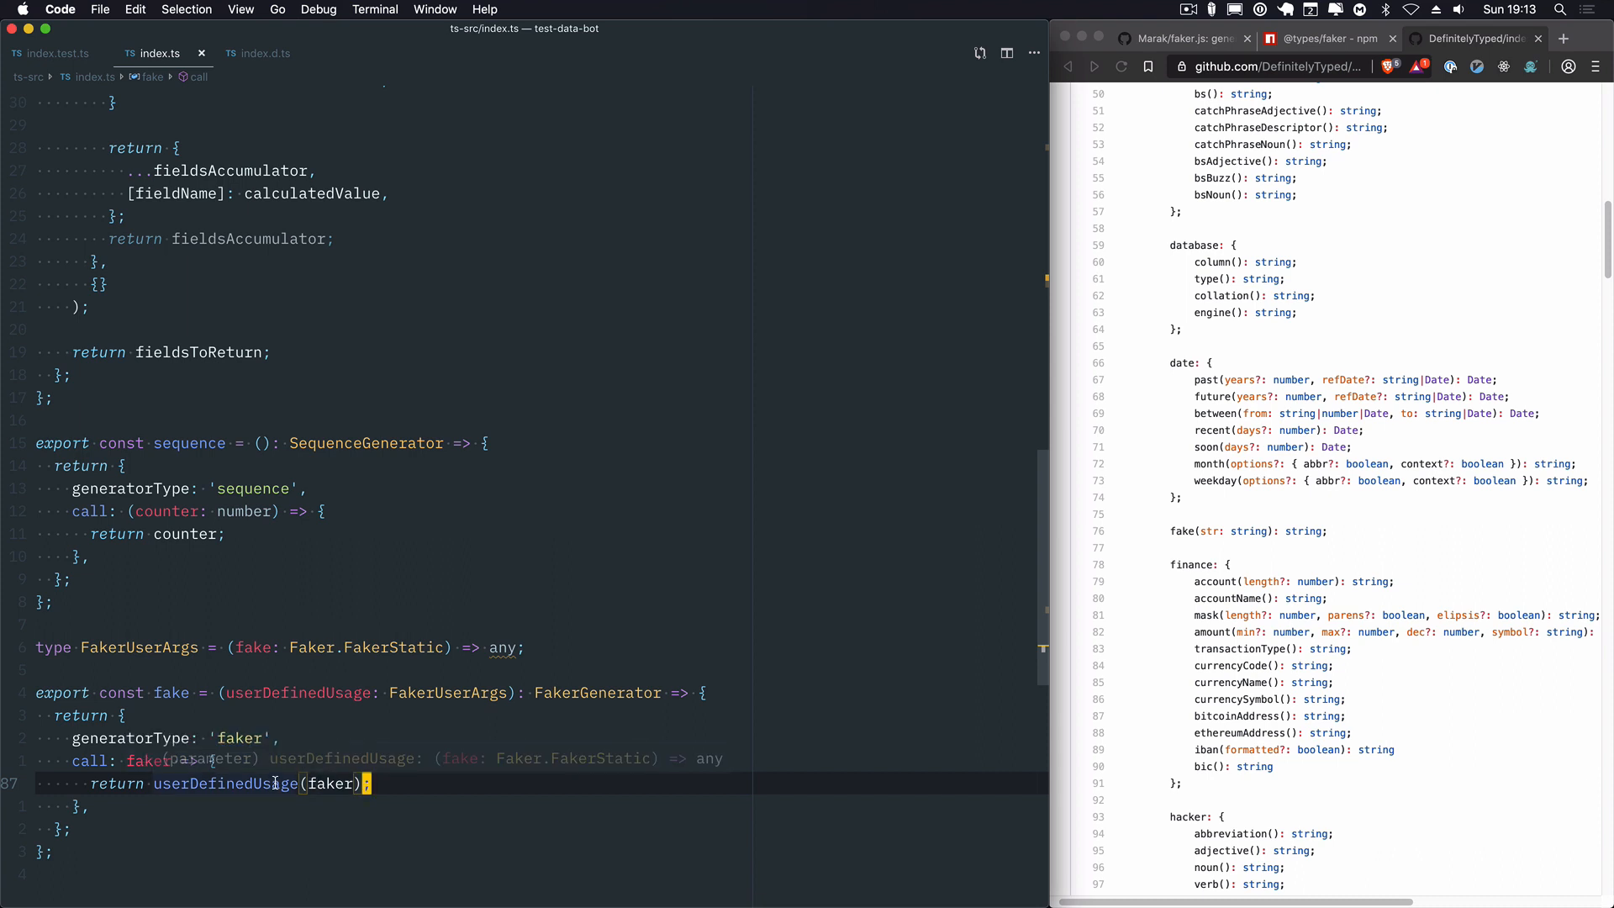
left_click(57, 52)
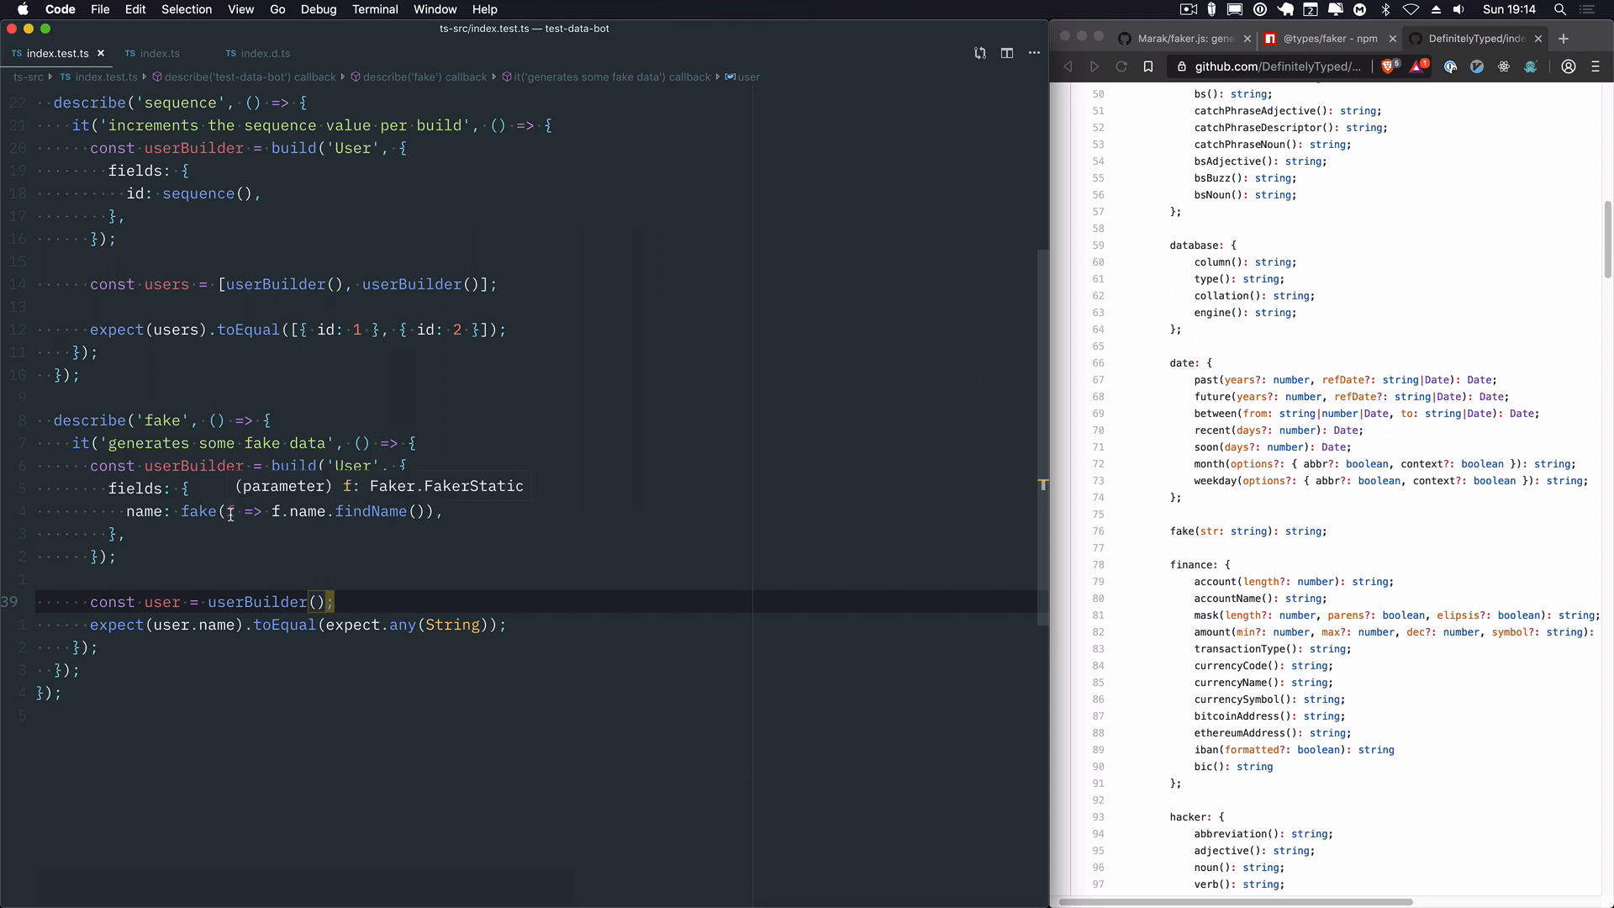
mouse_move(195, 193)
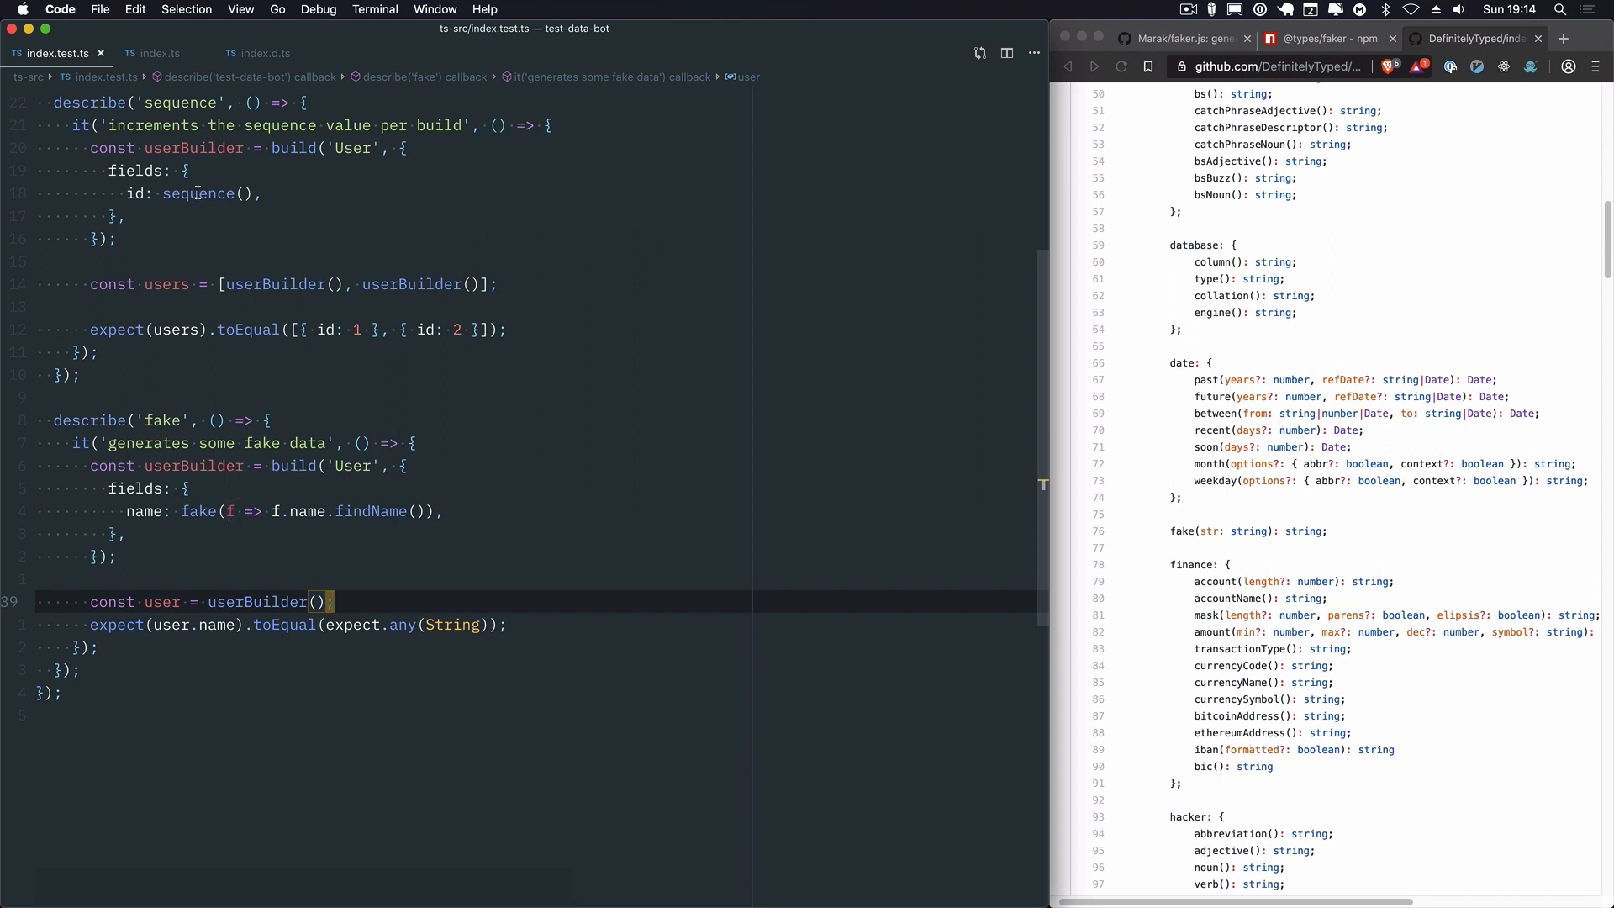
Step: Drop the any annotation from the test's f callback and run yarn jest ts-src
left_click(156, 54)
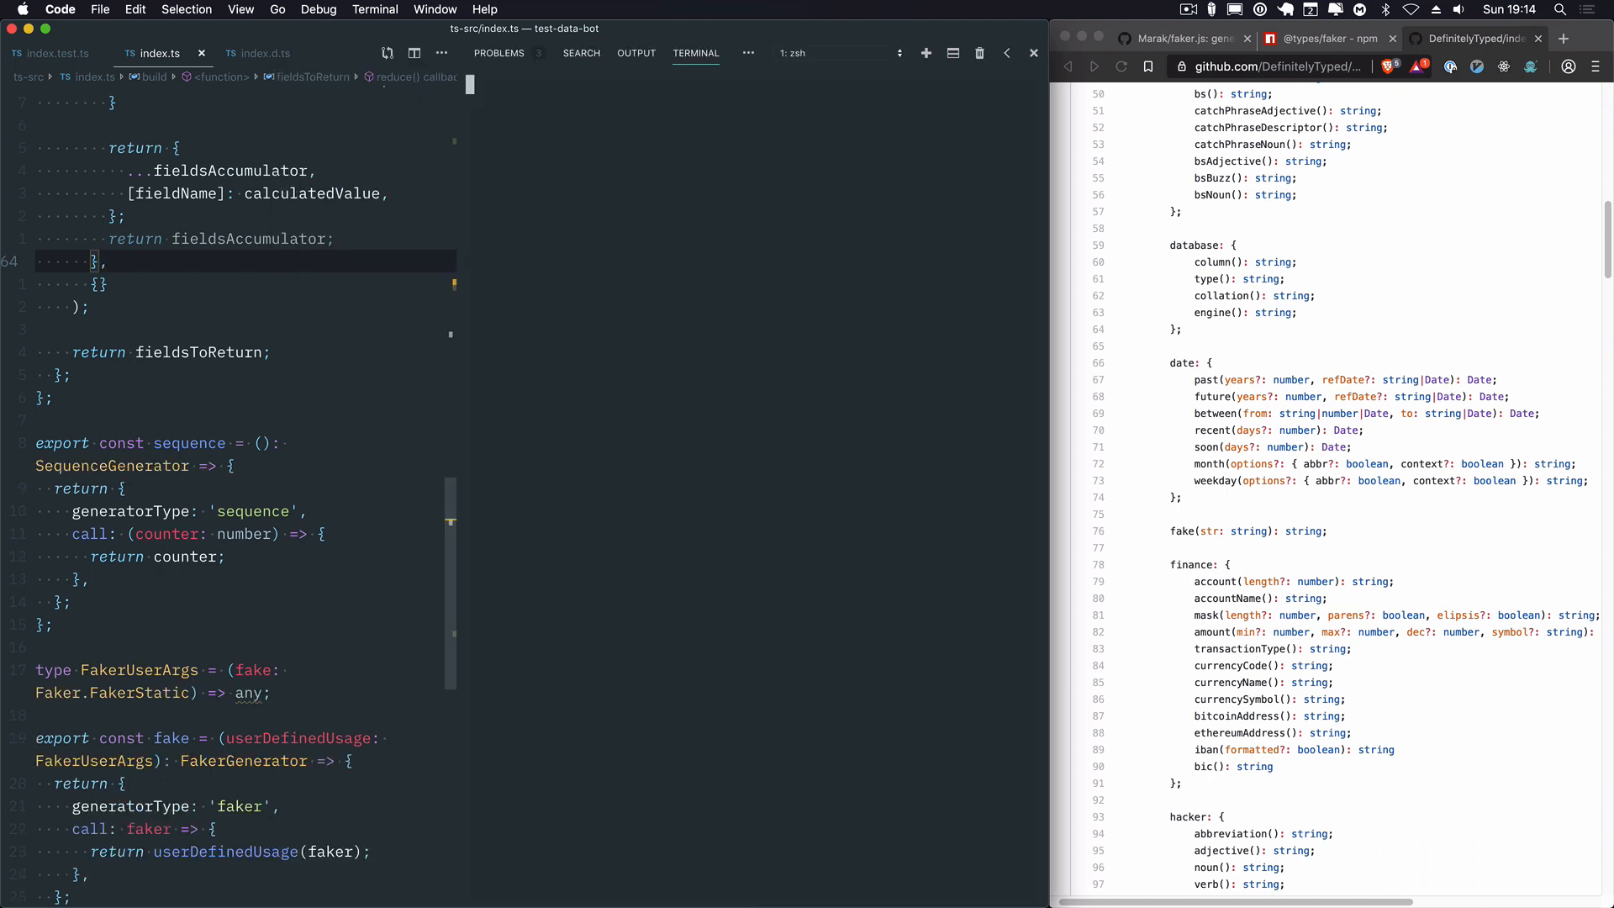
type("ypescript] M?? % yarn")
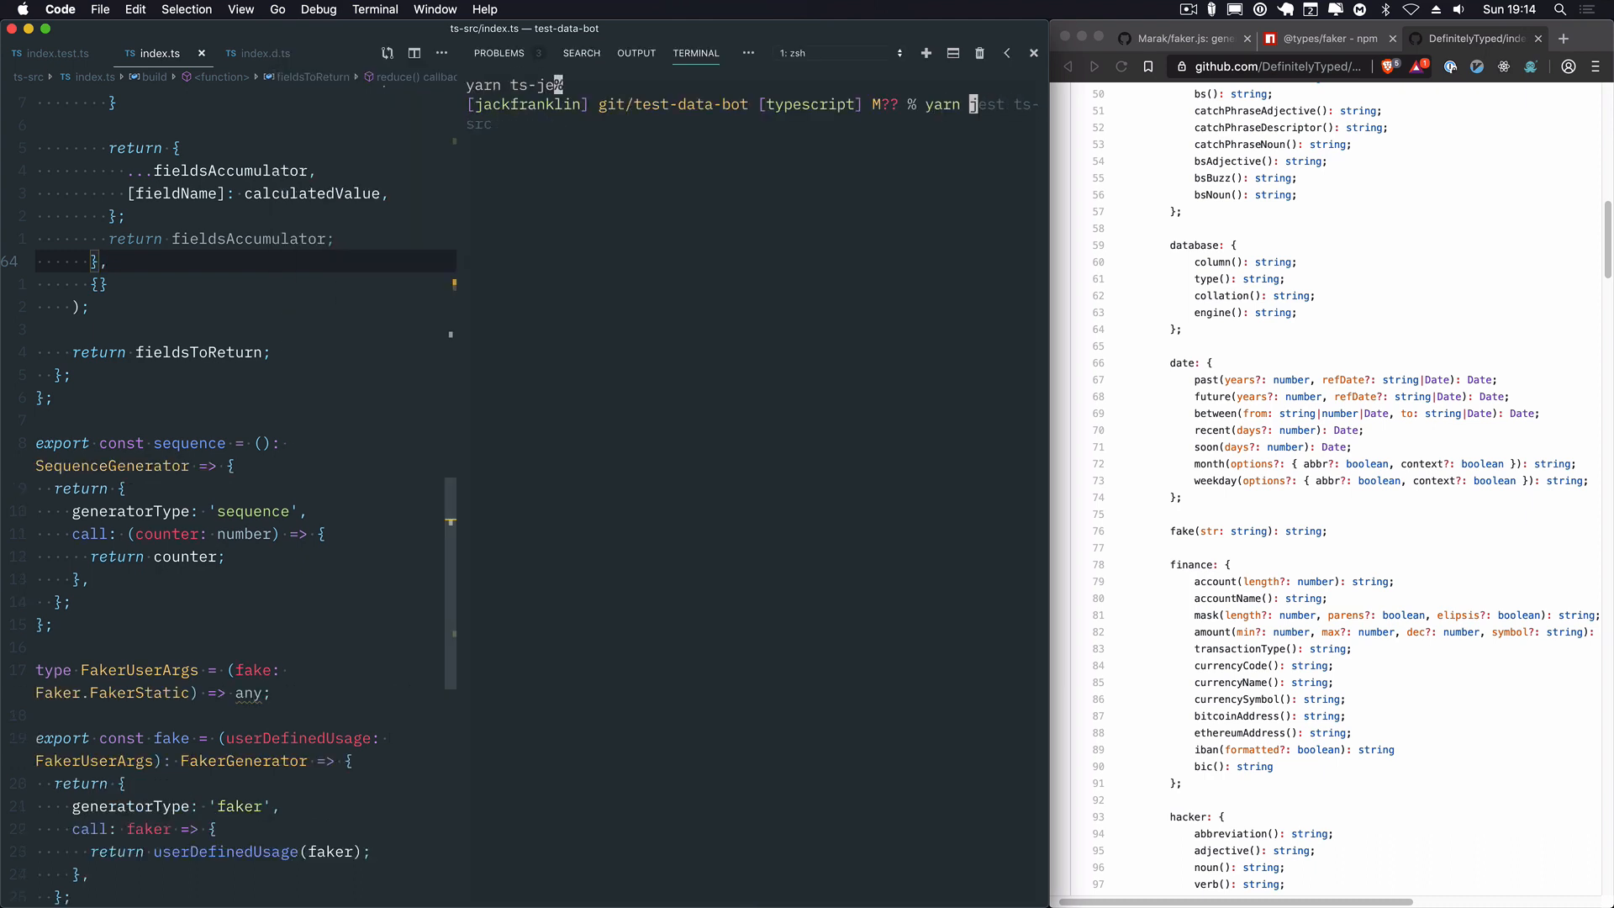
key("enter")
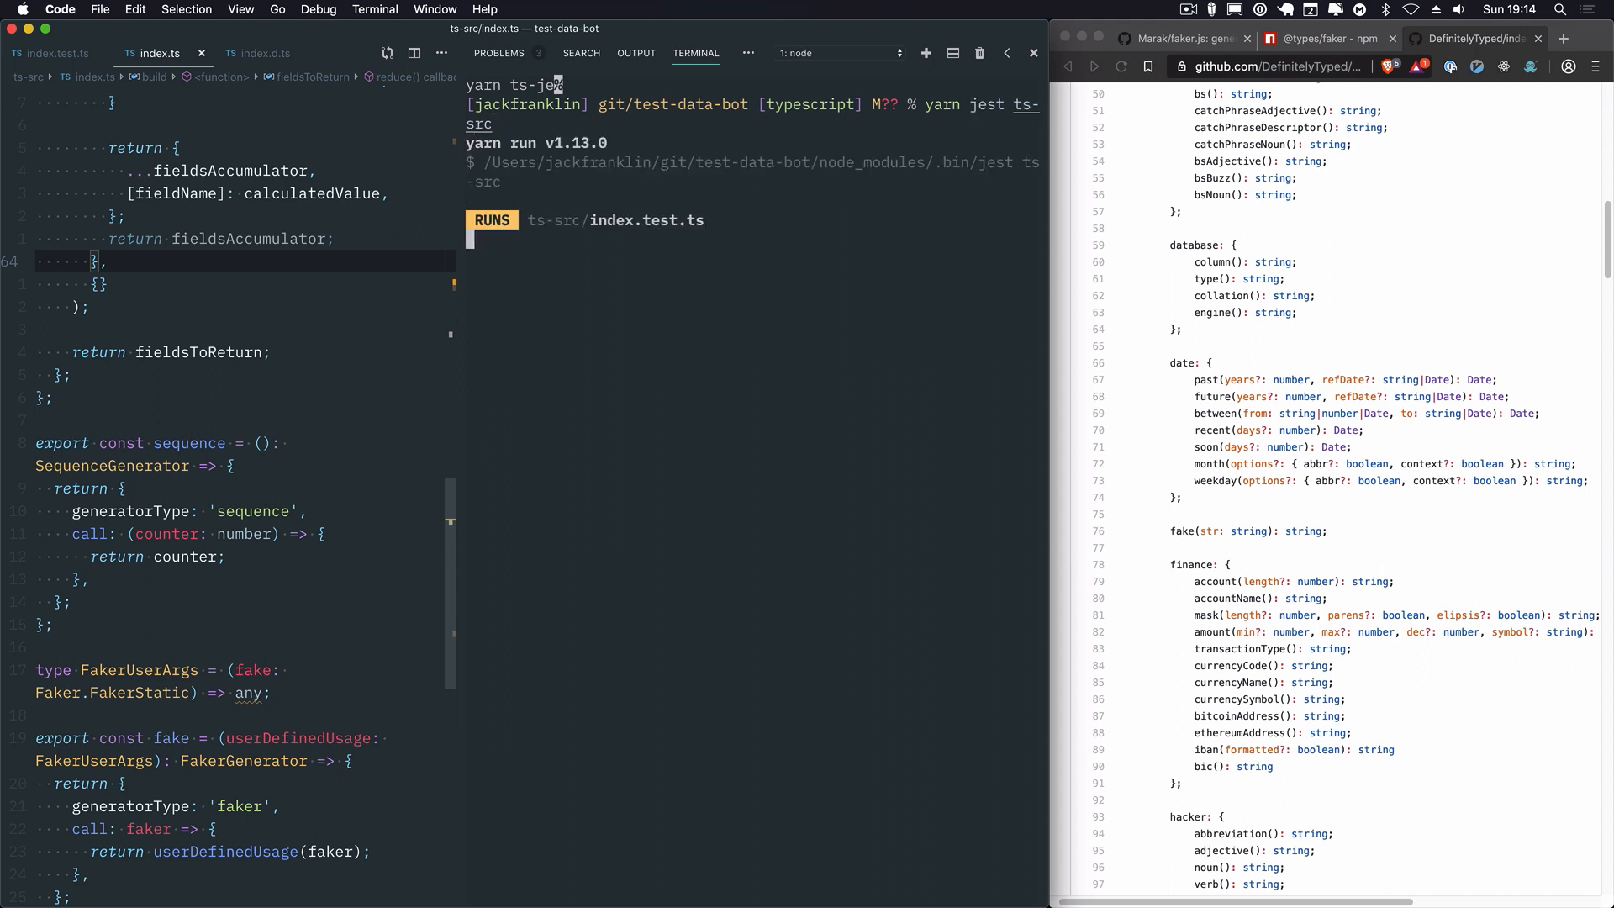